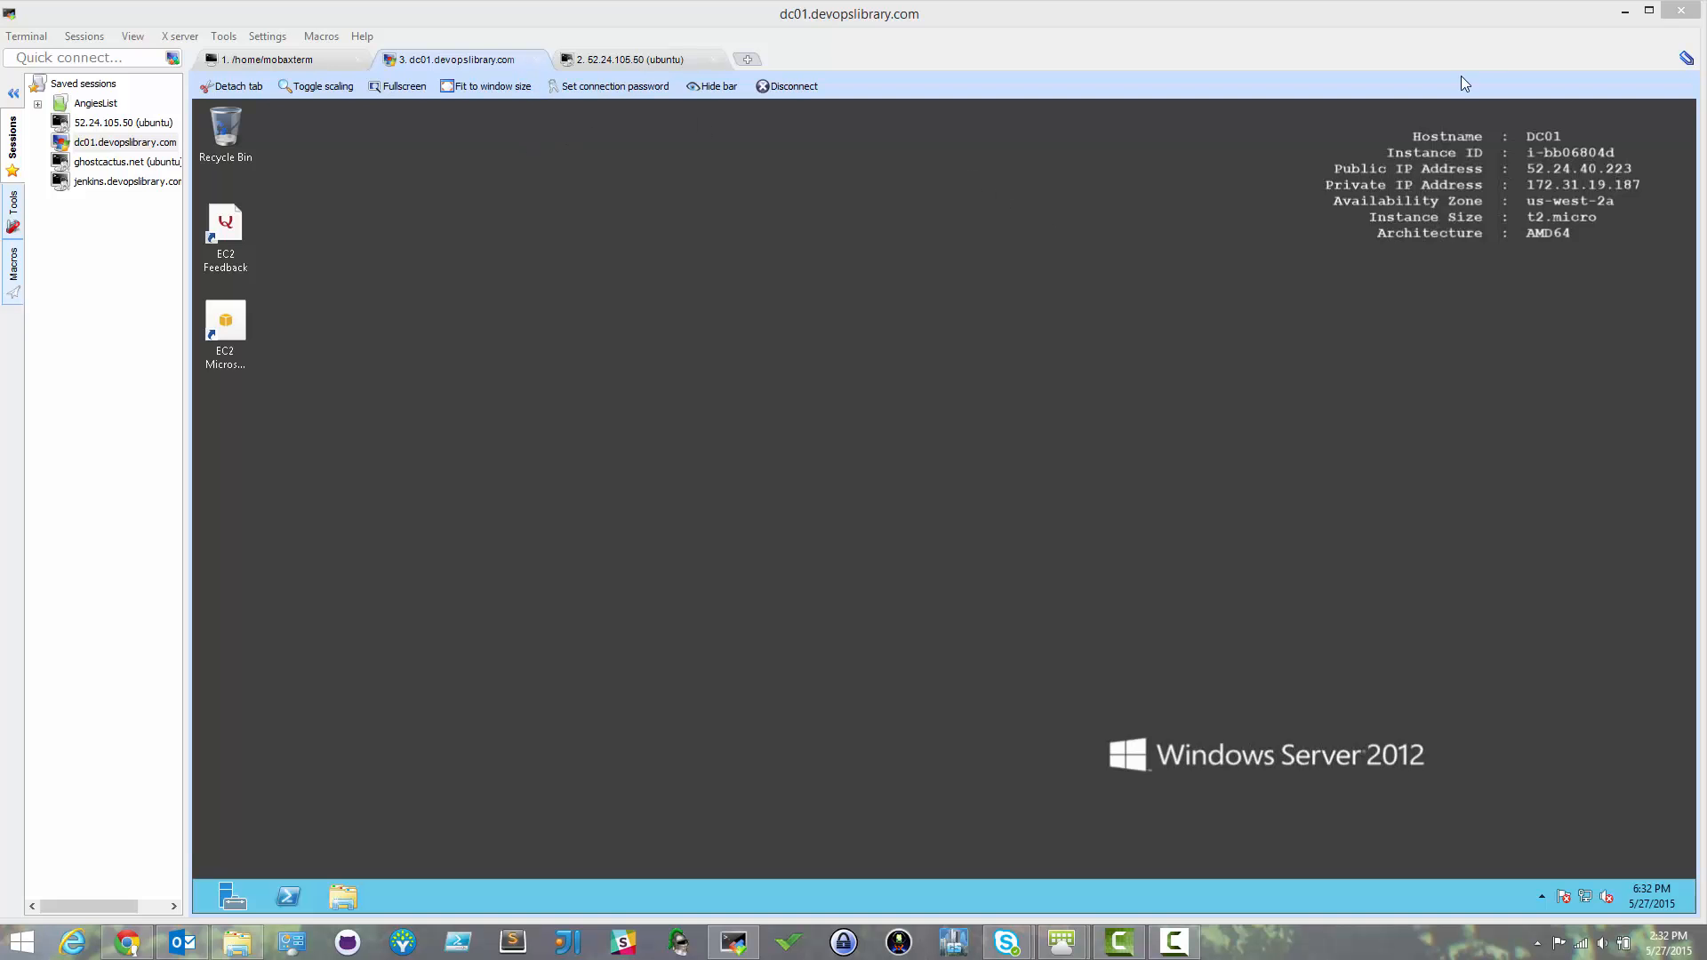
mouse_move(834, 144)
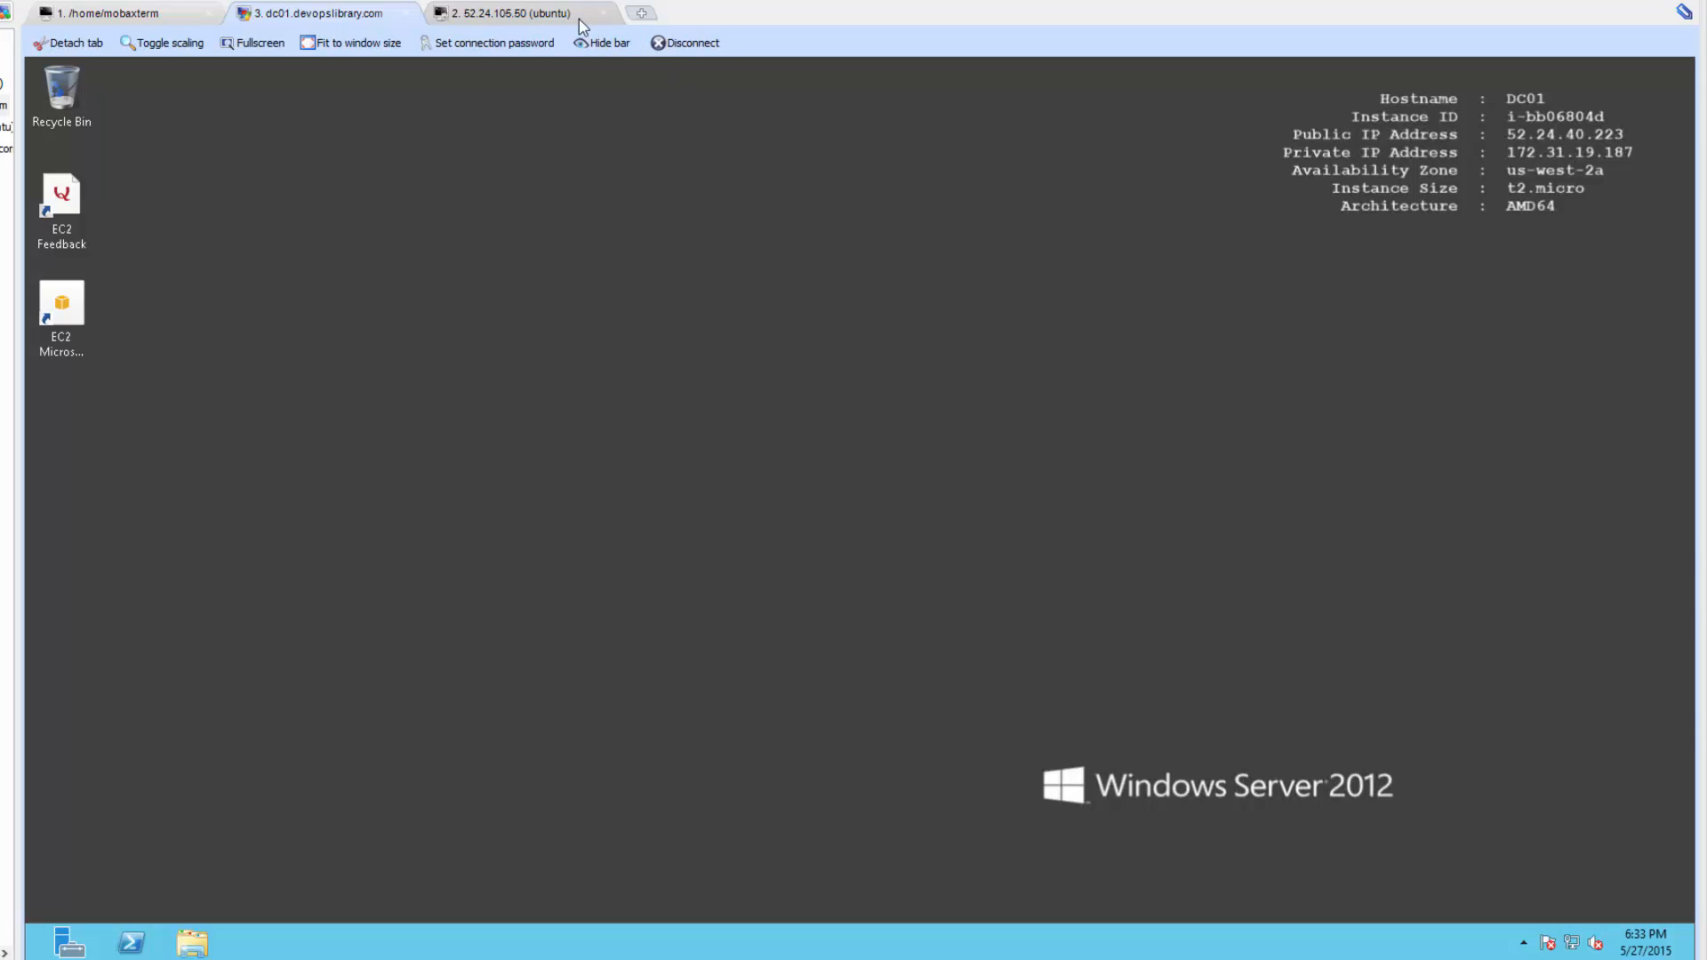
- On the Ubuntu session, ping dc01.devopslibrary.com and devopslibrary.com to test name resolution
left_click(506, 11)
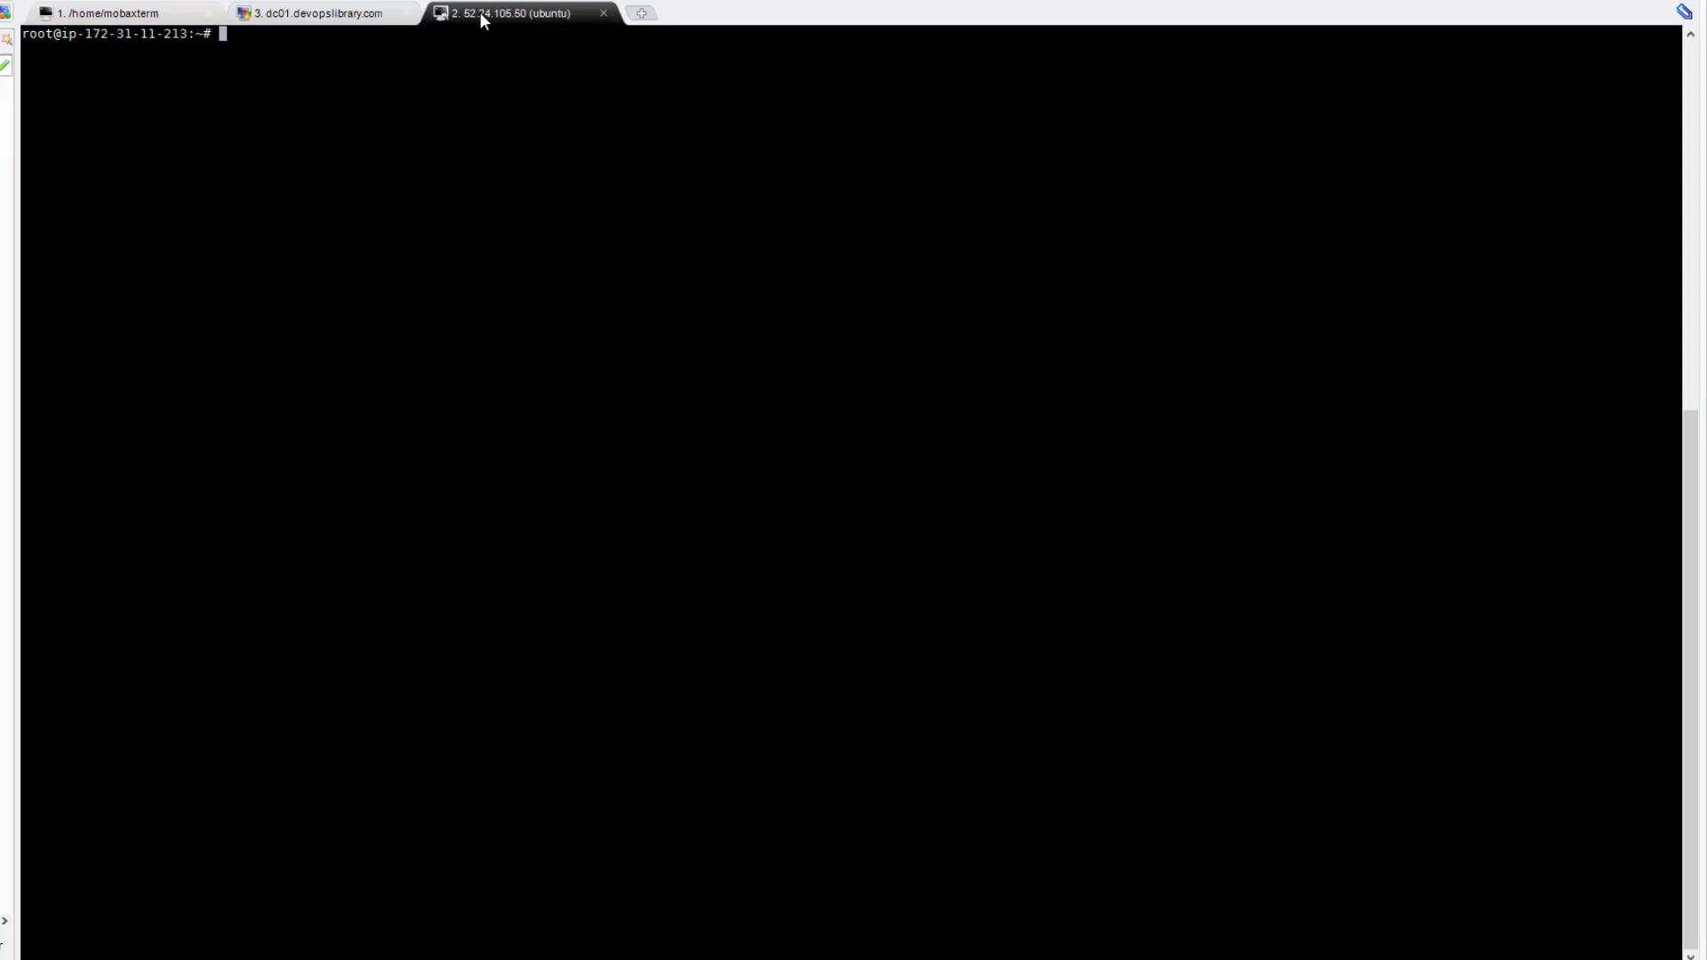
mouse_move(519, 88)
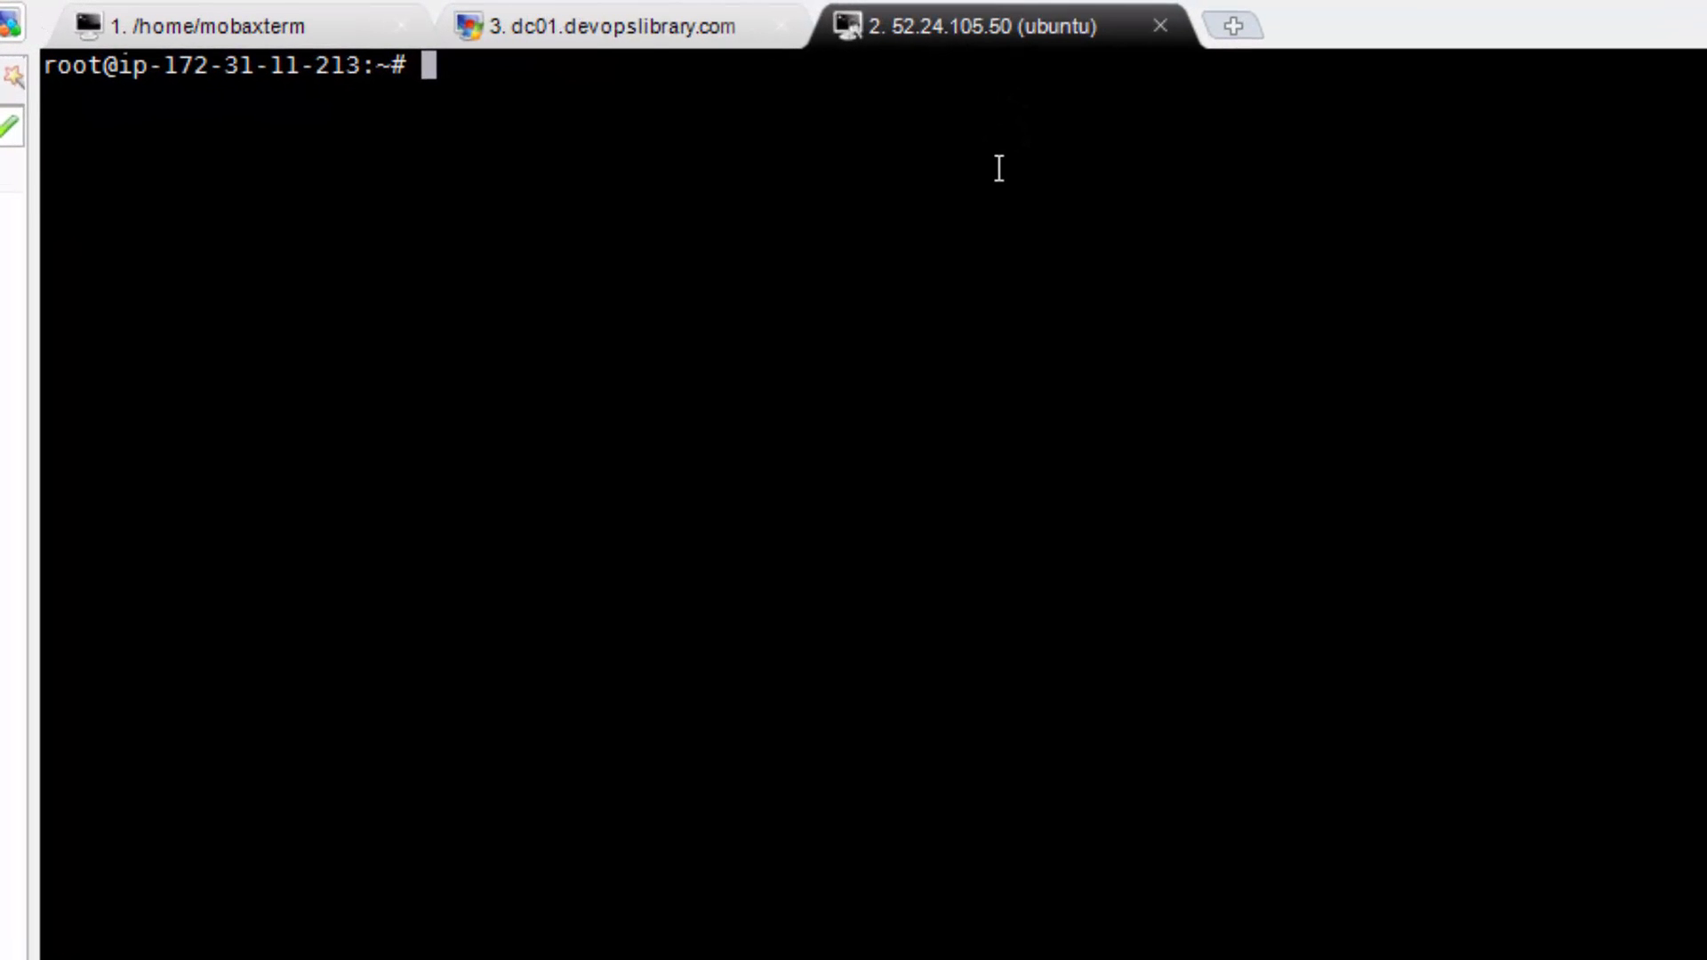
type("ping dc01.devopsli")
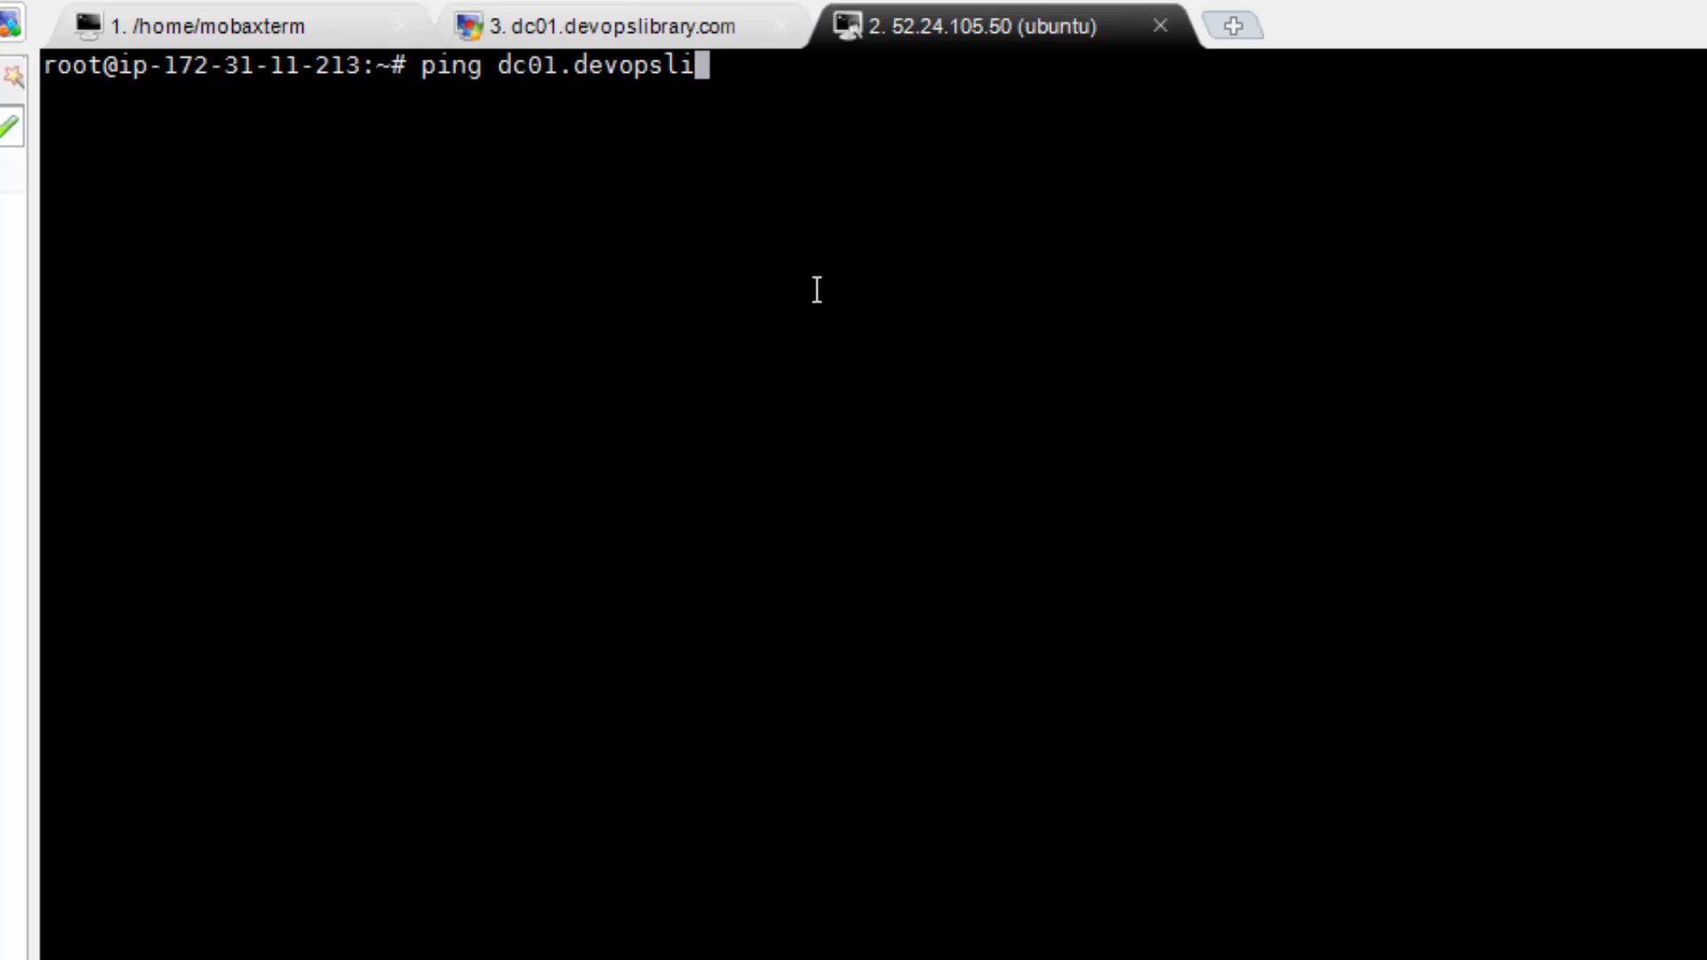
key("Return")
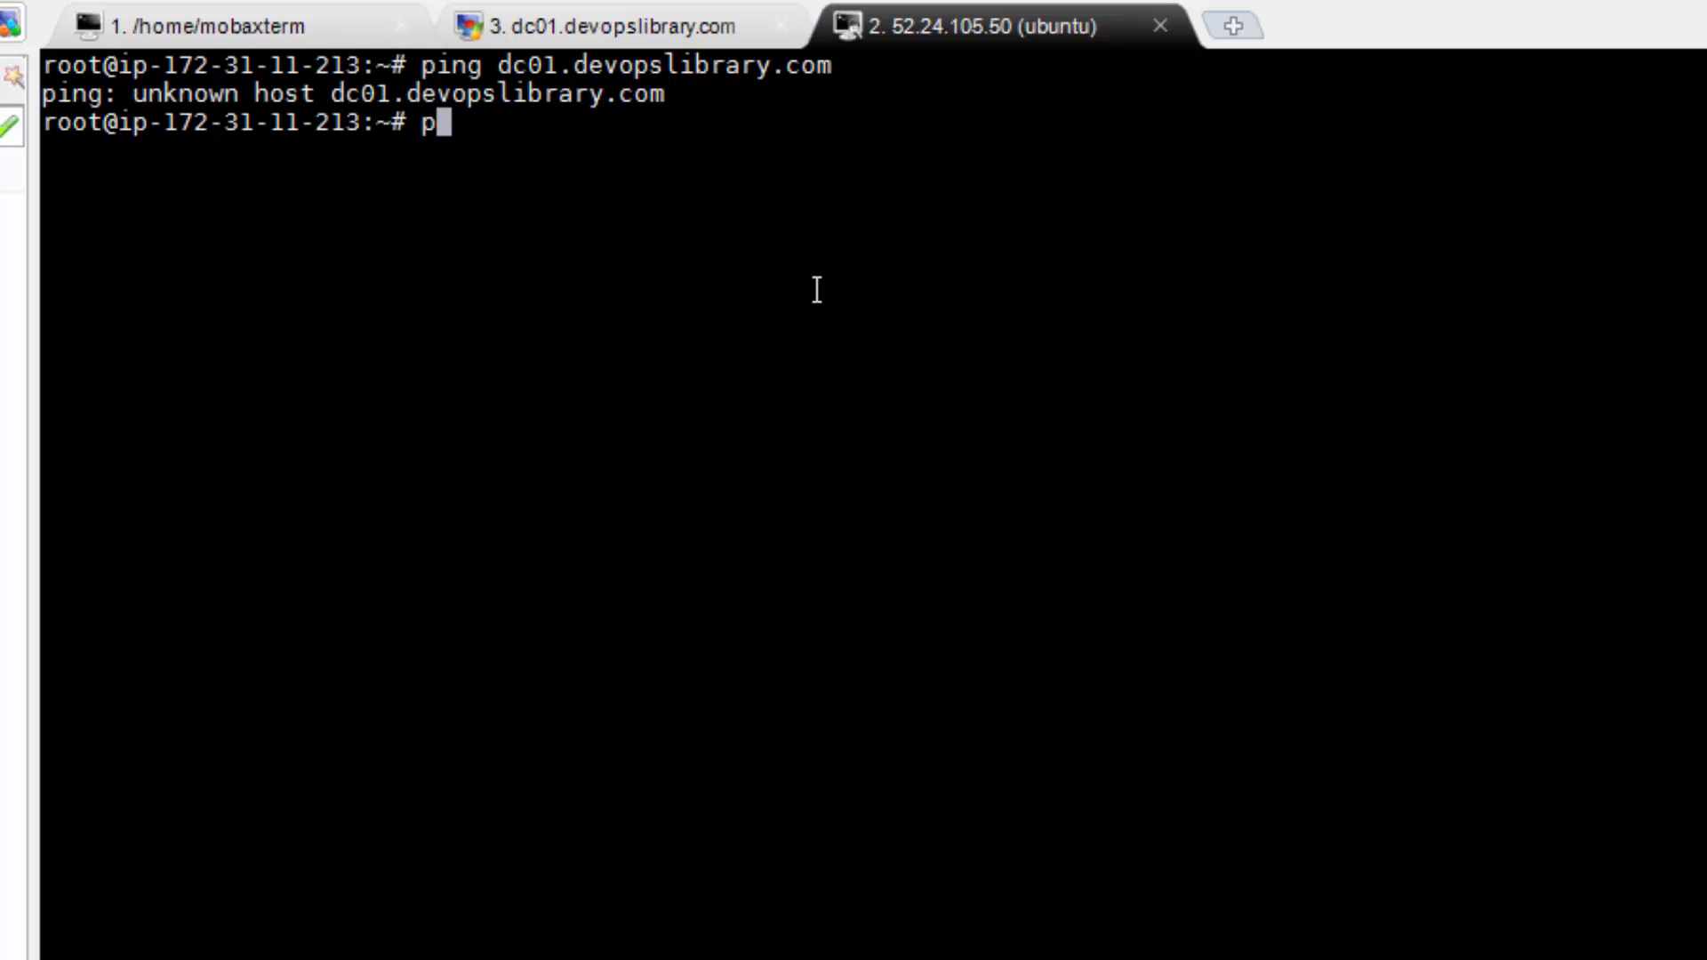
type("ing devopslibrary.com")
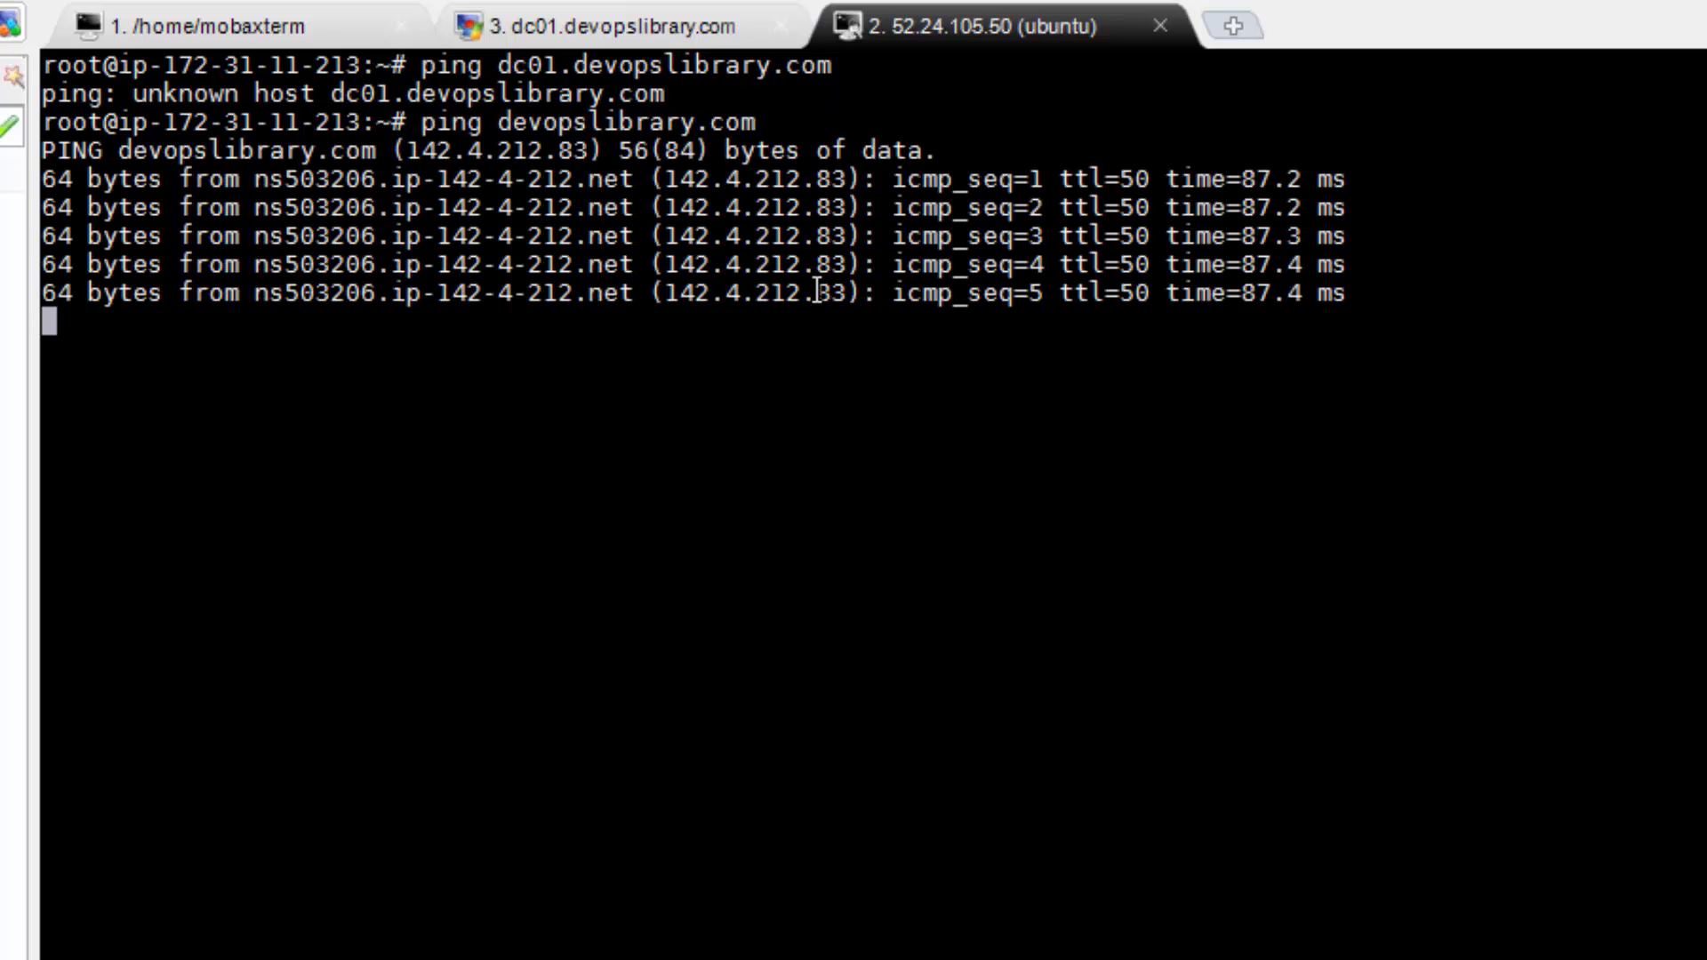
key("ctrl+c")
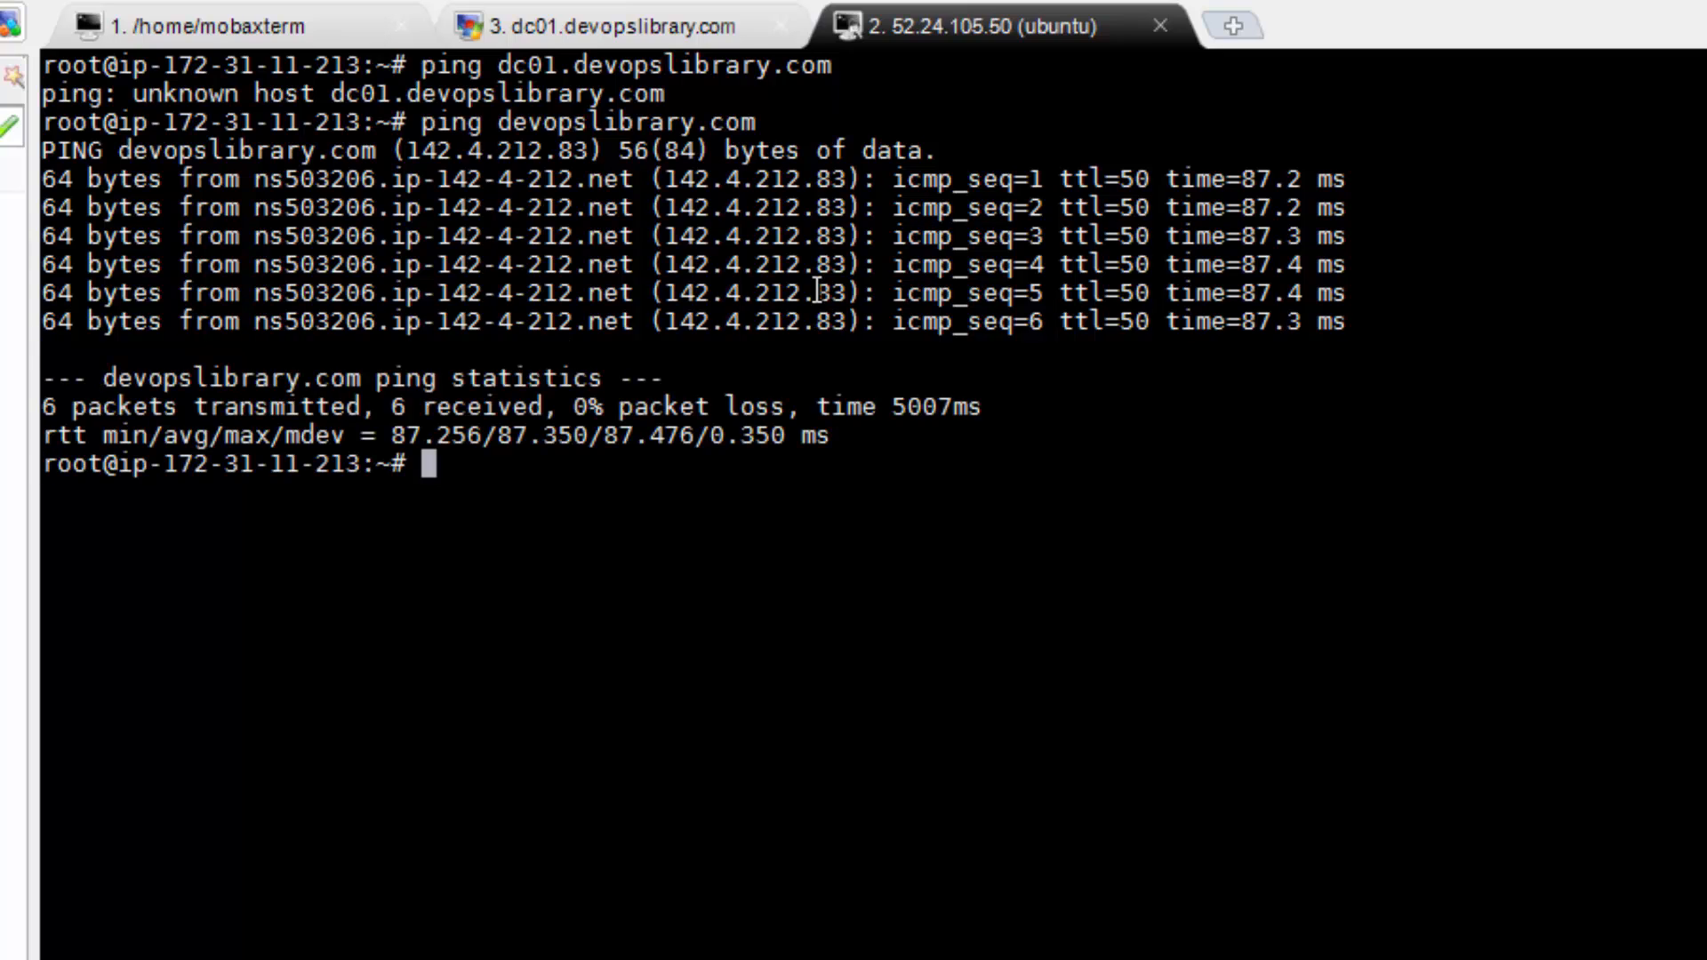
- Append 'prepend domain-name-servers 172.31.19.187;' to /etc/dhcp/dhclient.conf
type("echo 'prepend domain-name-servers 172.31.19.187;' >> /etc/dhcp/dhclient.conf")
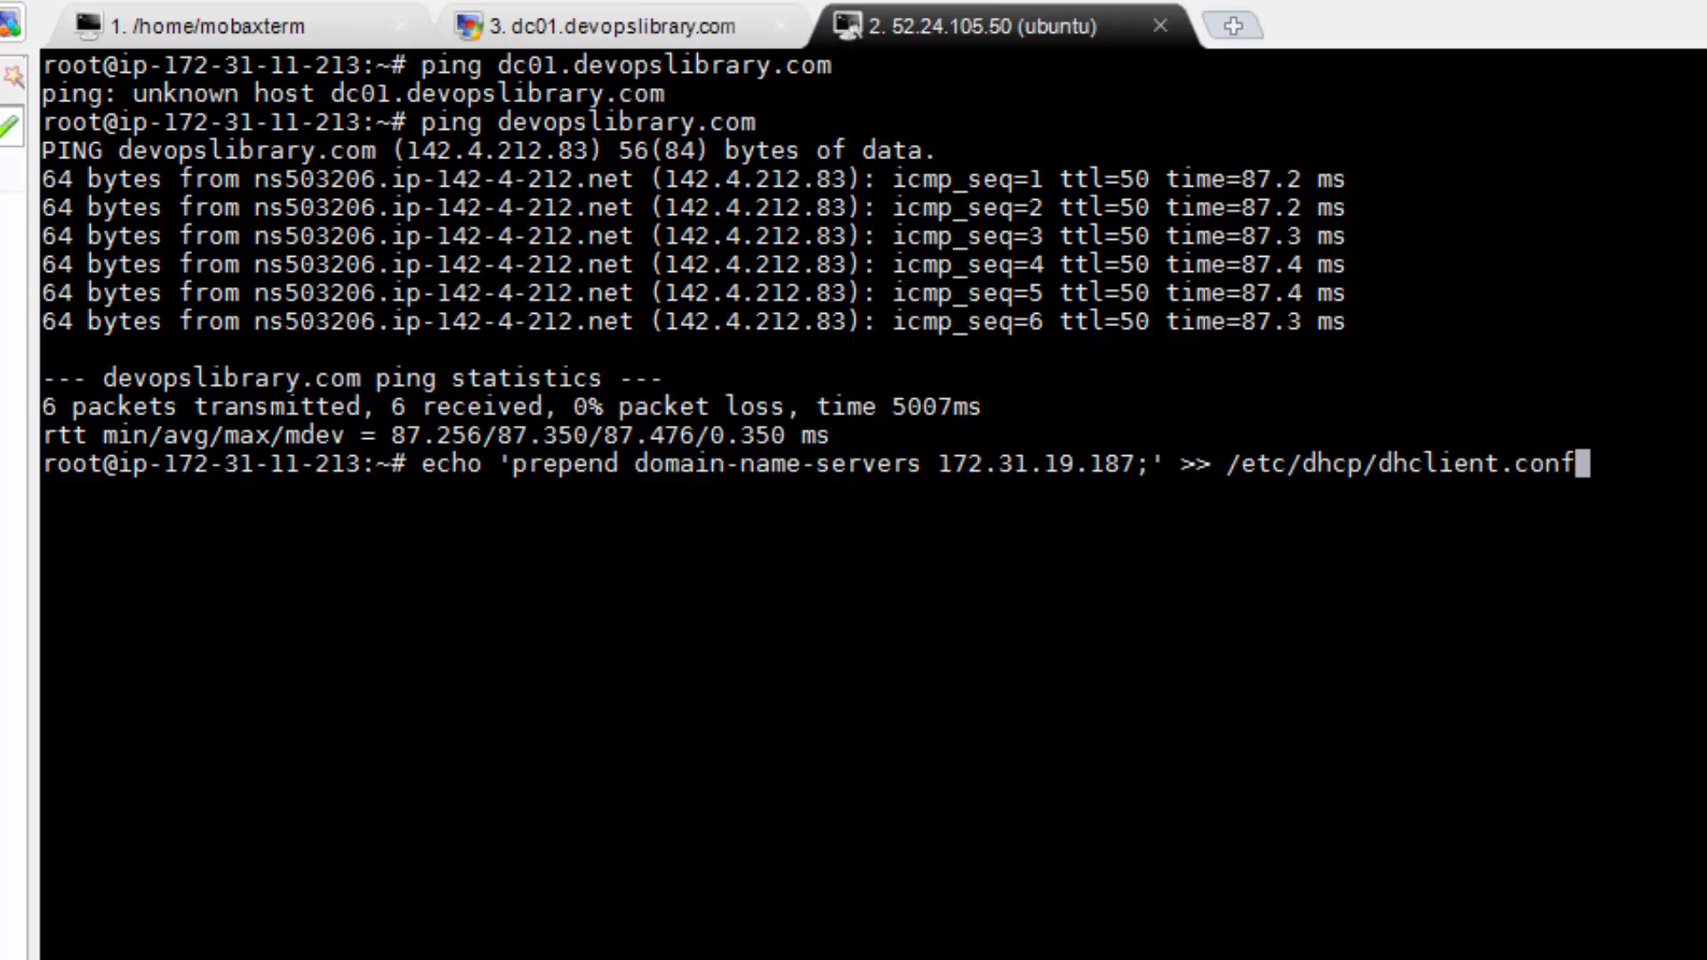
key("Return")
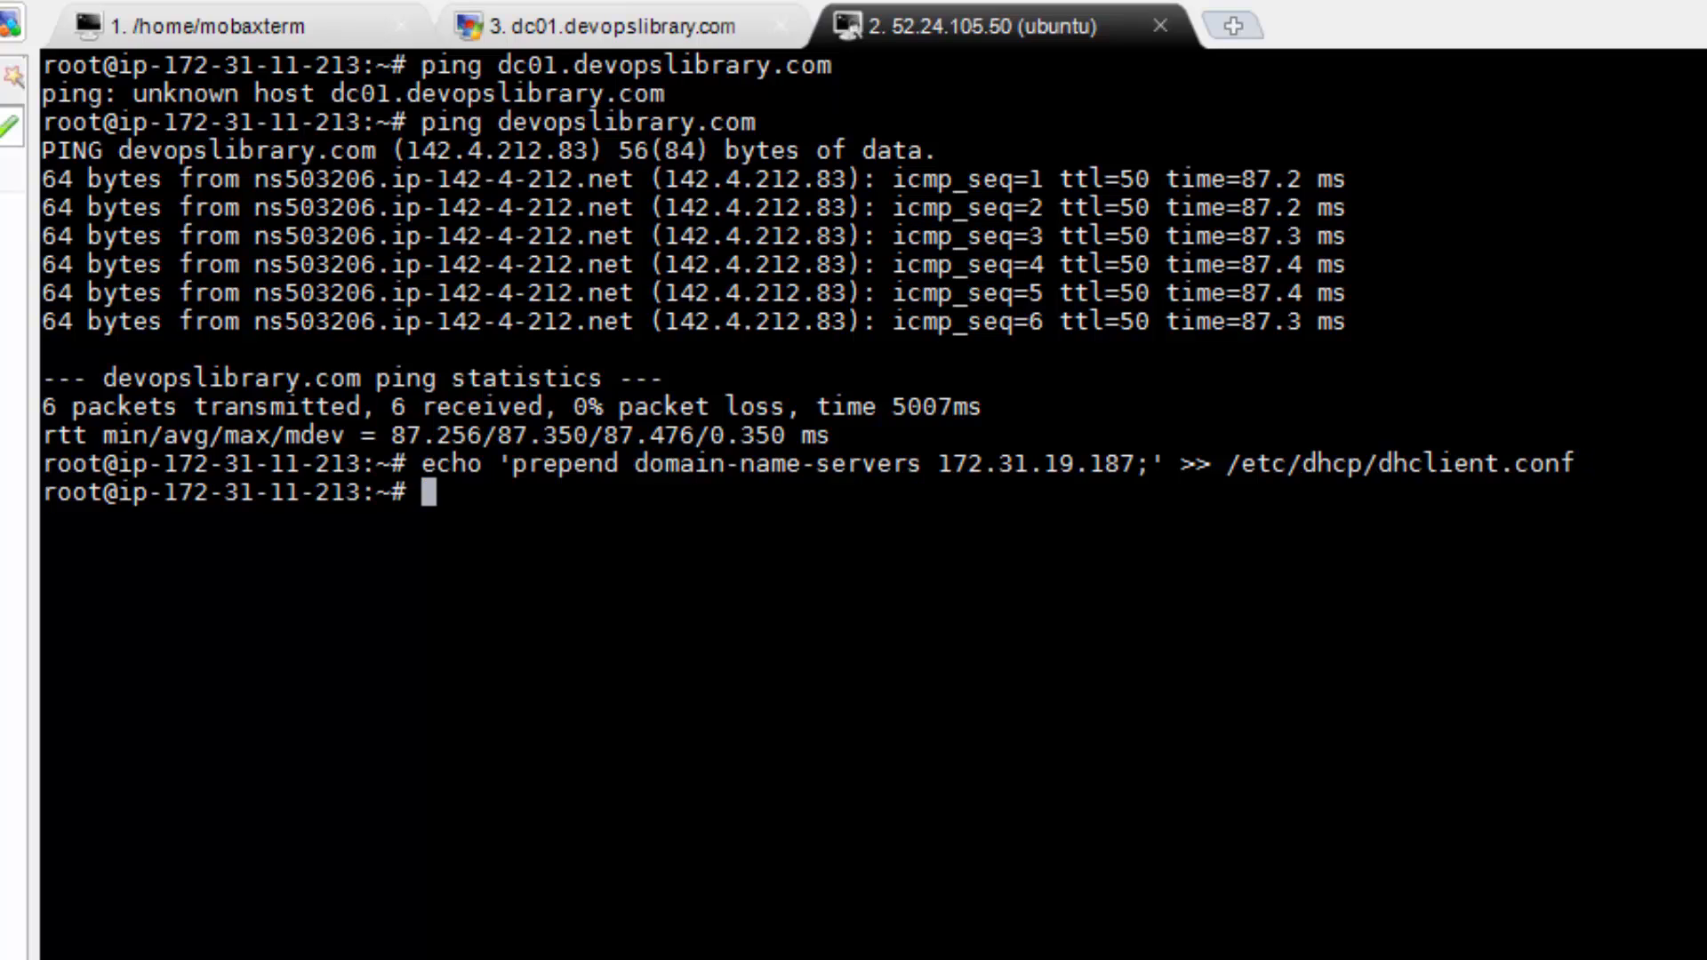
type("ping dc01.d")
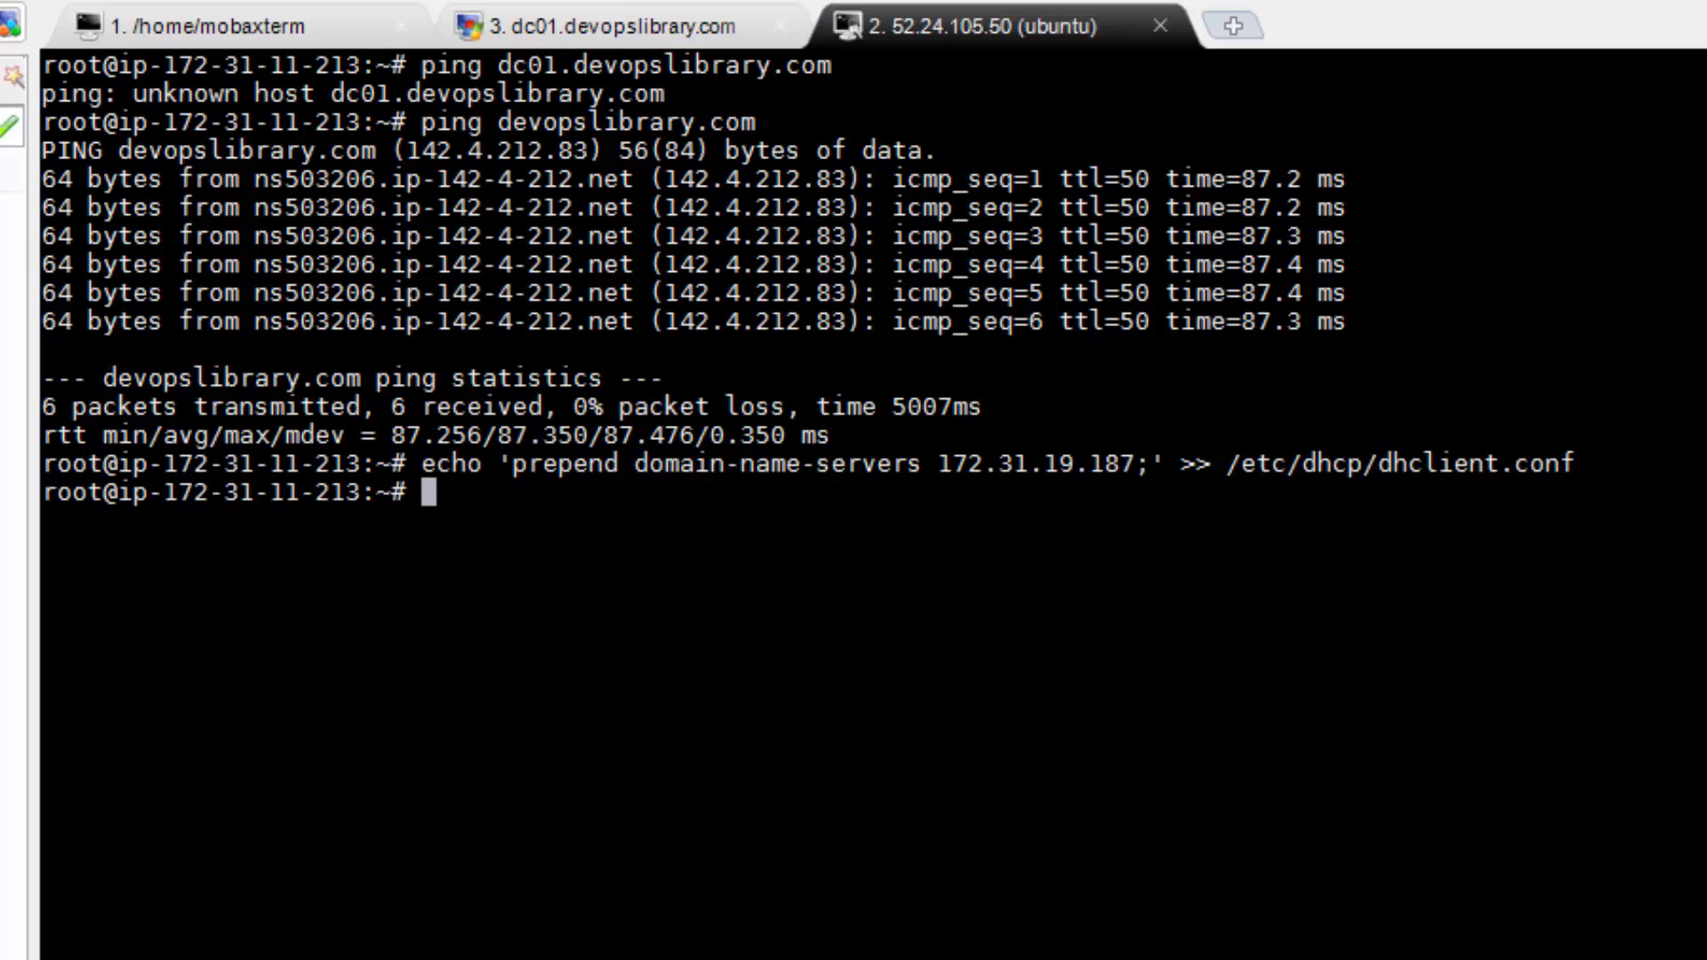
- Restart eth0 with ifdown/ifup, confirm dc01.devopslibrary.com answers pings, then clear the terminal
type("ifdown eth0 && ifup eth0")
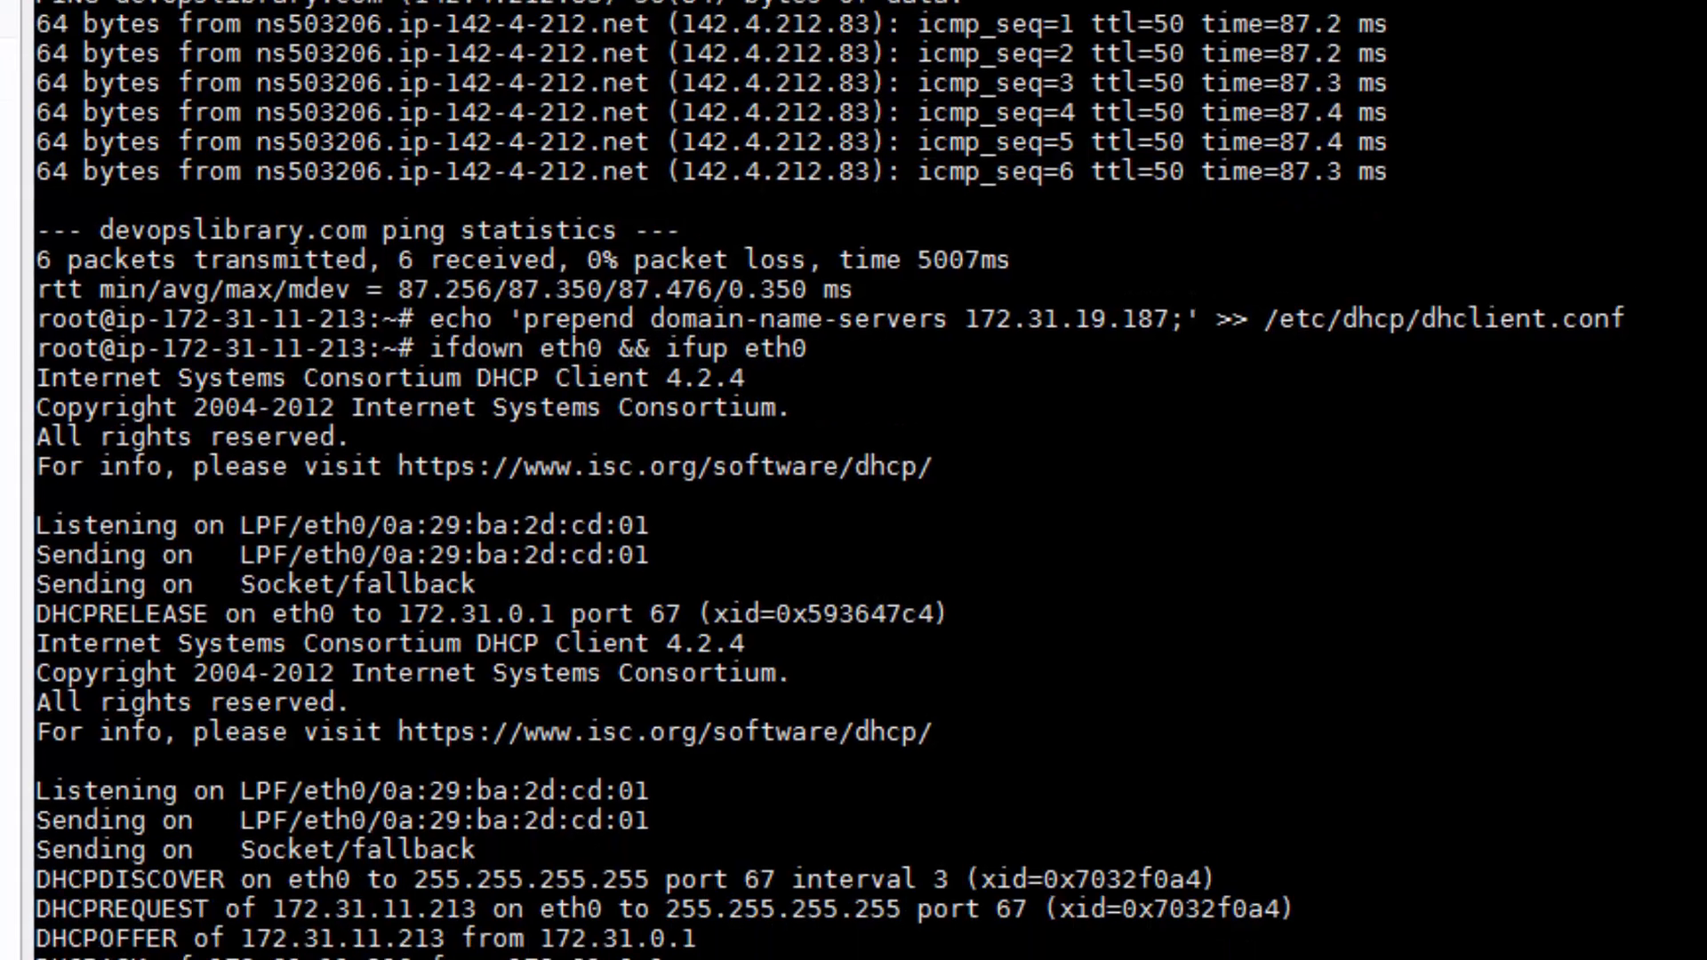
type("ping dc01.dev")
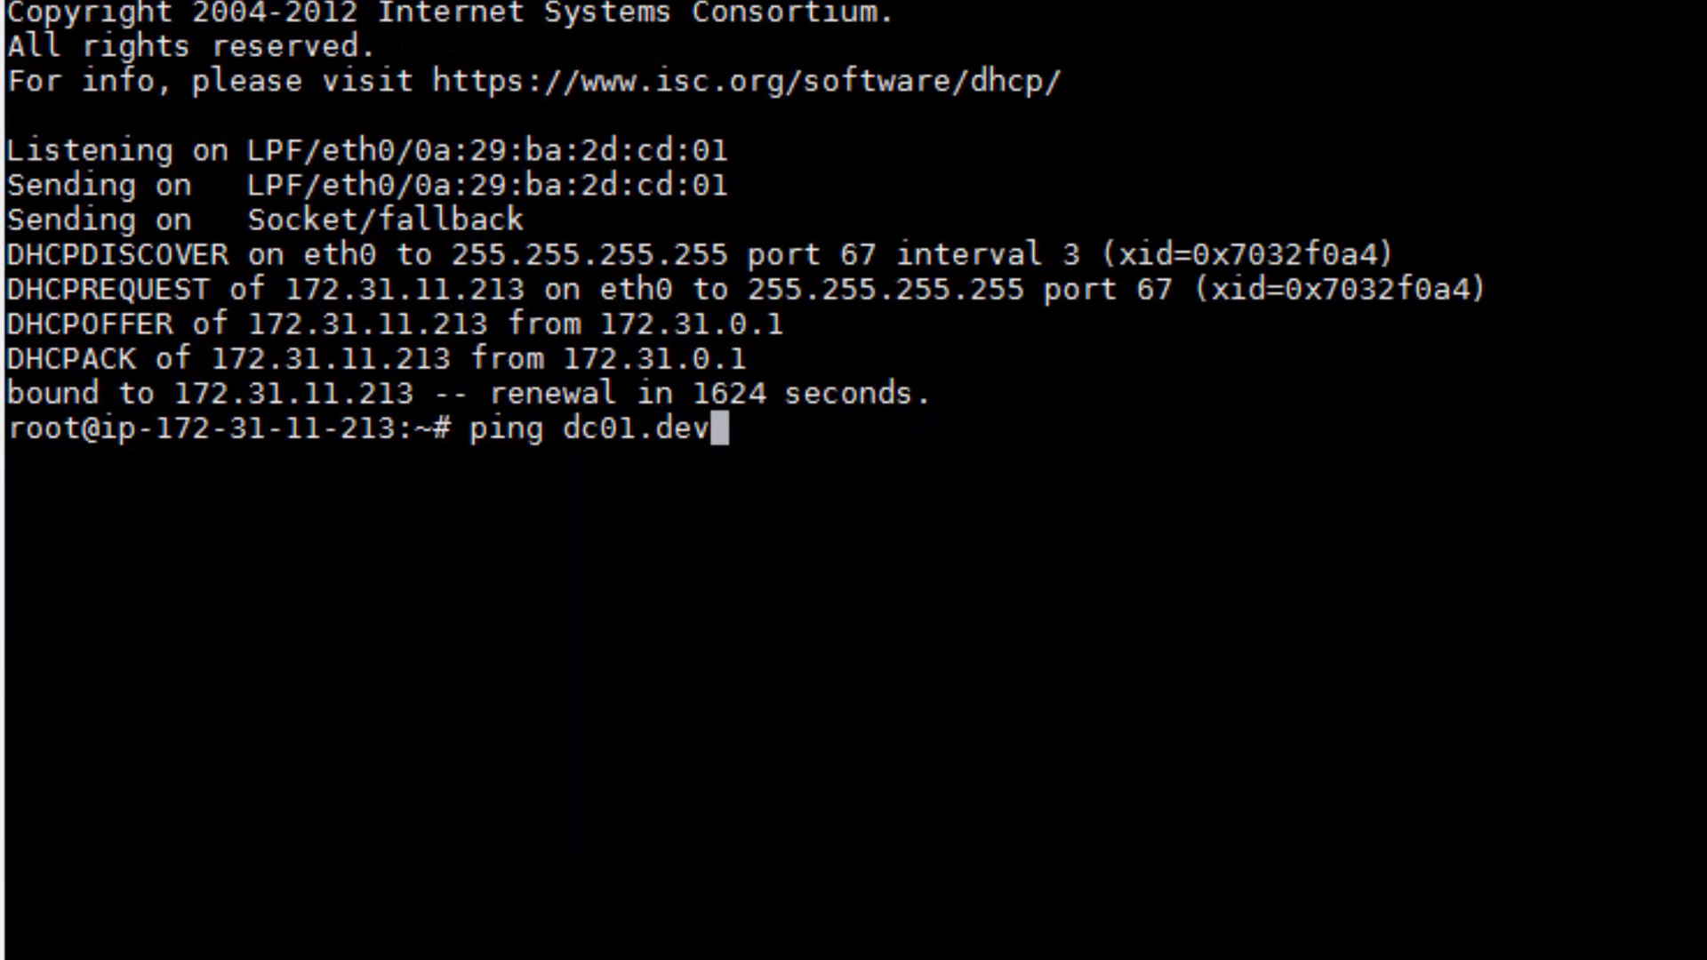
key("Return")
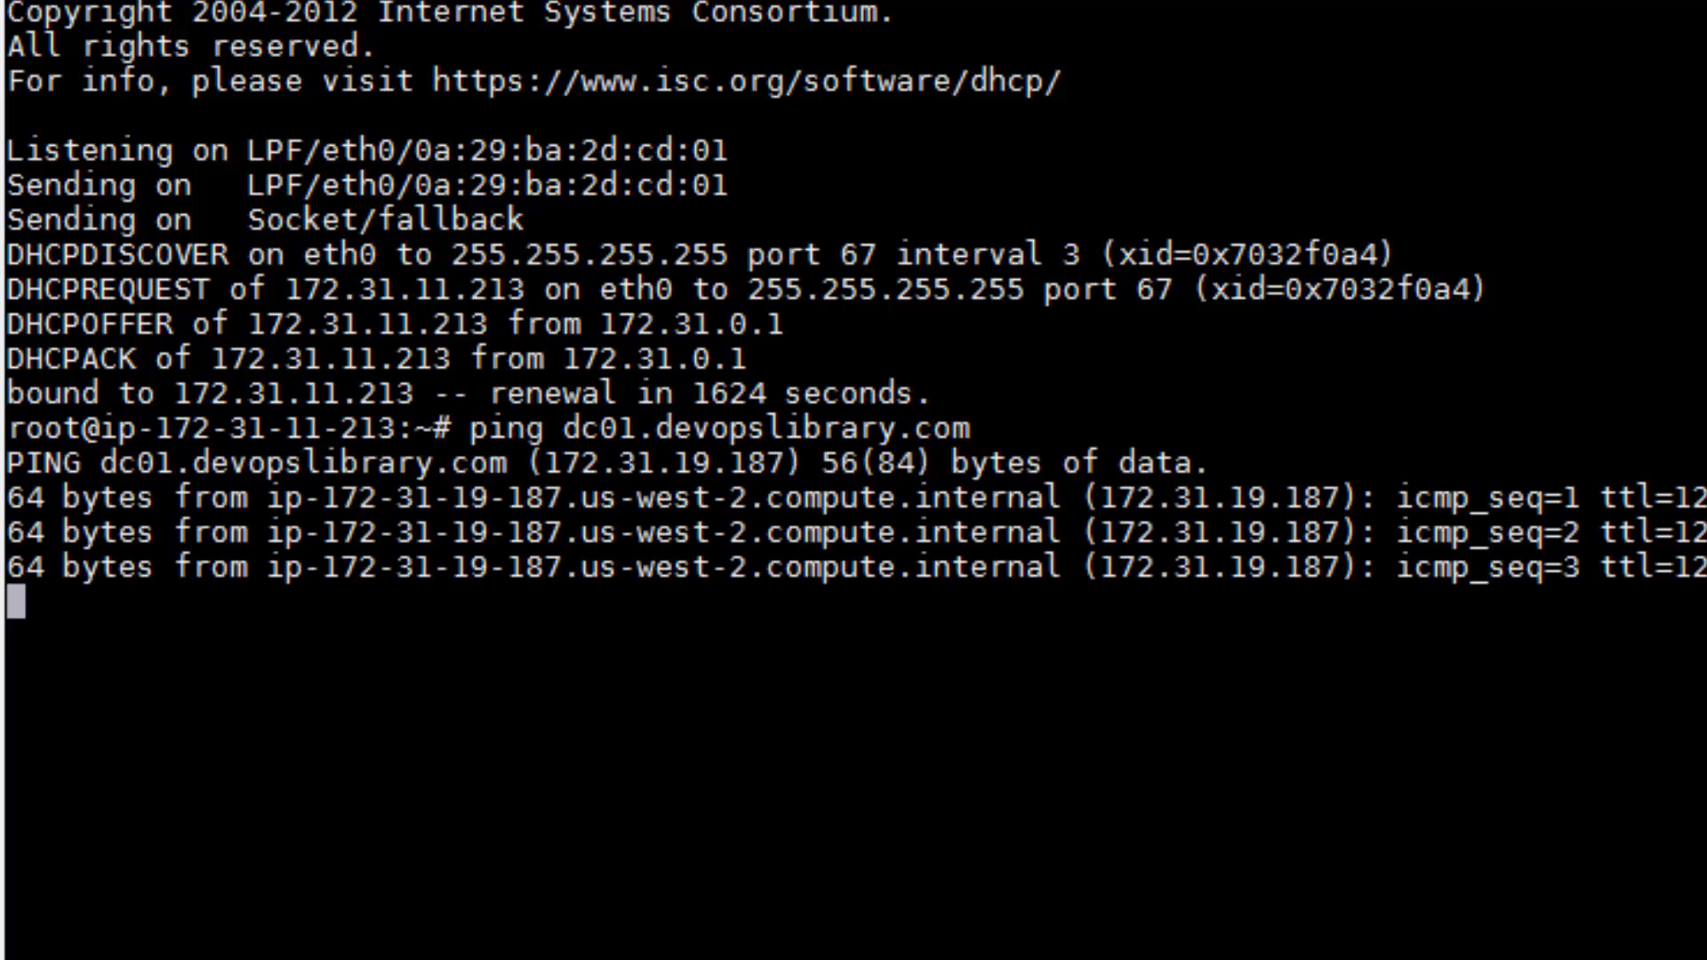
key("ctrl+c")
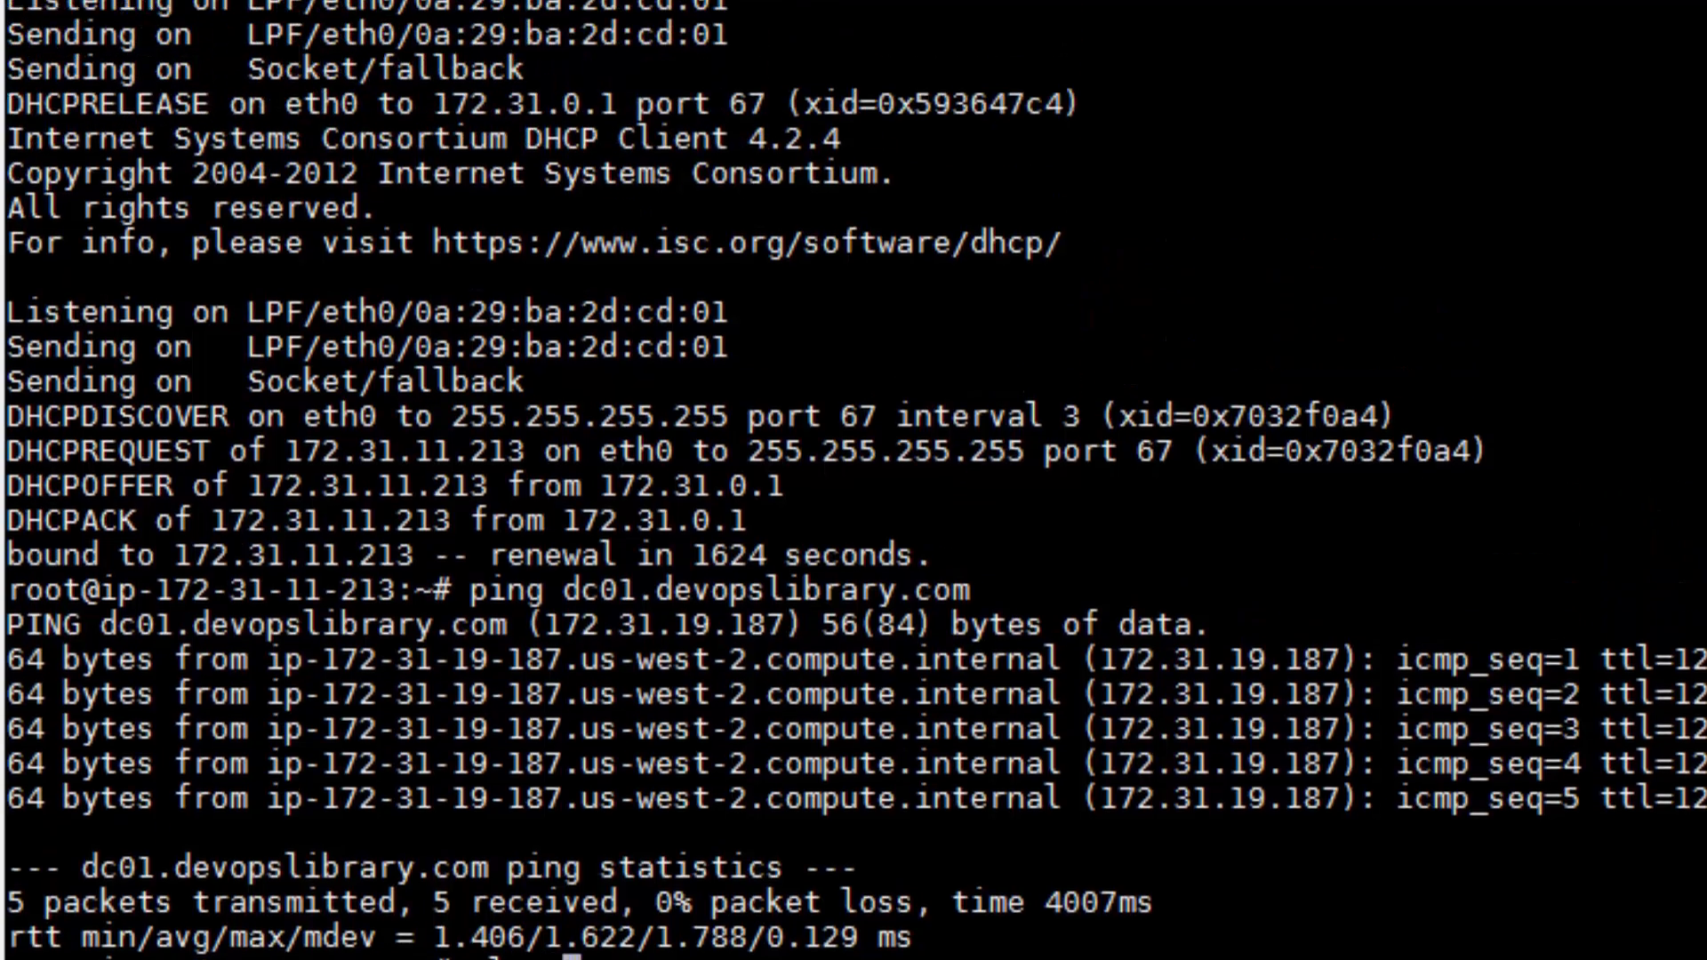
left_click(1169, 33)
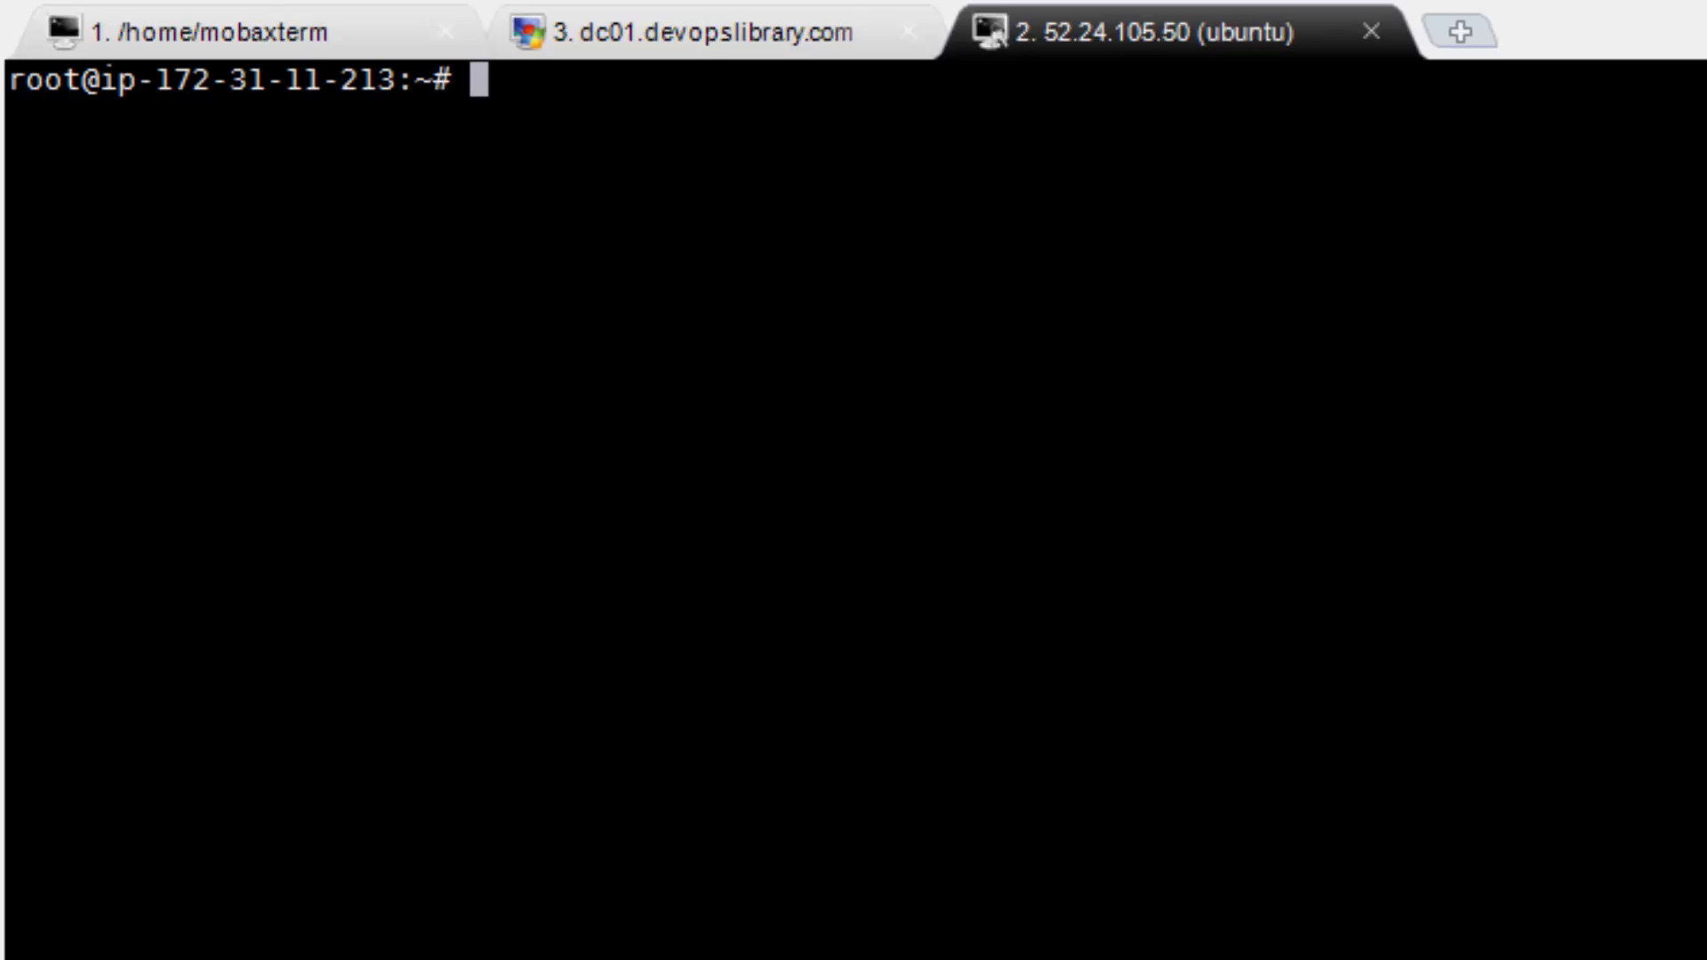
- Download pbis-open-8.2.2.2993.linux.x86_64.deb.sh from download.beyondtrust.com with wget
type("wget http://download.beyondtrust.com/PBISO/8.2.2/linux.deb.x64/pbis-open-8.2.2.2993.linux.x86_64.deb.sh")
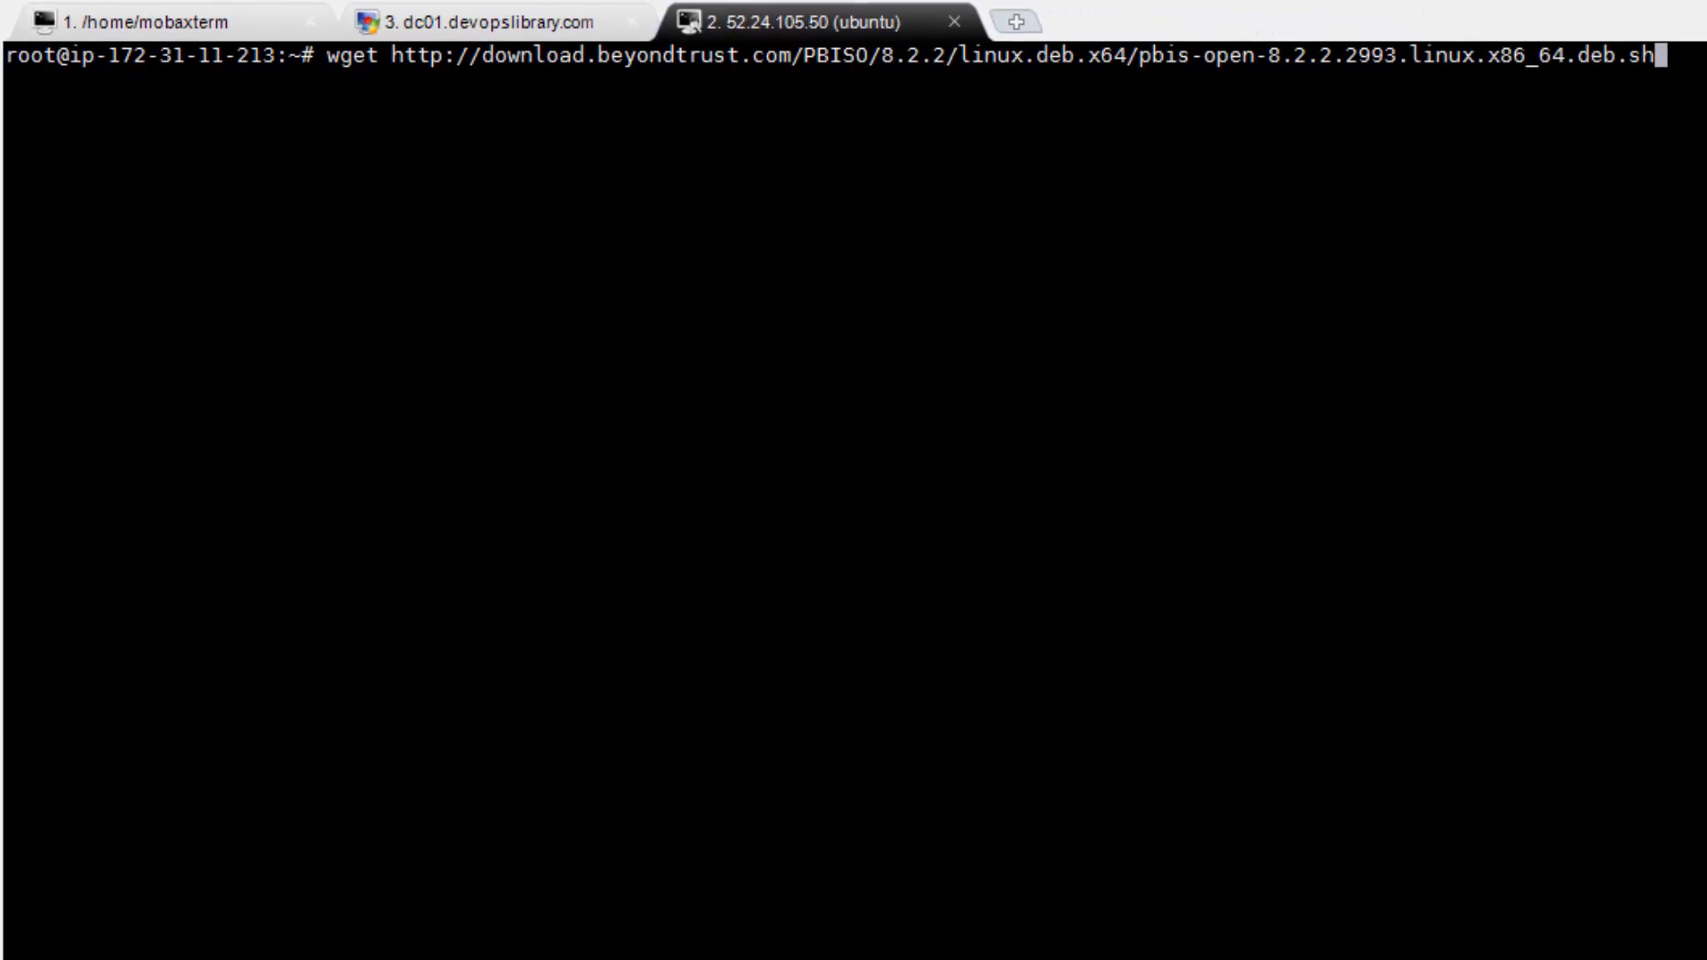
key("Return")
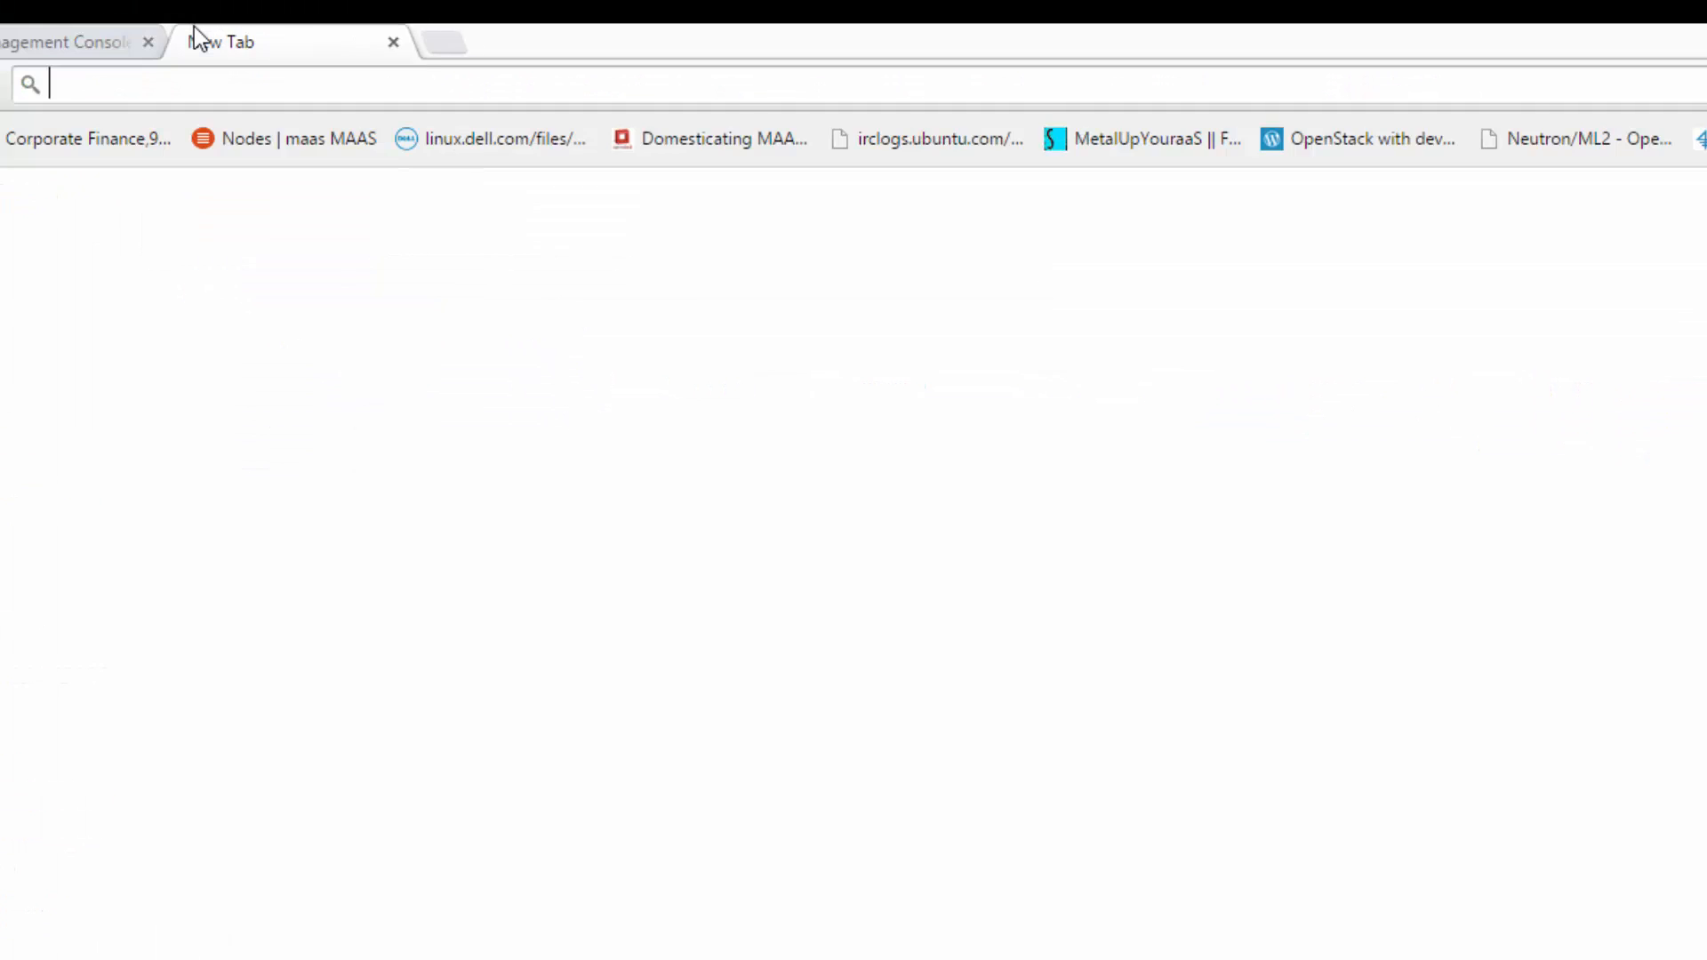
- Search Google for 'powerbroker likewise' and go to the Likewise Open - BeyondTrust result
type("powerbroker likewise")
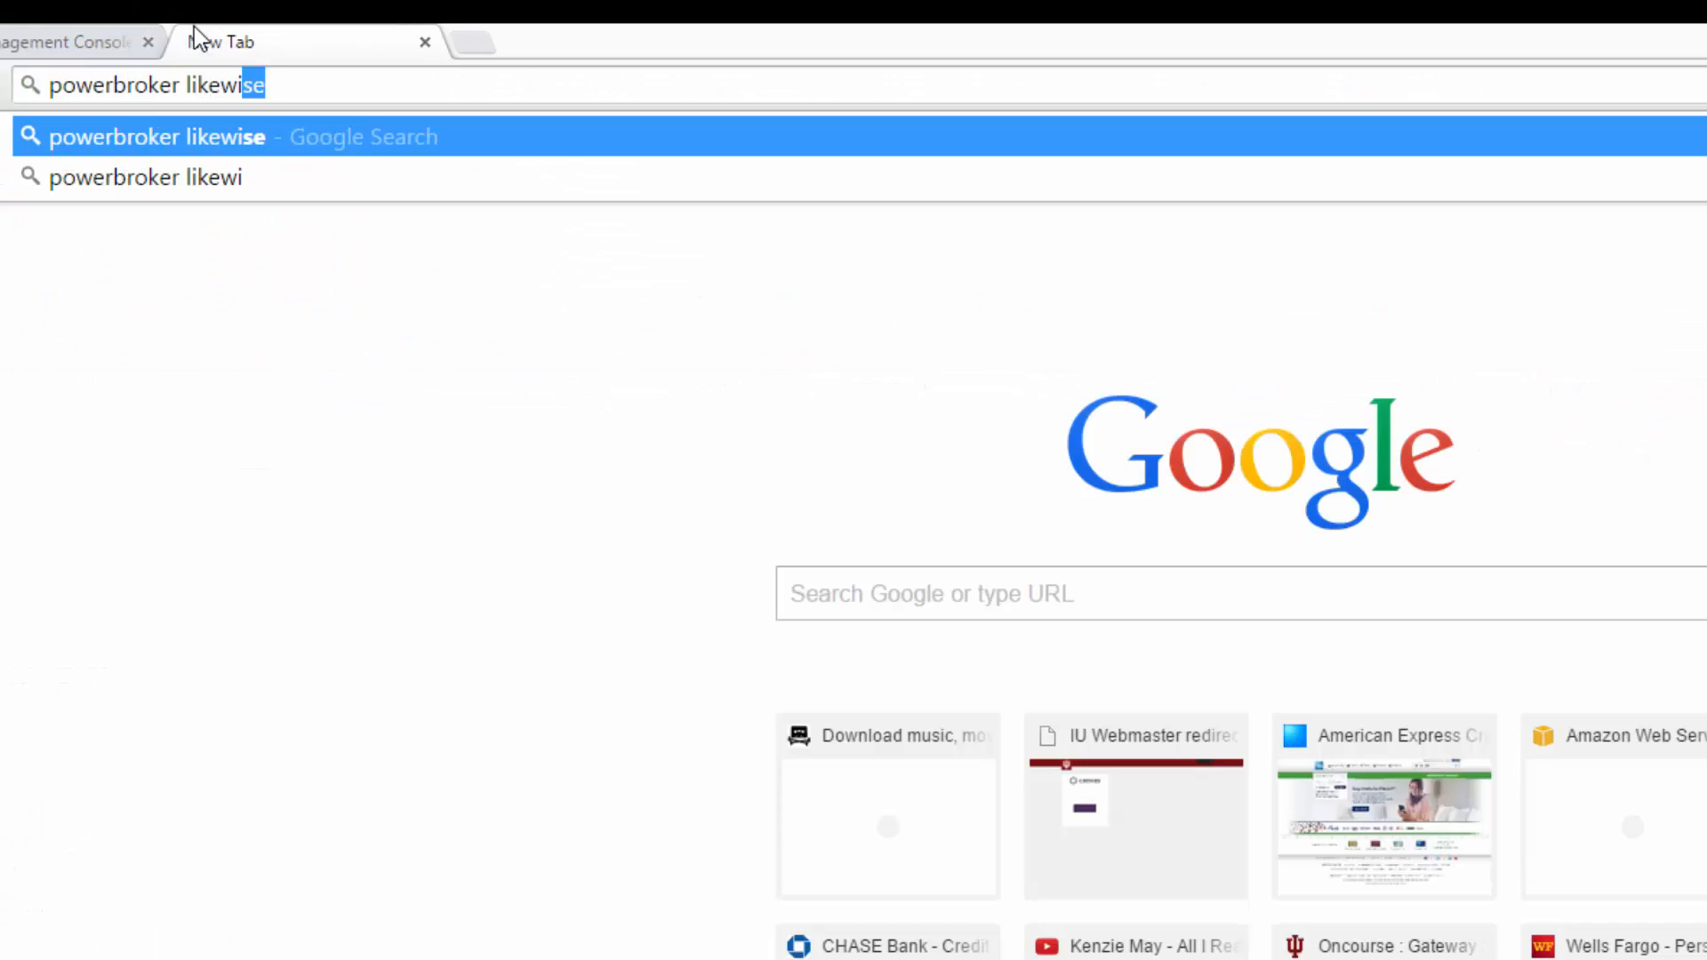
key("Return")
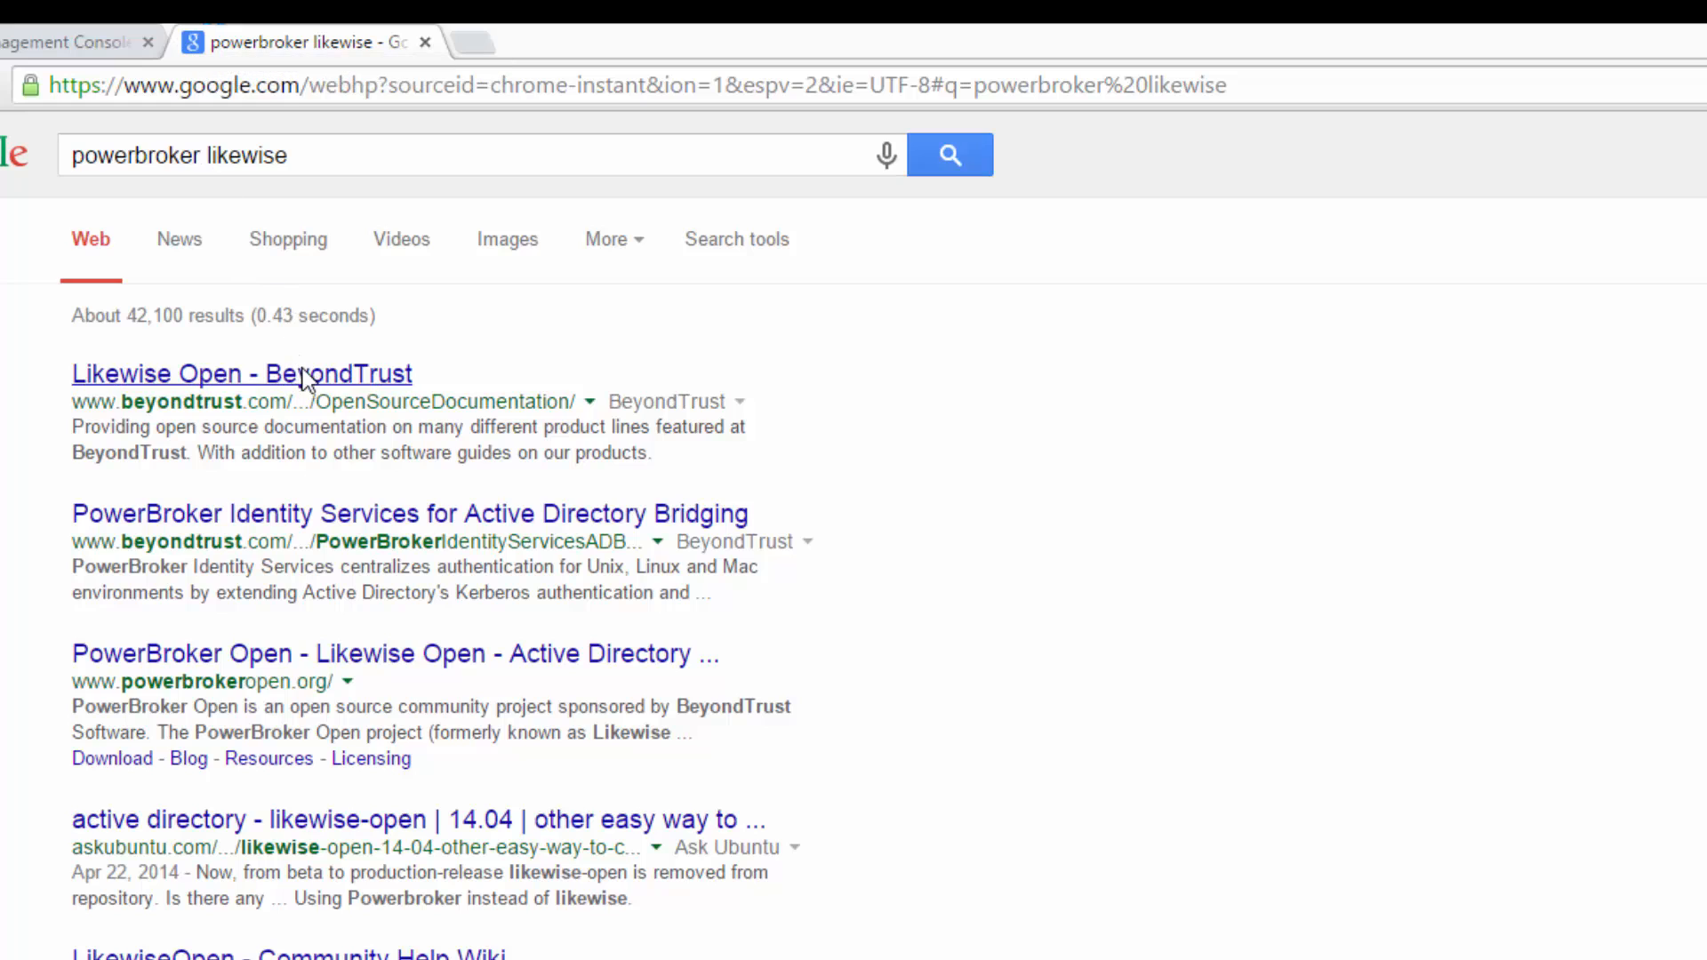
left_click(242, 374)
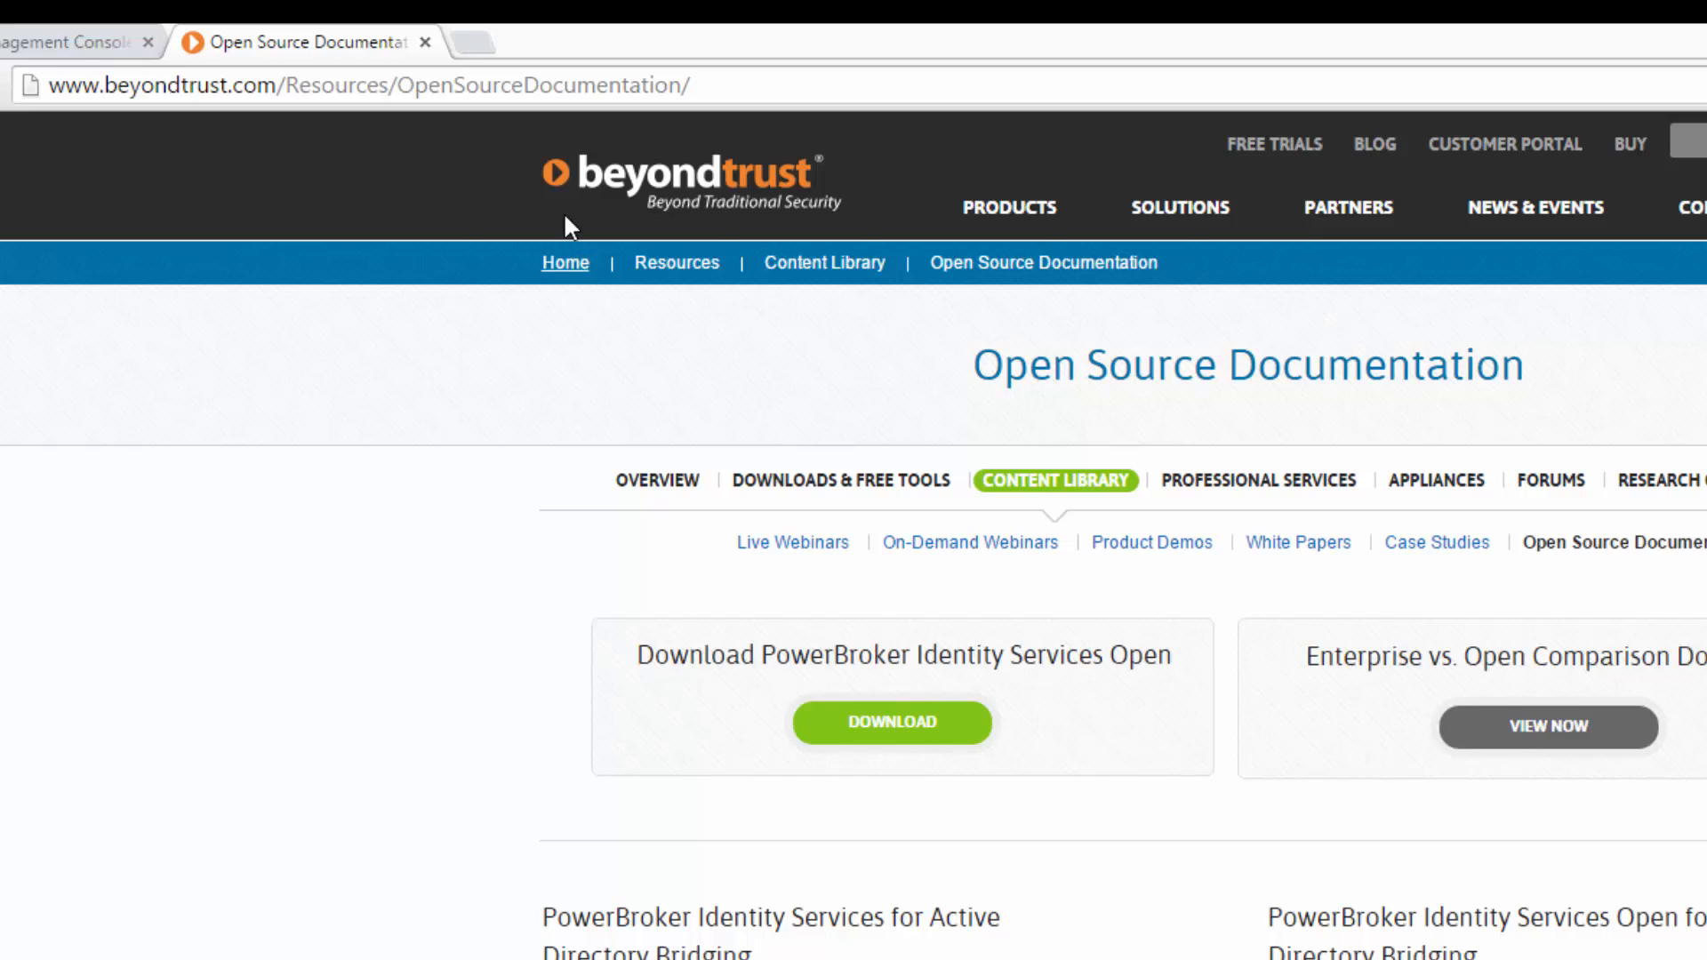
mouse_move(425, 44)
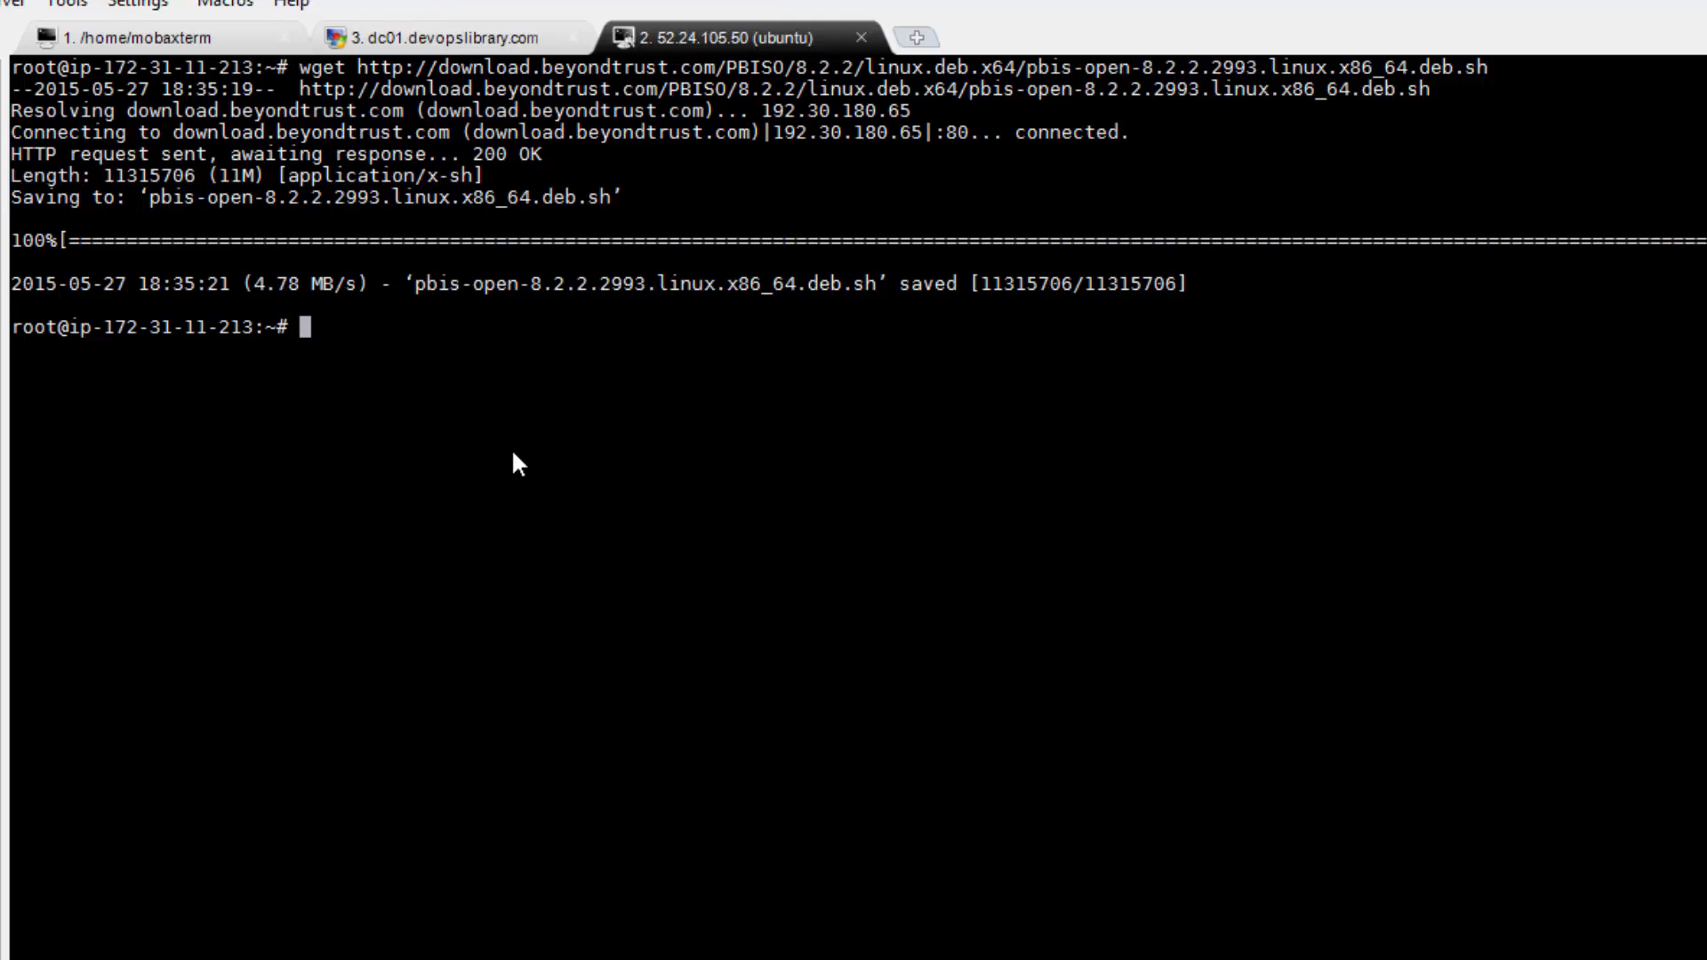
- Make the PBIS Open installer script executable with chmod a+x
type("c")
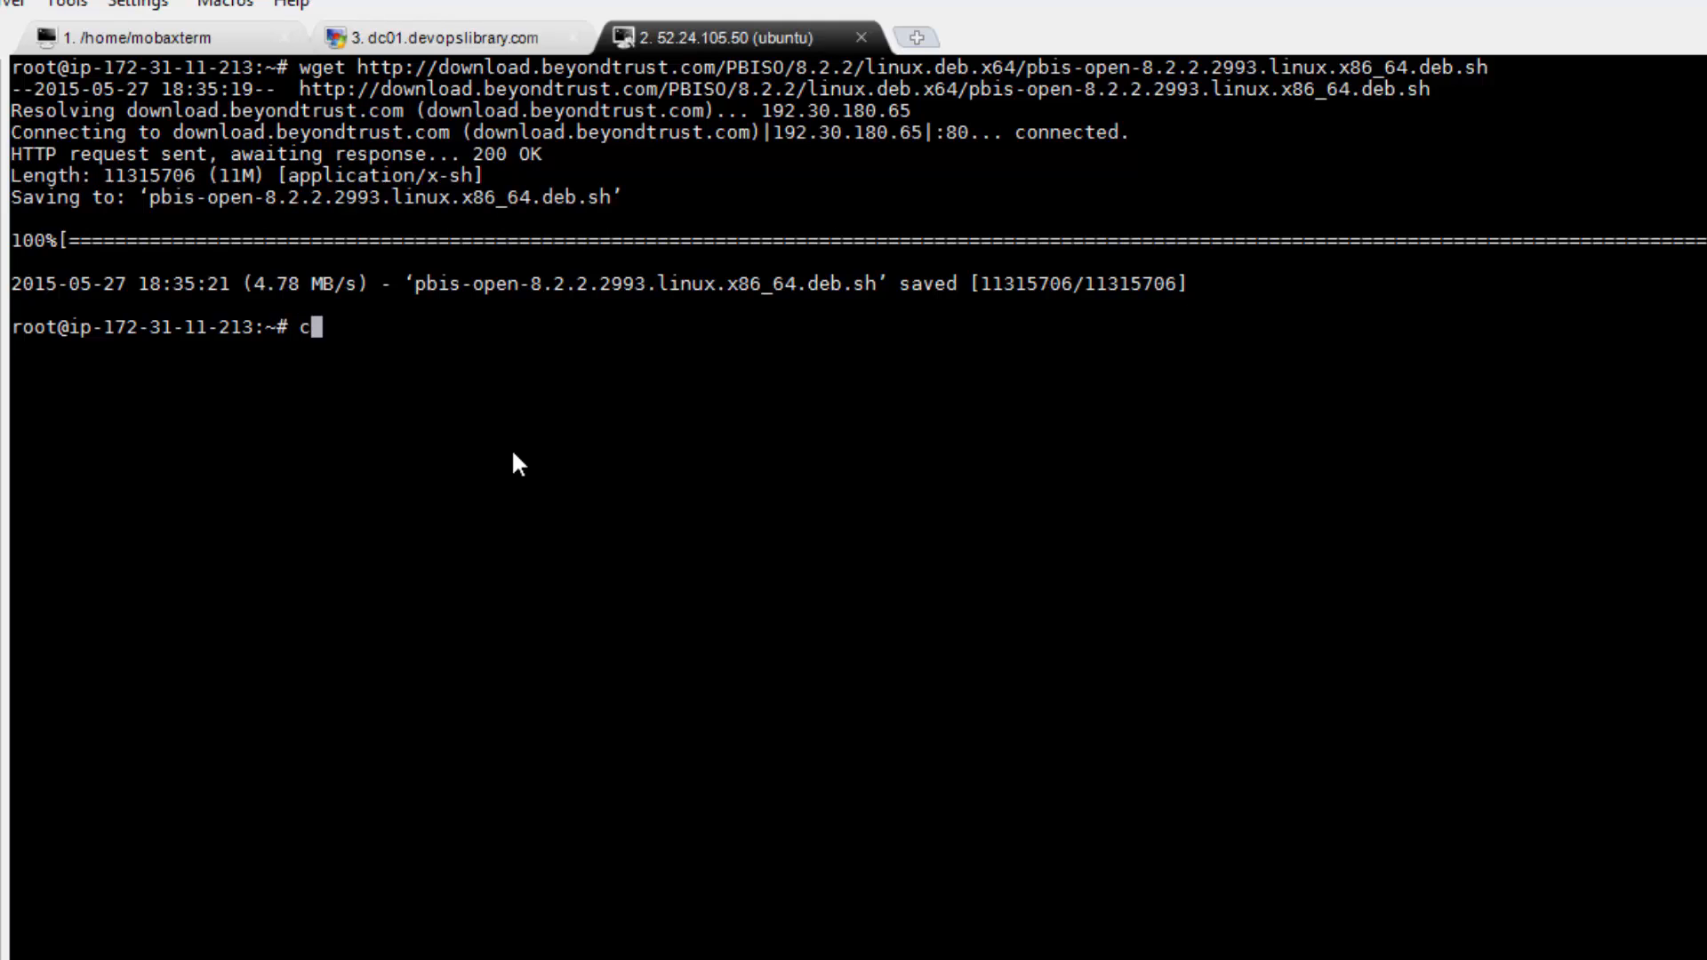
type("hmod")
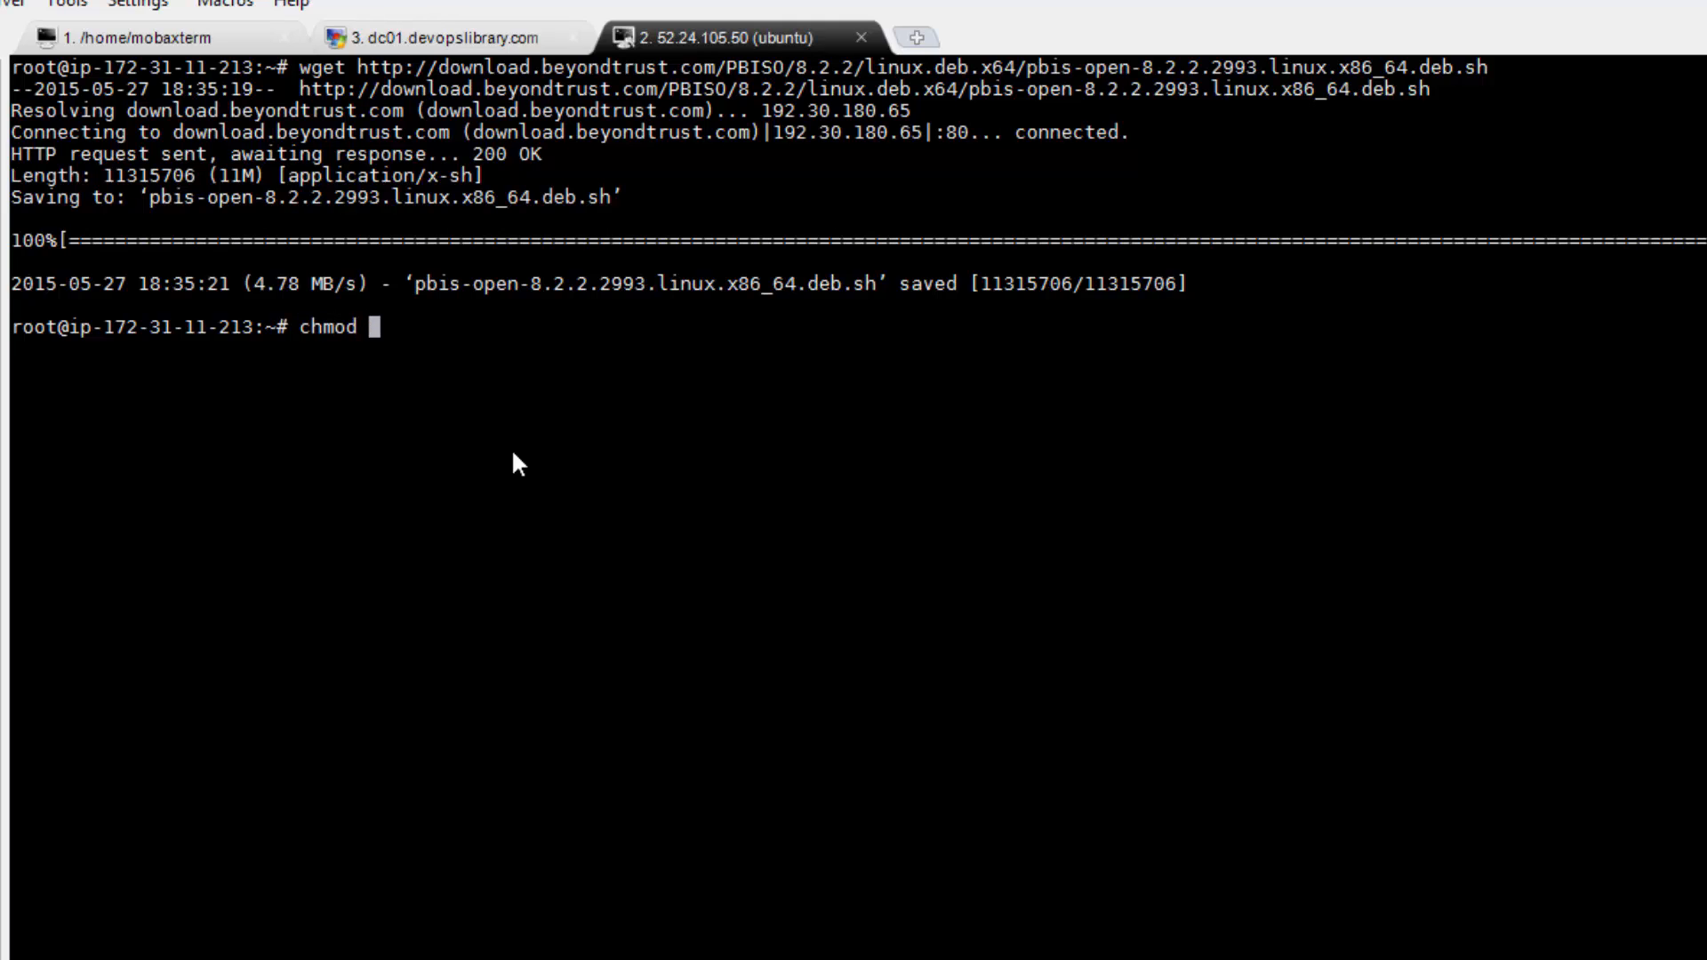
type("a+x pb")
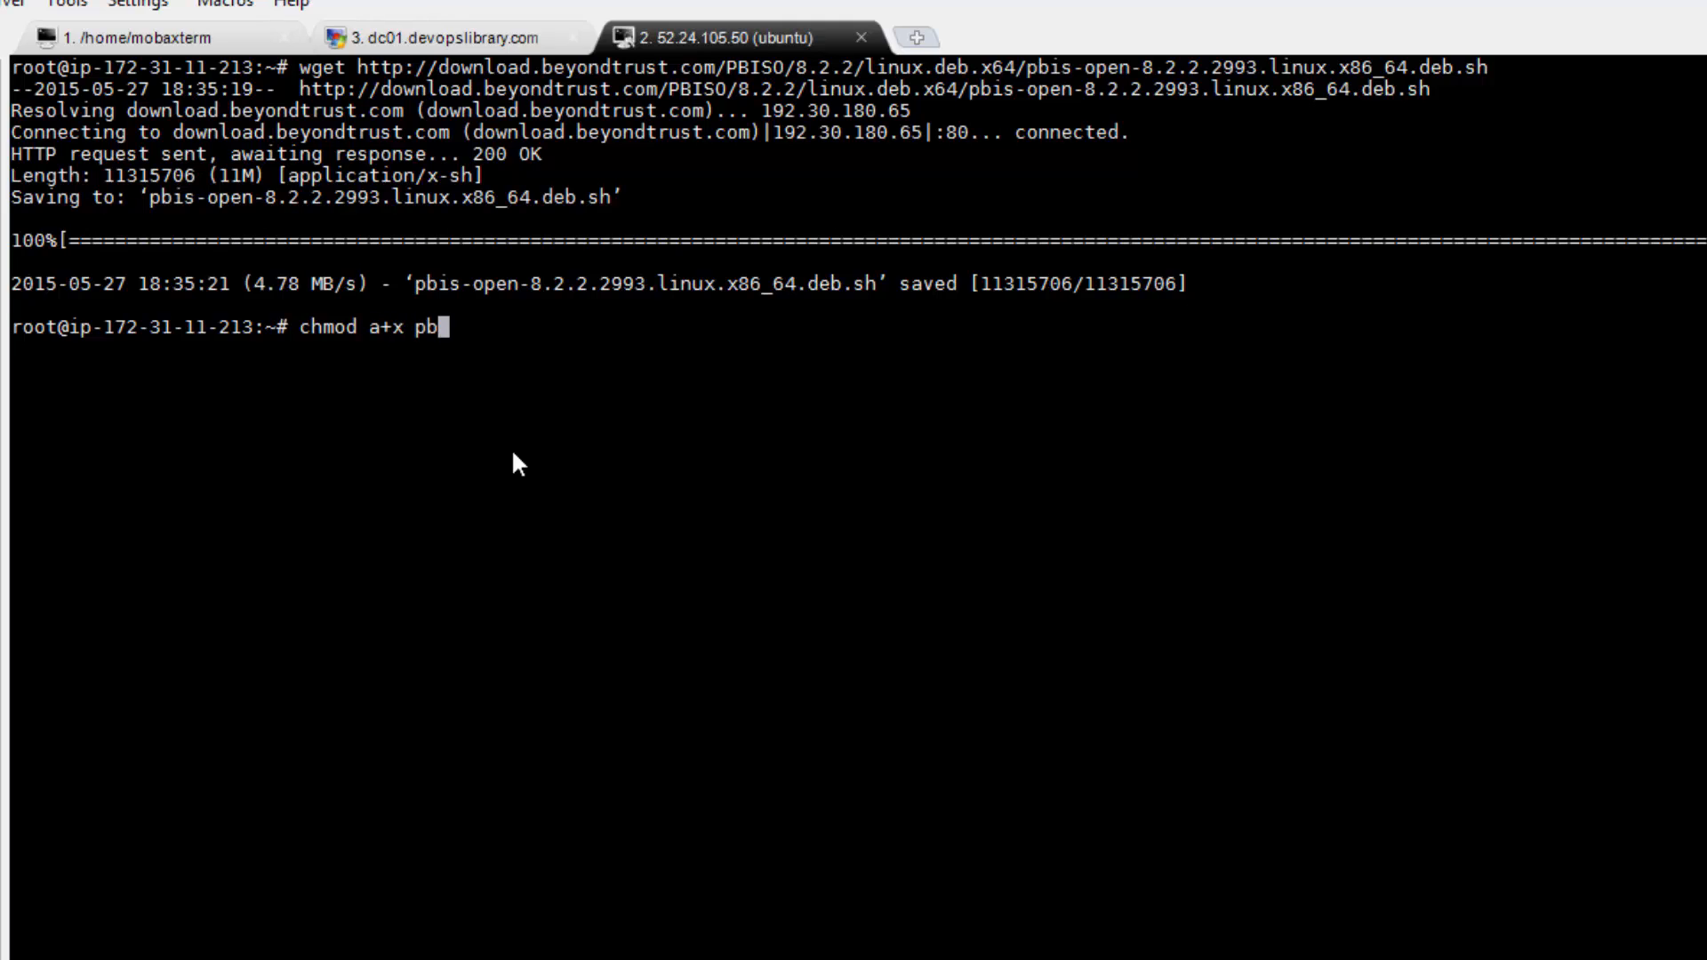
key("Return")
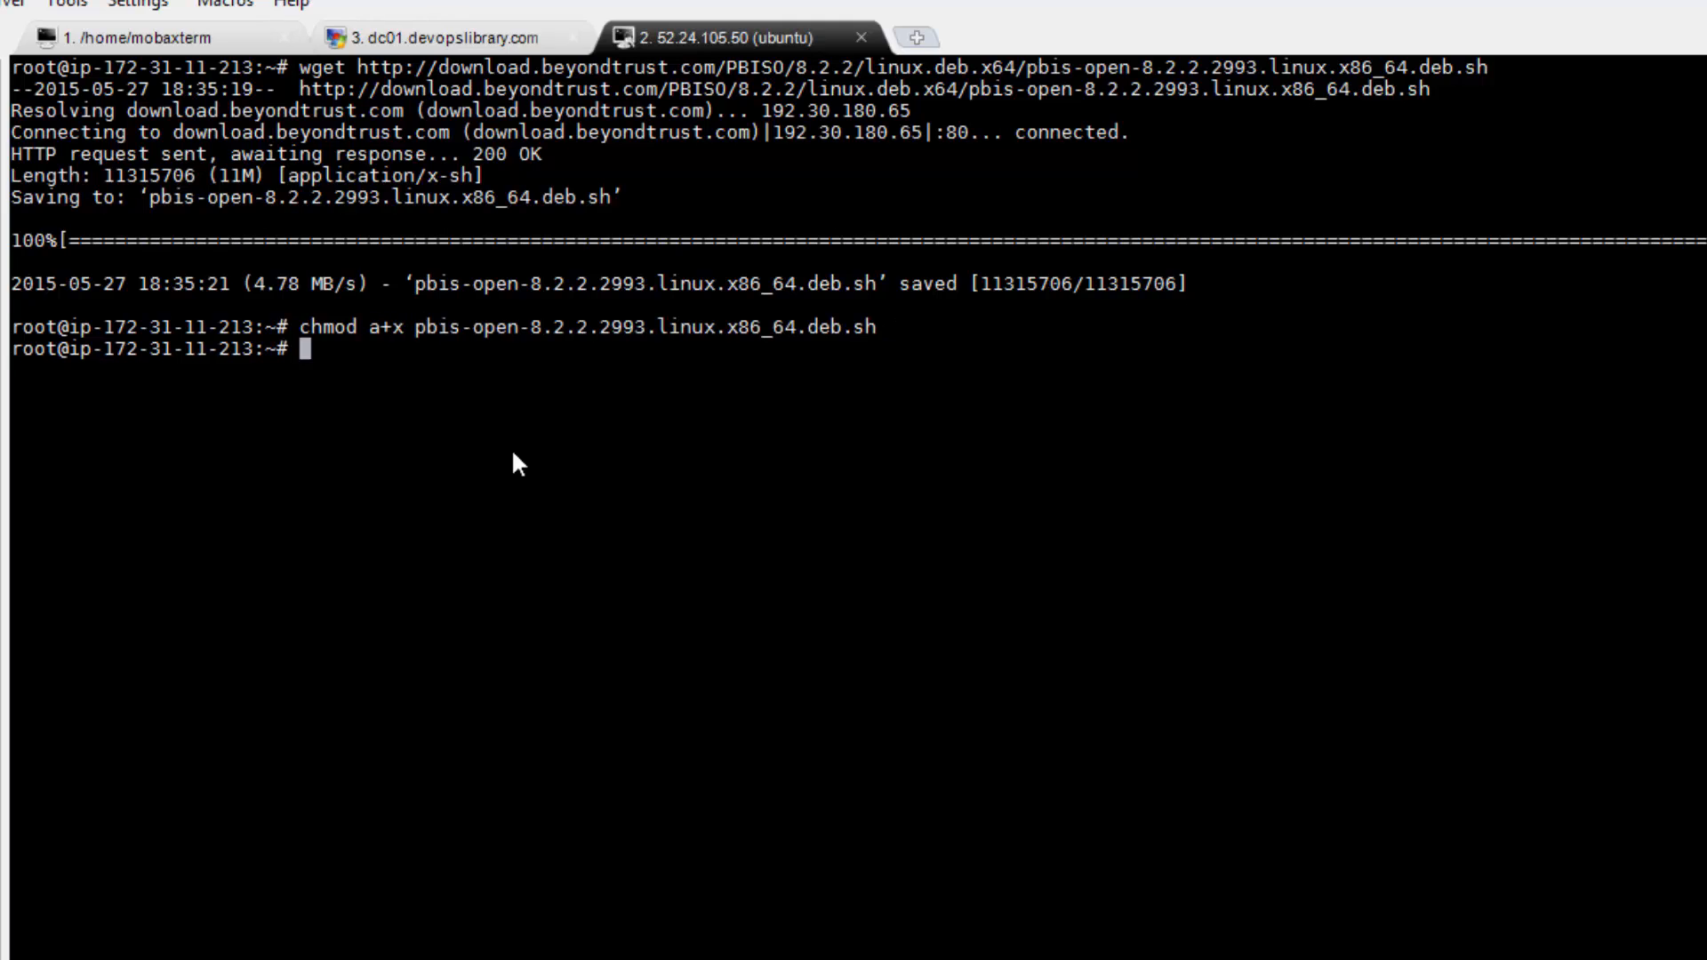
- Run the PBIS installer and join devopslibrary.com with domainjoin-cli using the domain password
type("s")
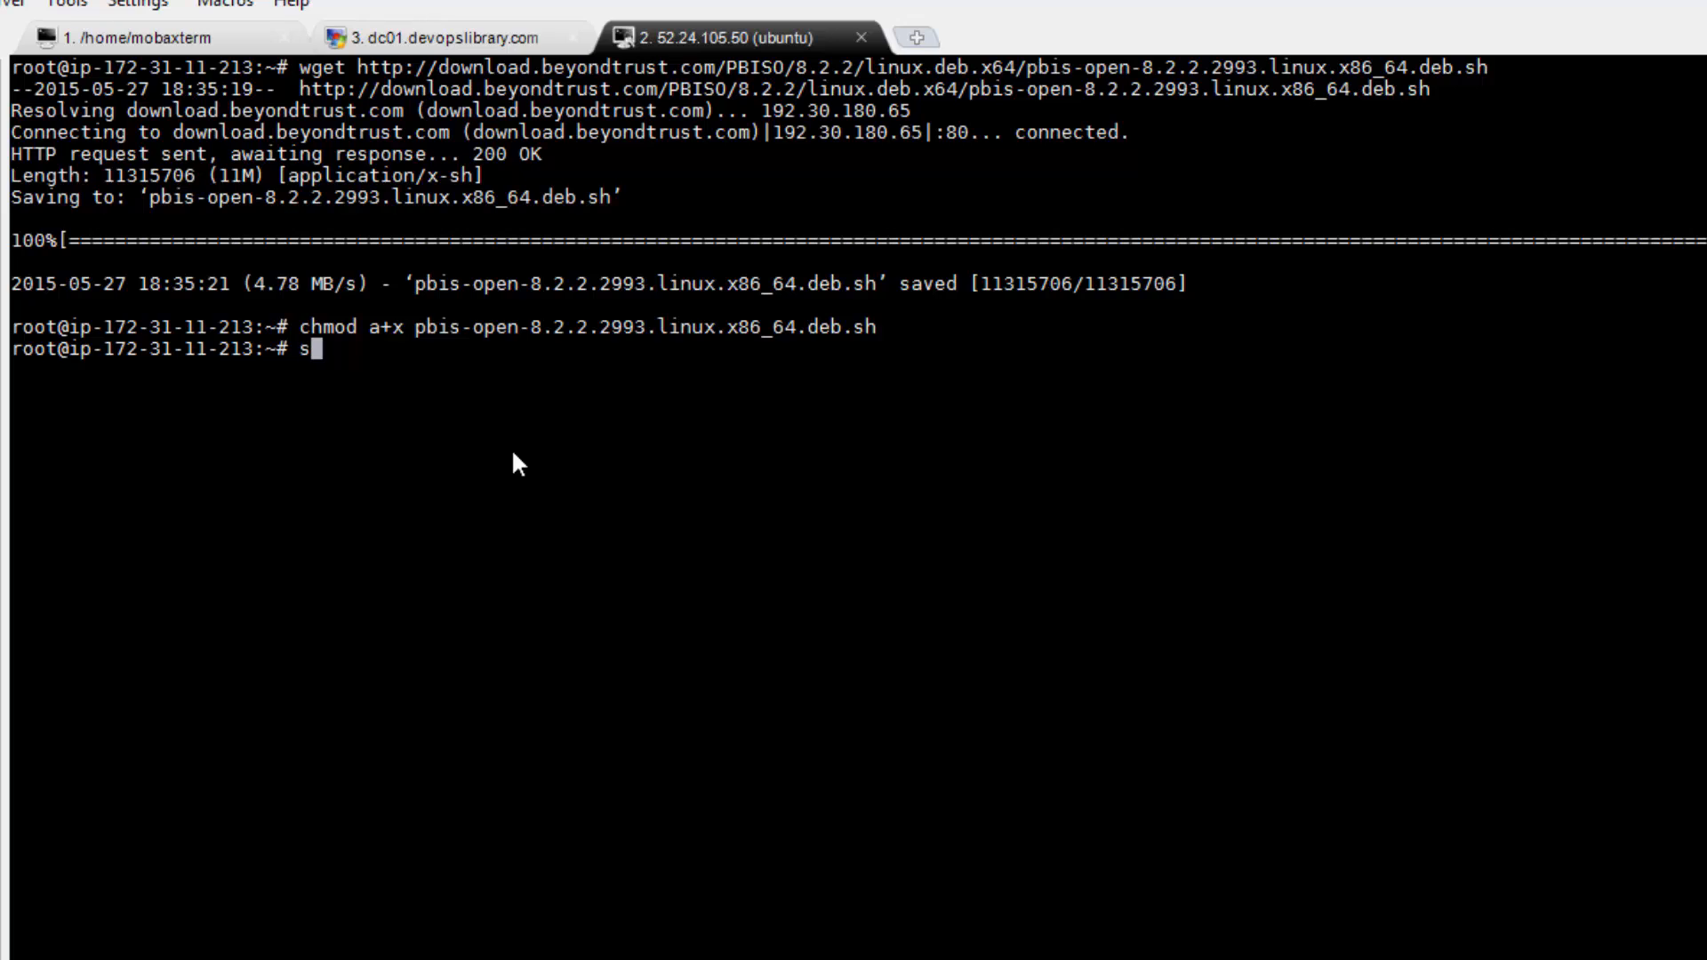
key("Return")
type("domainjoin-cli join devopslibrary.com ken")
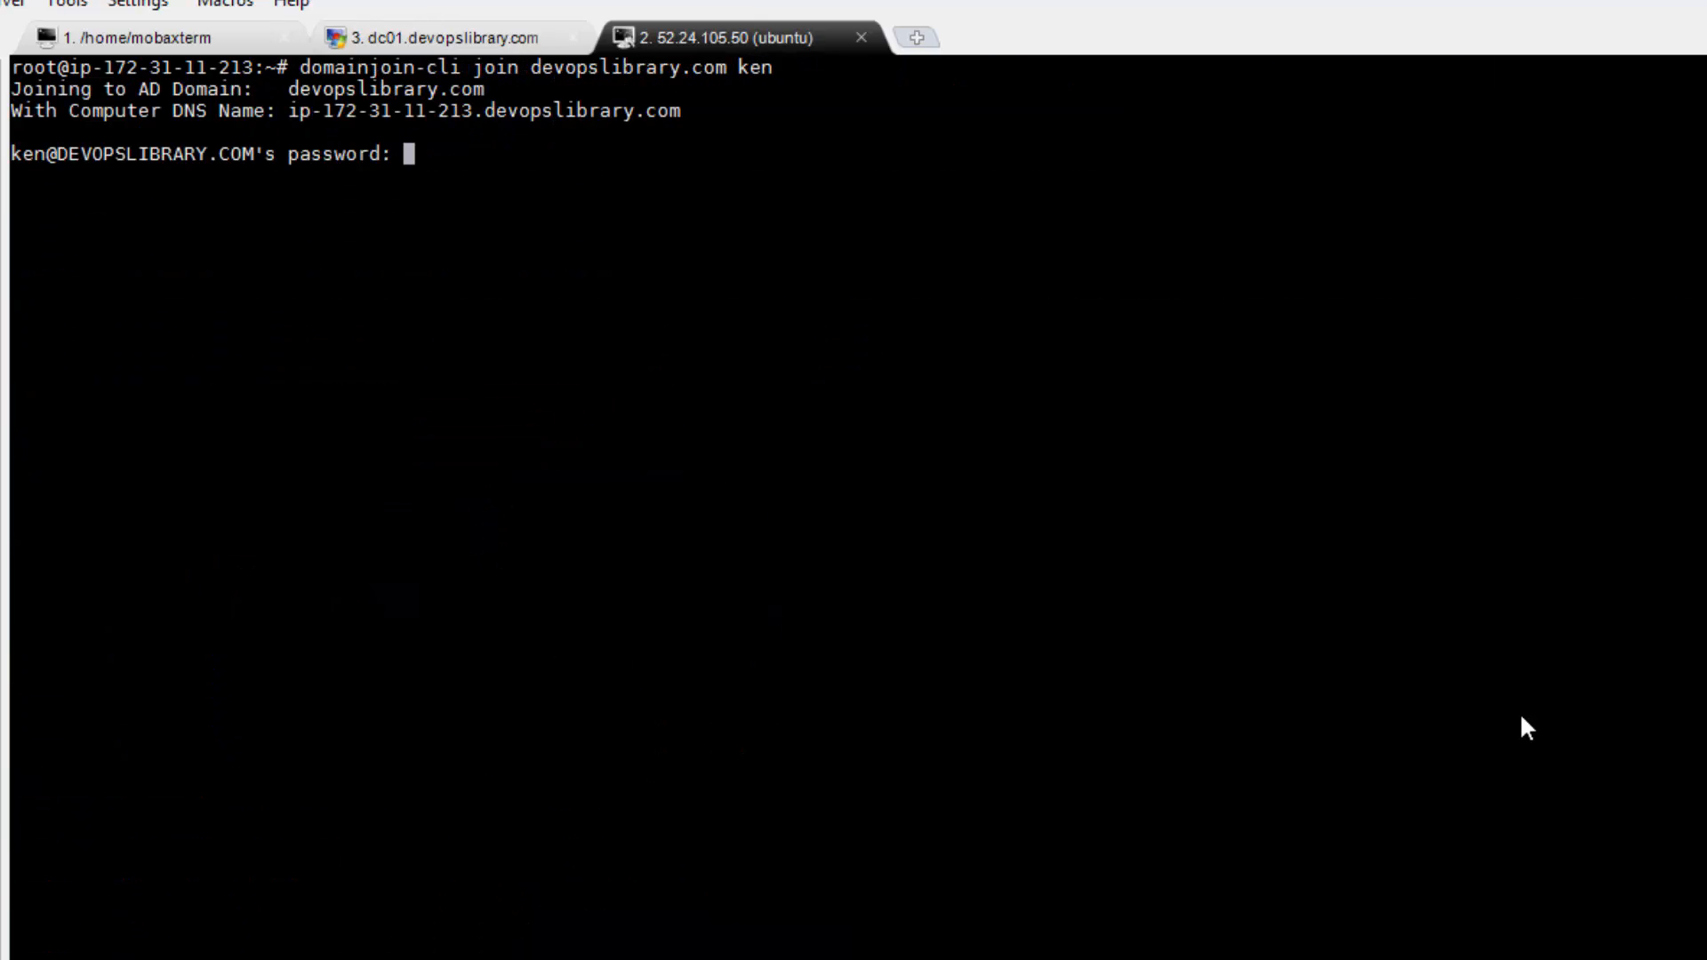
key("Return")
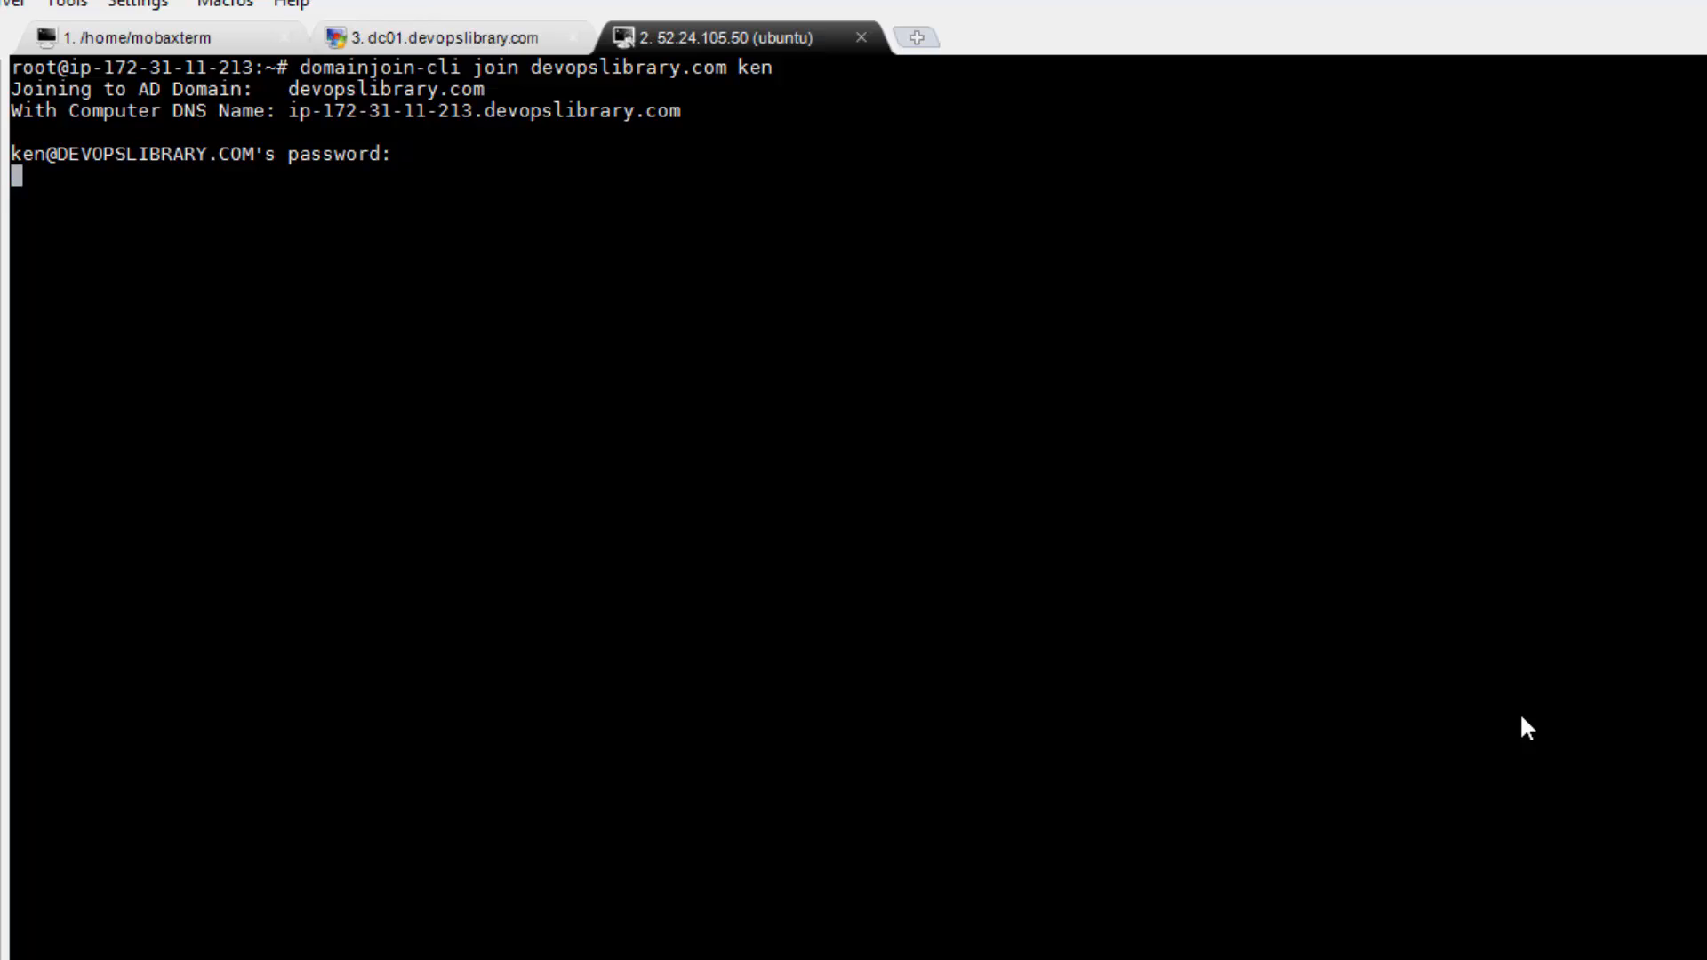
key("Return")
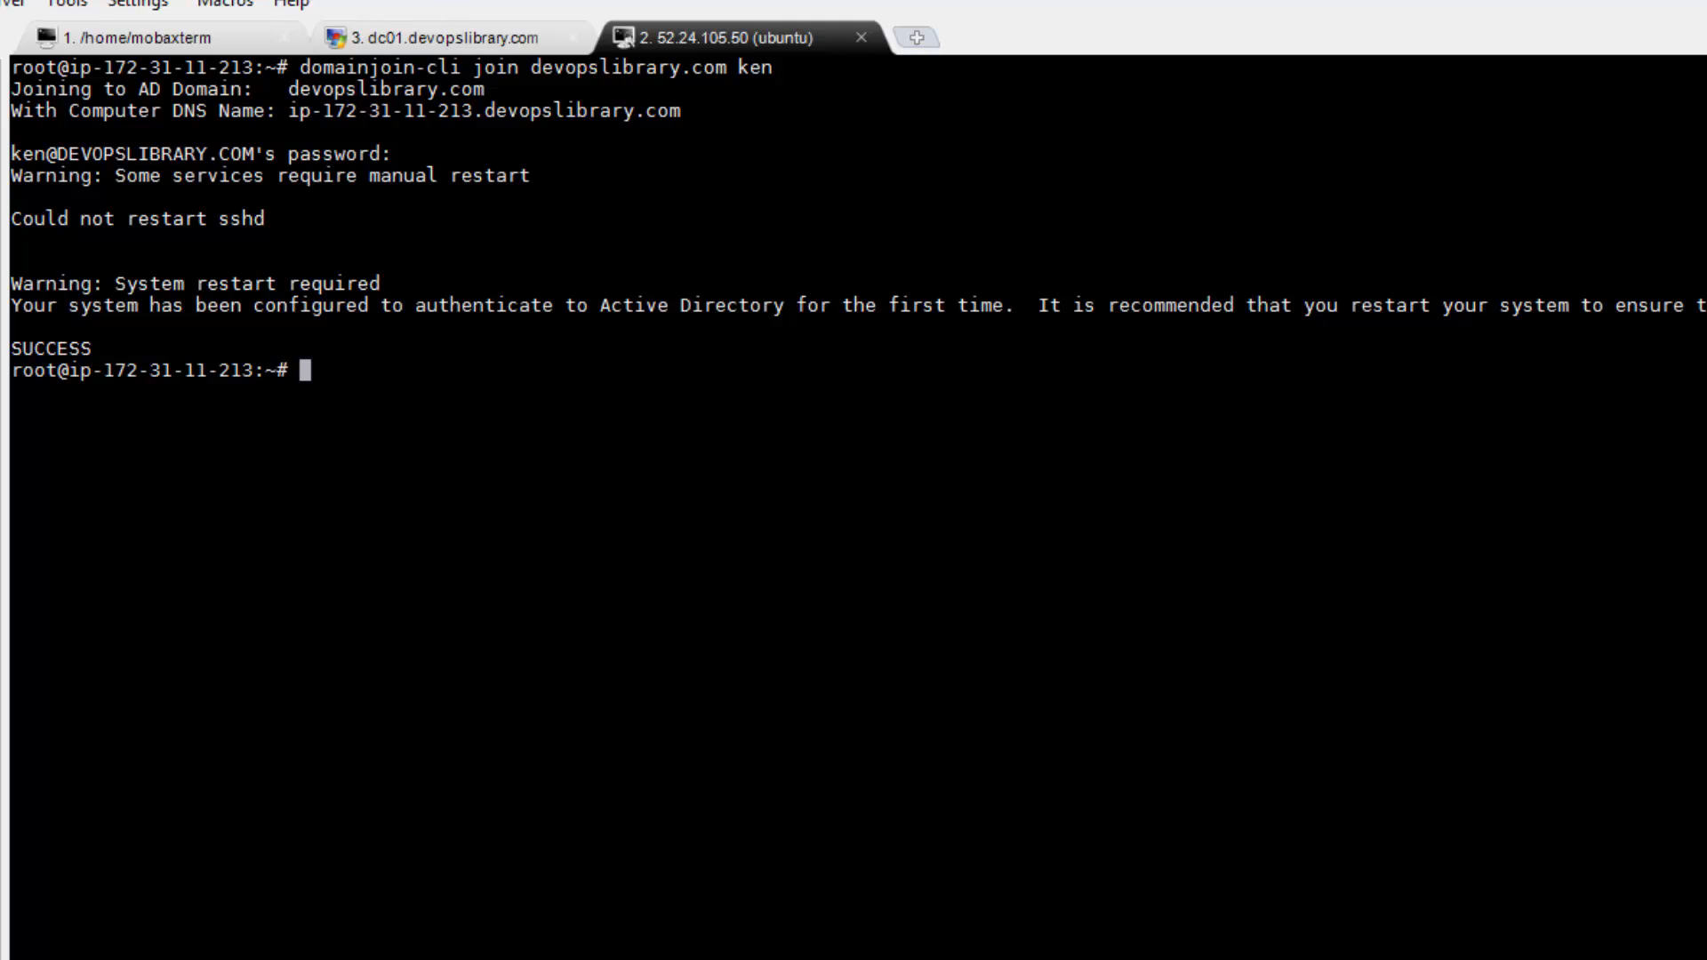
mouse_move(1557, 476)
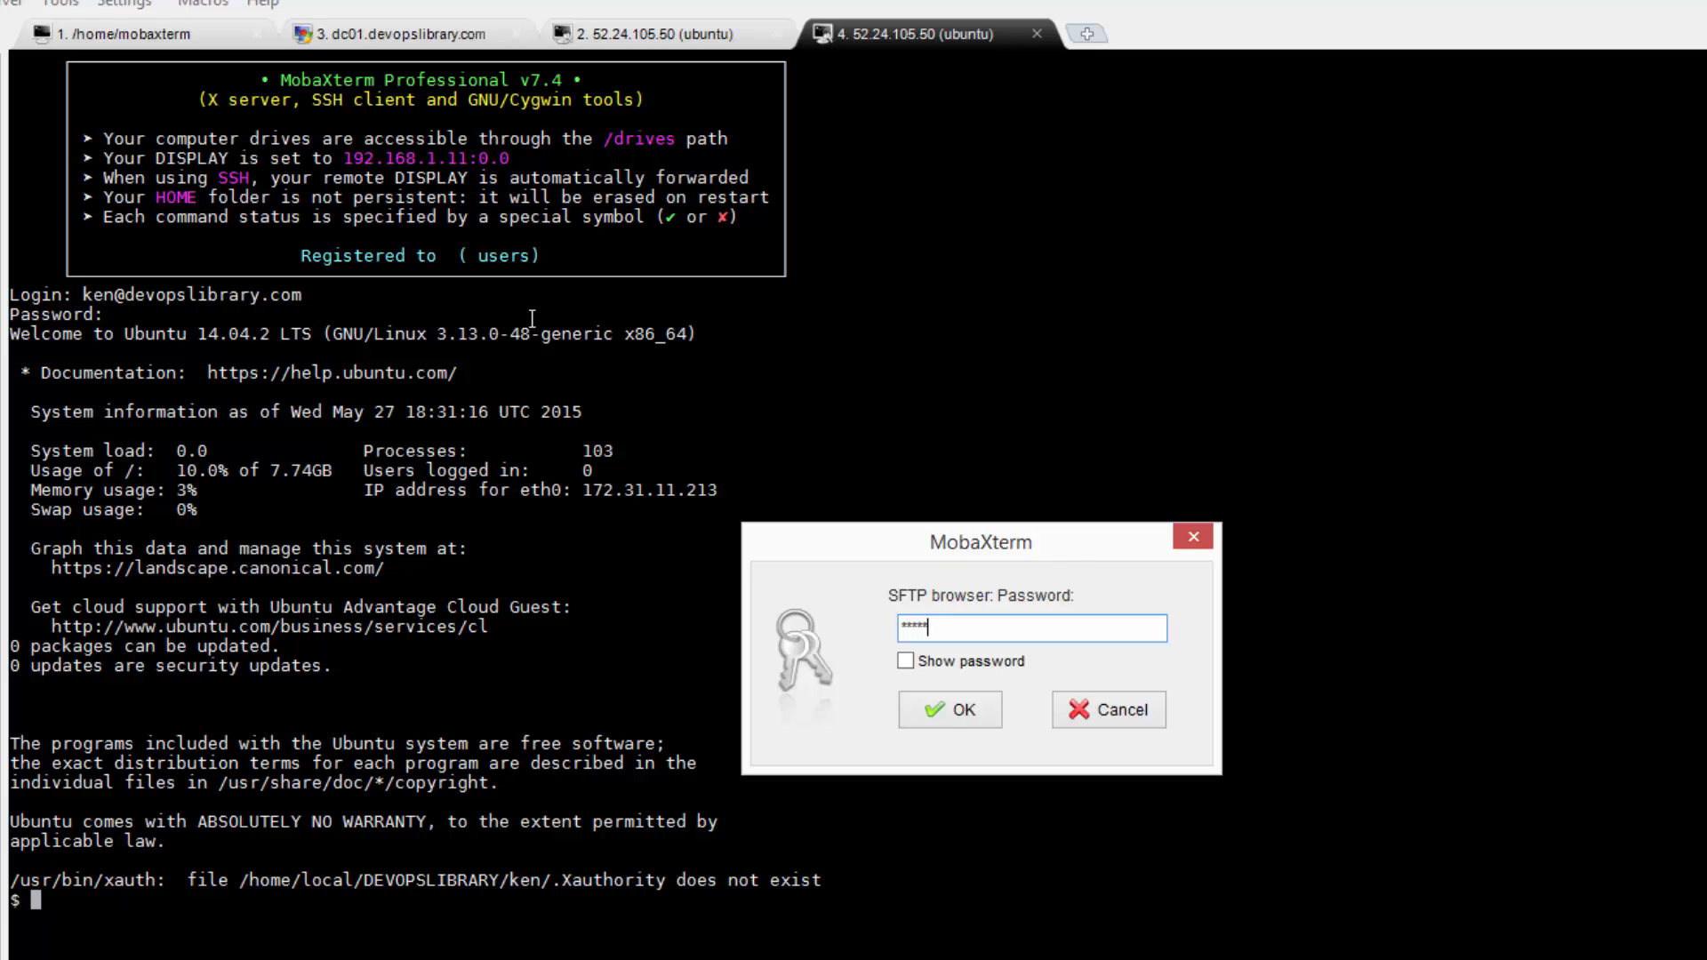
- Dismiss the SFTP password prompt in the domain-user session and enter the sudo -i password
left_click(949, 710)
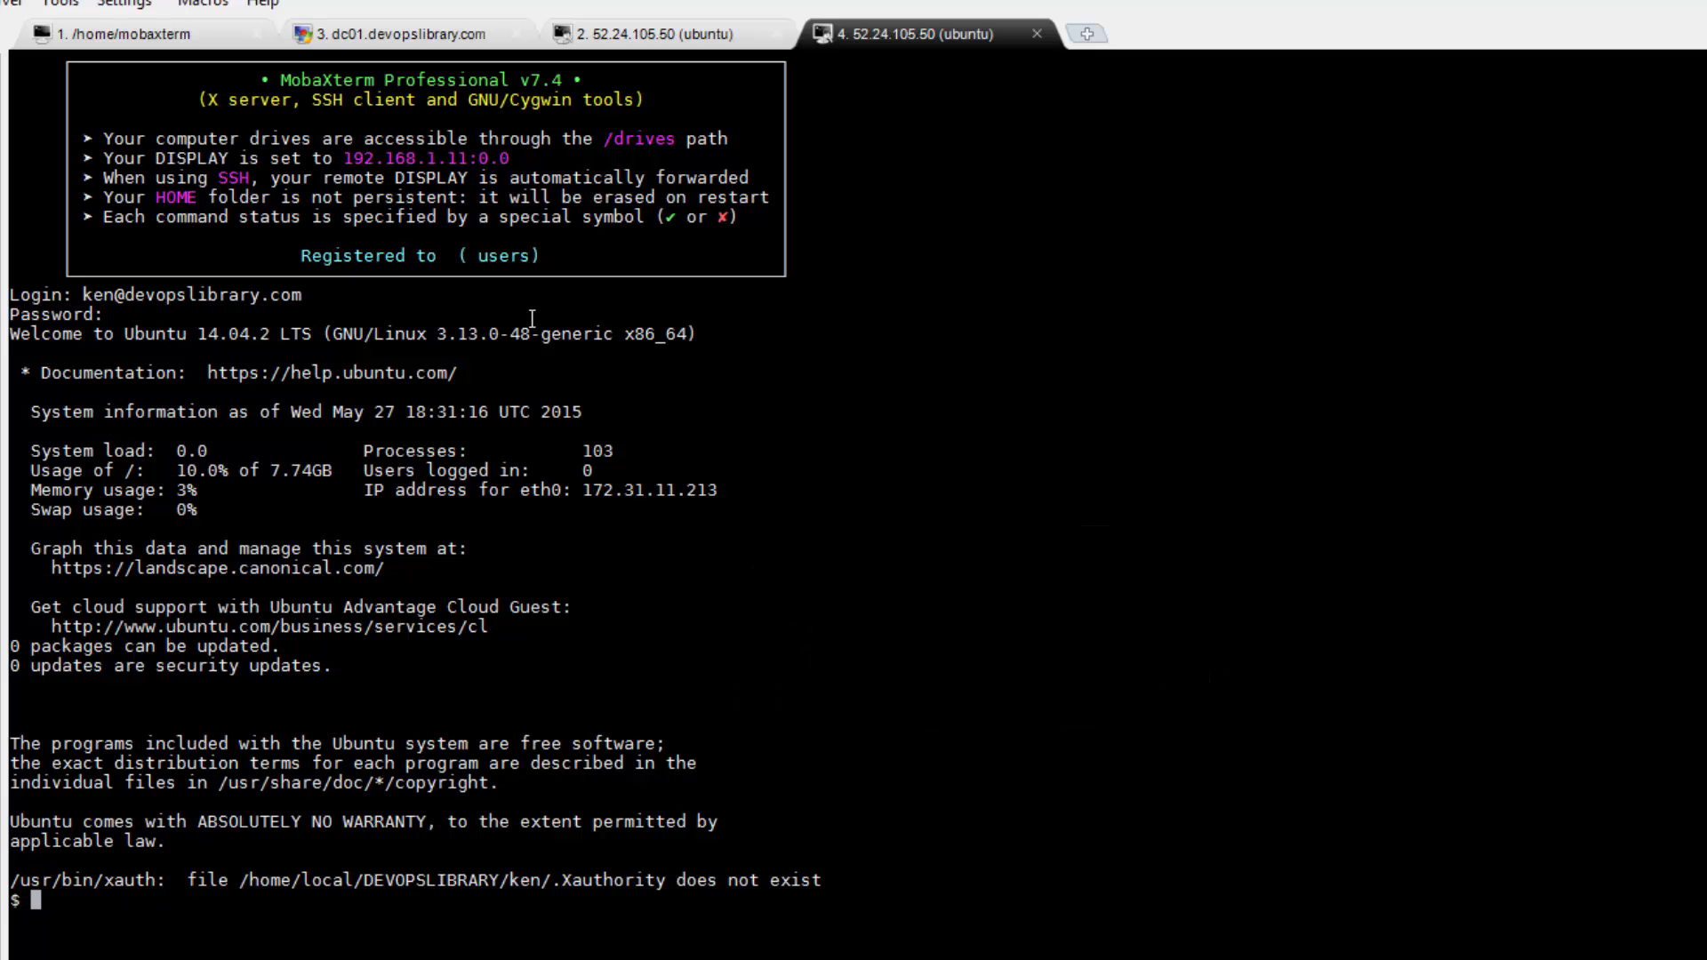
mouse_move(1130, 542)
type("sudo -i")
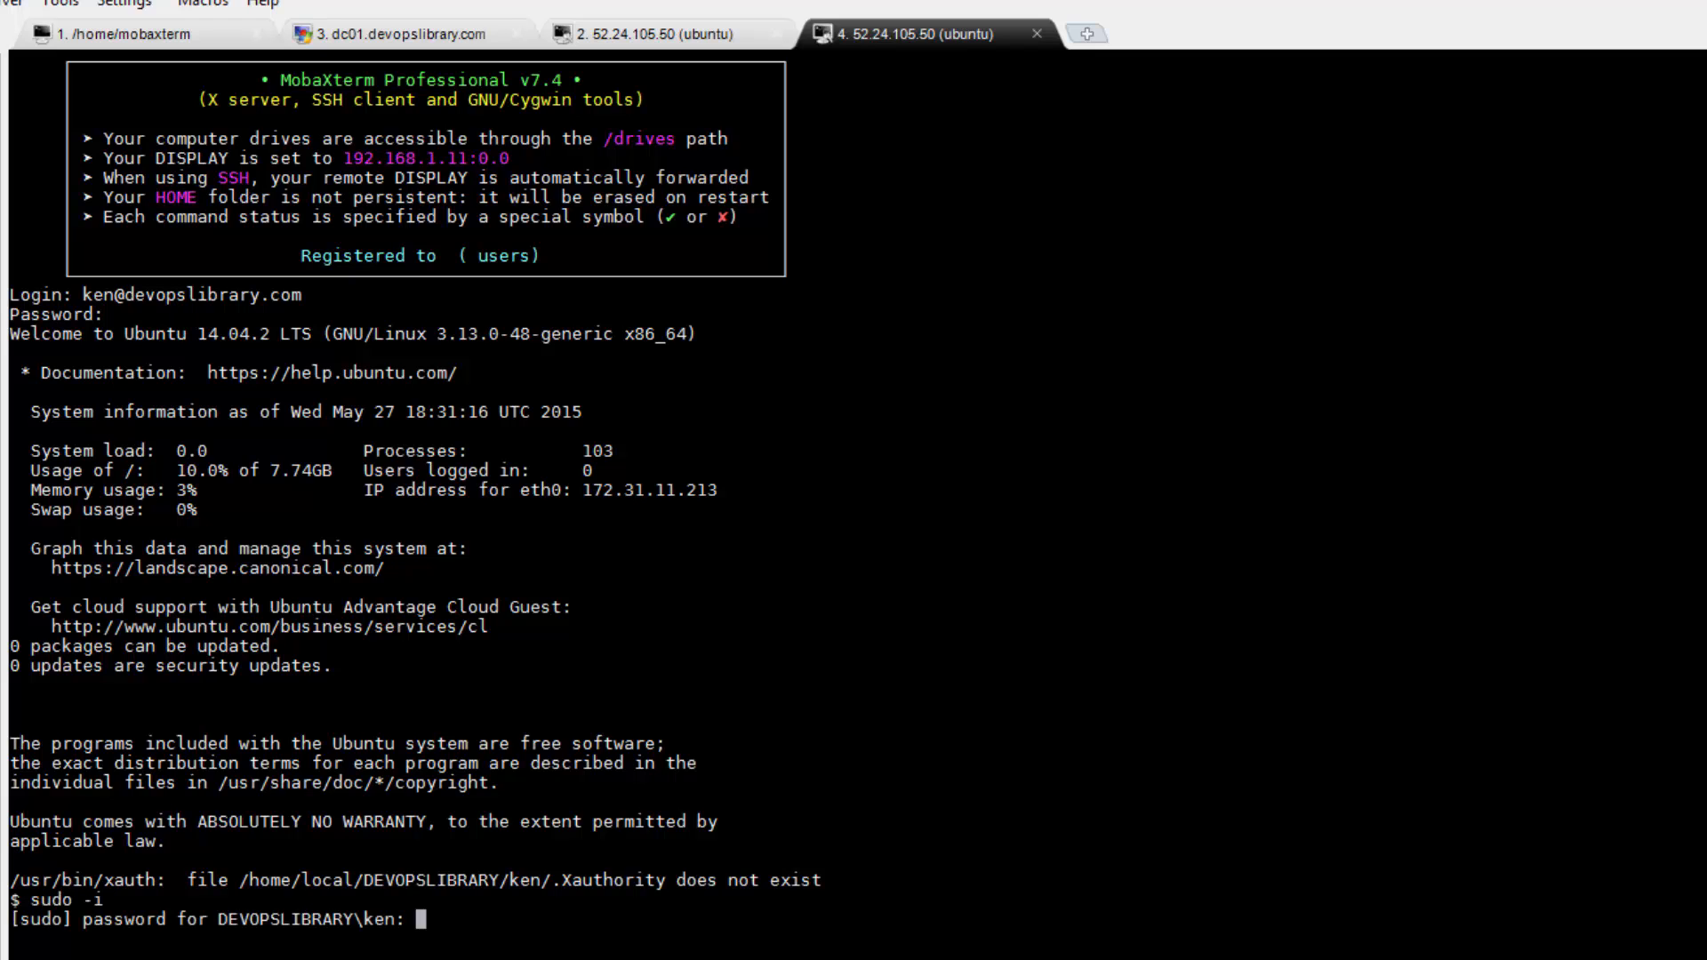
key("Return")
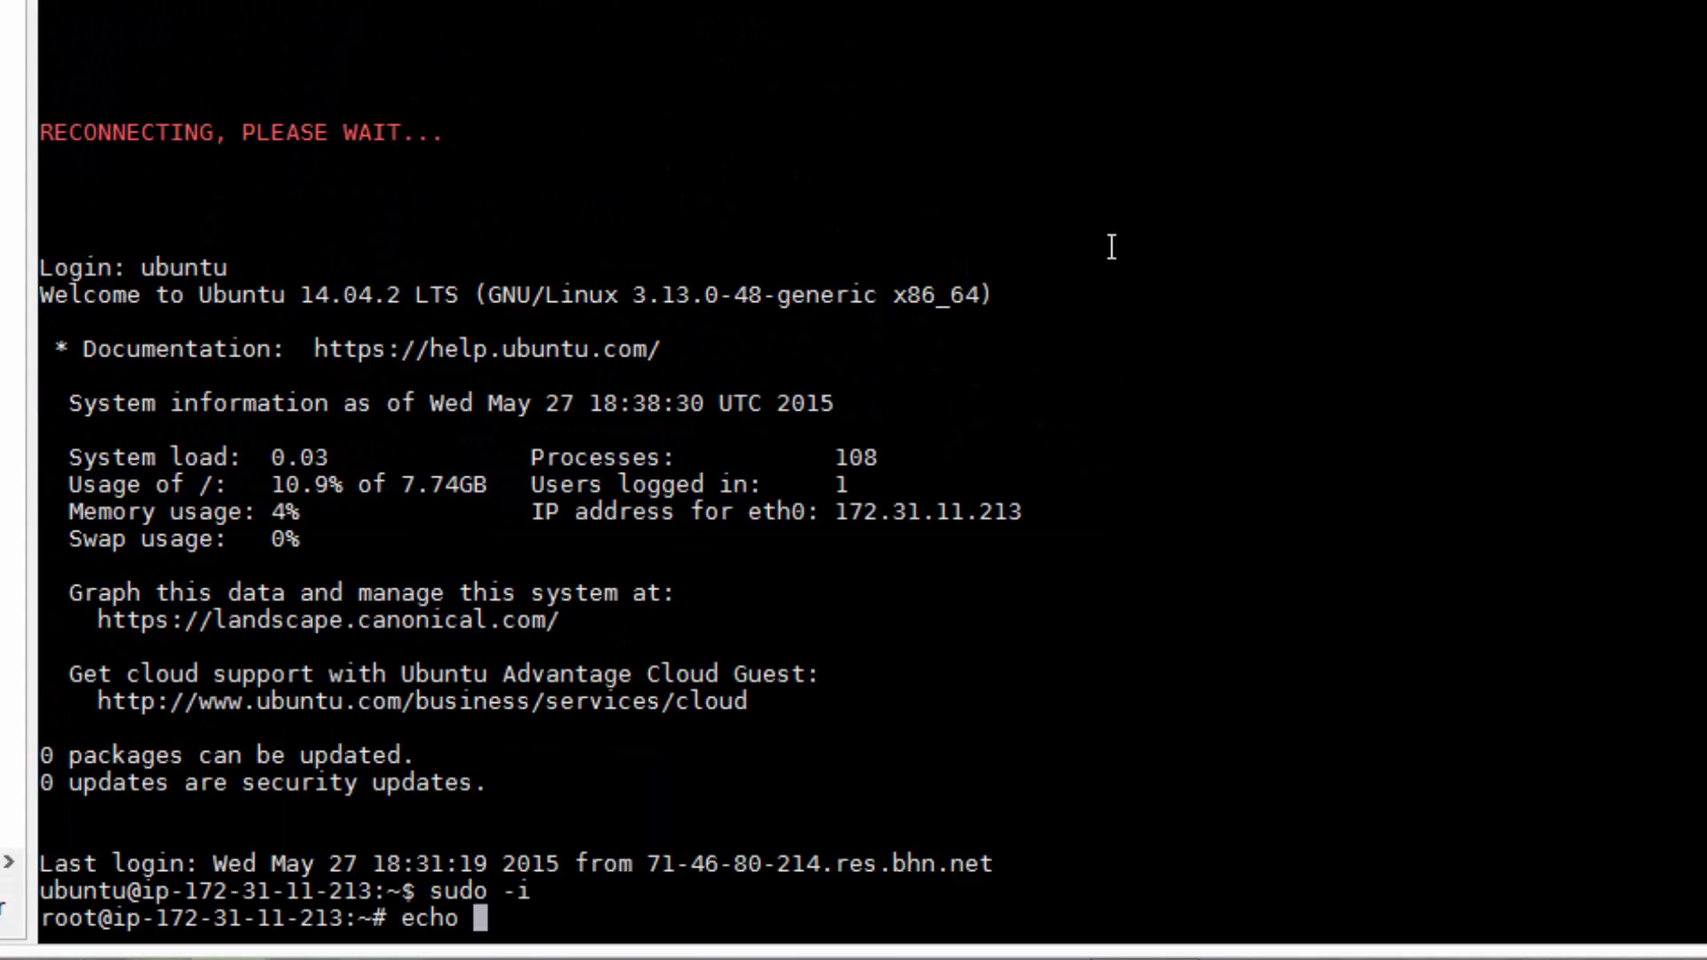
- Append '%domain^admins ALL=(ALL)ALL' to /etc/sudoers and verify it in visudo without changes
type("'%domain^admi")
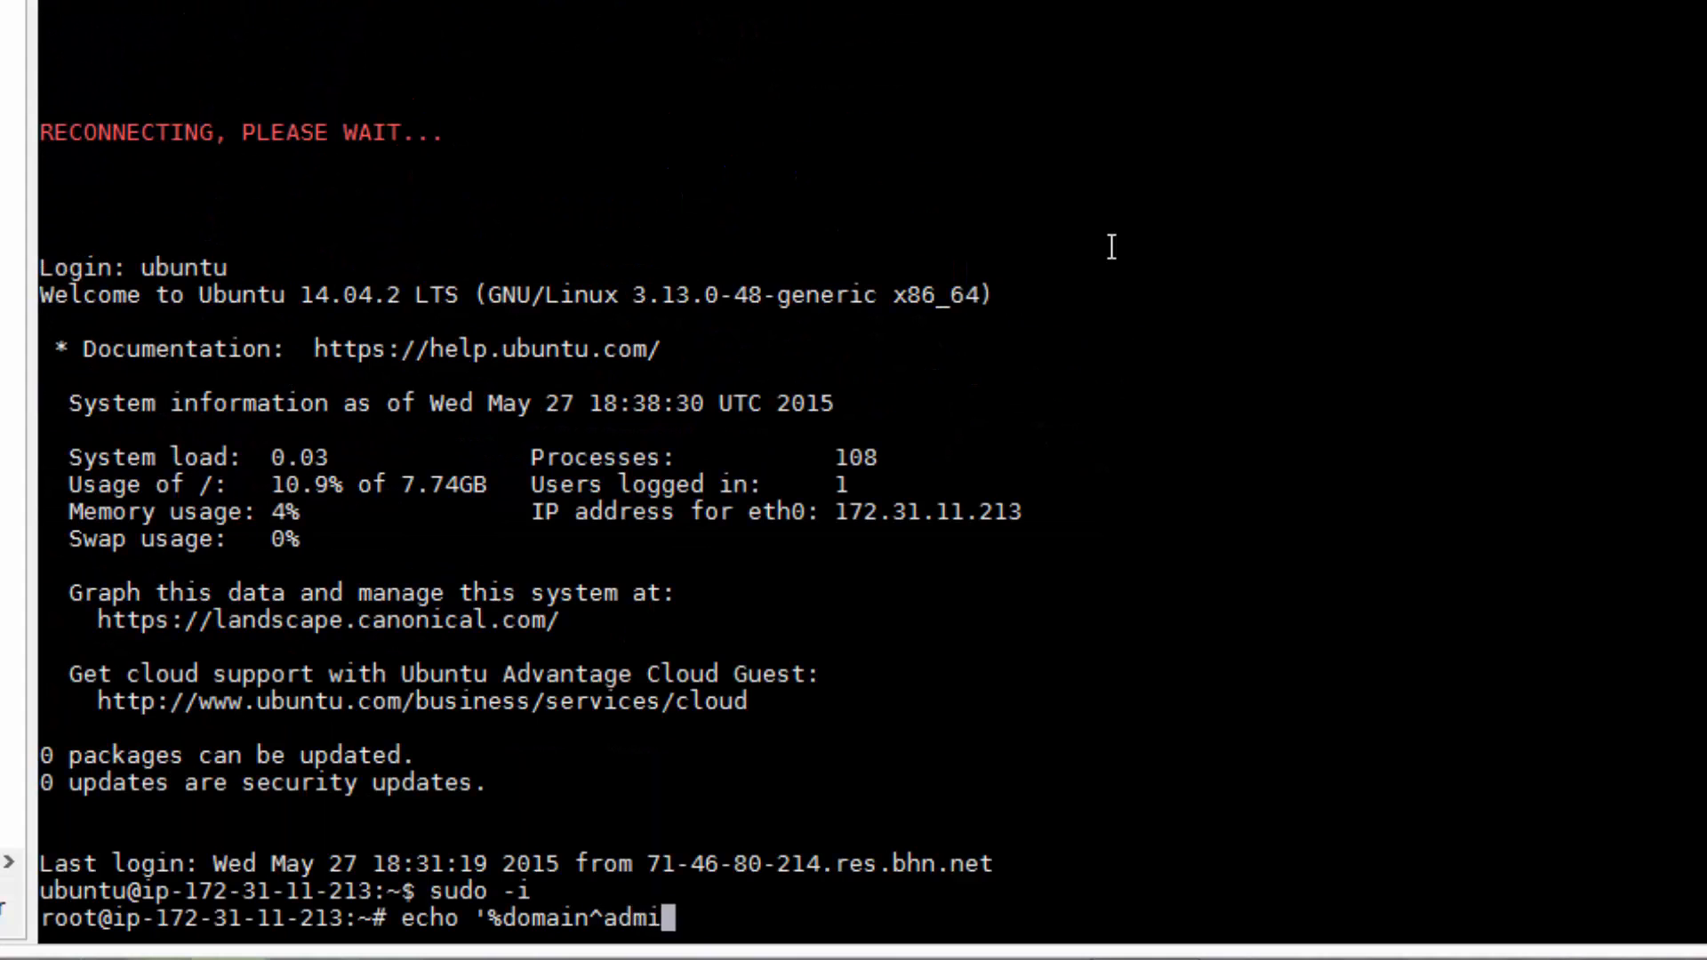
type("ns ALL=(ALL)ALL' >> /etc/sudoers")
type("v")
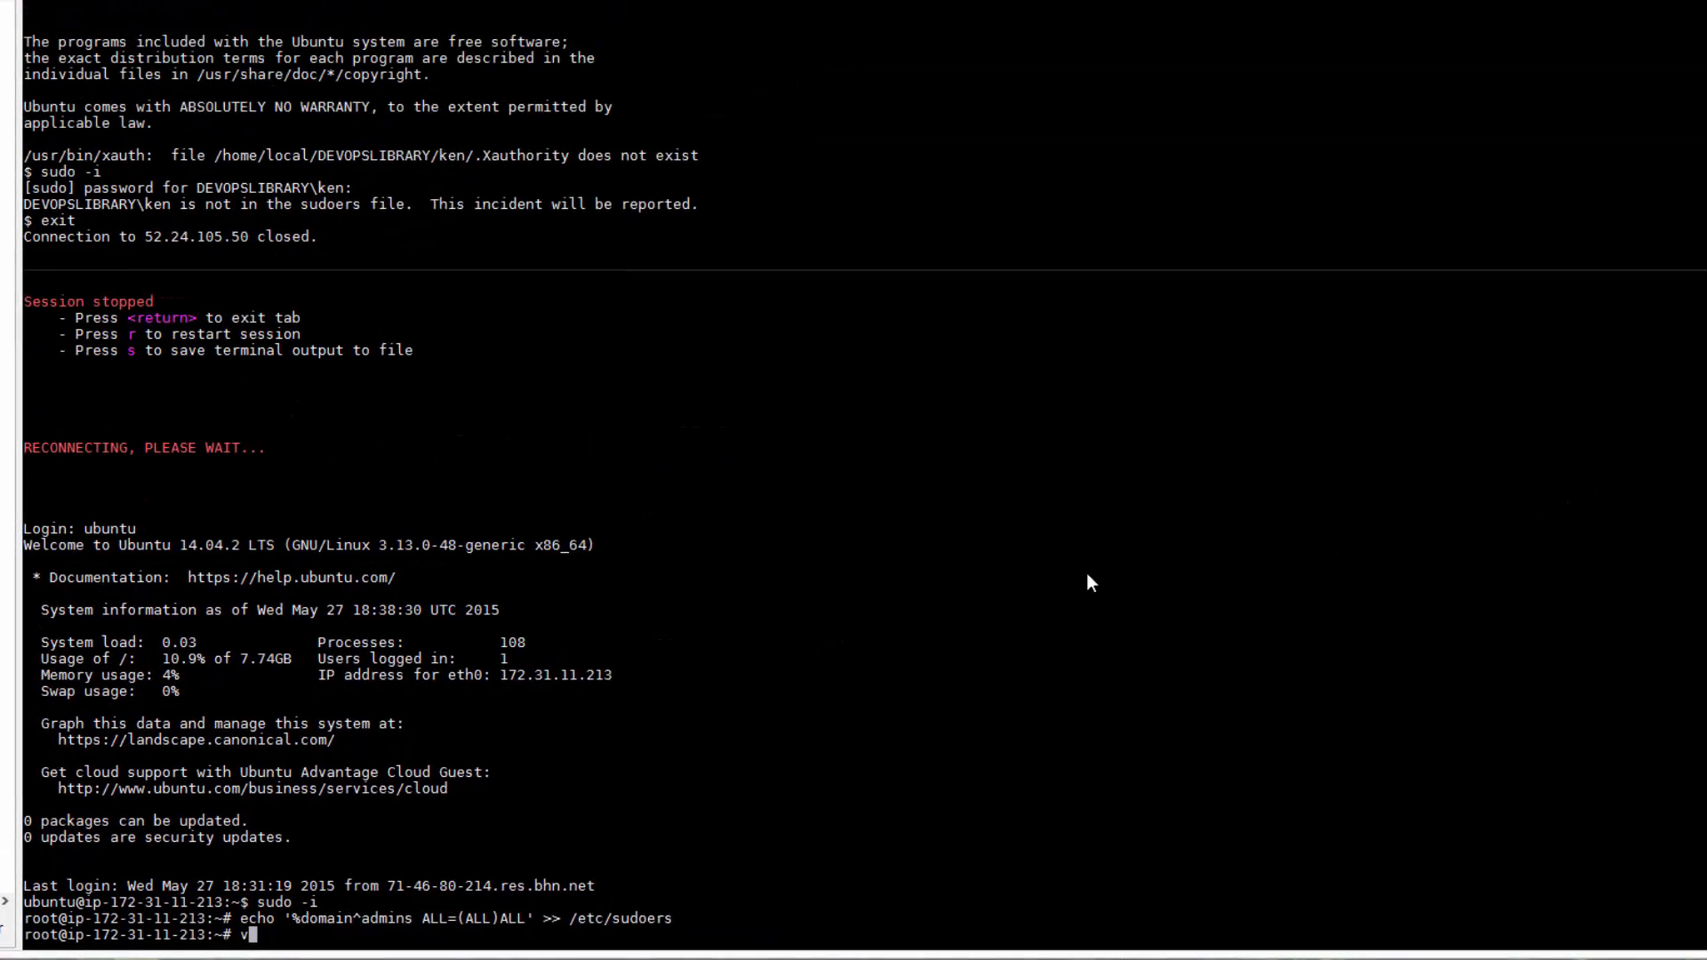
key("Return")
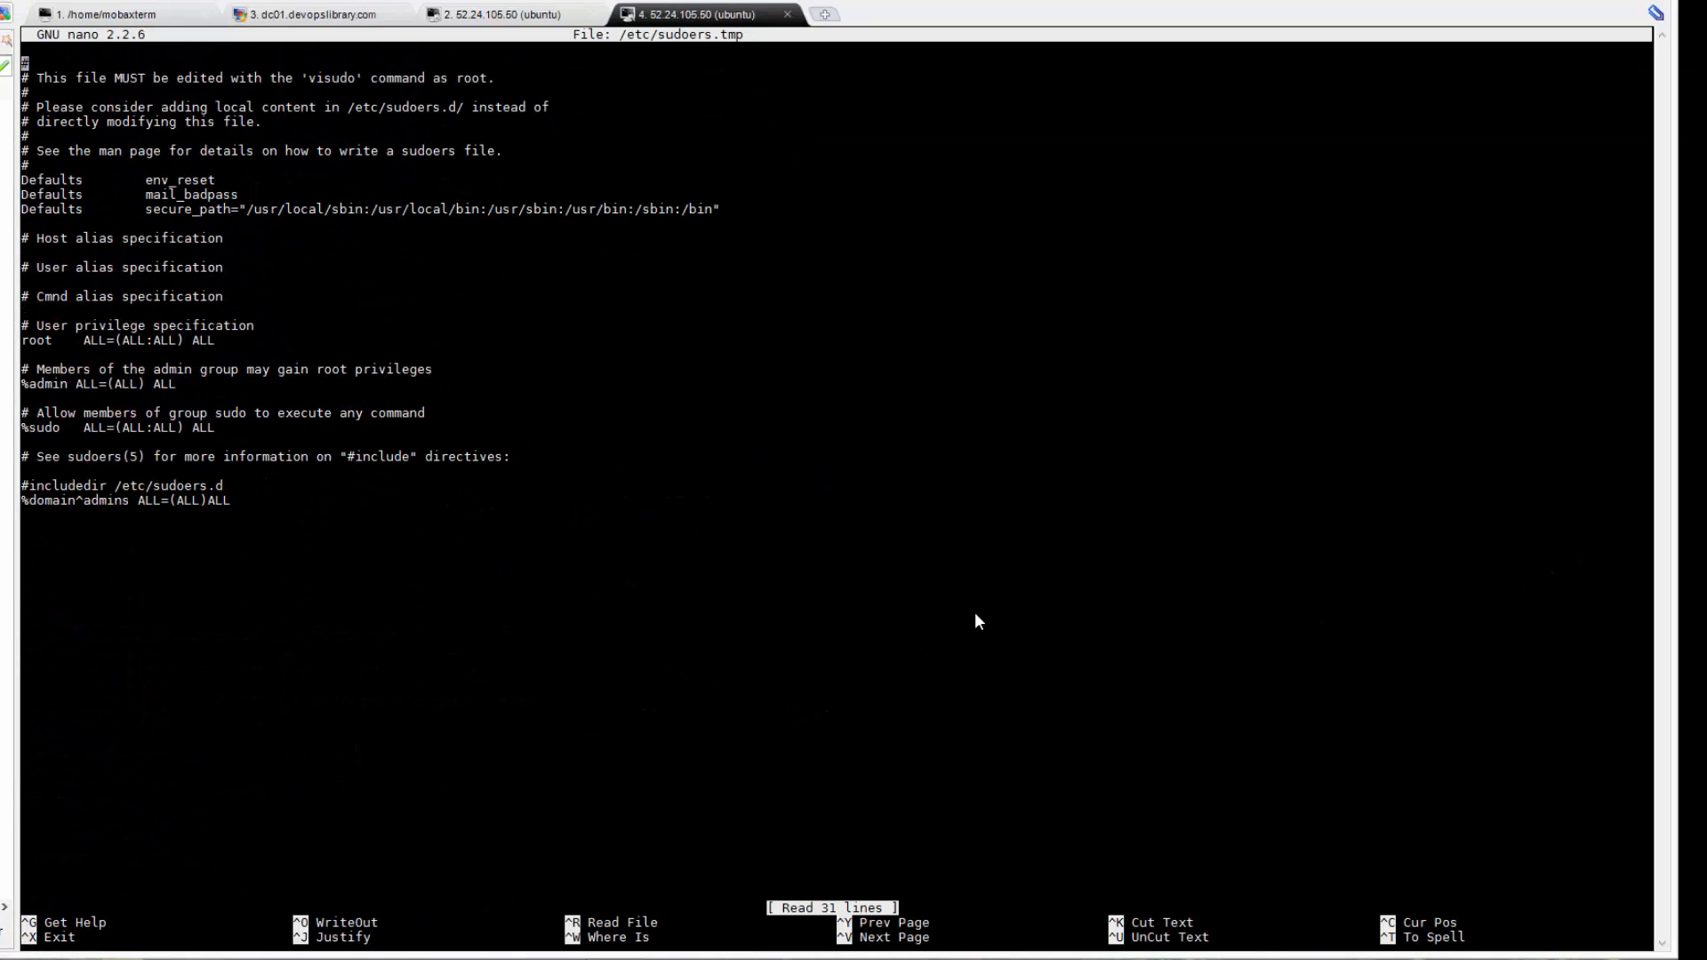
key("ctrl+x")
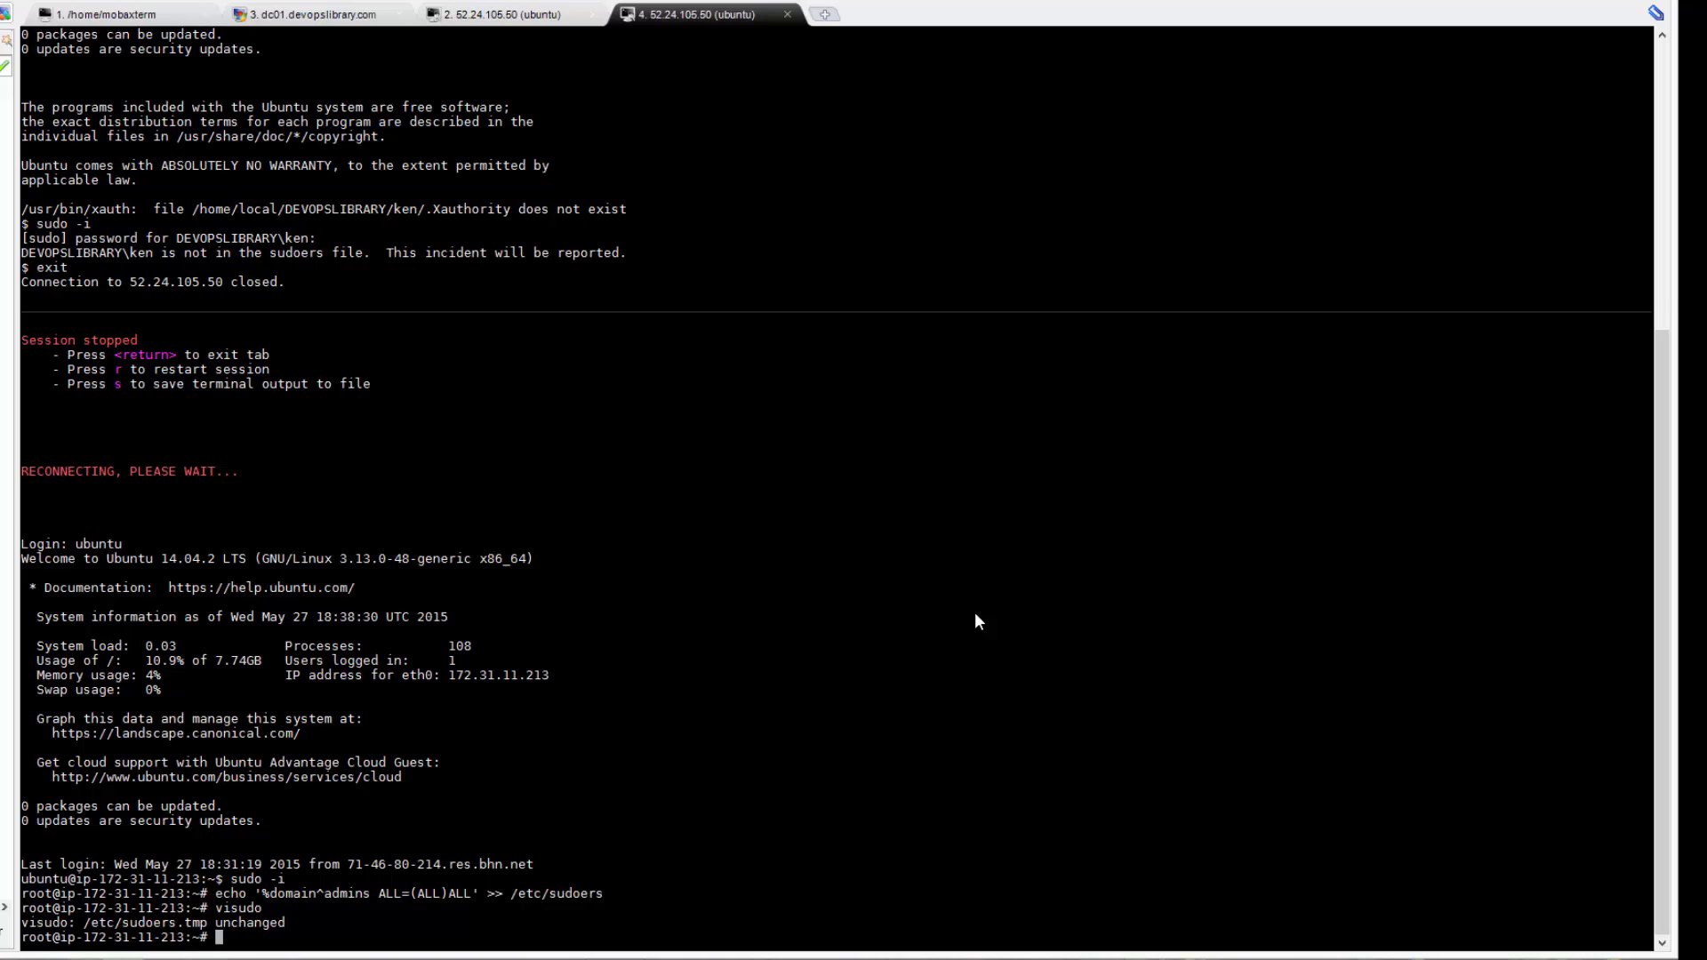
type("/opt/")
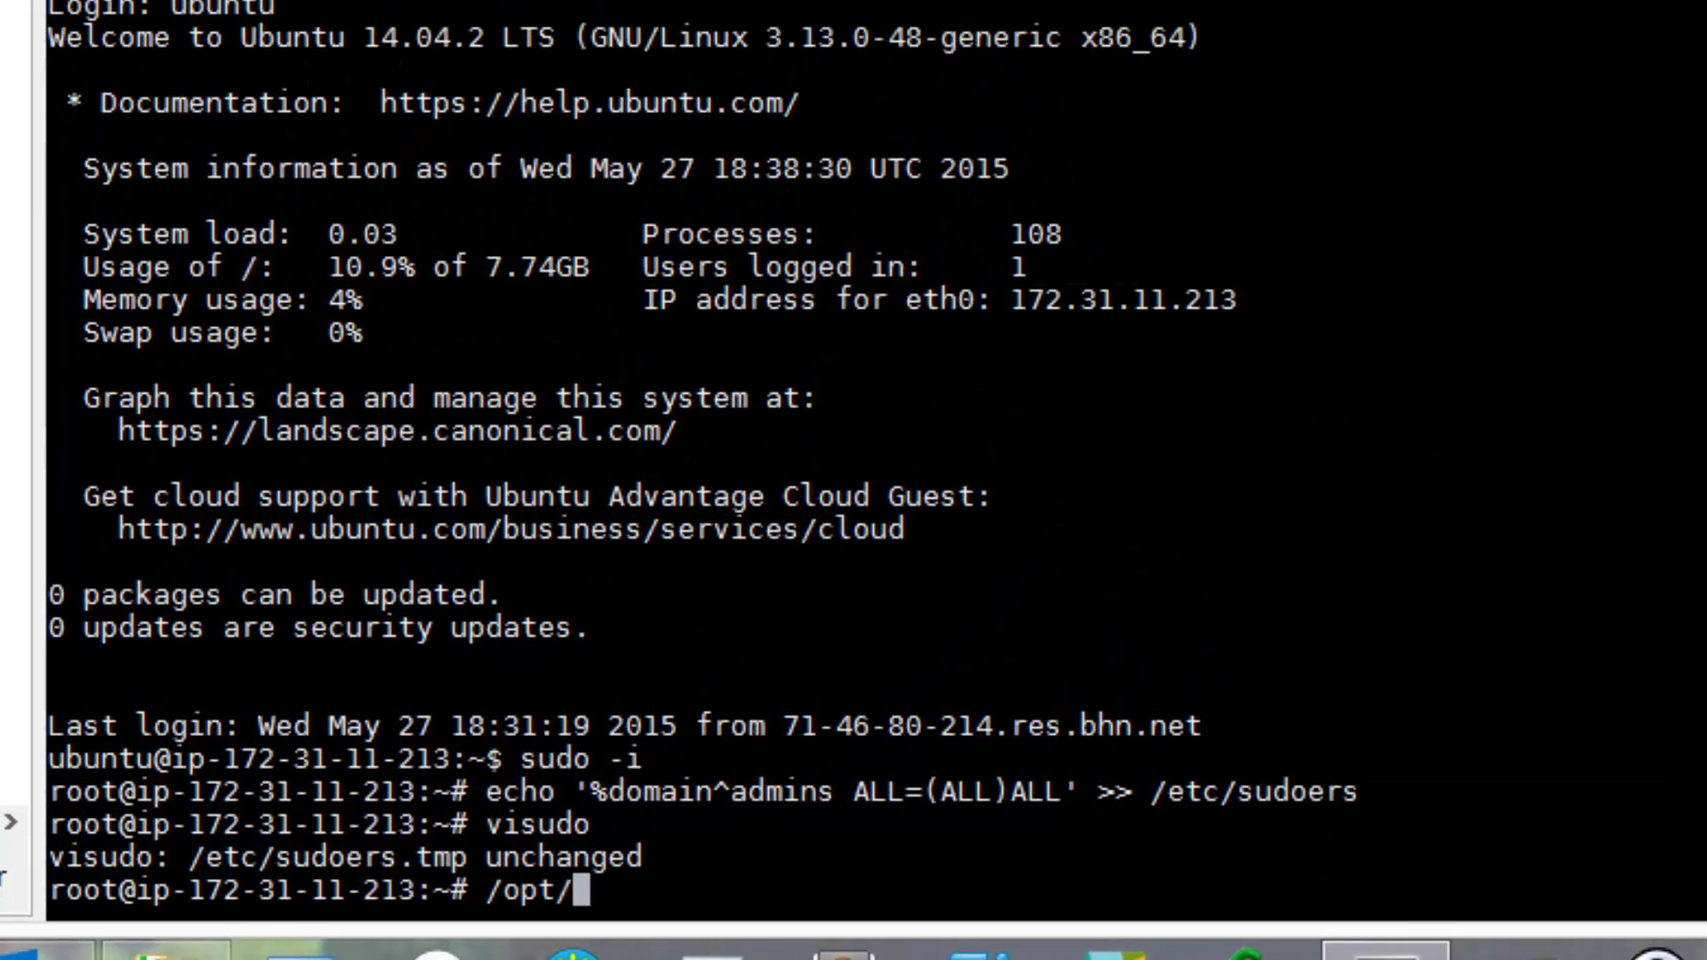
- Set PBIS config AssumeDefaultDomain to True and LoginShellTemplate to /bin/bash
type("pbis/")
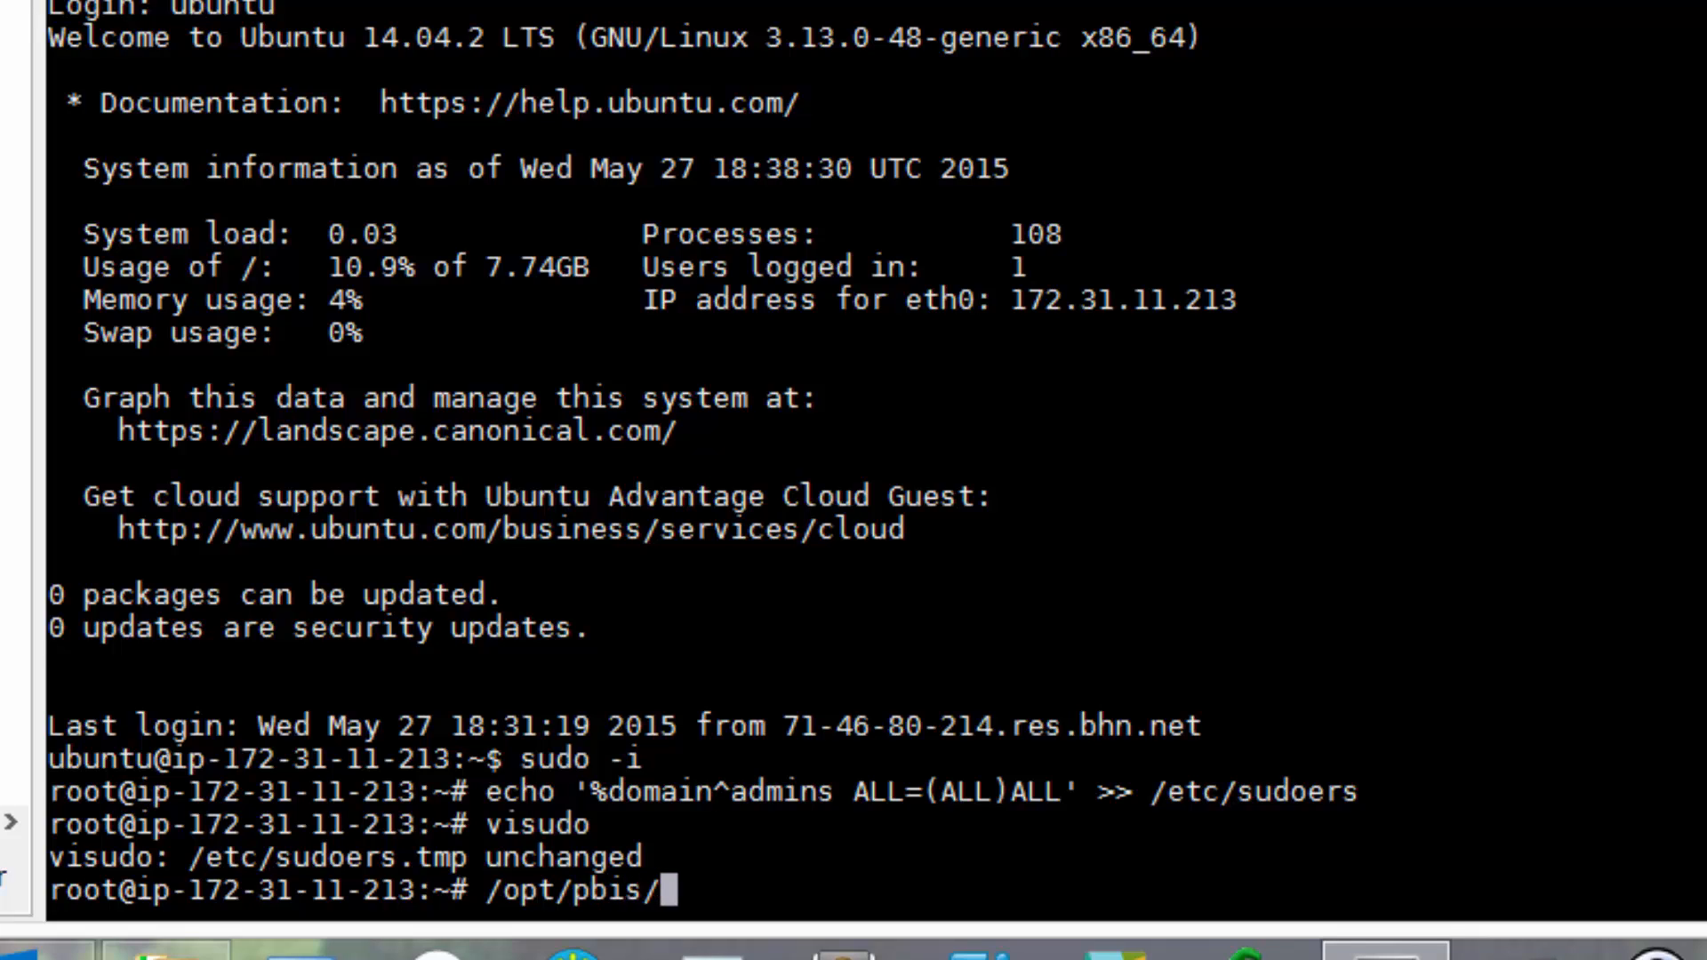
type("bin/confi")
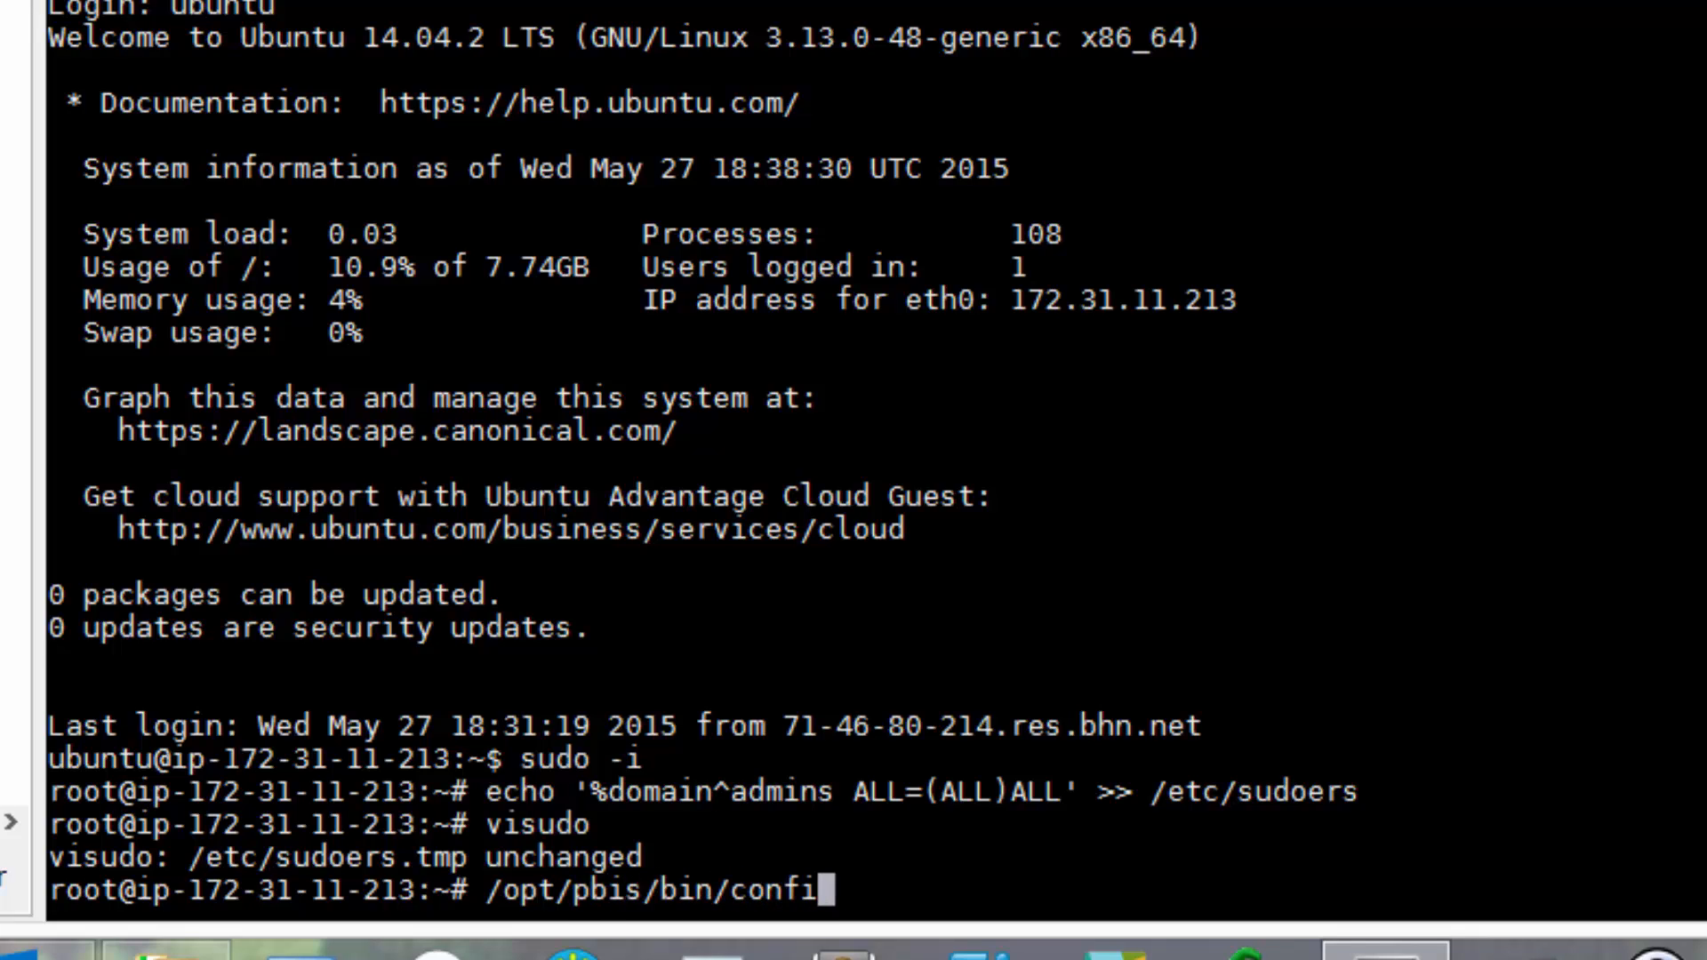
type("g")
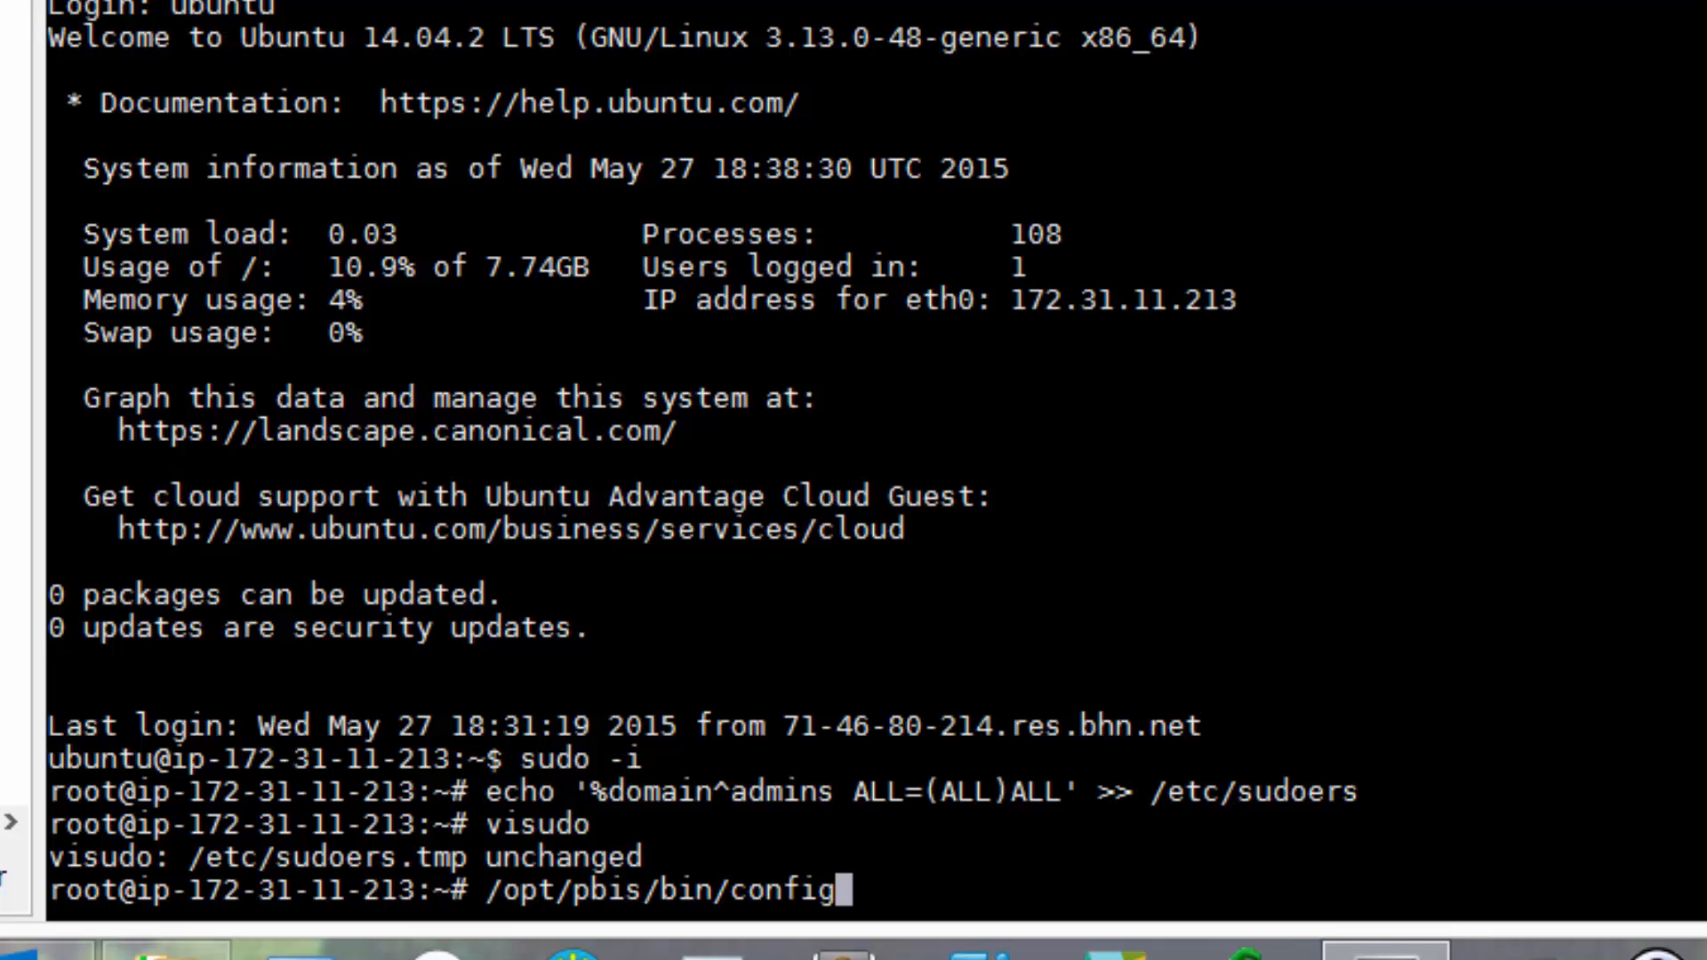
type("AssumeDefaultDomain True")
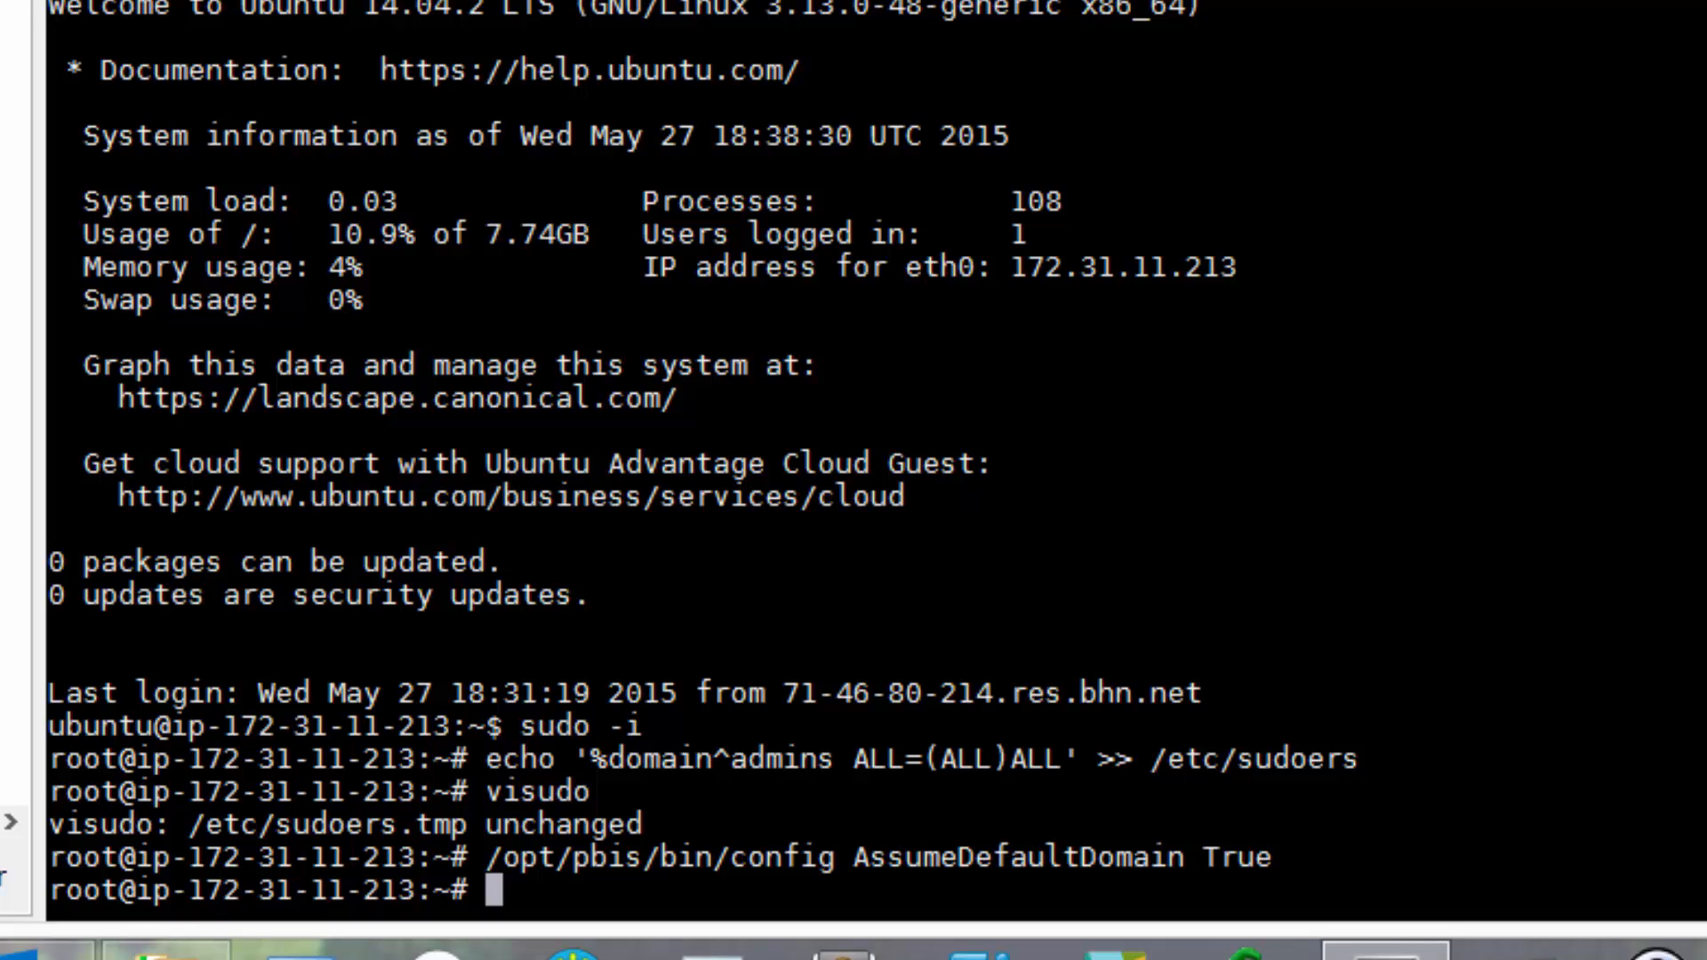
type("/opt/")
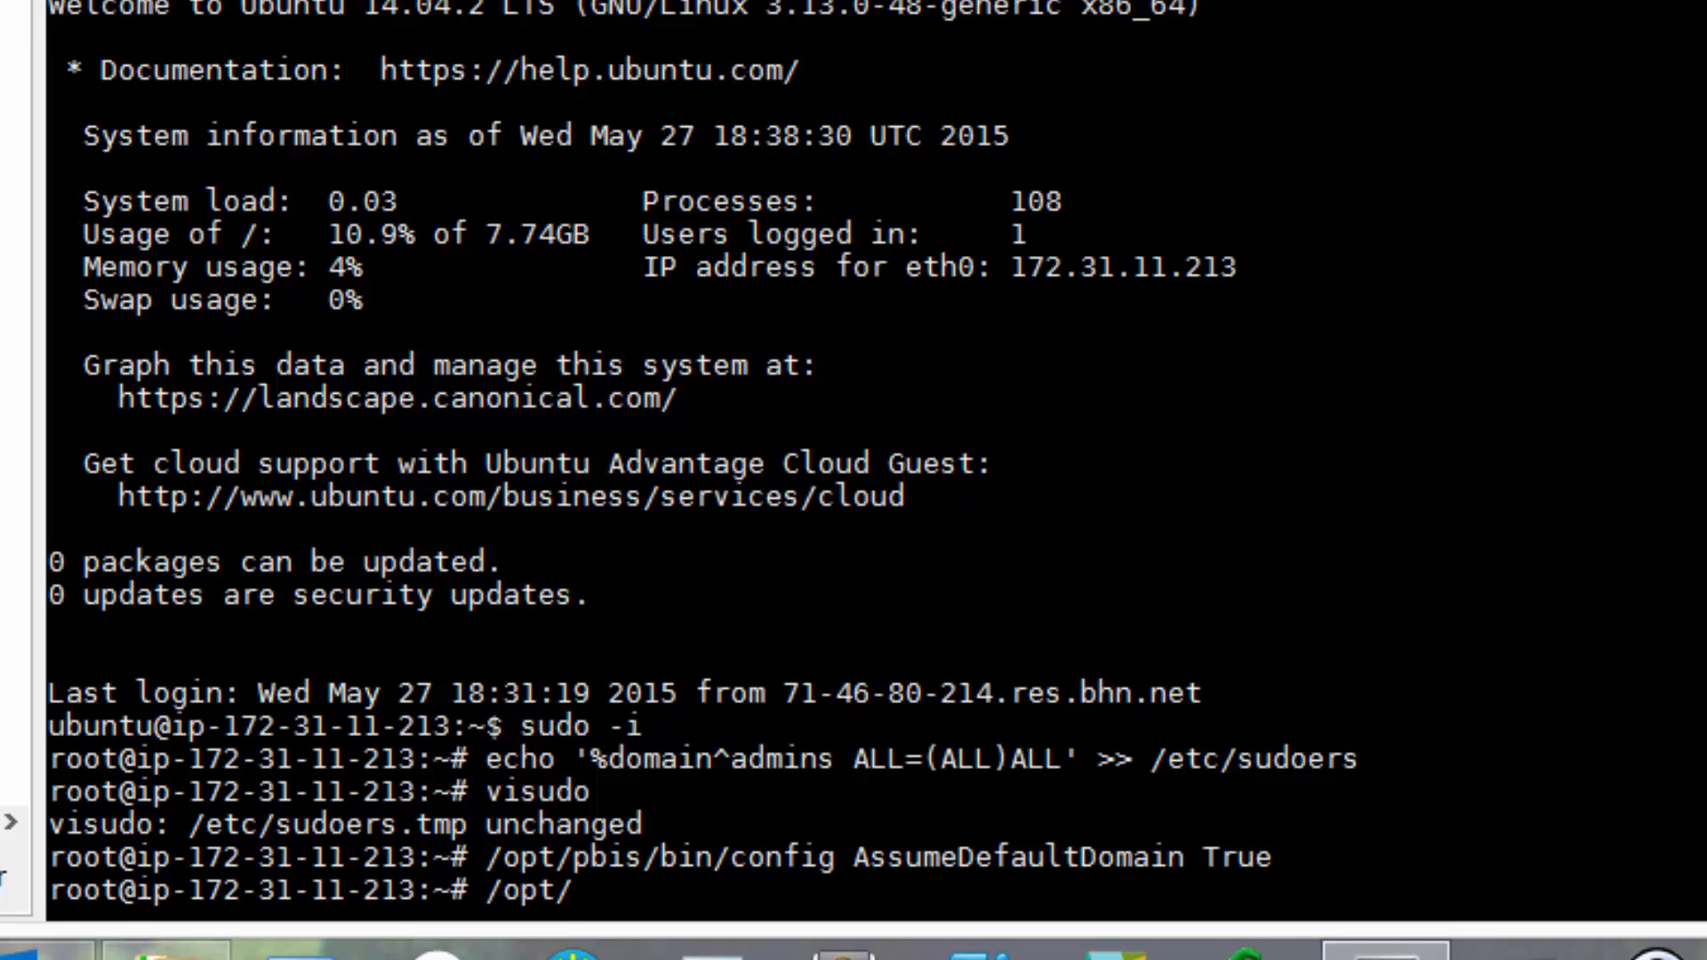
type("pbis/bin/")
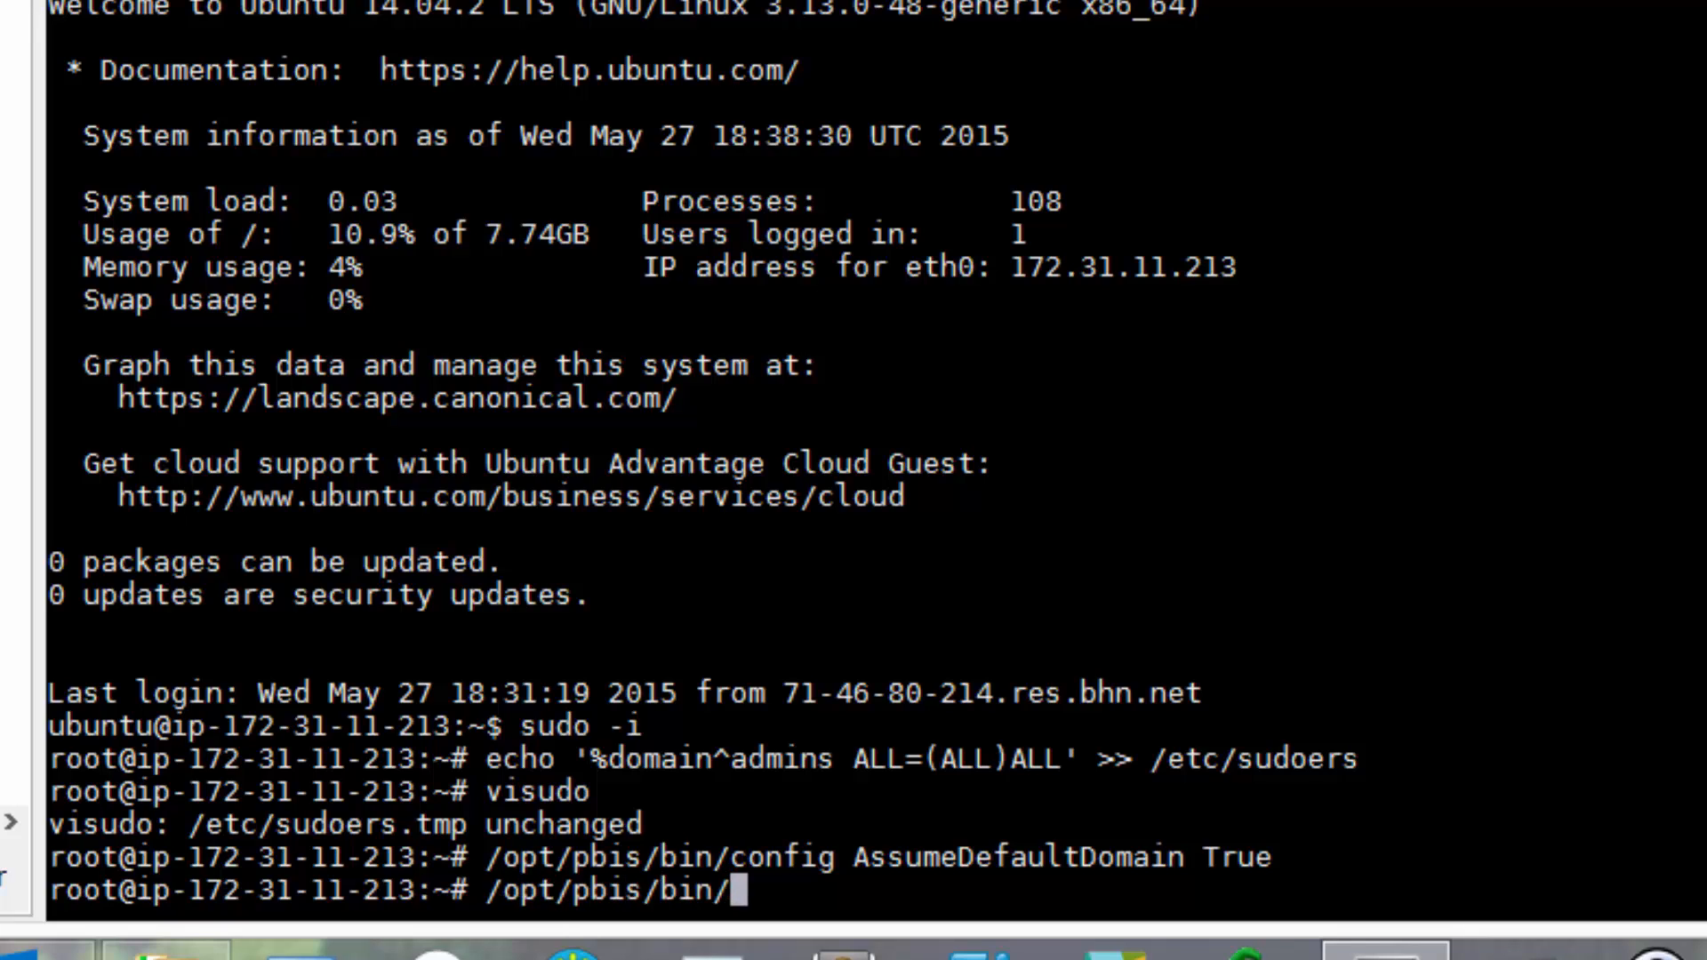
type("config Lo")
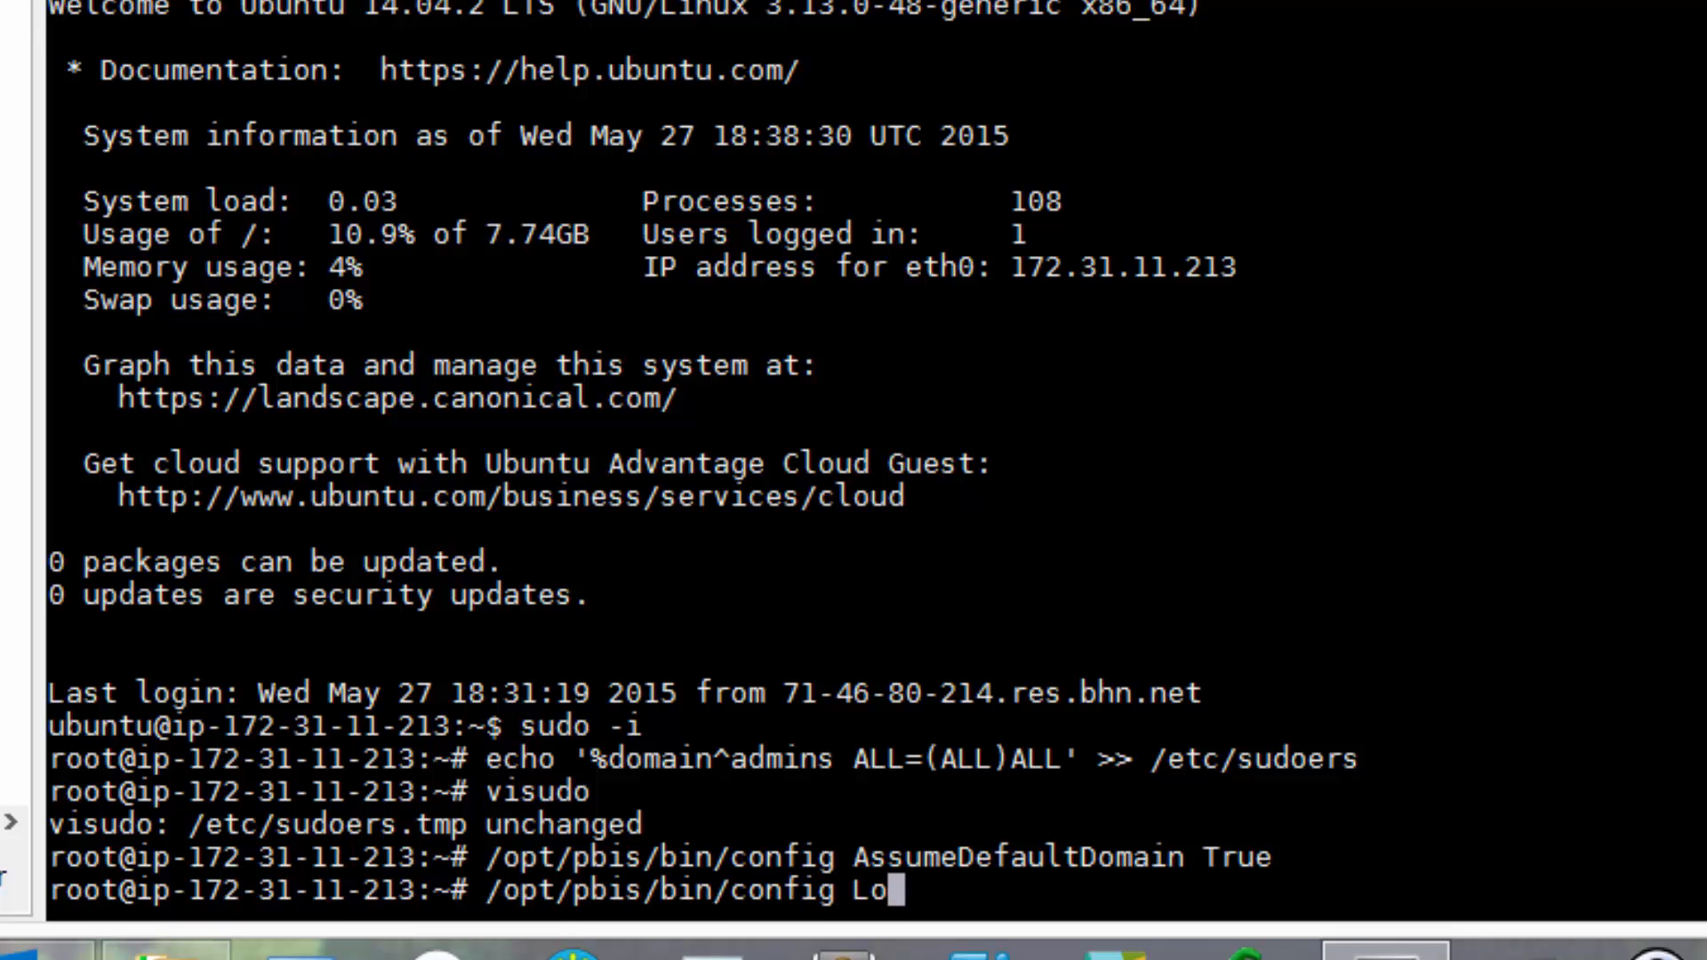
type("ginShellTemplate /bin/bash")
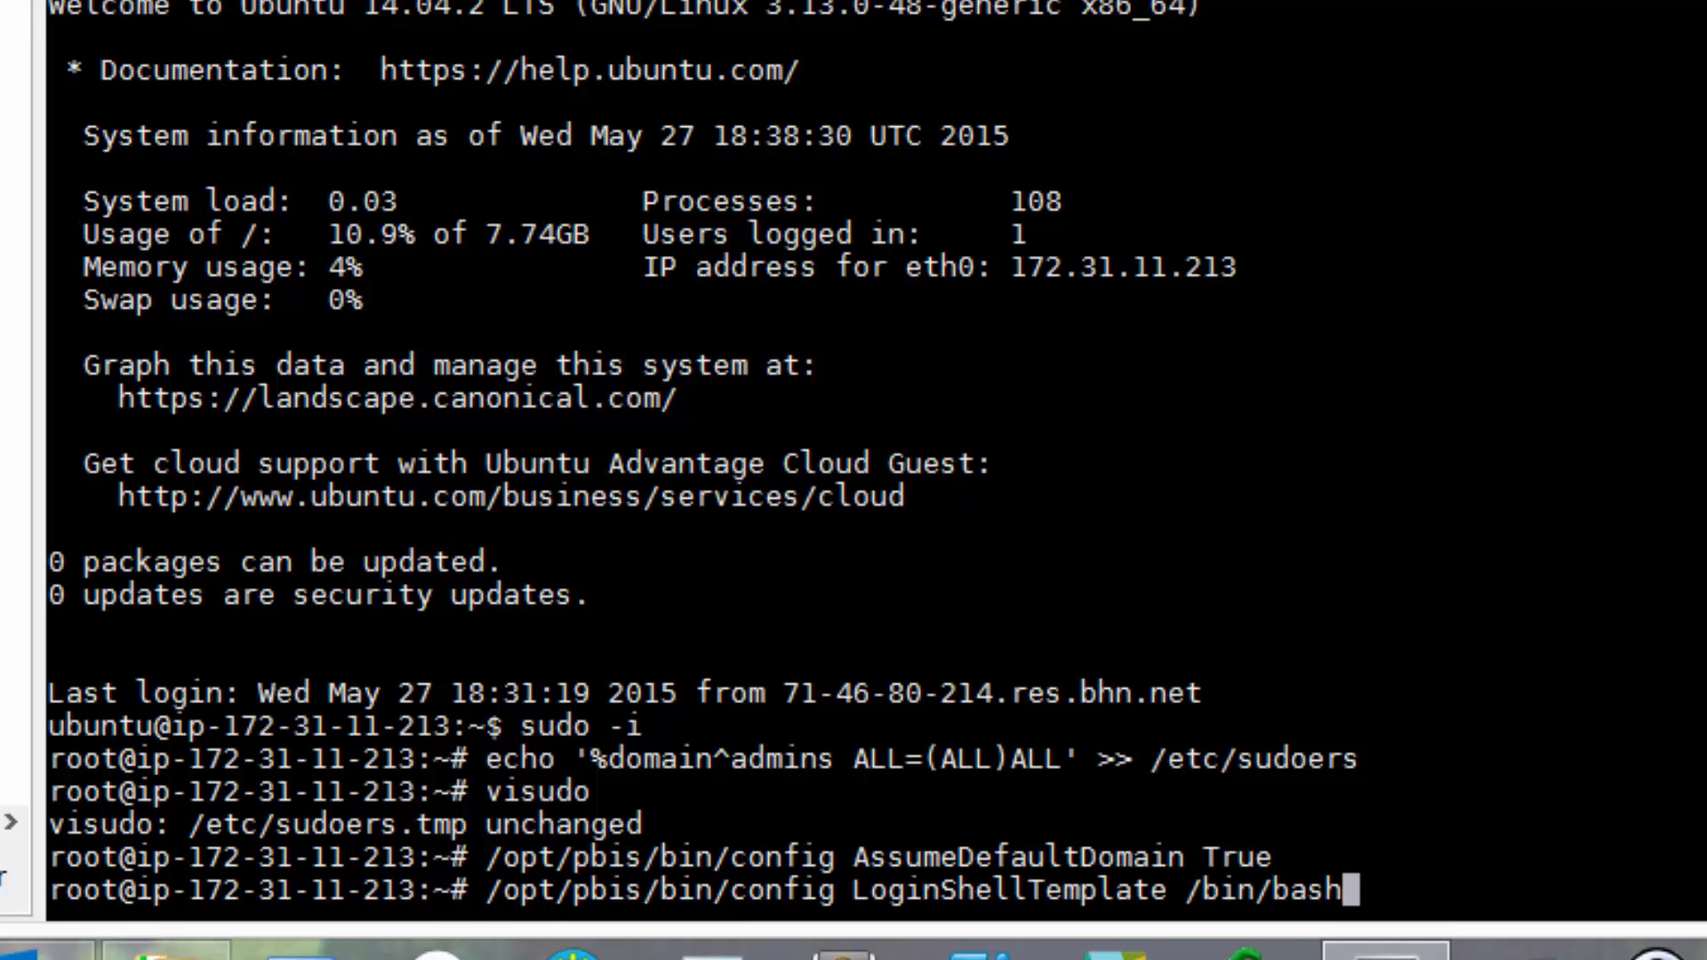
key("Return")
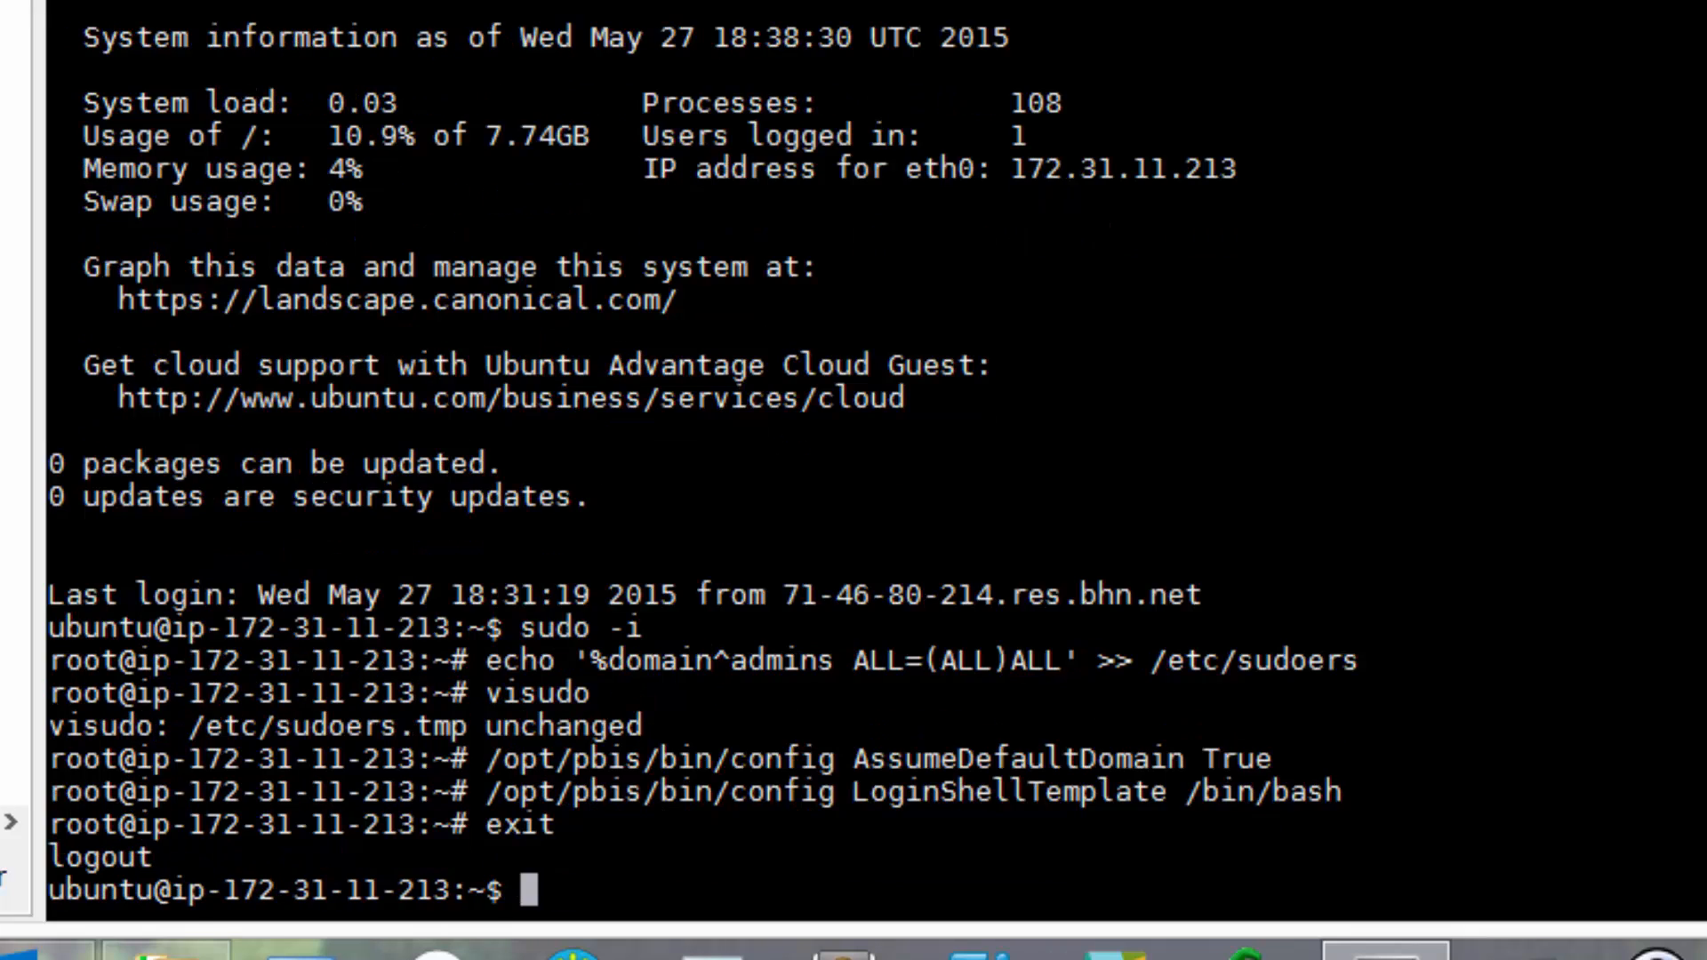
- Exit, restart the SSH session as the domain user, and run sudo -i
type("exit")
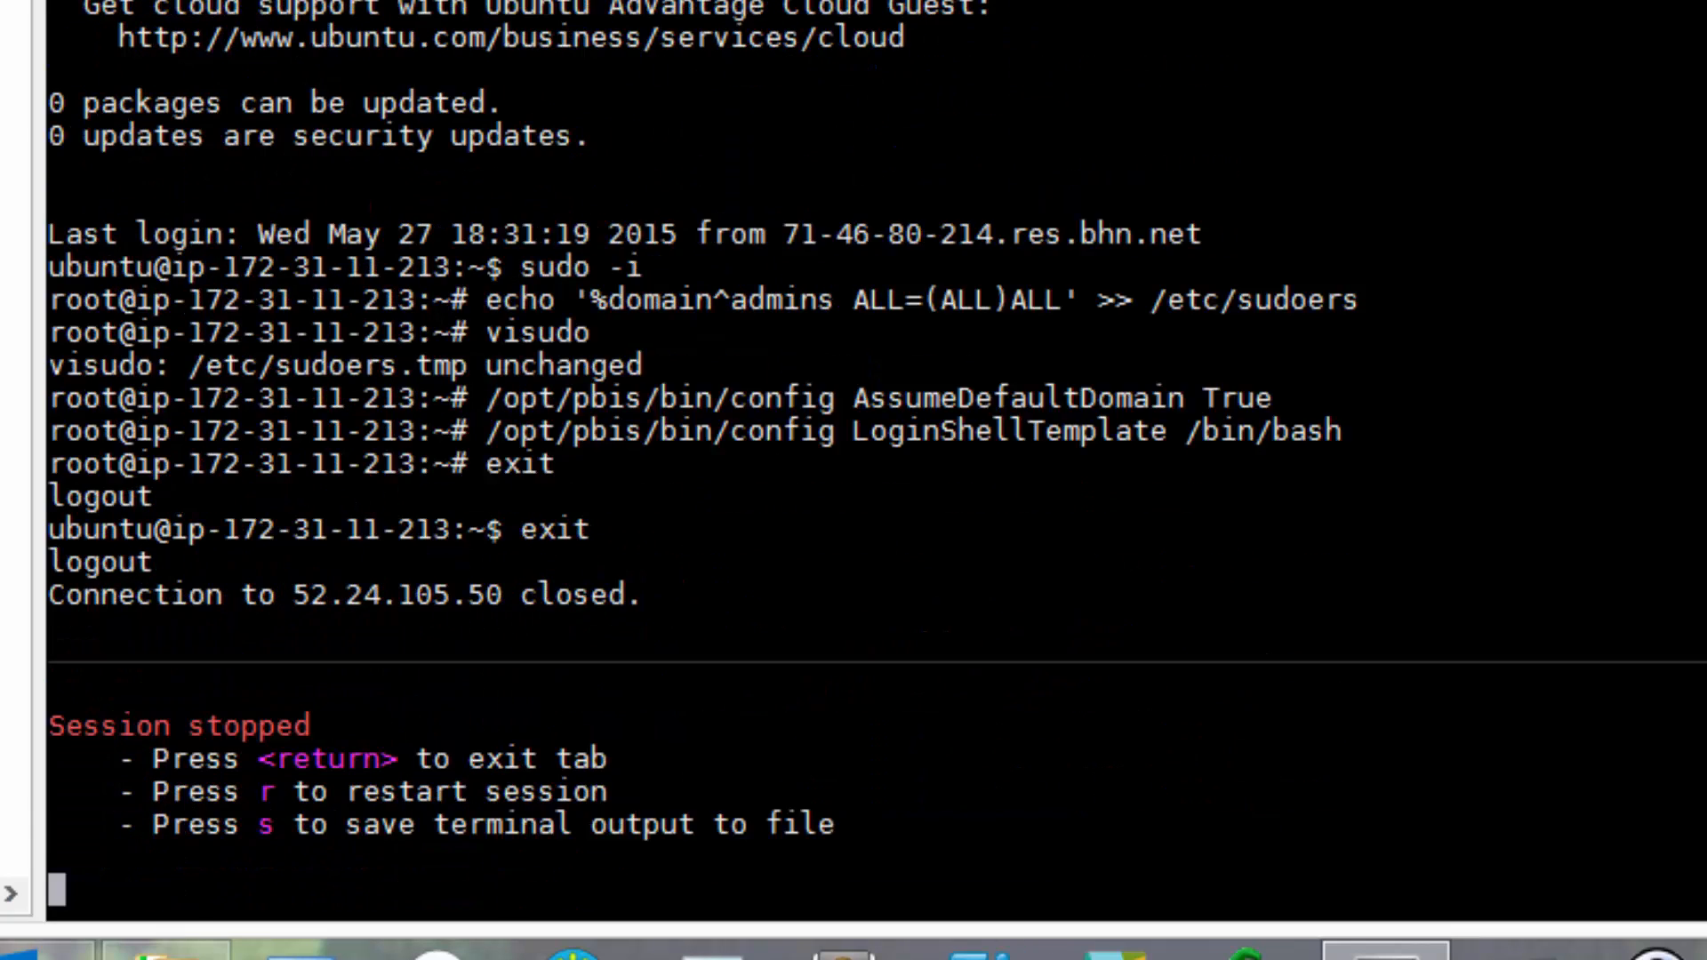
key("r")
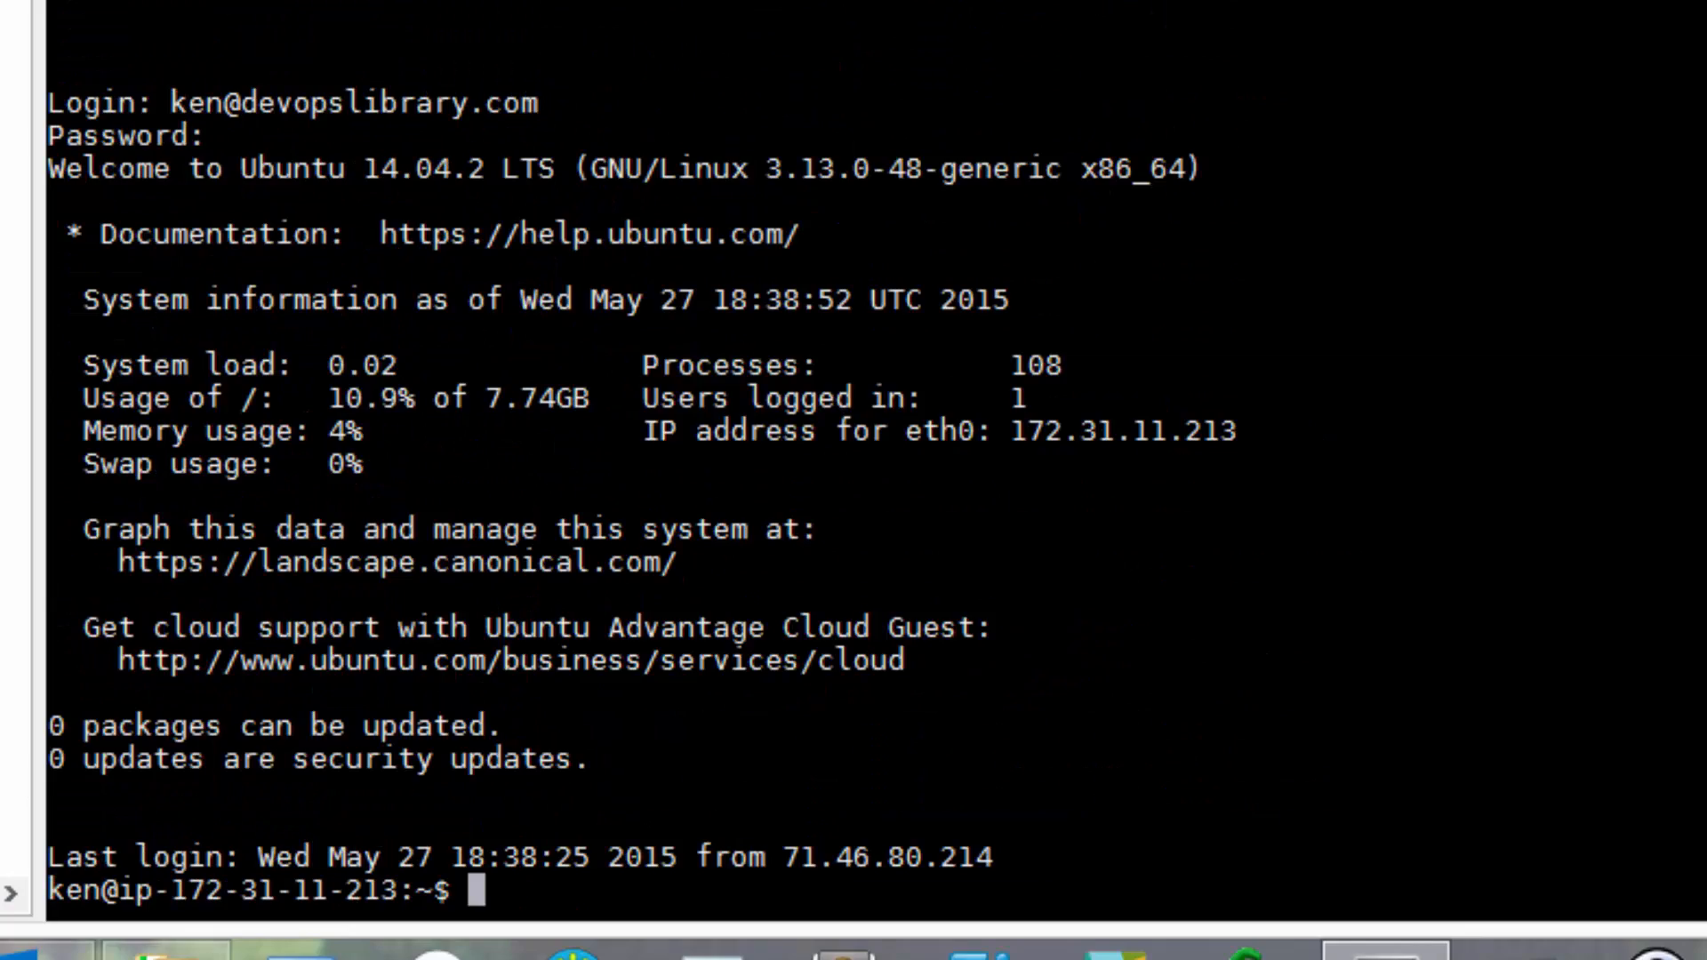
type("sudo -i")
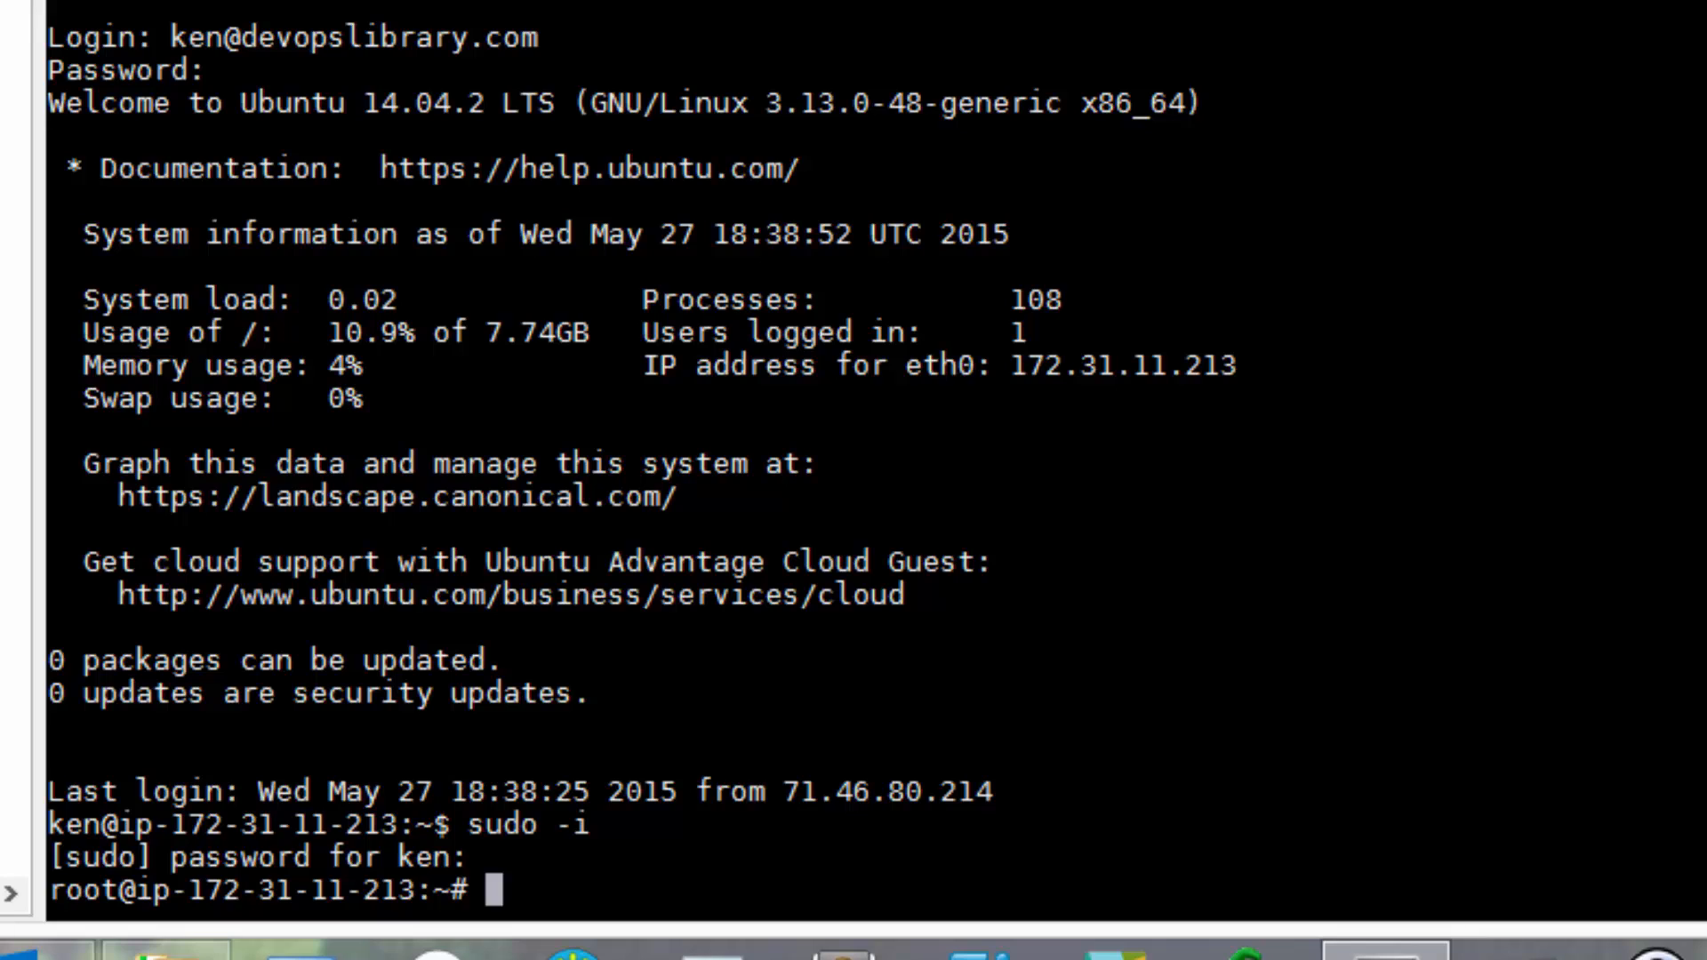
mouse_move(1448, 362)
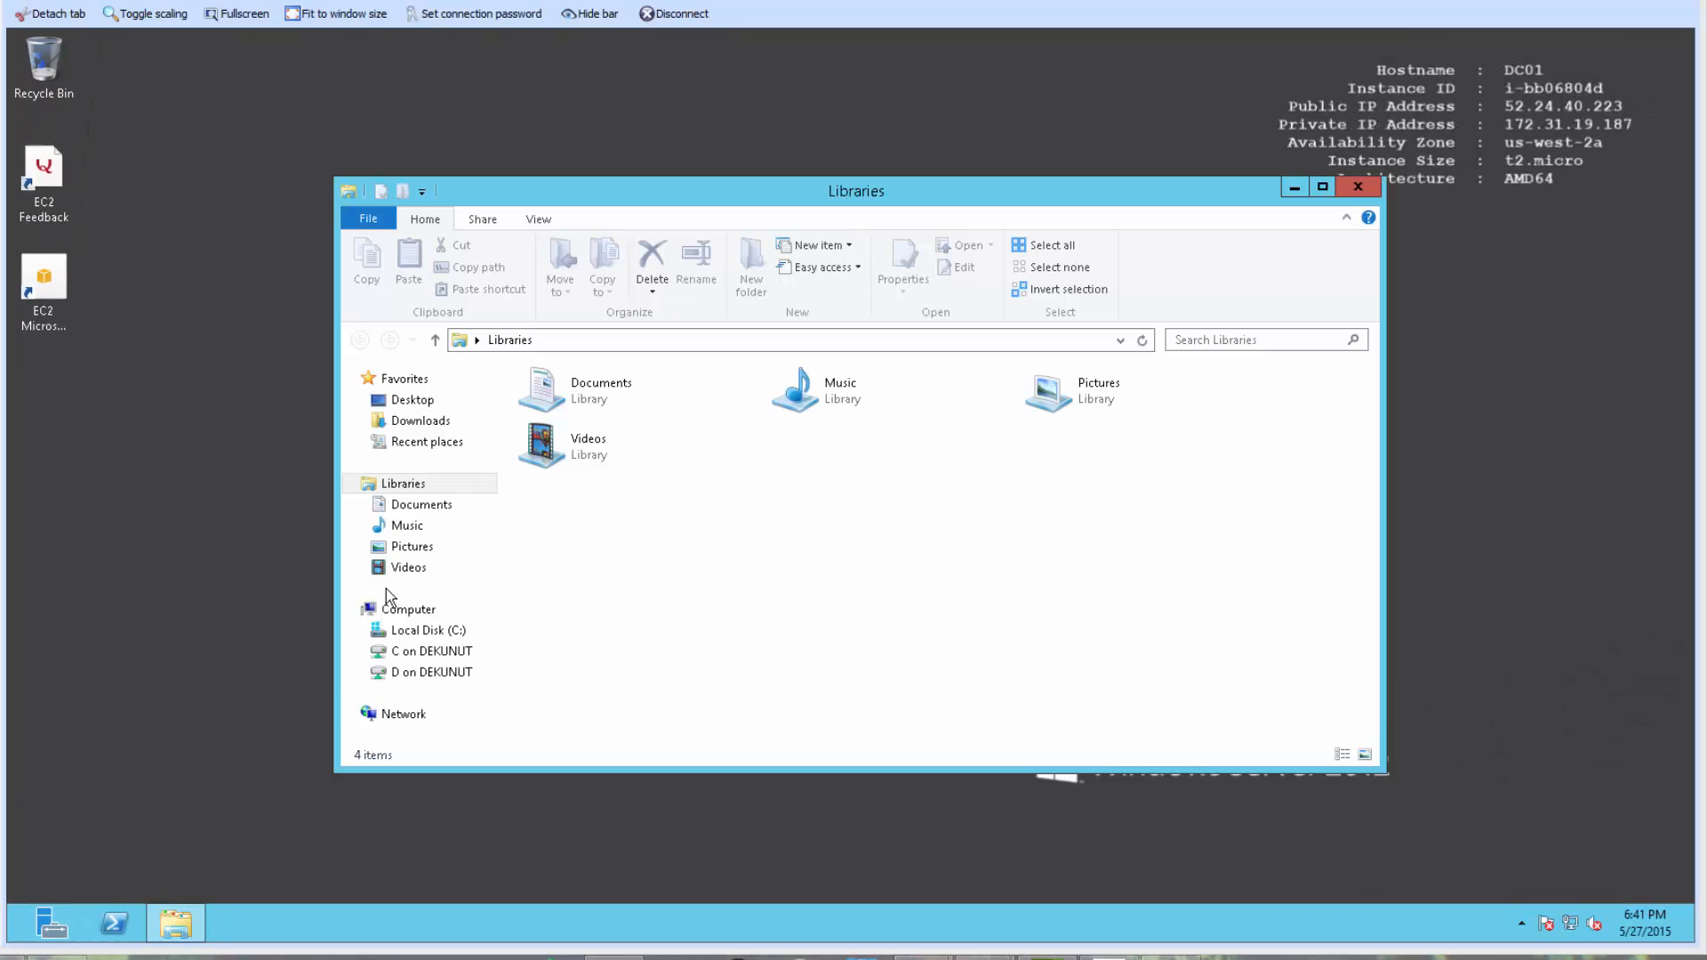
- Create a new UserProfiles folder on the C: drive and bring up its sharing properties
right_click(762, 599)
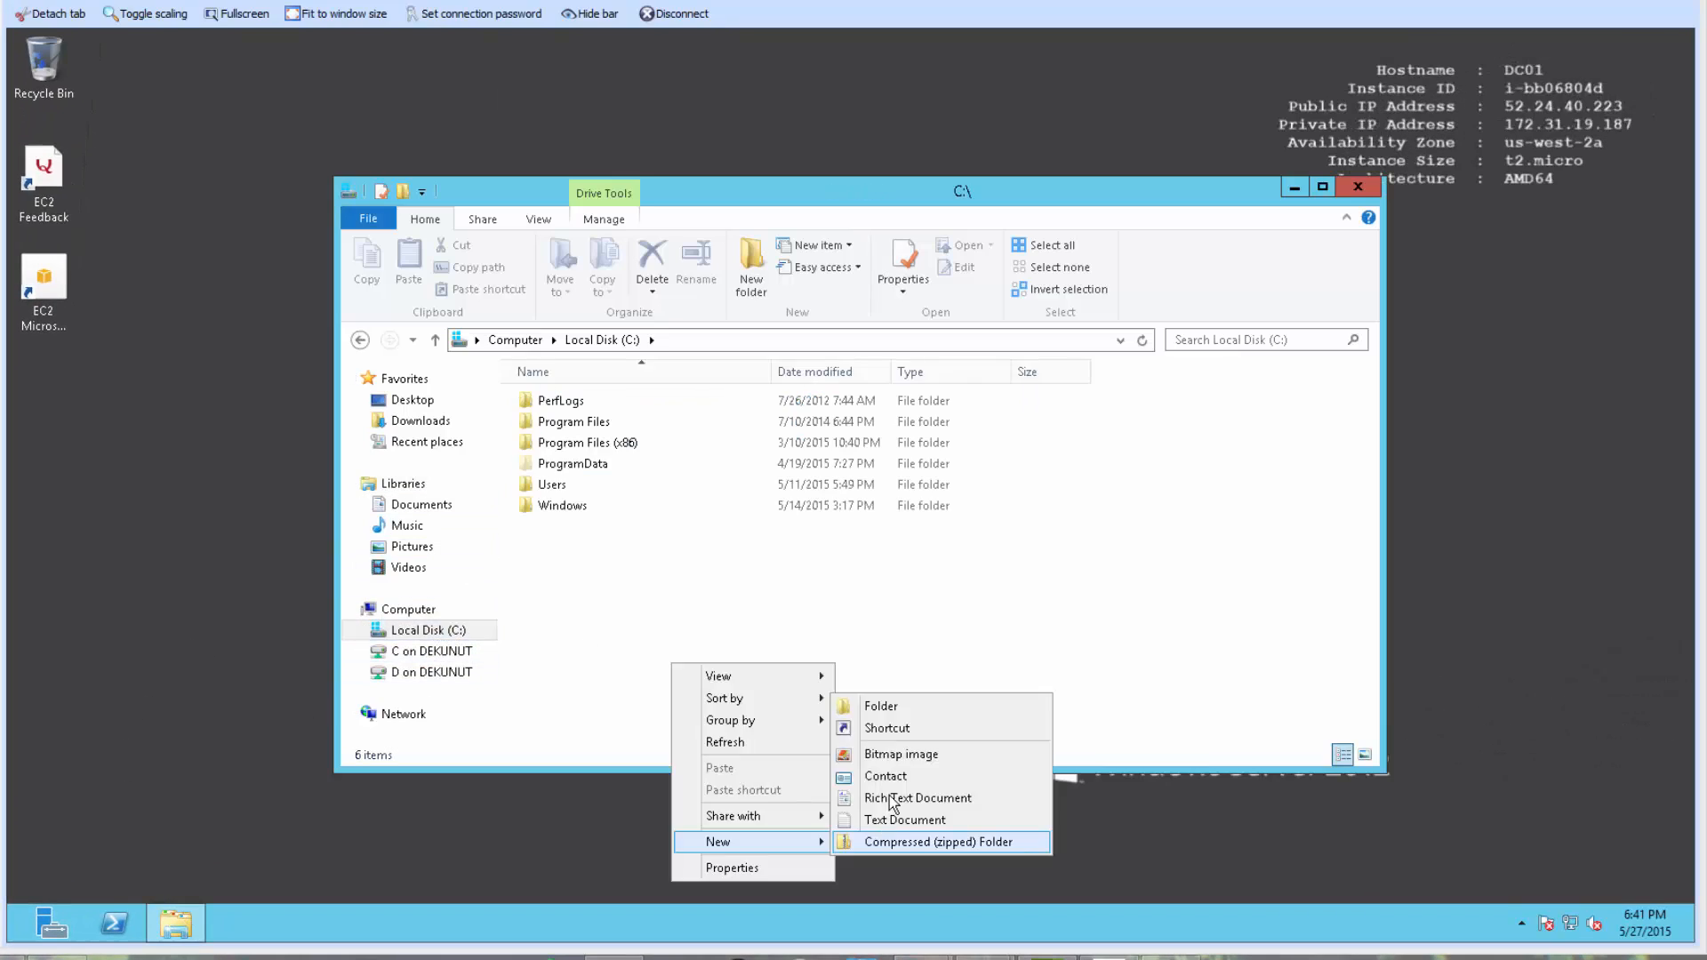
left_click(882, 705)
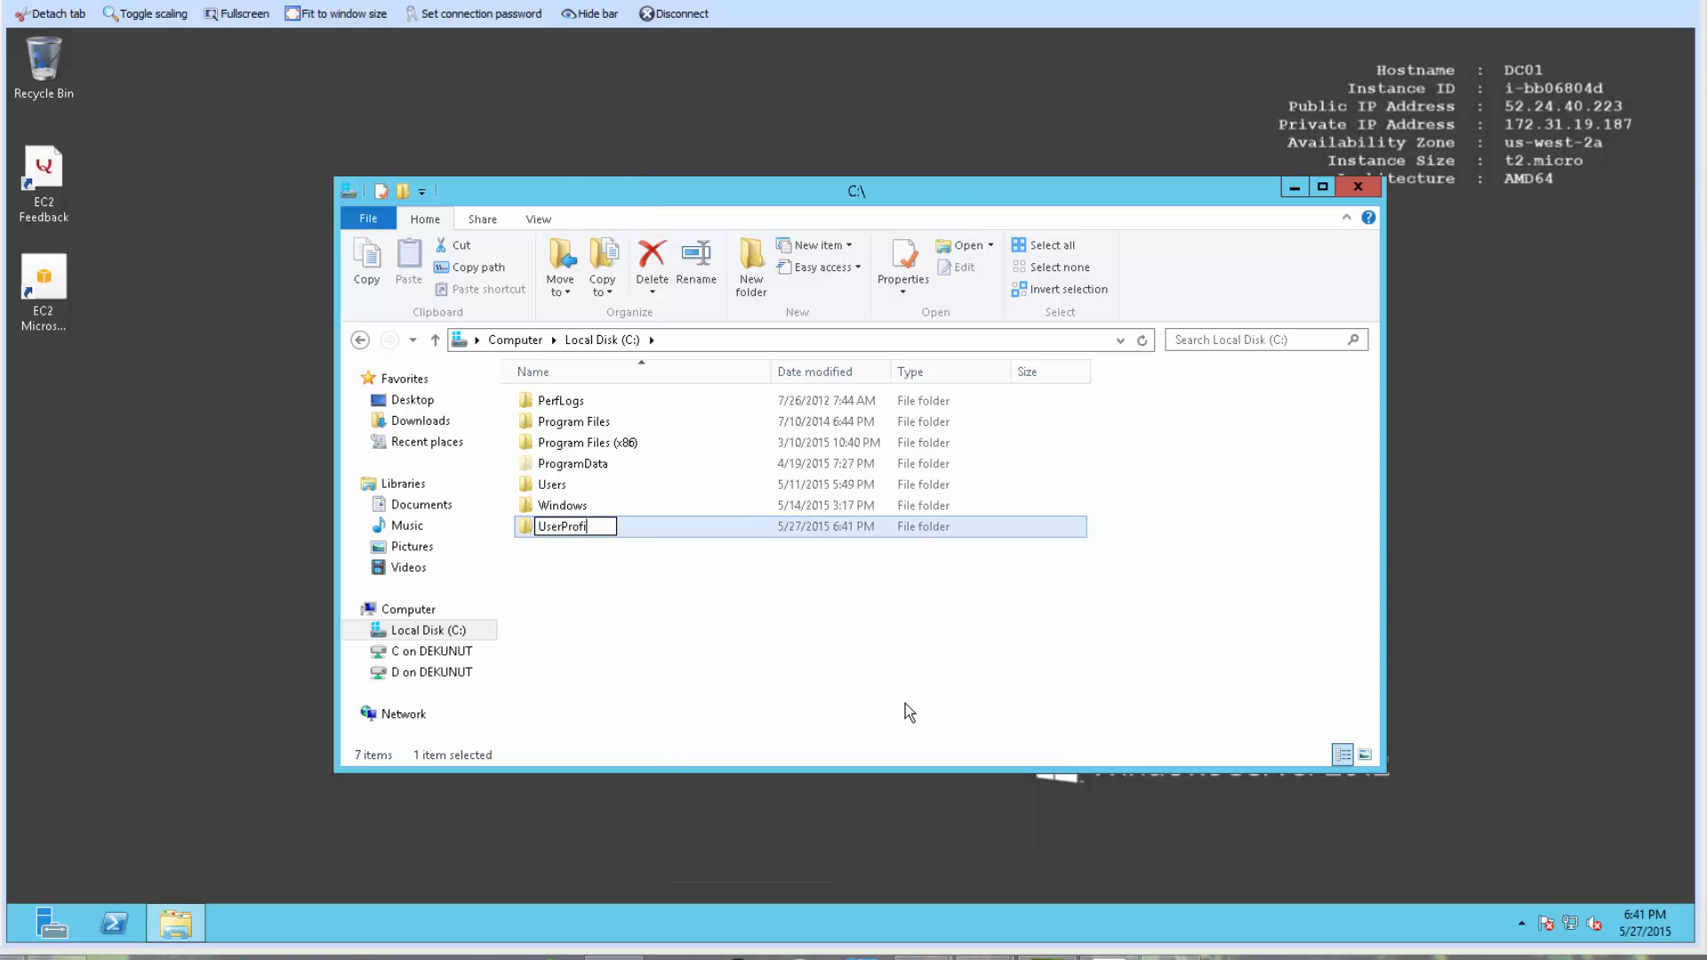
right_click(514, 505)
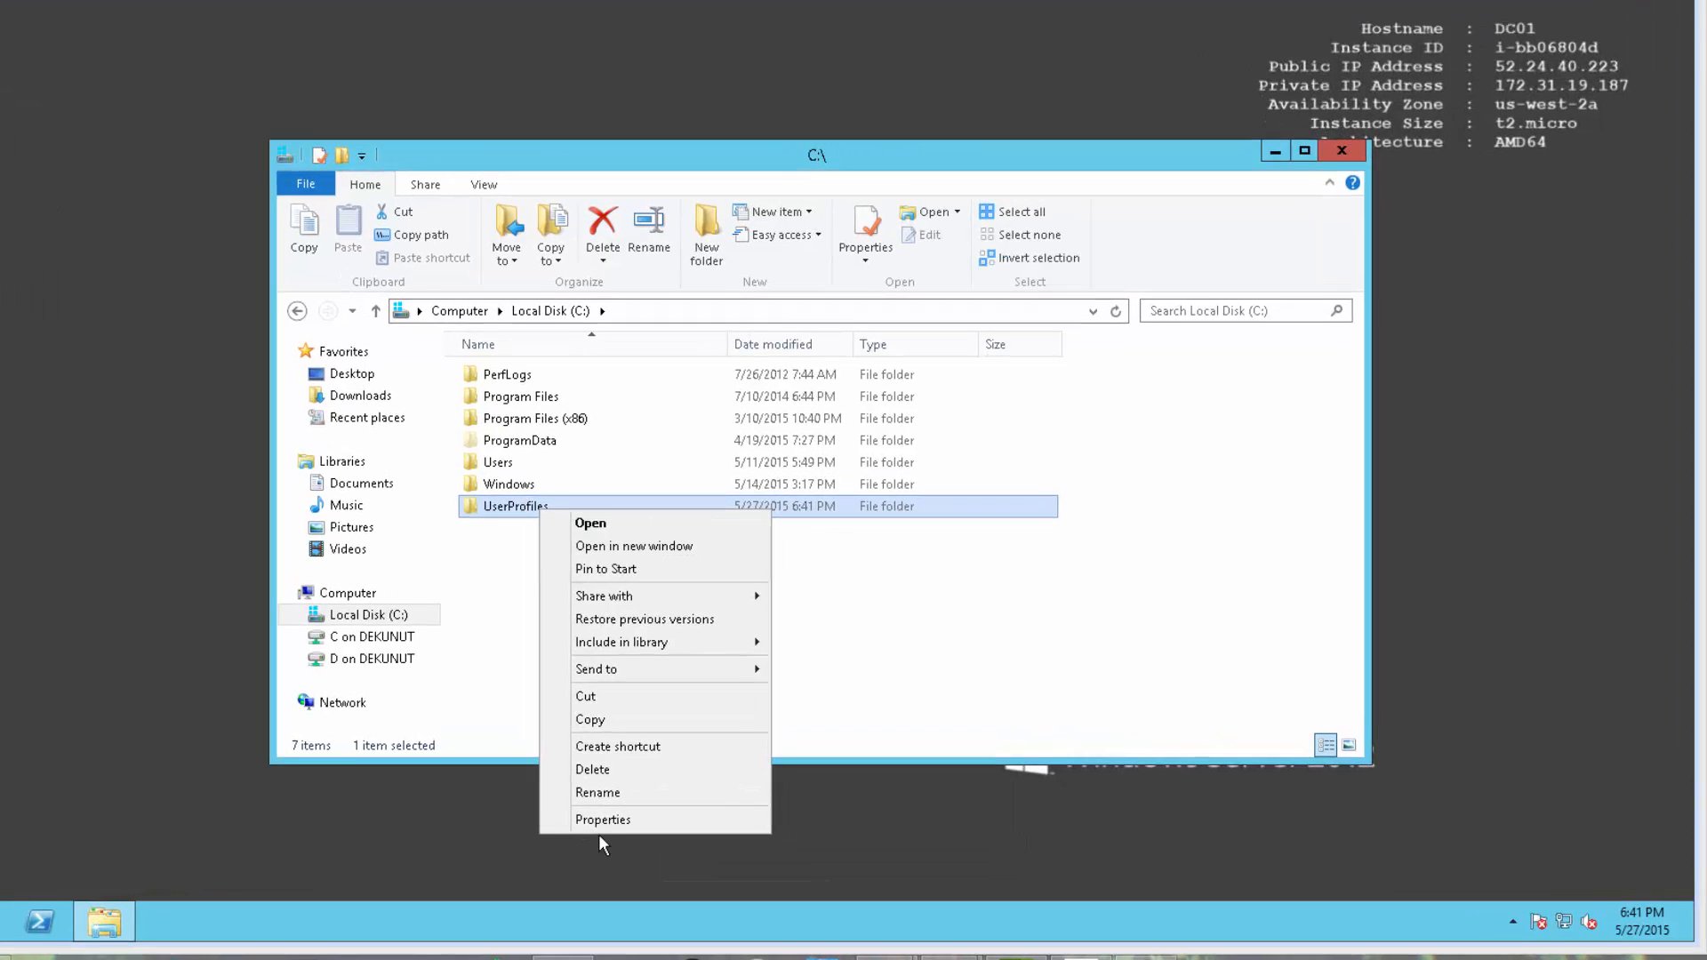
left_click(602, 819)
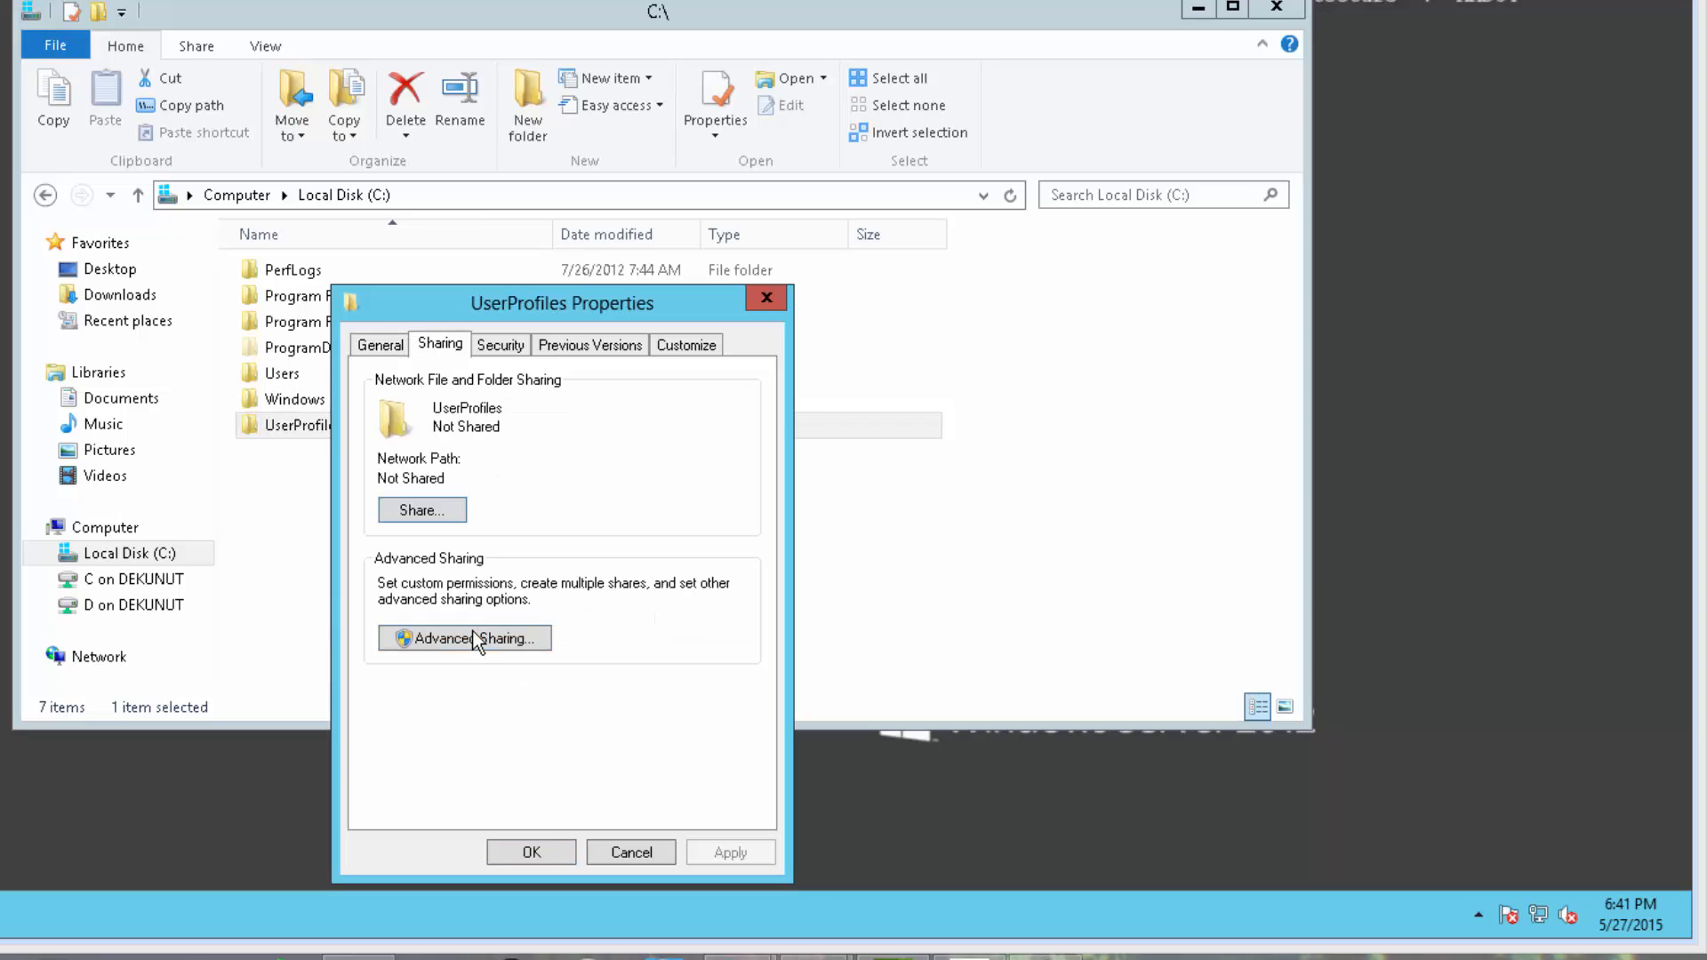
- Add Authenticated Users to the UserProfiles share permissions with Full Control allowed
left_click(466, 638)
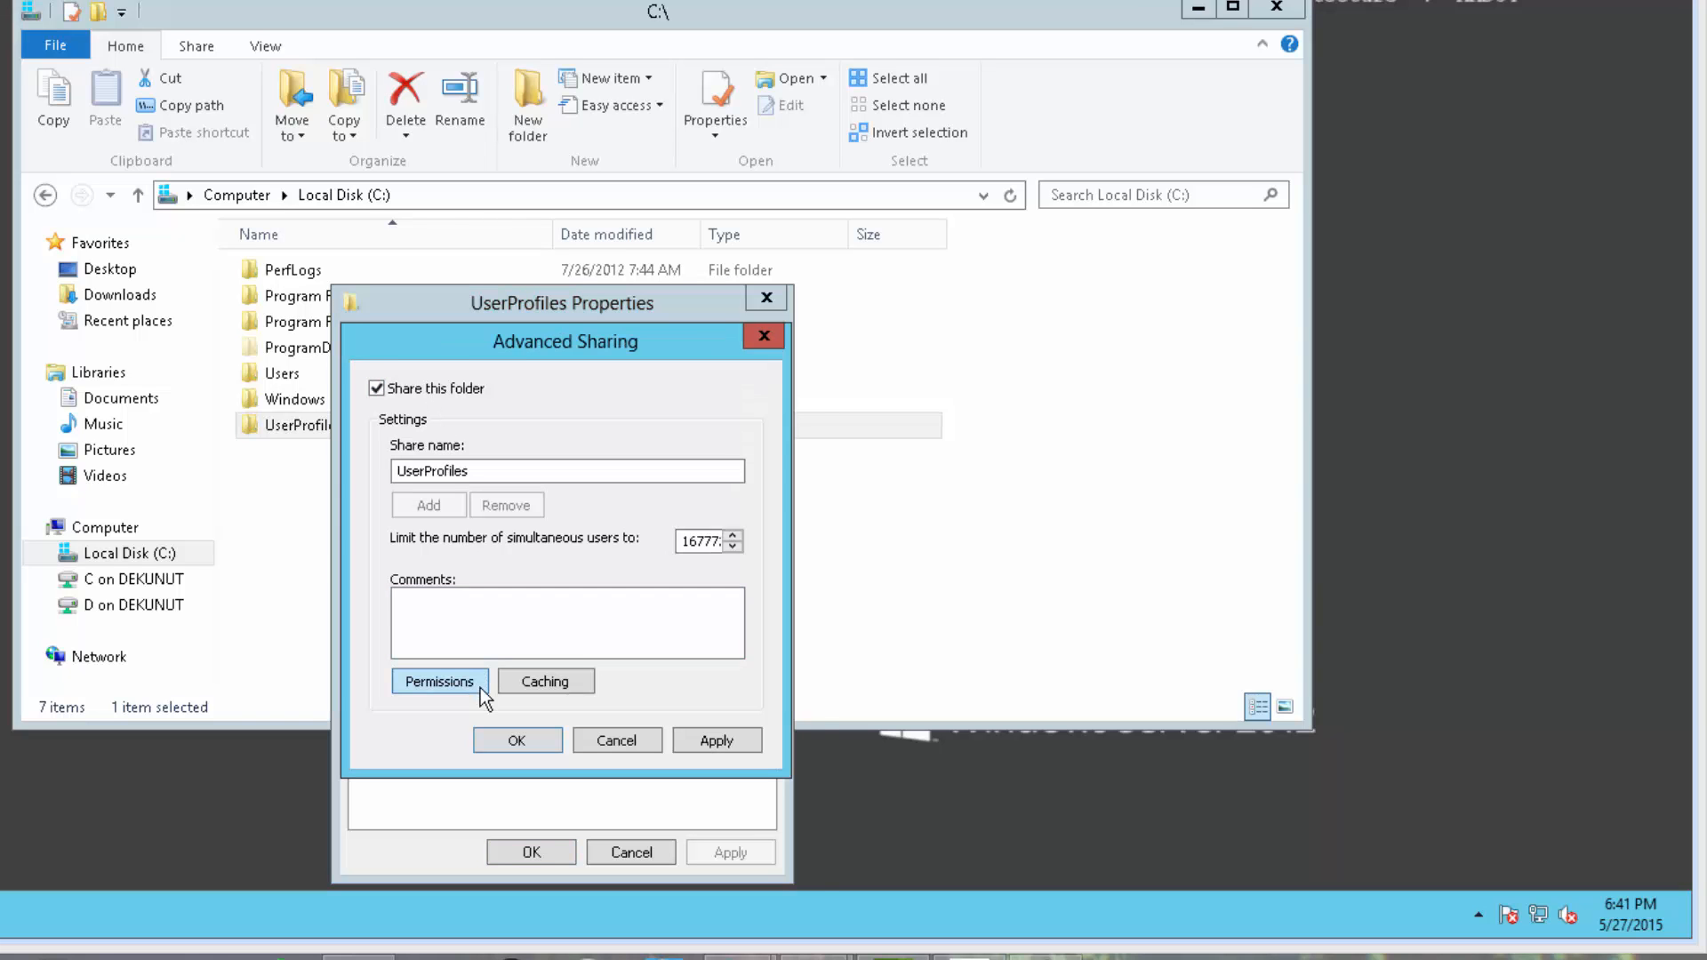
left_click(438, 680)
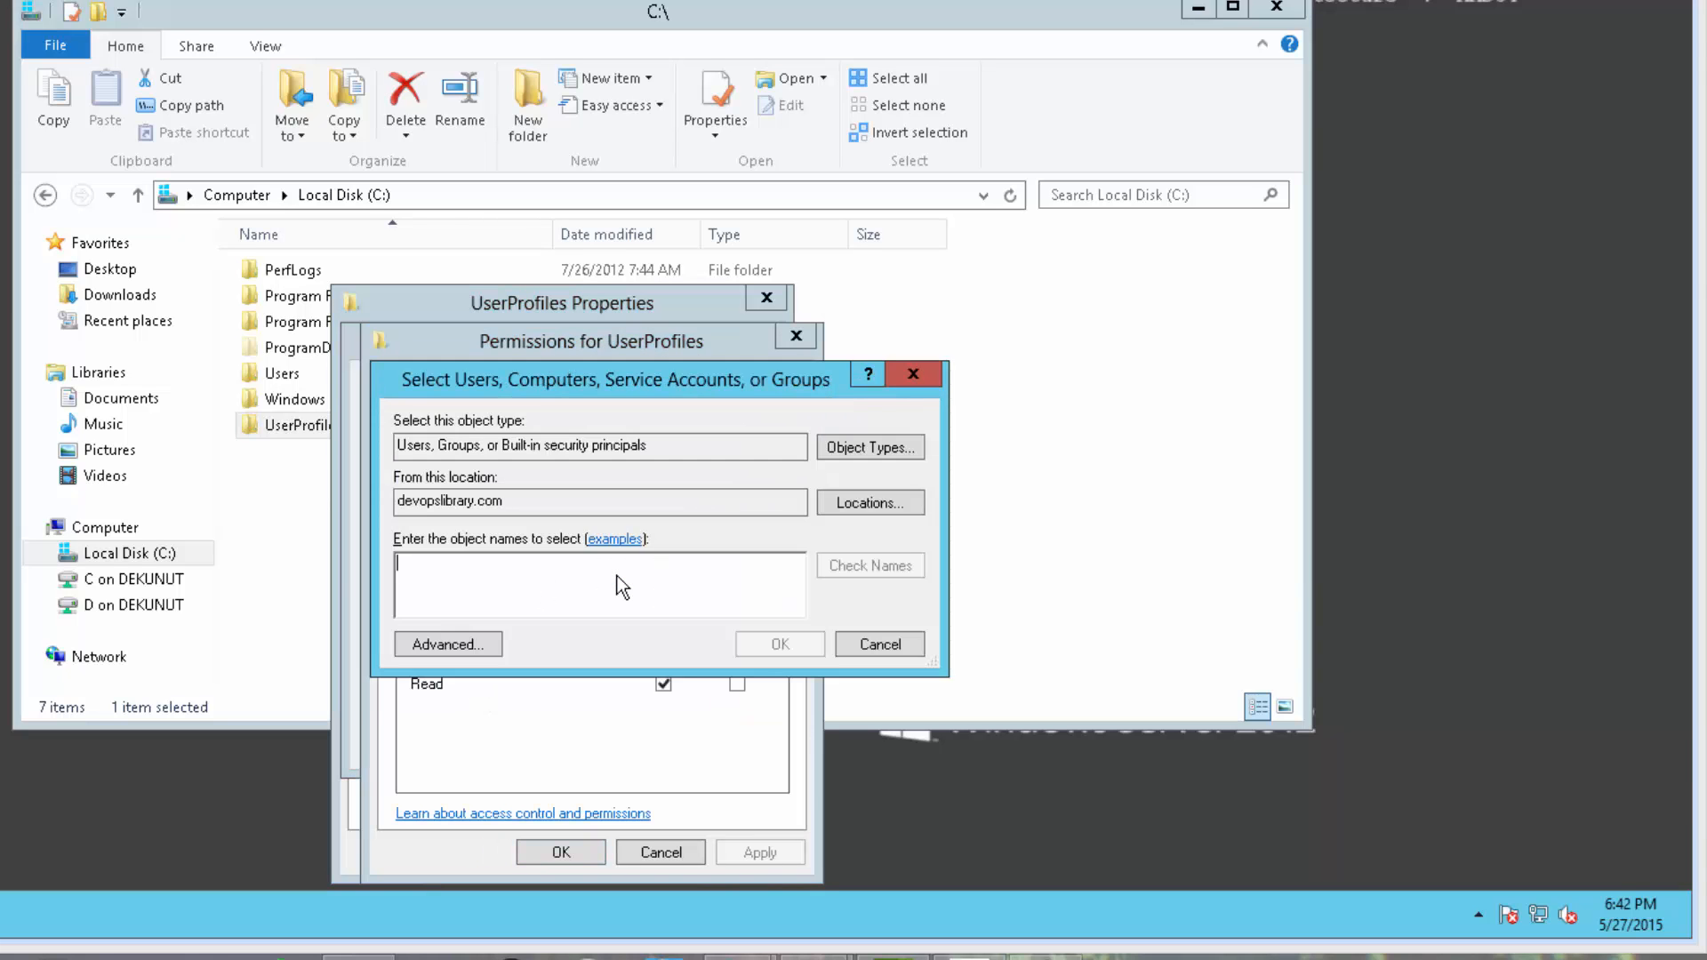
left_click(879, 644)
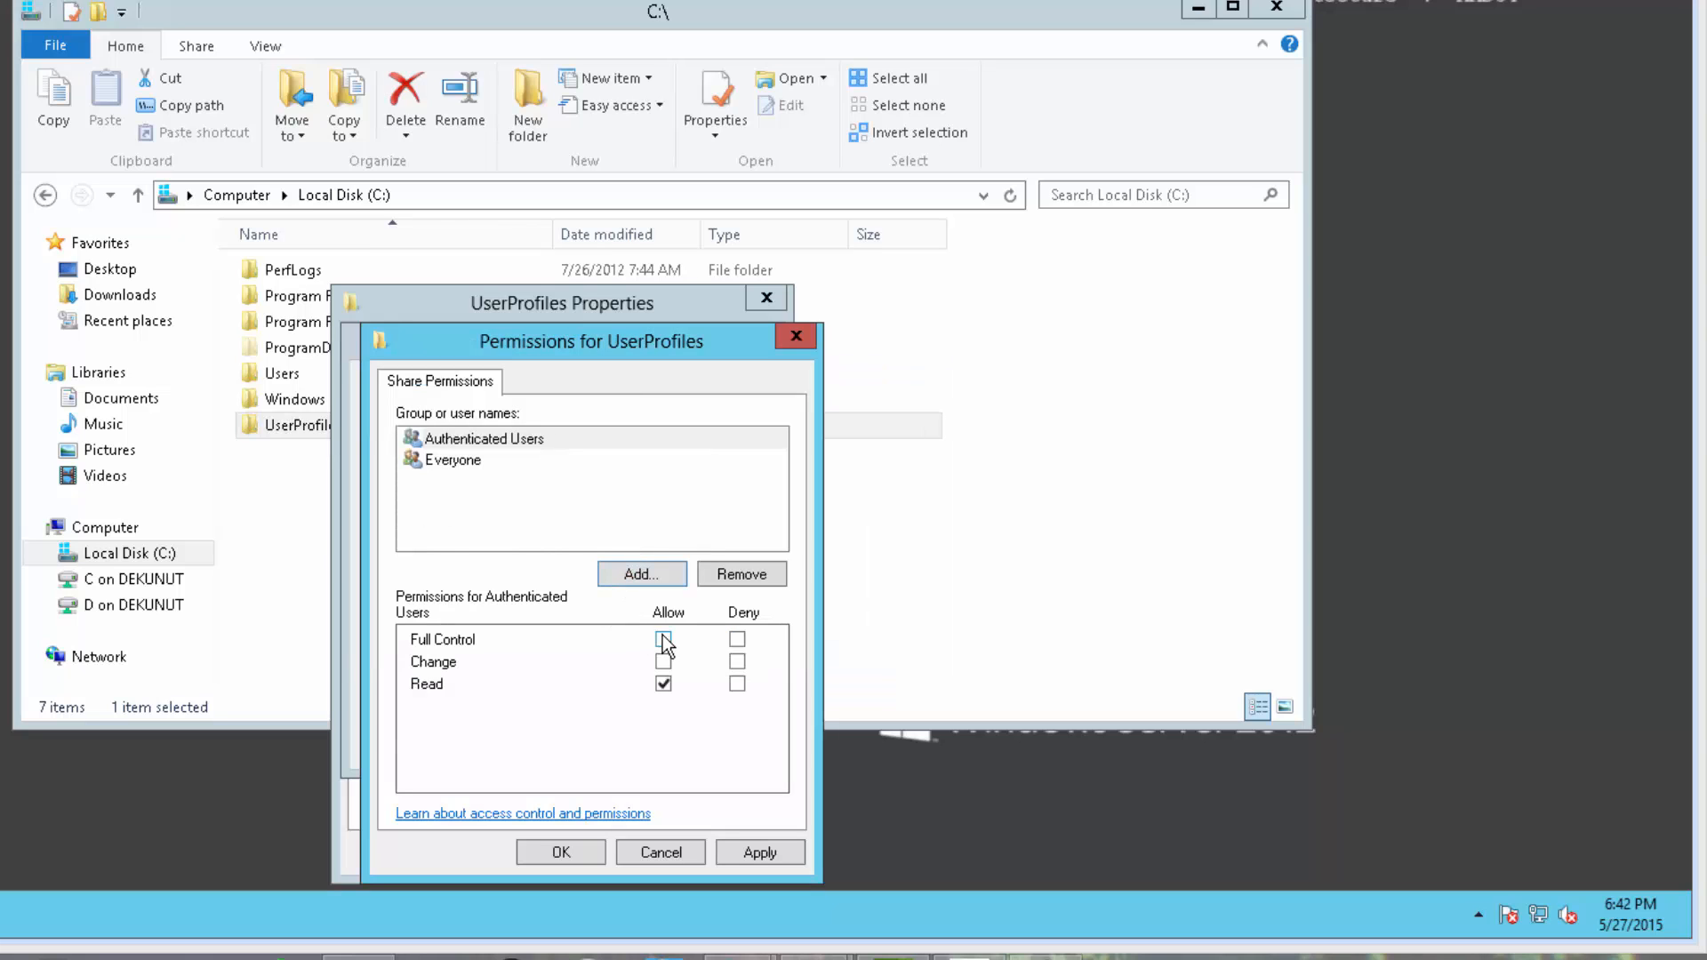
left_click(663, 660)
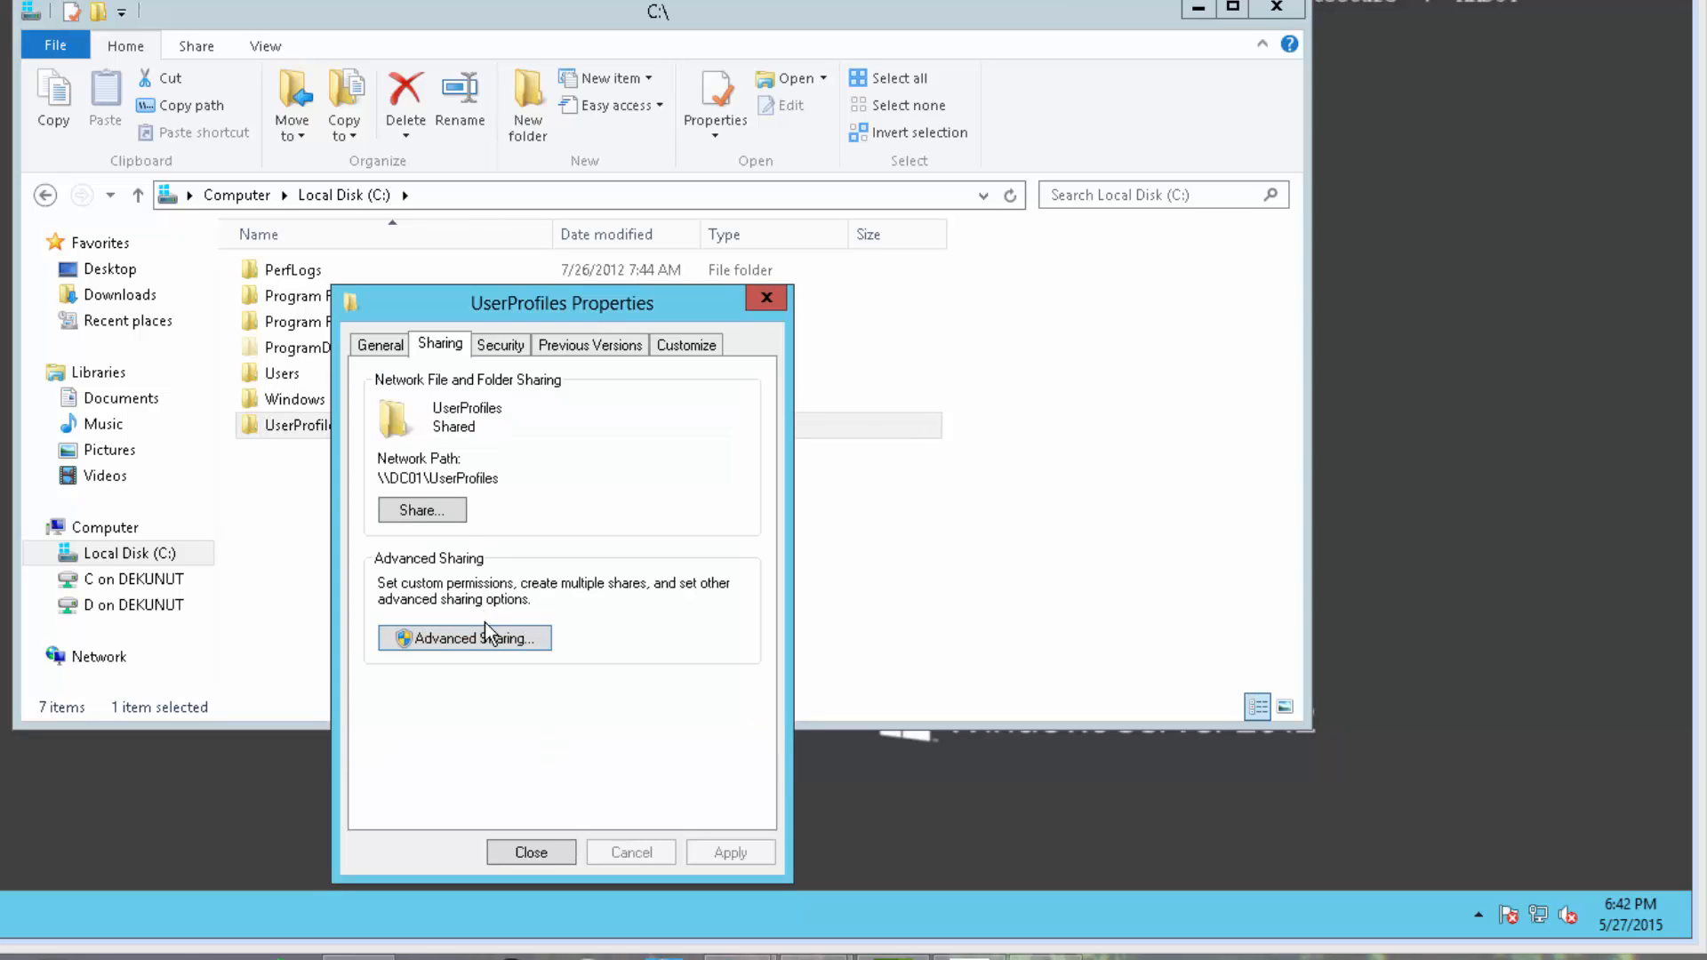
- Add an Authenticated Users permission entry on UserProfiles allowing Create folders / append data
left_click(499, 345)
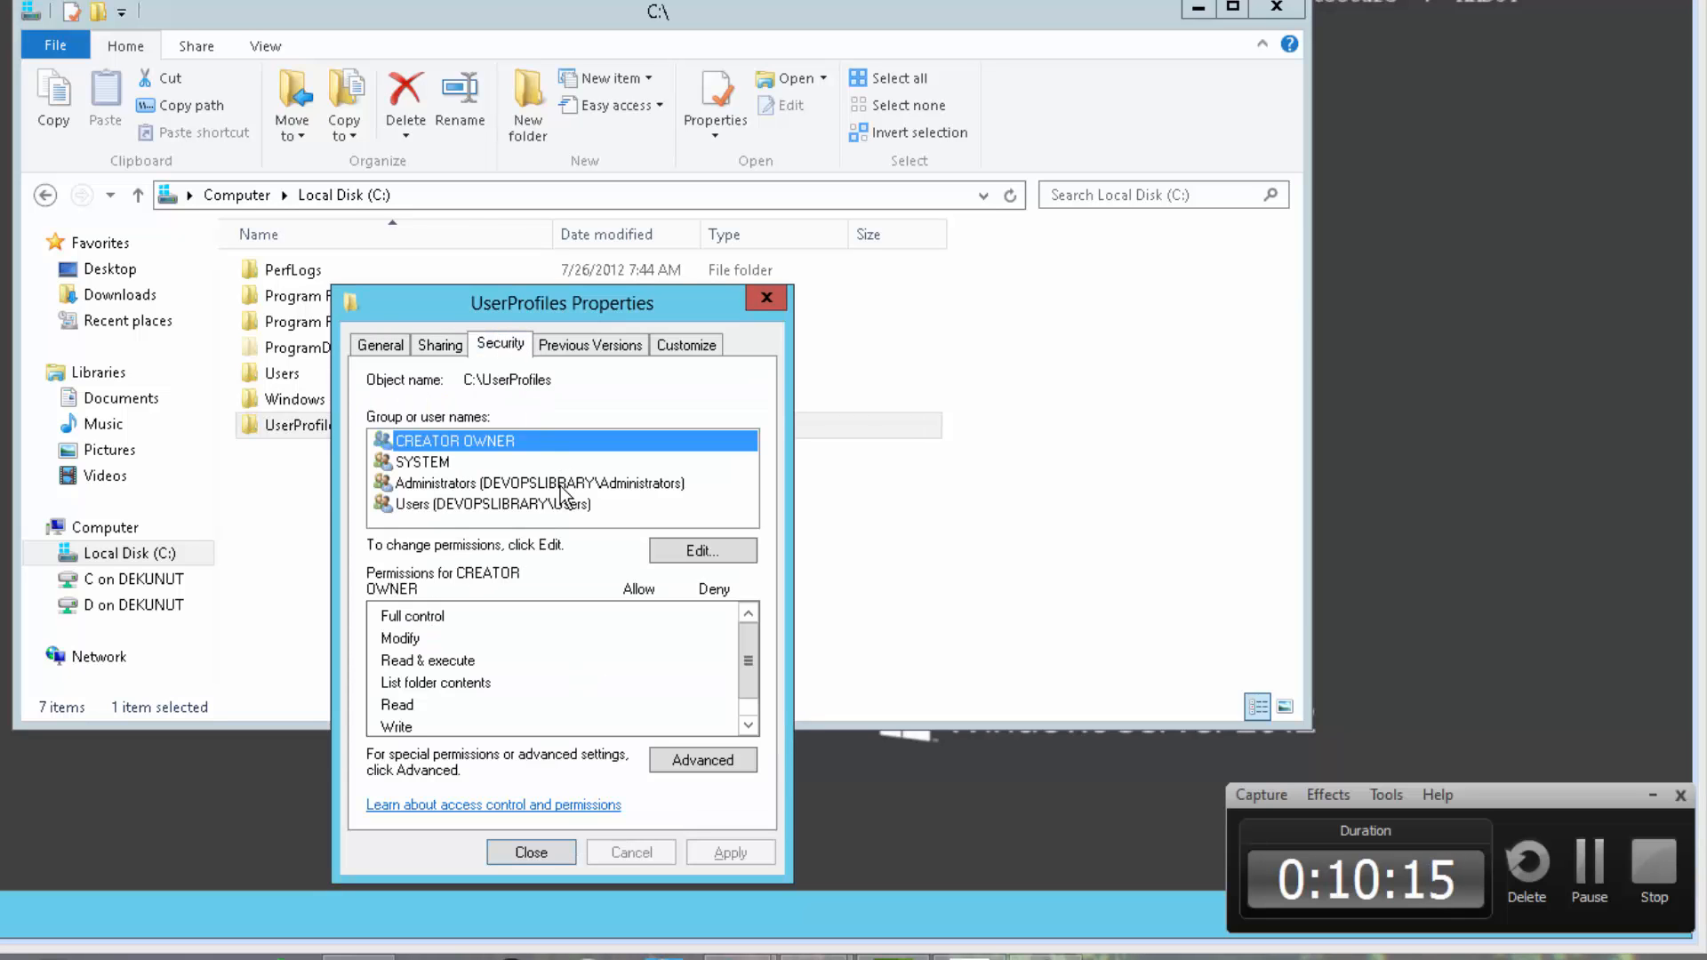
left_click(703, 761)
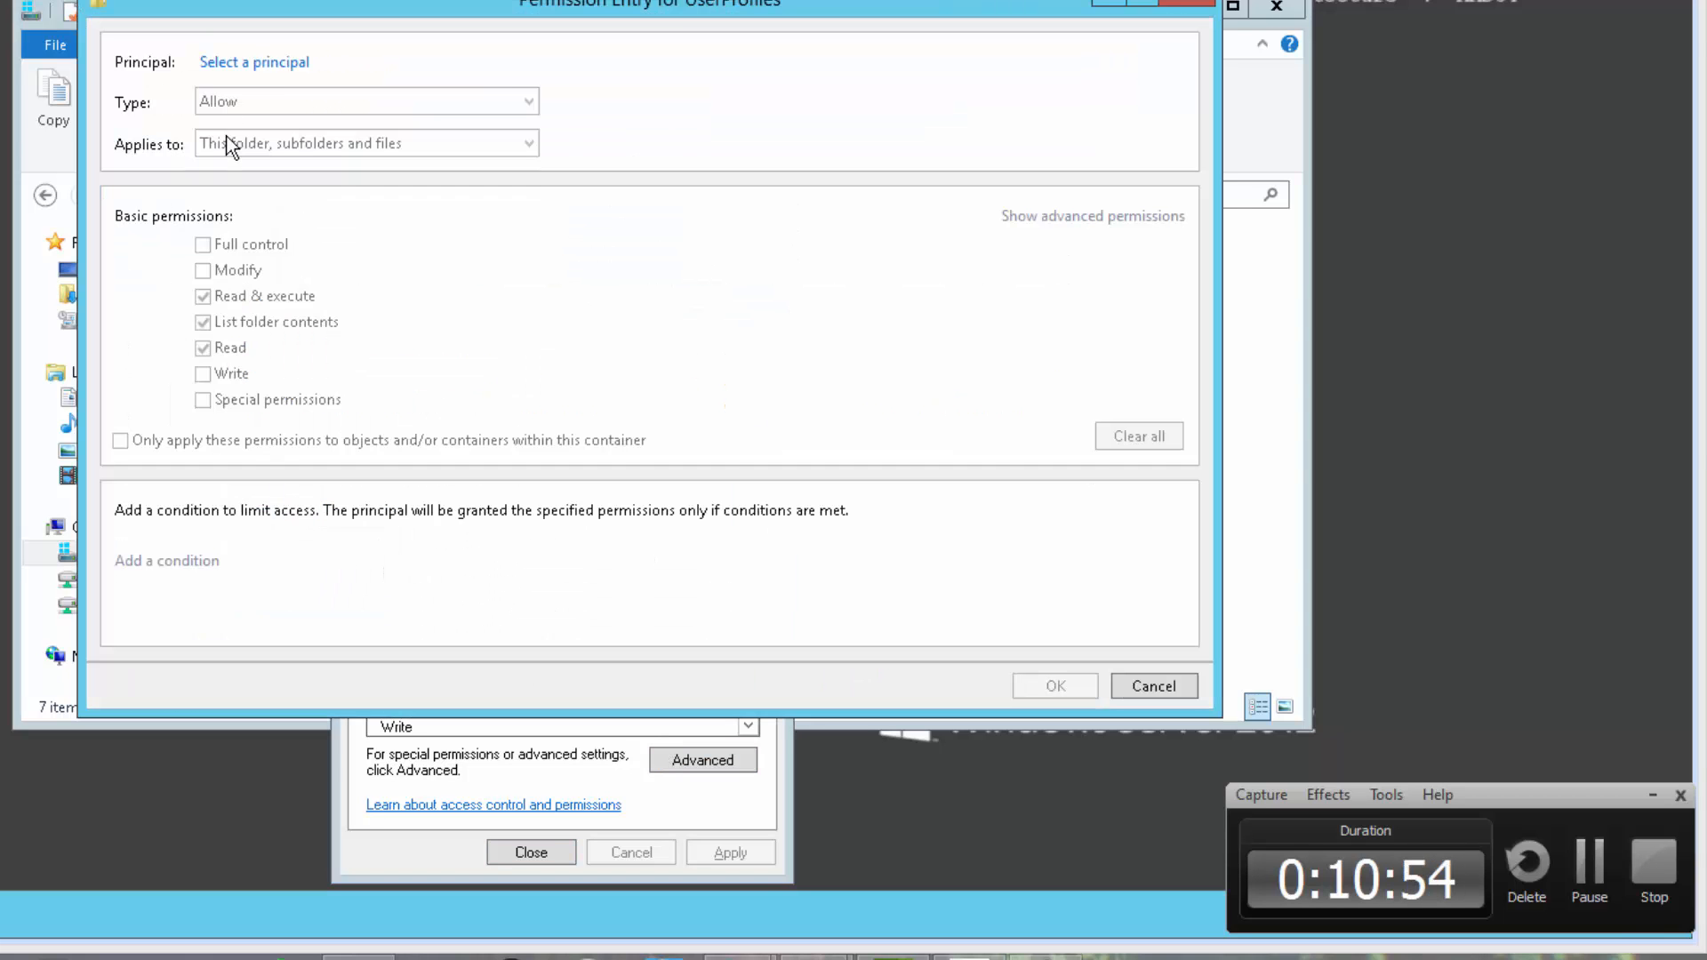
left_click(253, 61)
type("Authenticated")
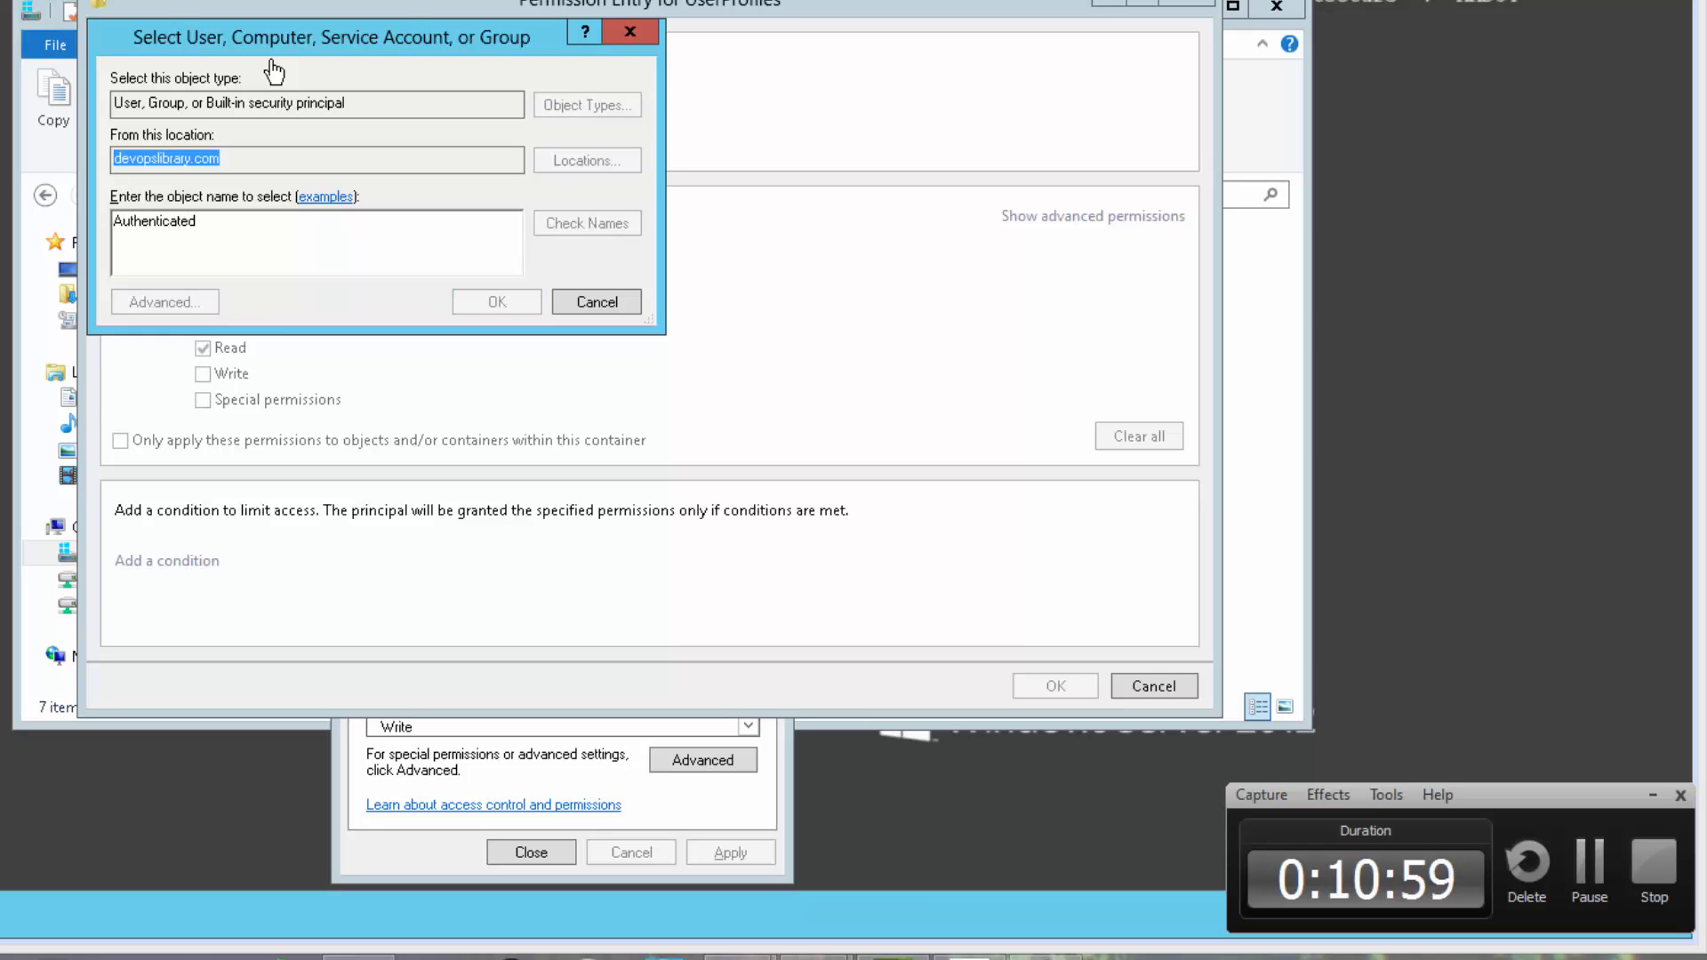
left_click(496, 302)
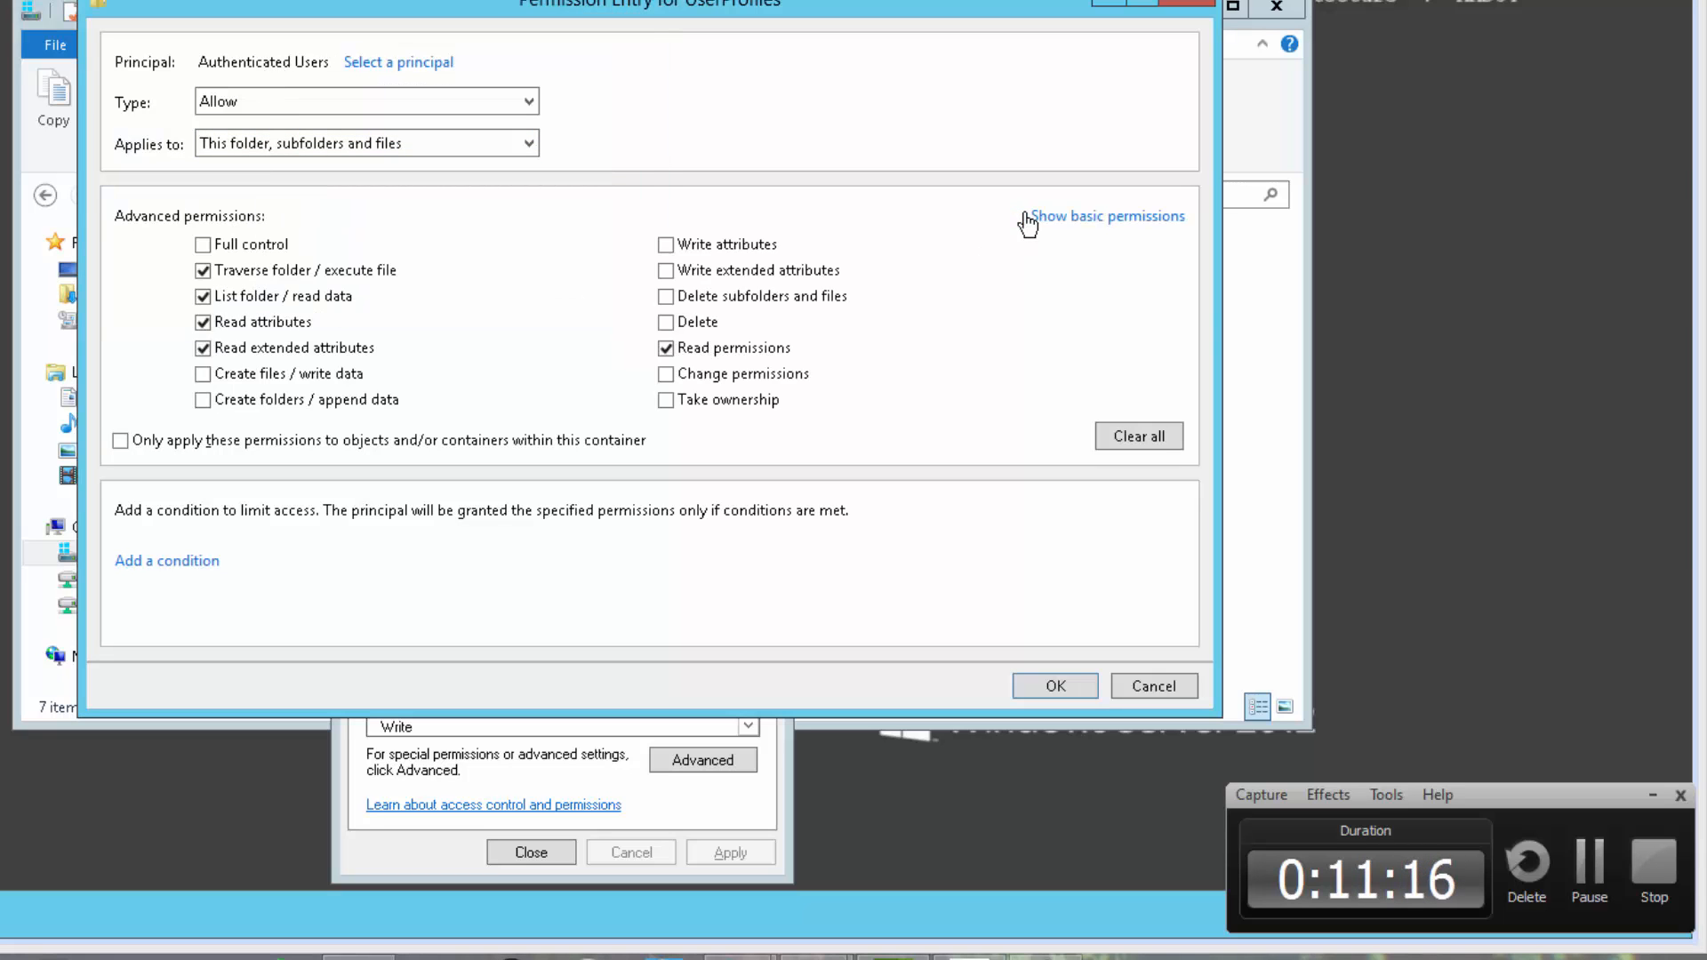
left_click(203, 399)
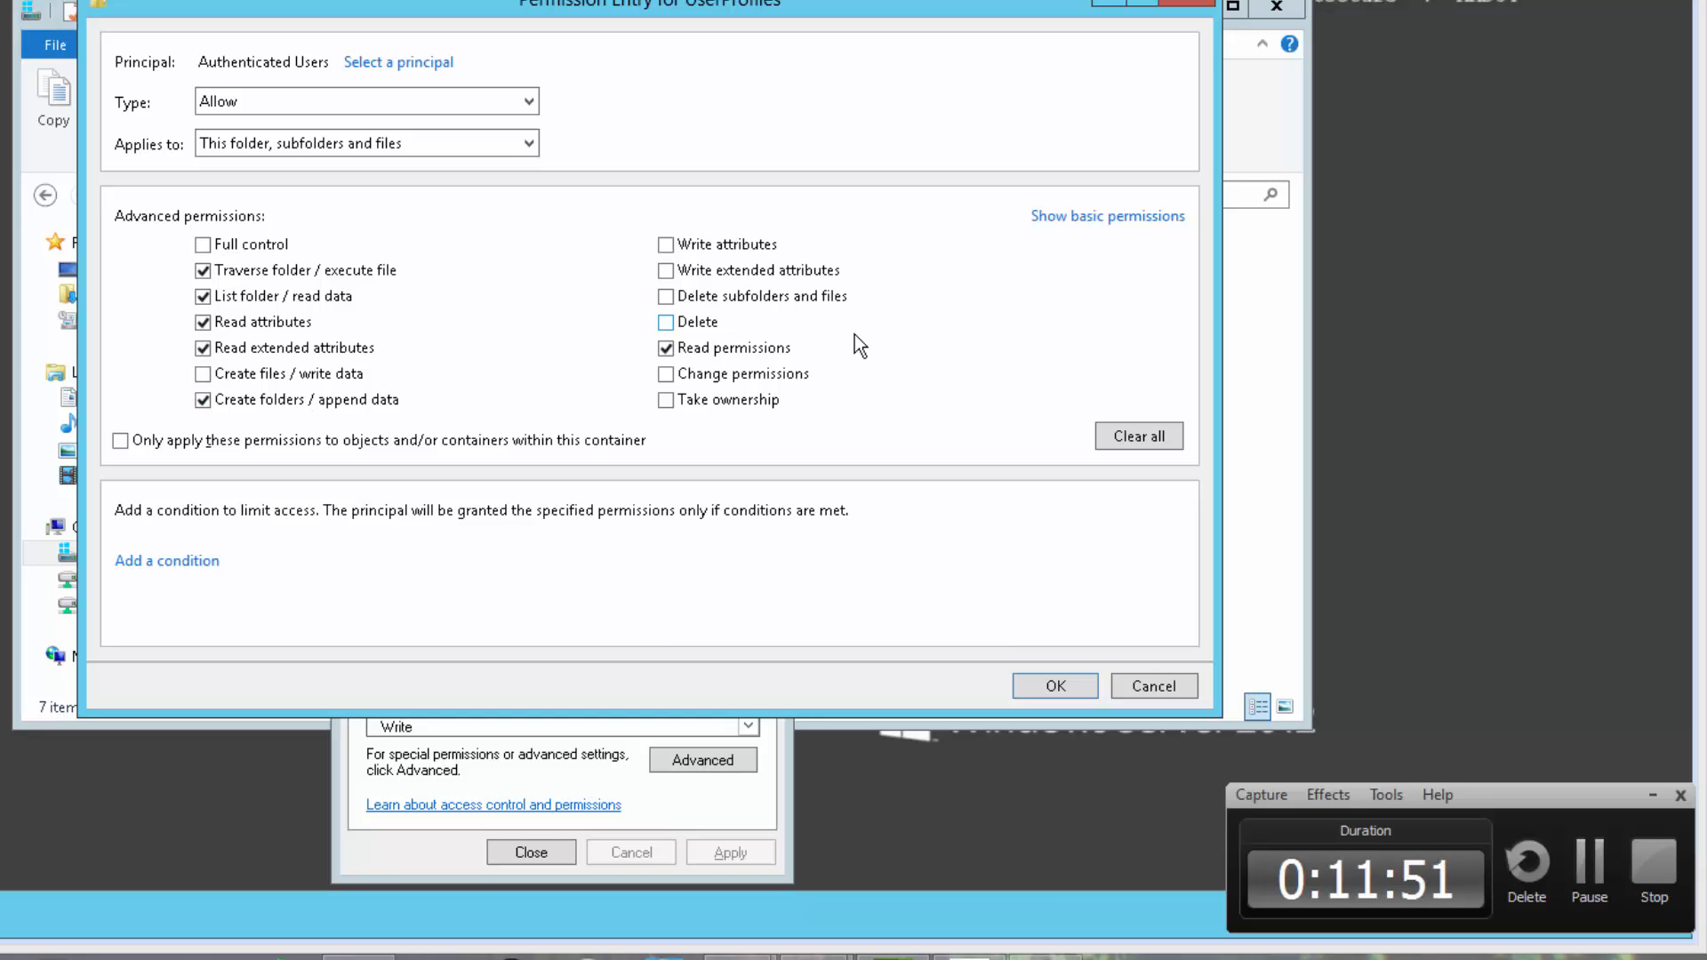
left_click(1052, 686)
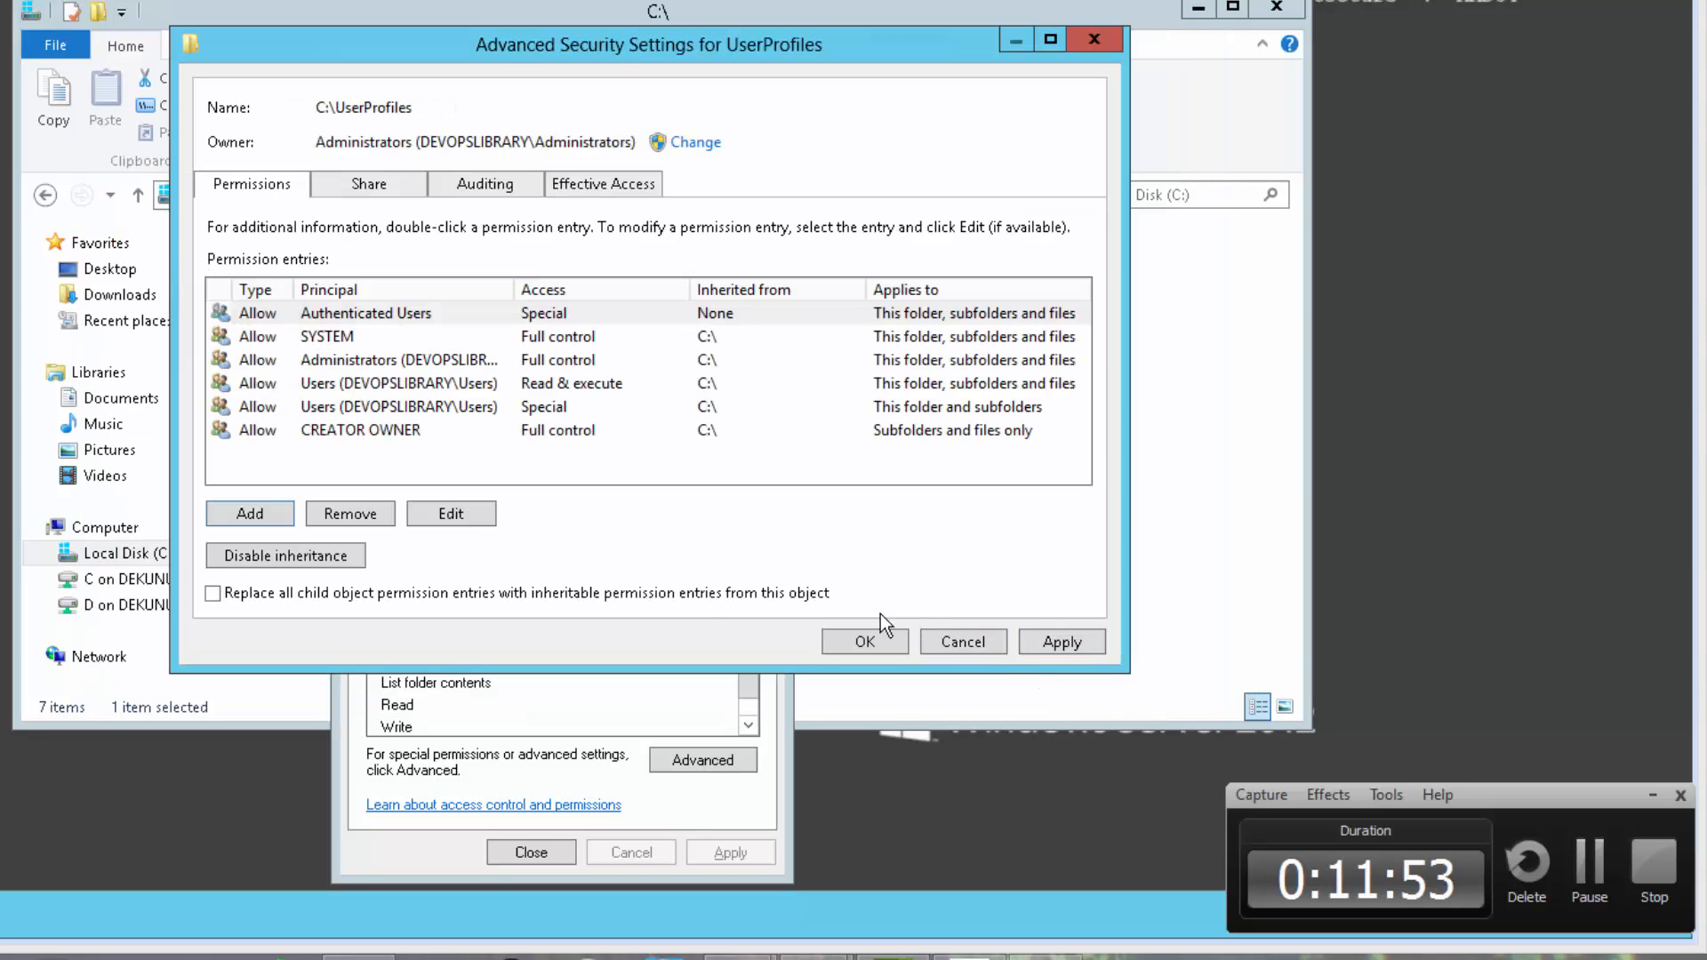
- Apply the new security settings and close the advanced settings and folder properties
left_click(359, 429)
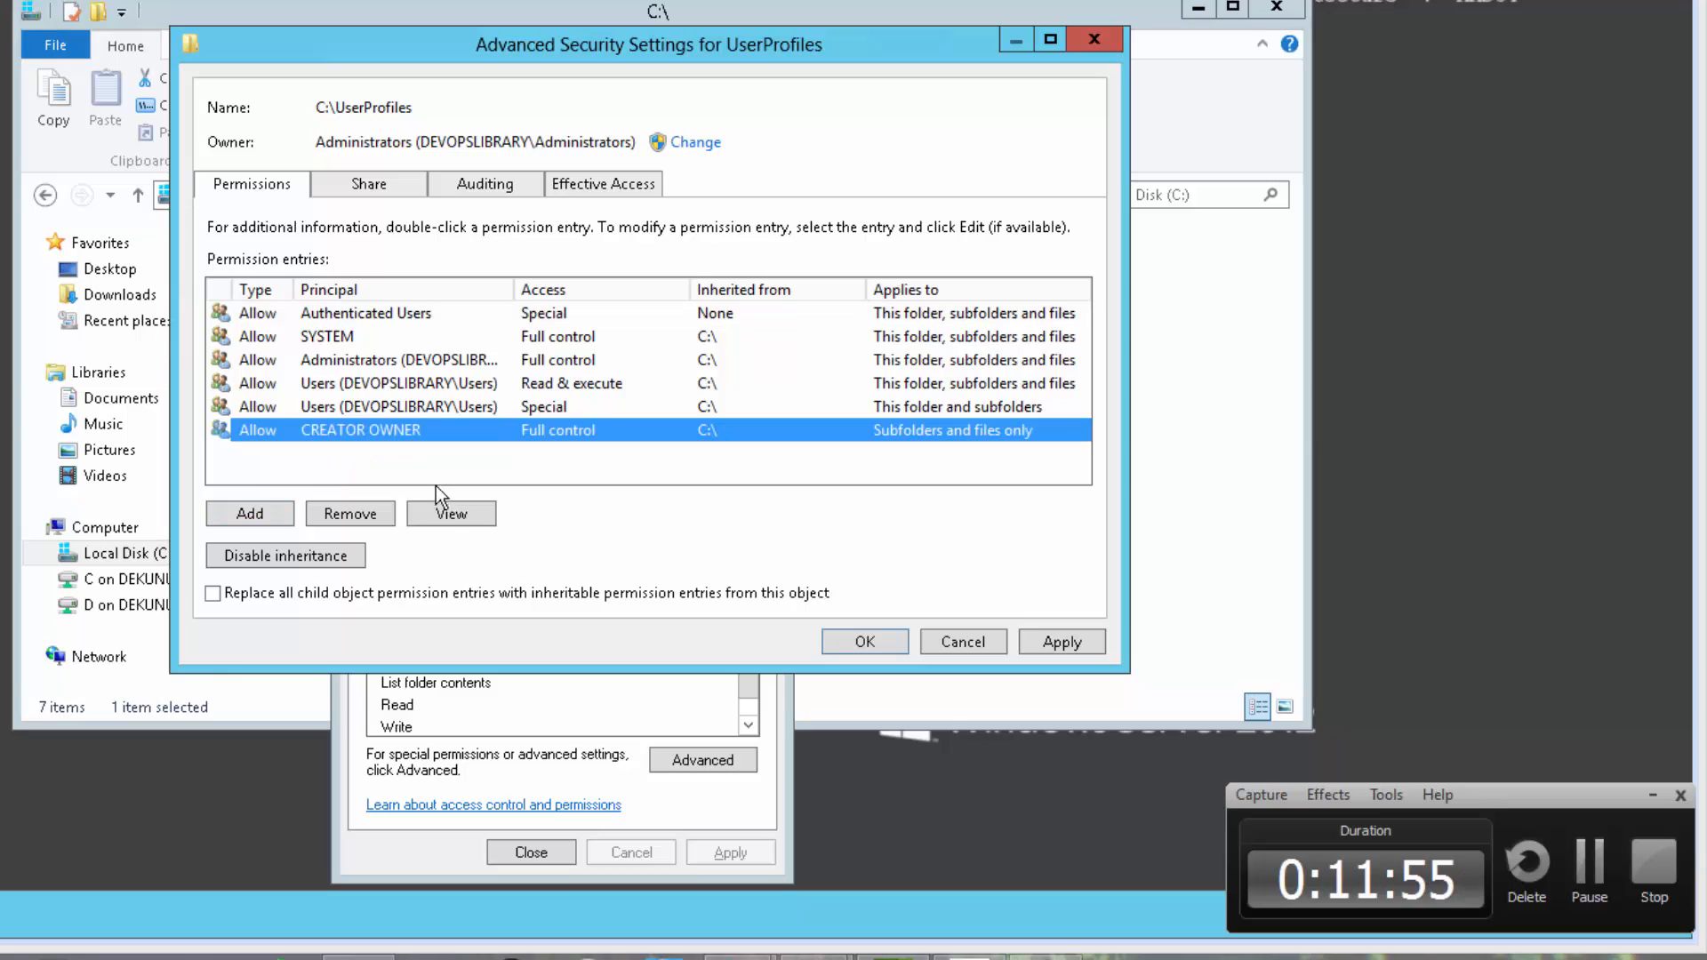
mouse_move(1005, 650)
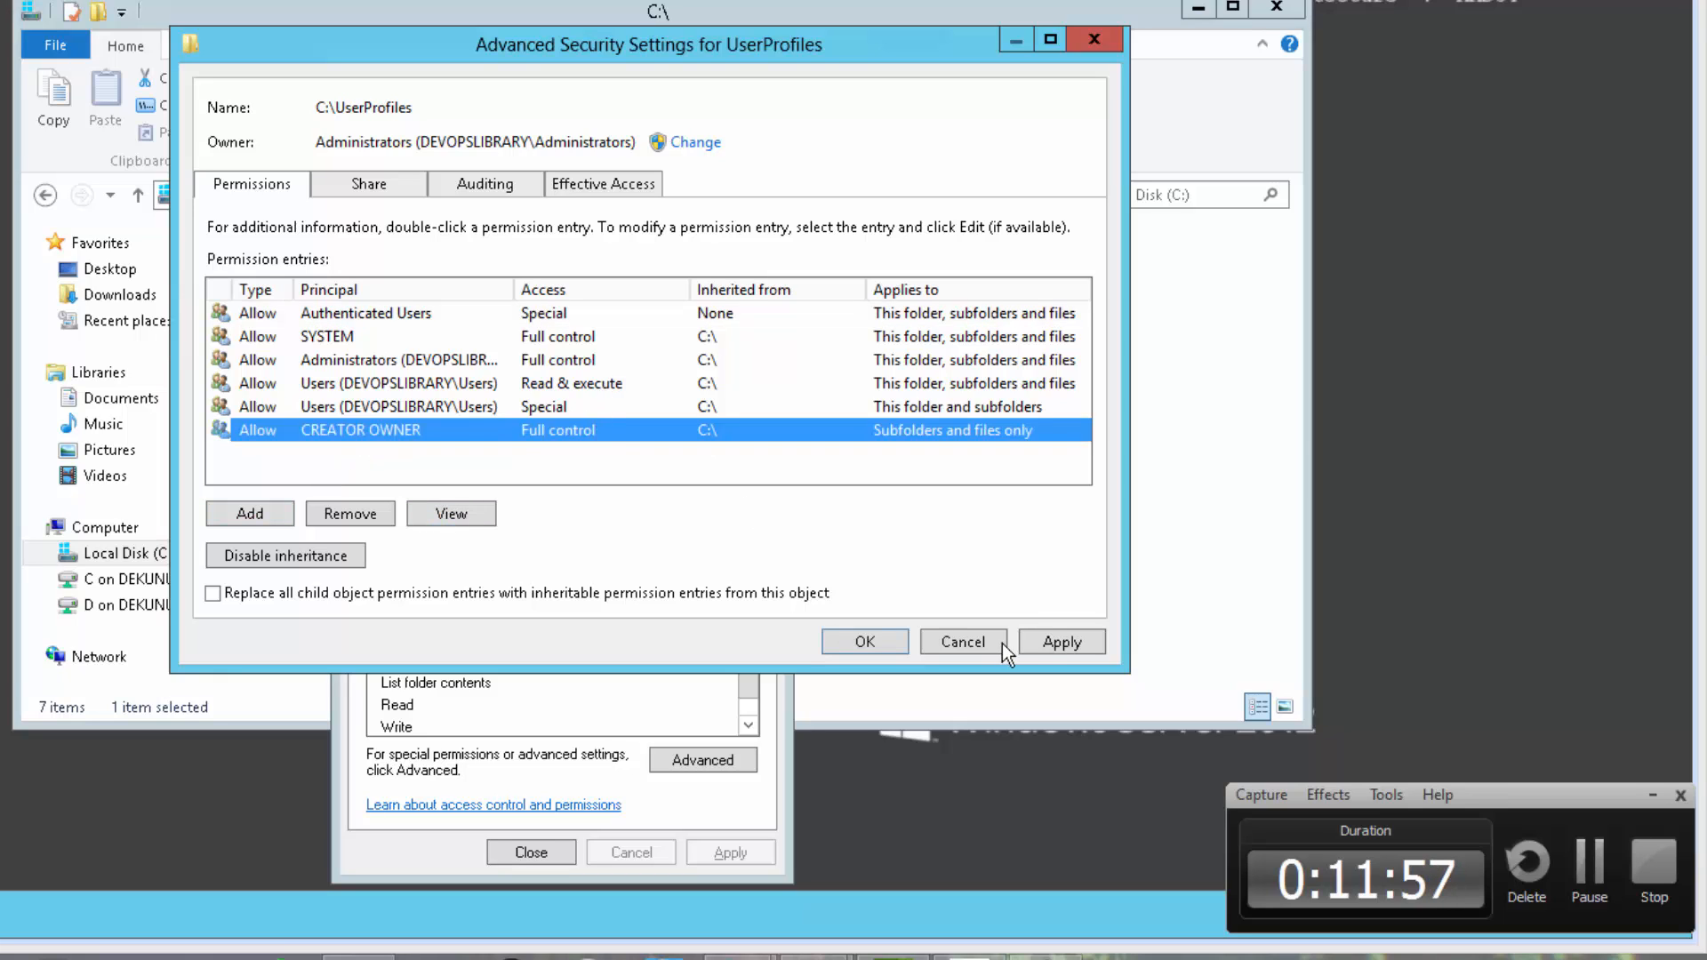
mouse_move(789, 607)
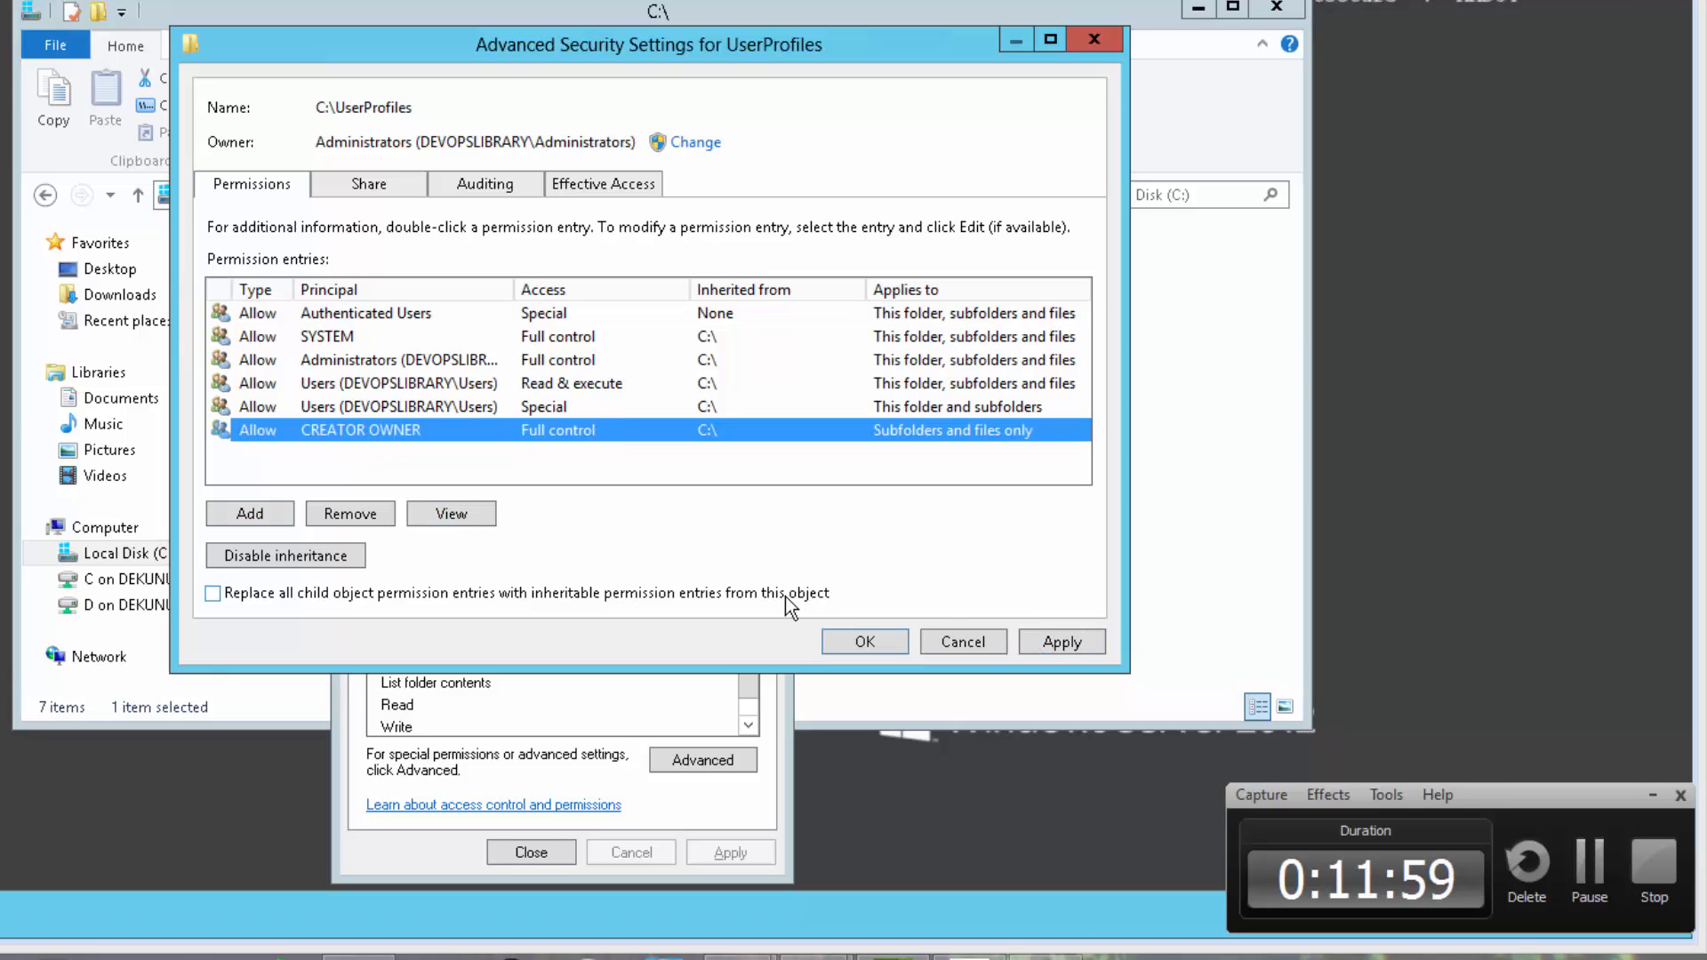
left_click(214, 592)
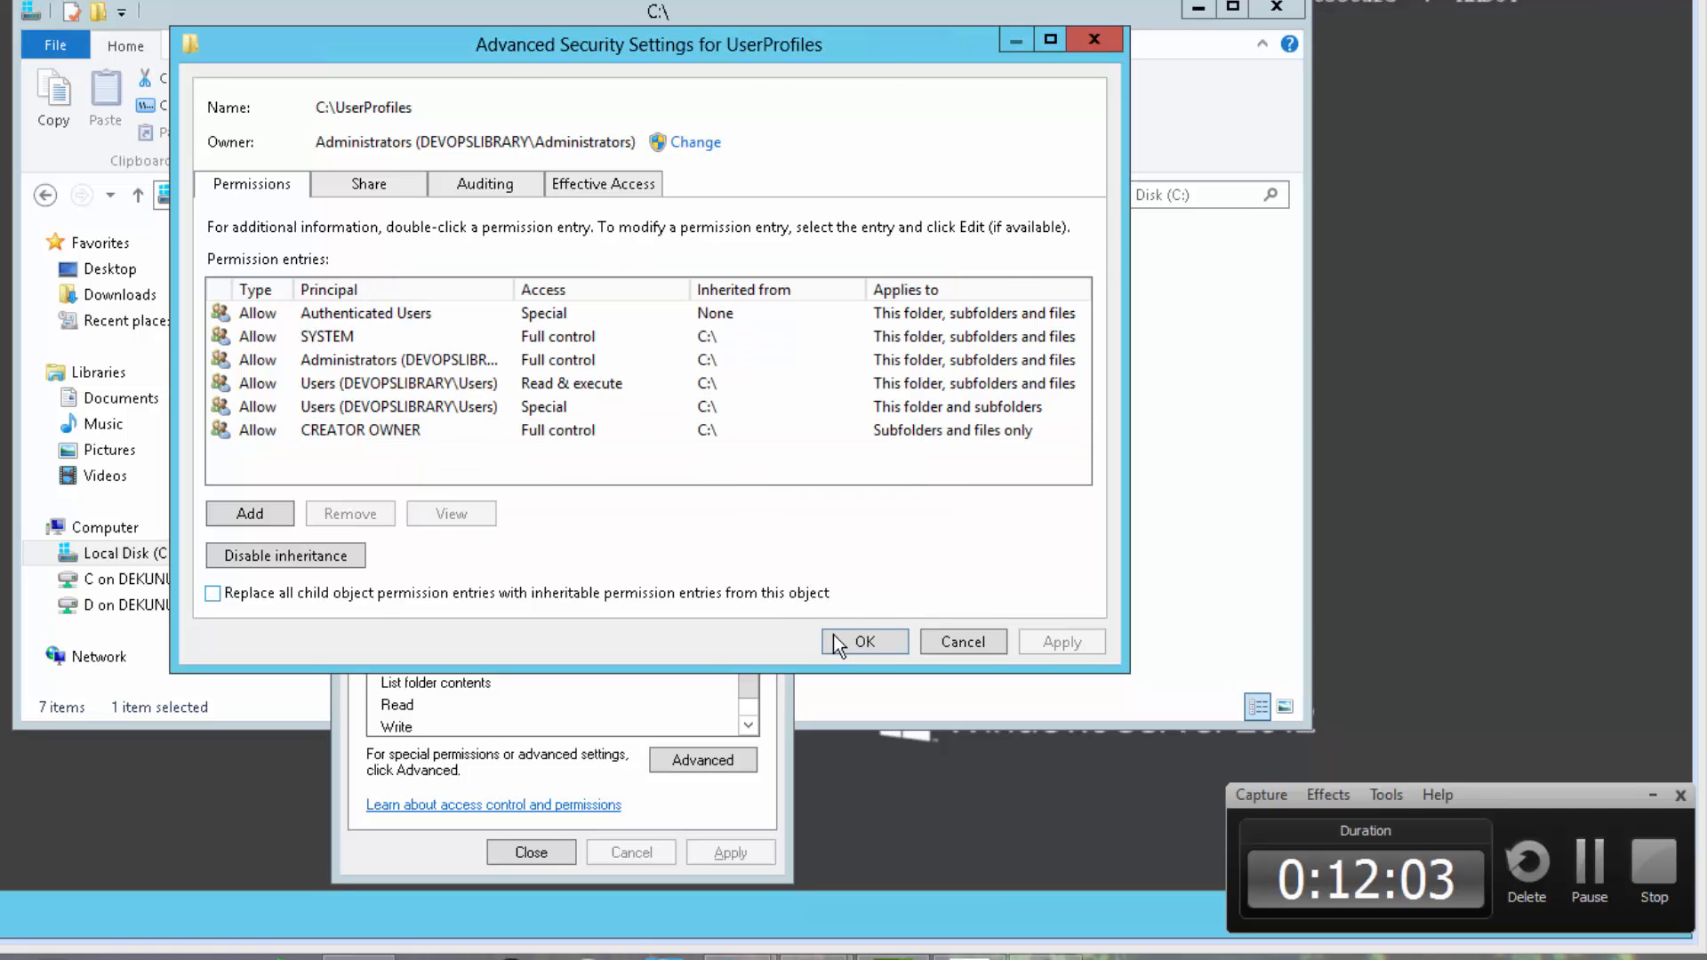
left_click(864, 641)
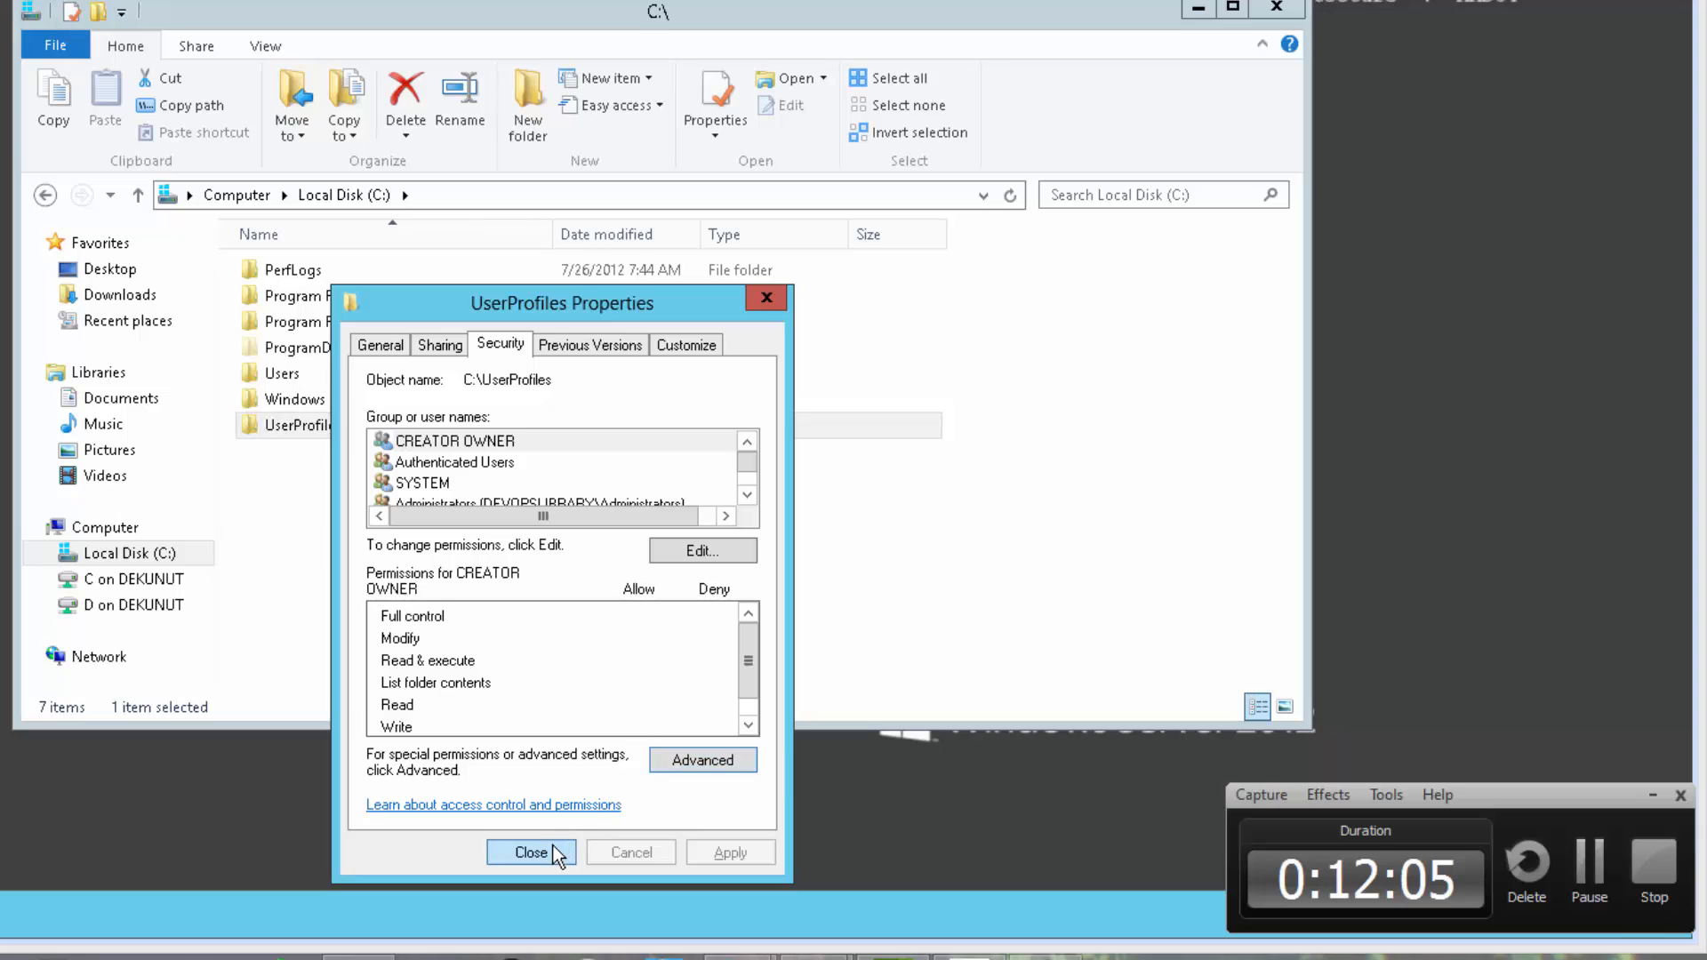
left_click(533, 853)
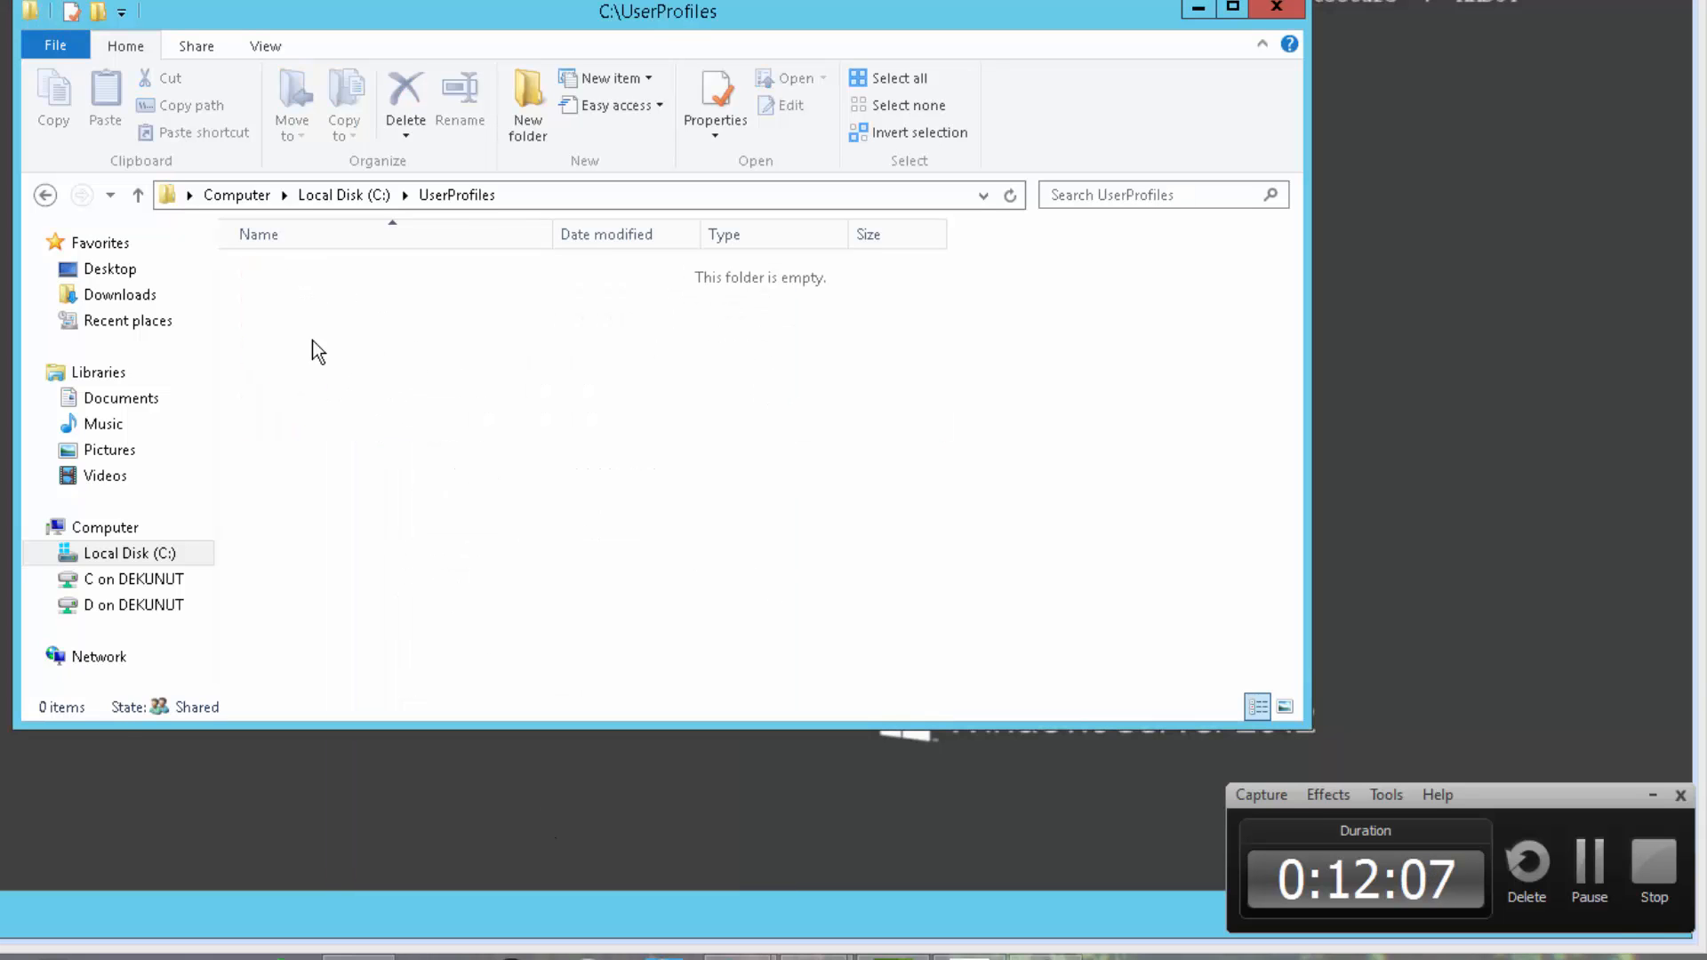
mouse_move(456, 518)
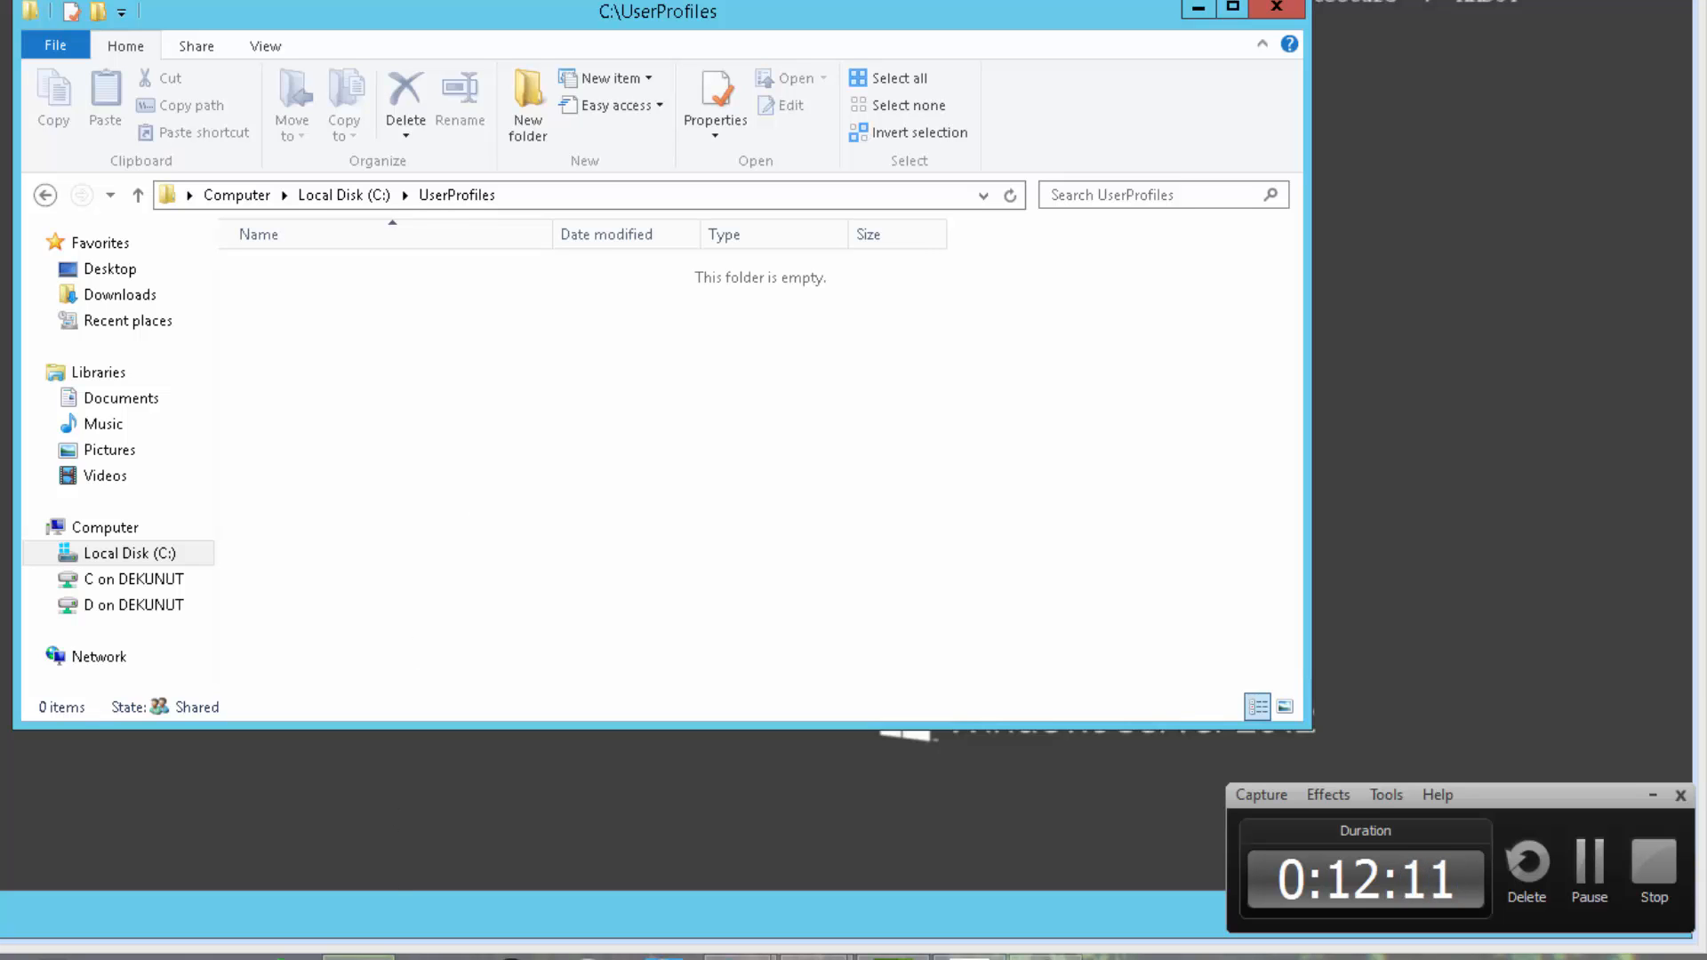
right_click(464, 484)
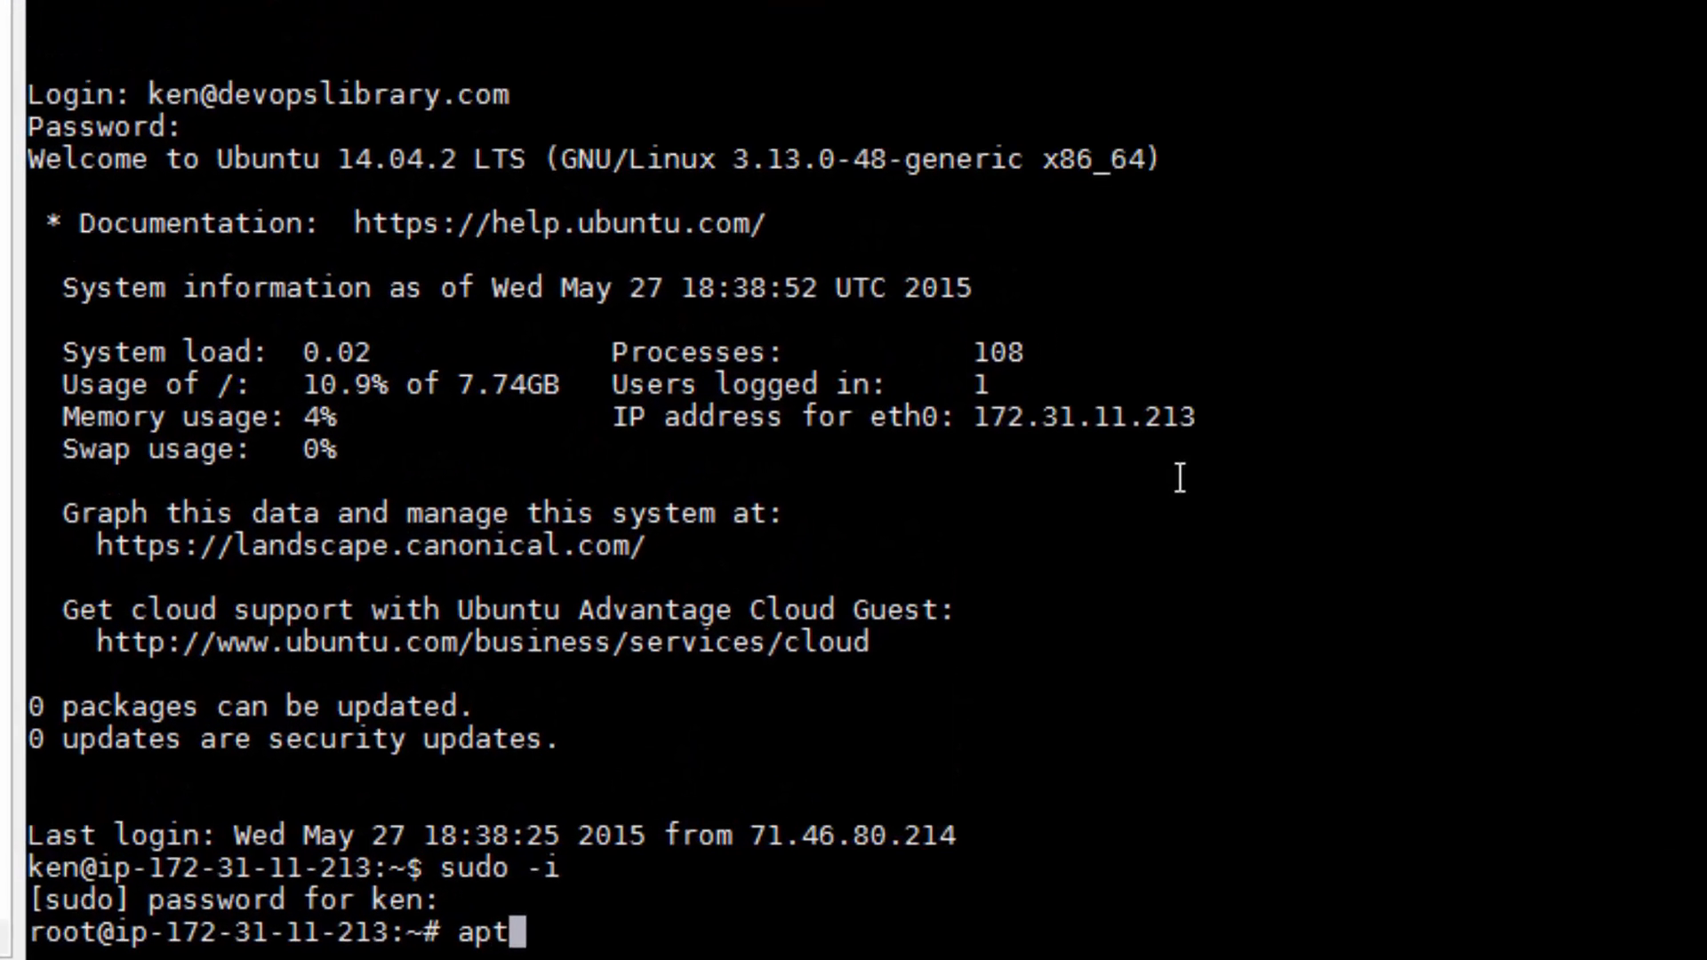
- Install cifs-utils and libpam-mount with apt-get install and review the output
type("-get install")
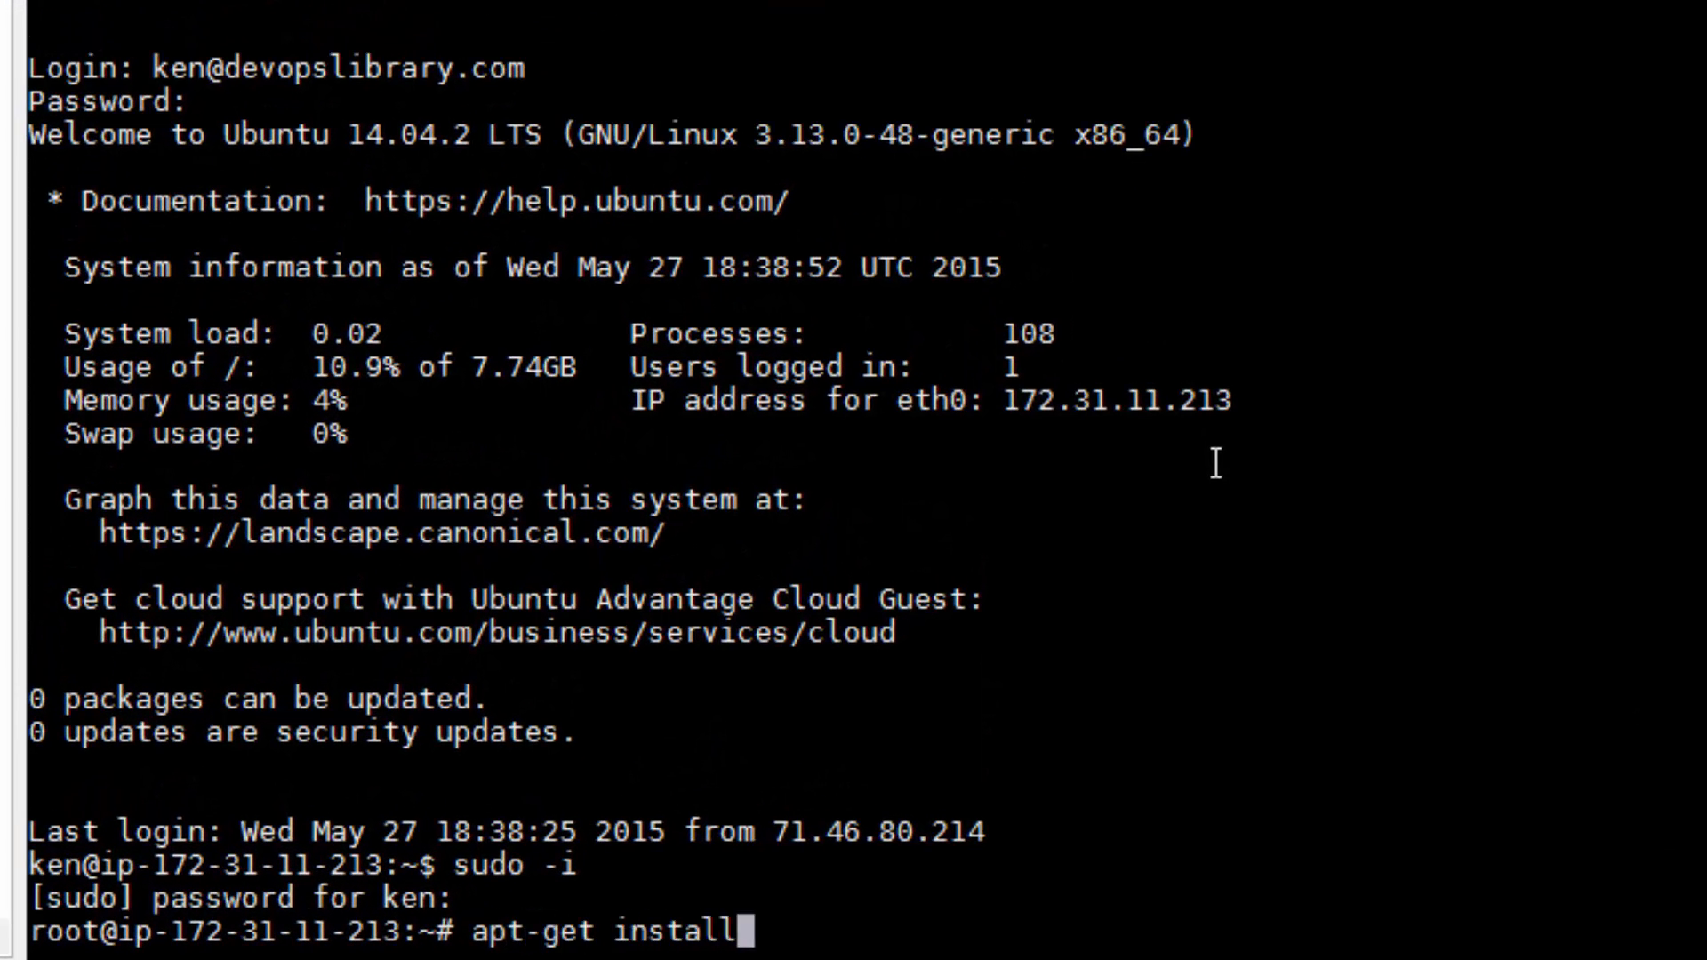
type("cifs-uti")
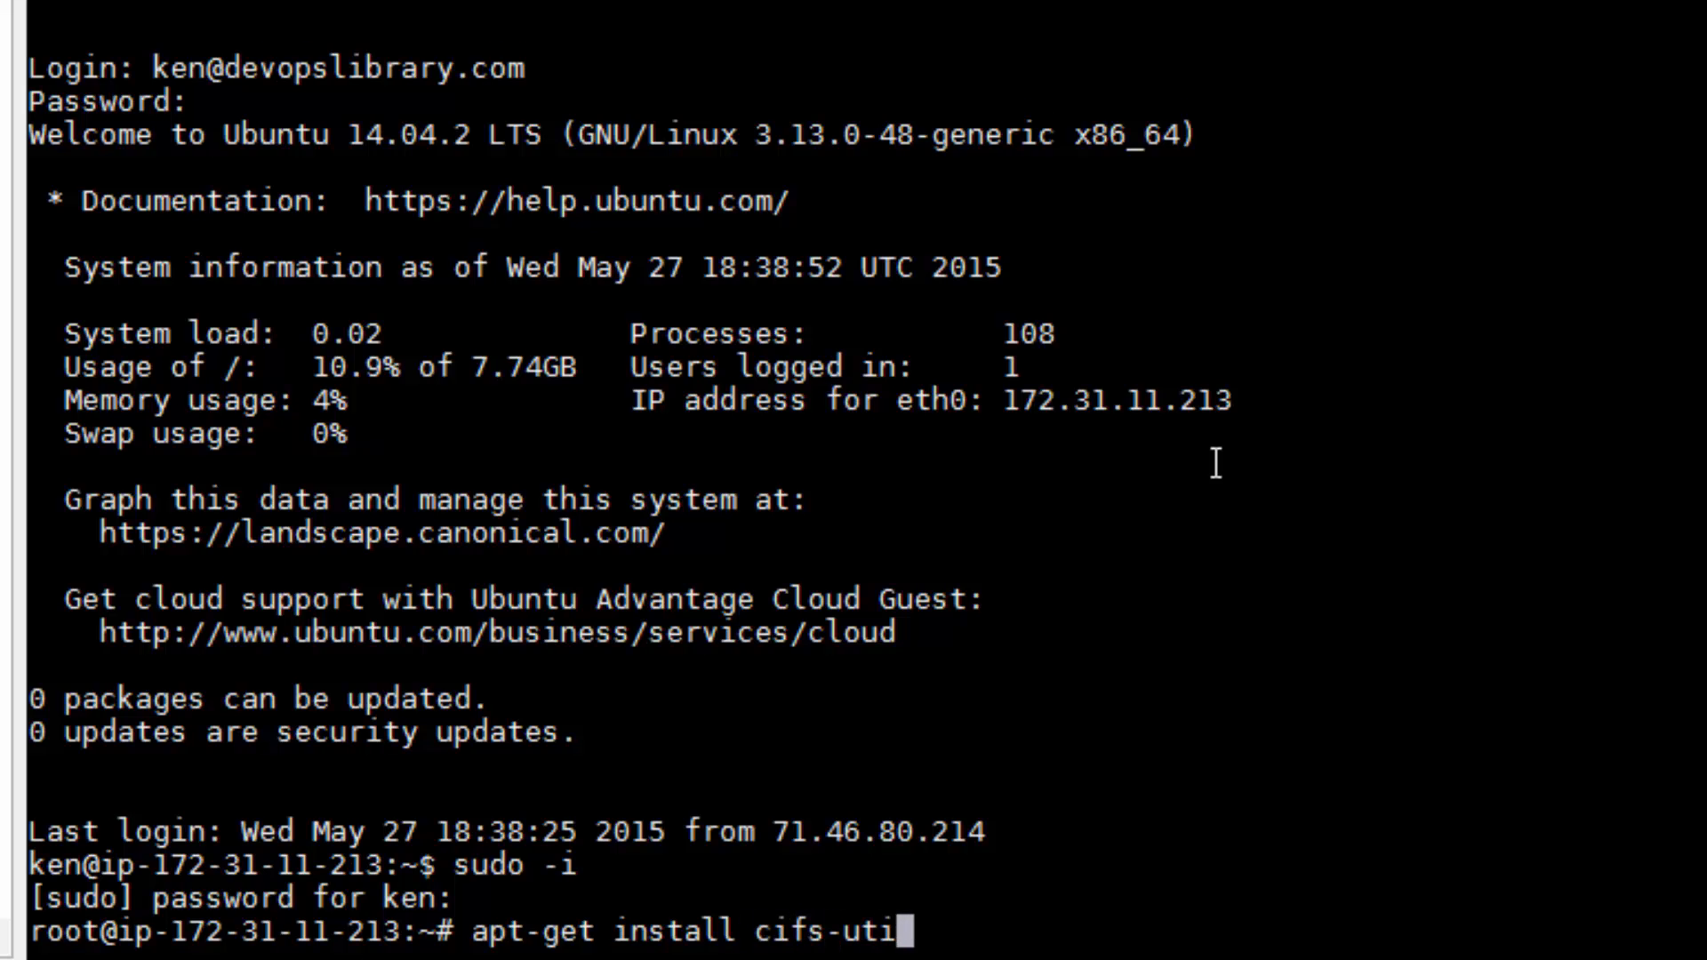
type("s lib")
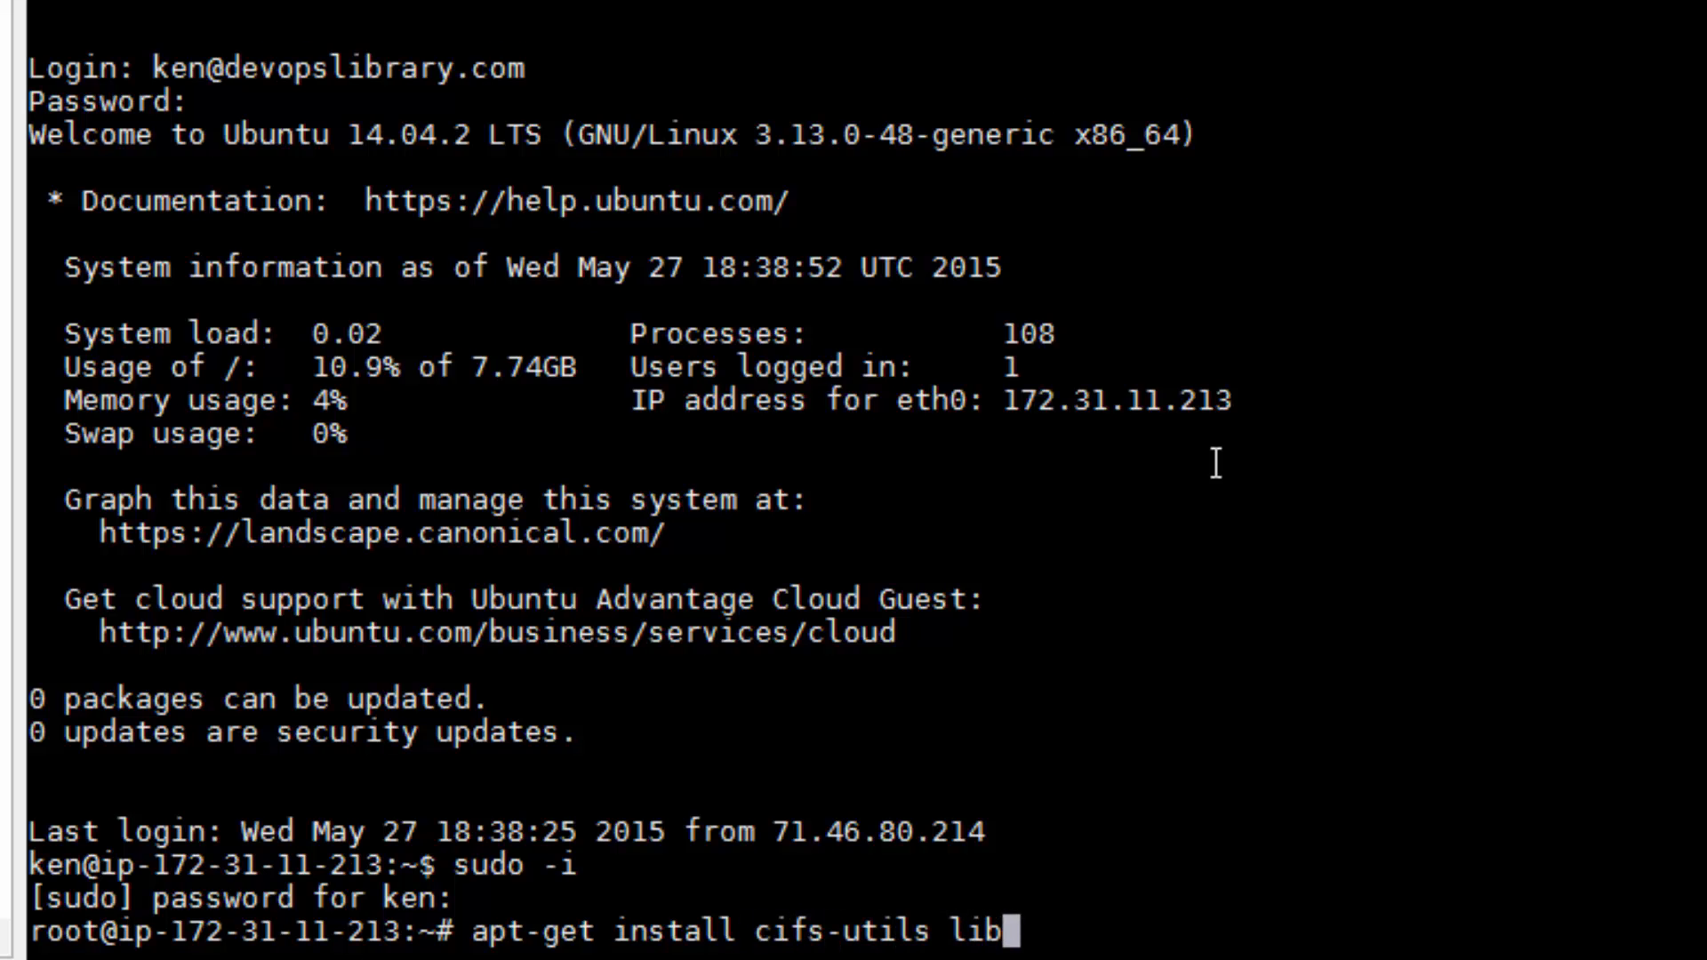
type("pam-mount")
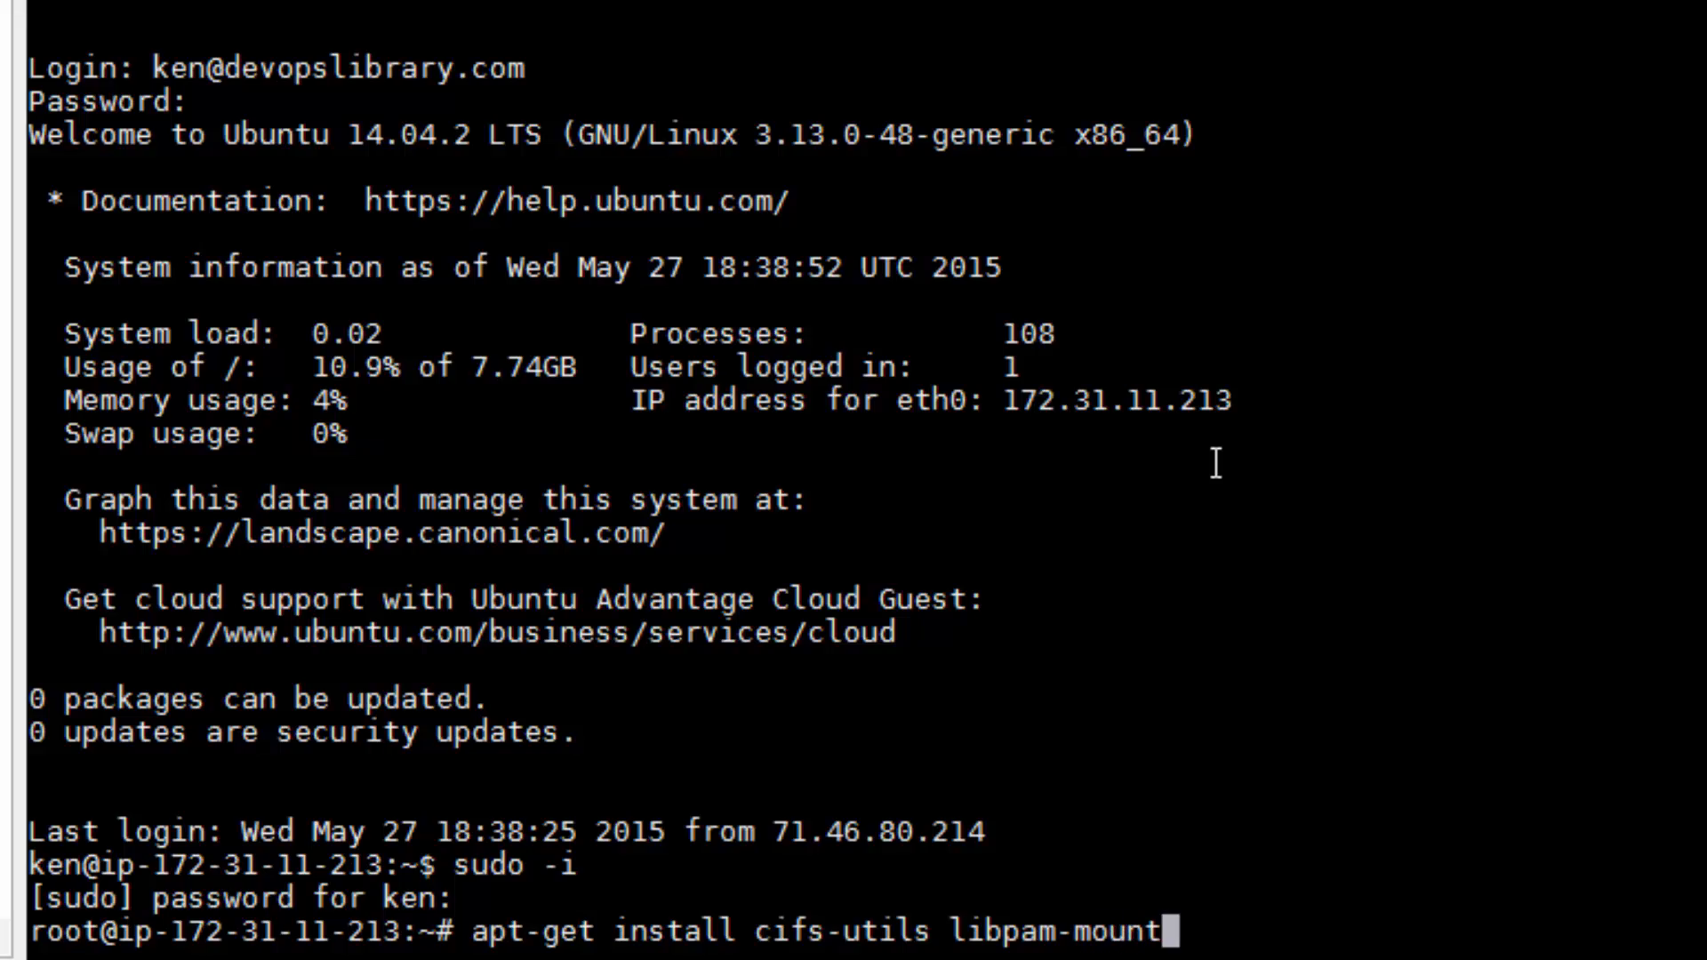
key("Return")
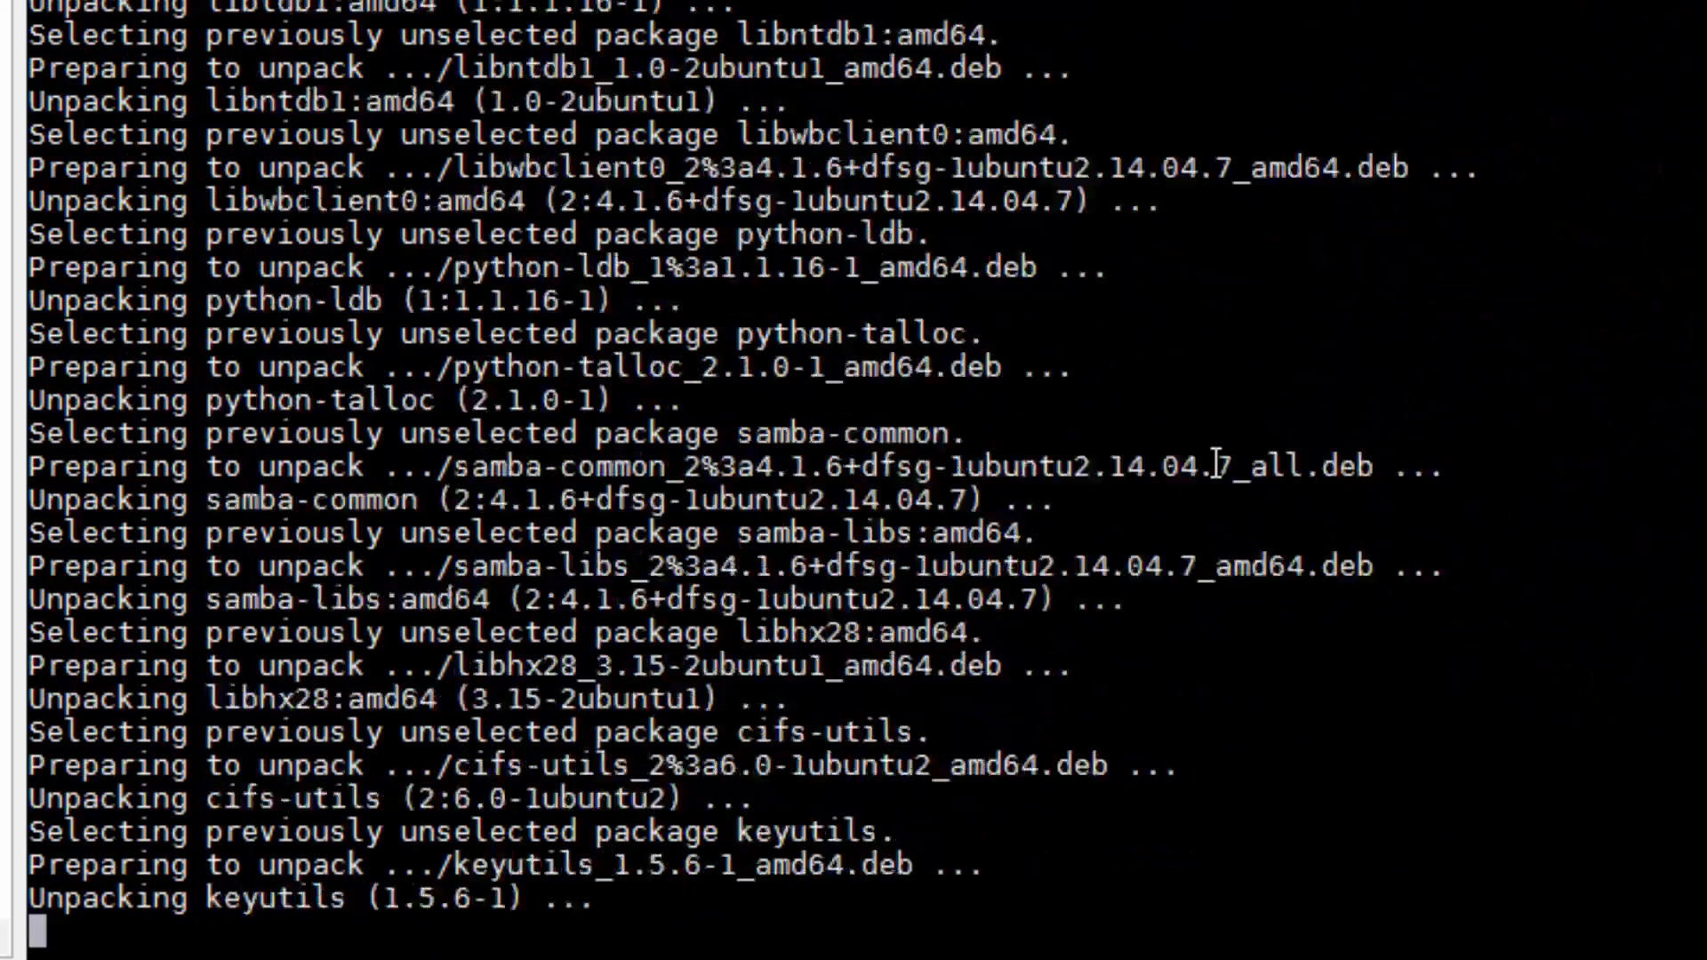
scroll("down", 3)
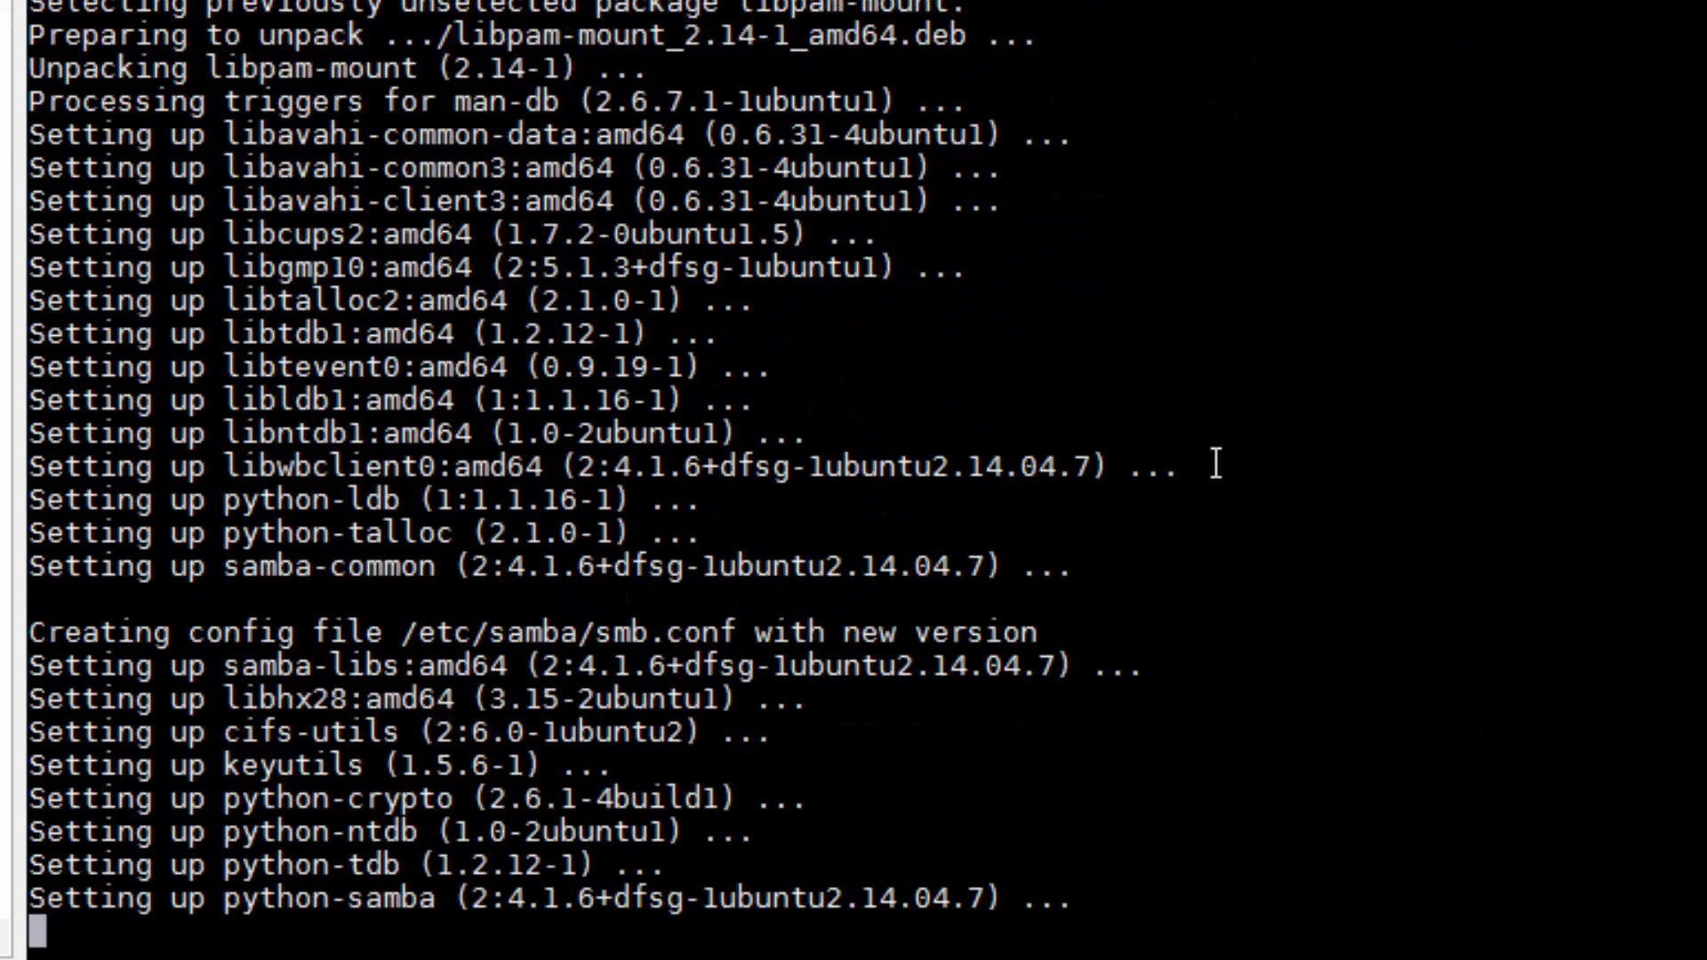
scroll("down", 3)
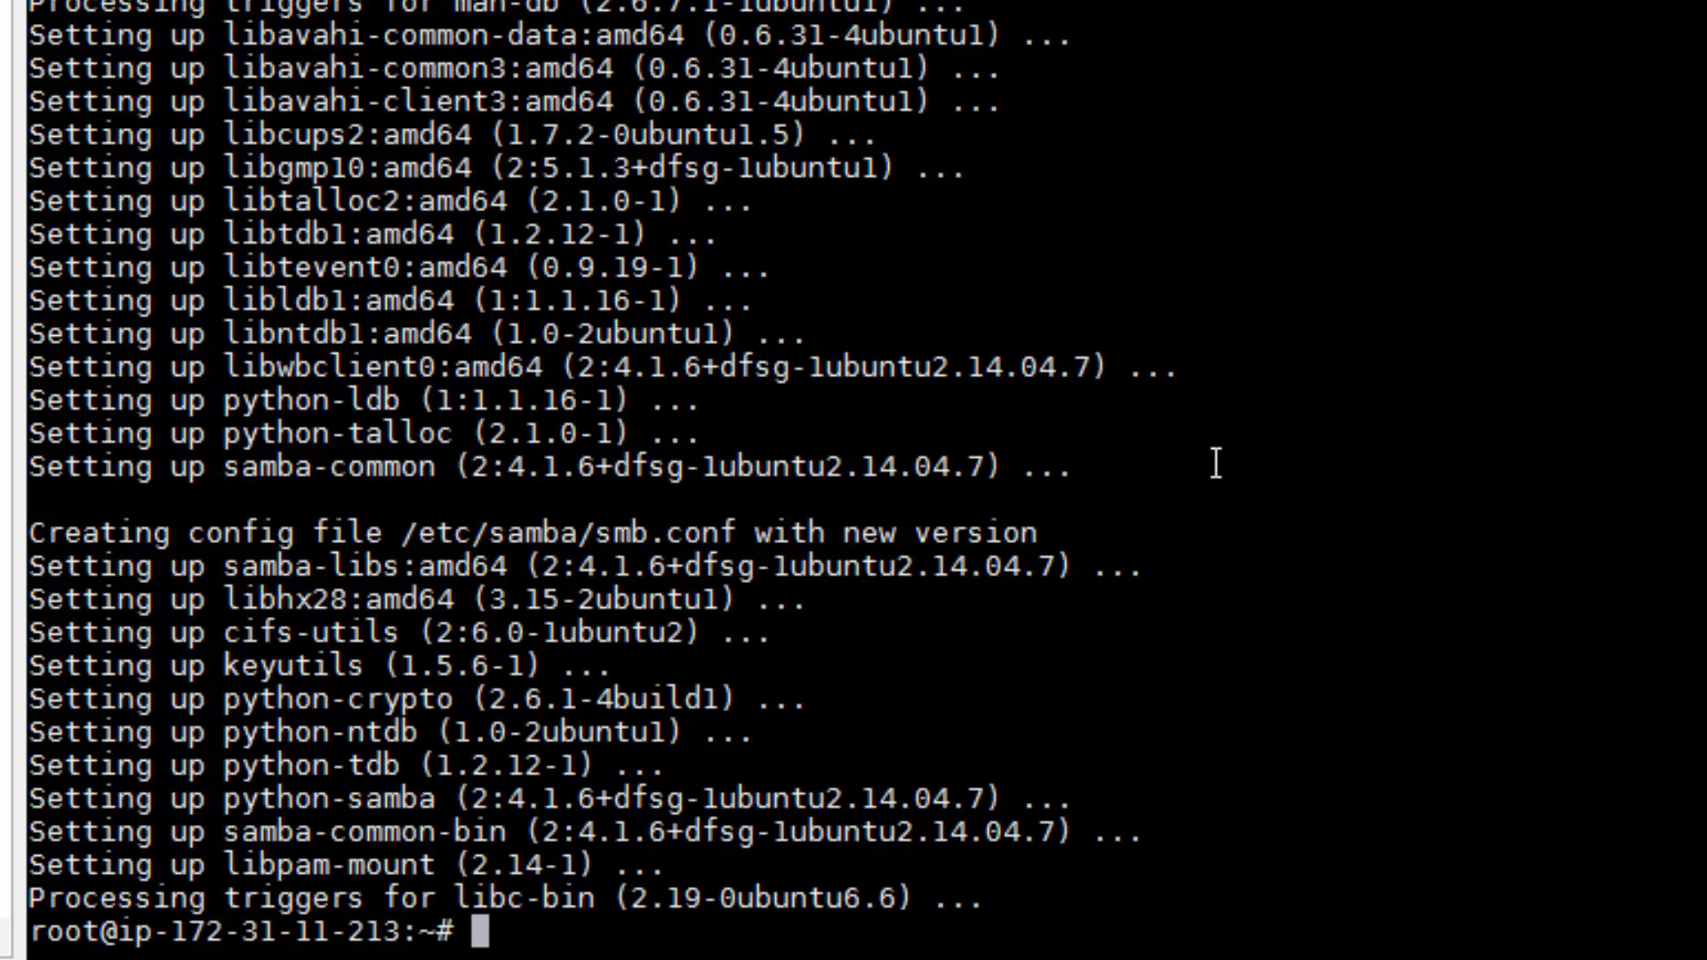
type("vi /etc")
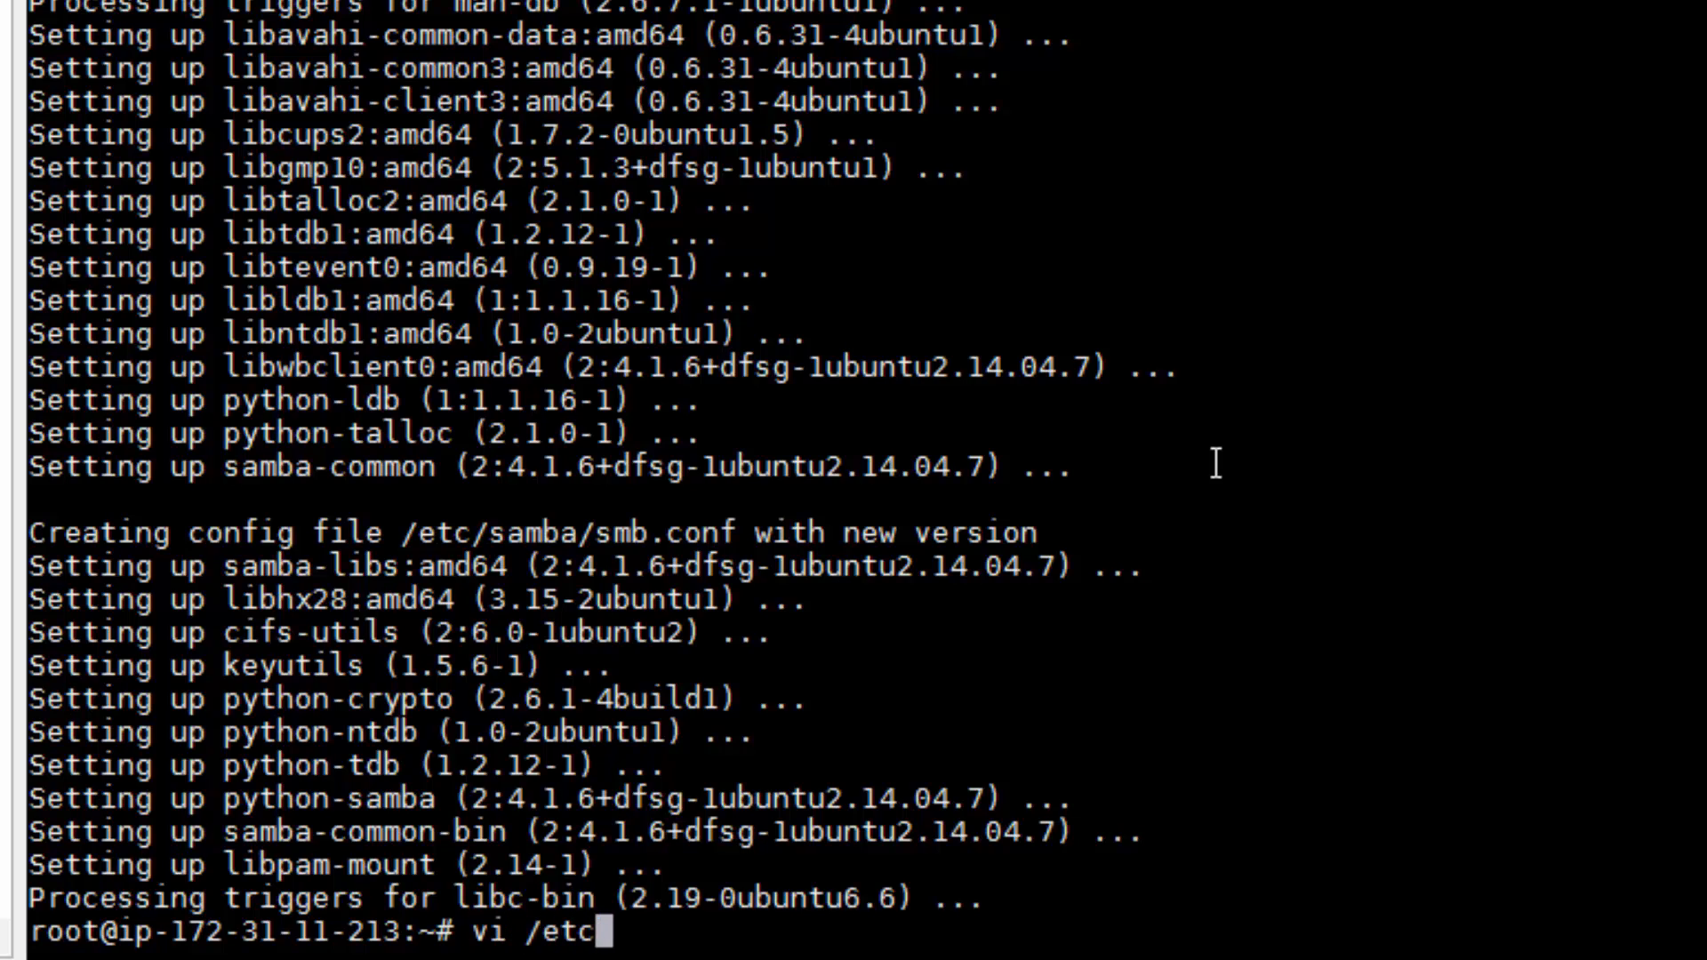
- View /etc/security/pam_mount.conf.xml in vi, then quit with :q
type("securi")
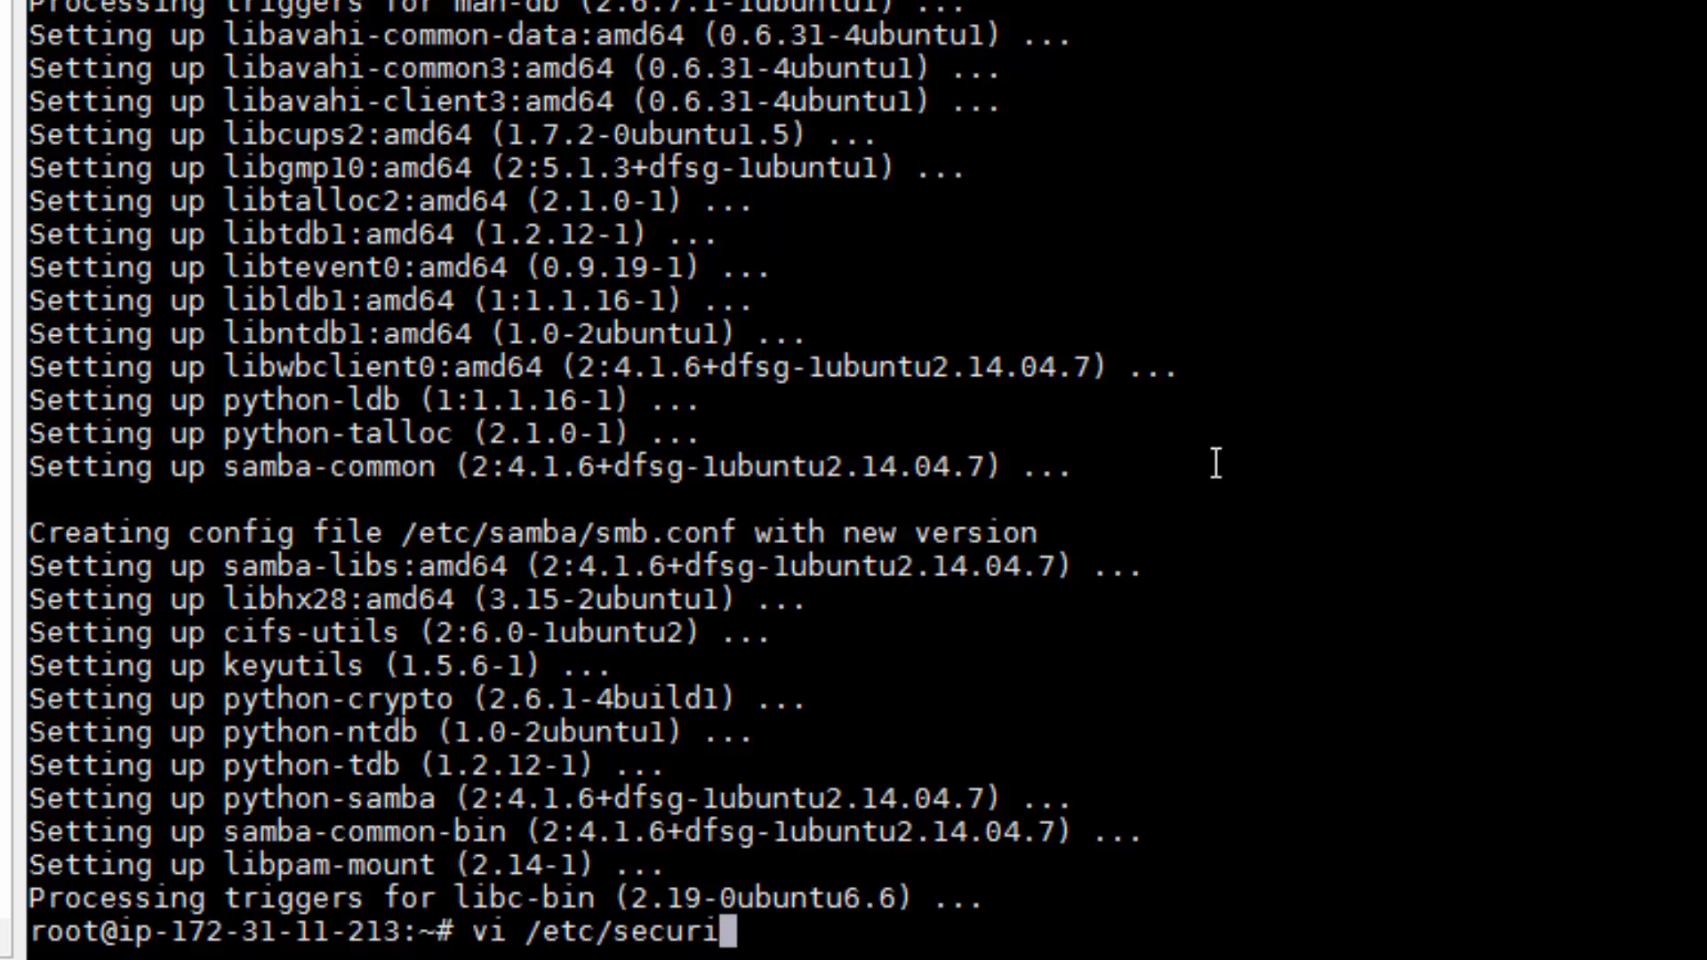
type("ty/pam_")
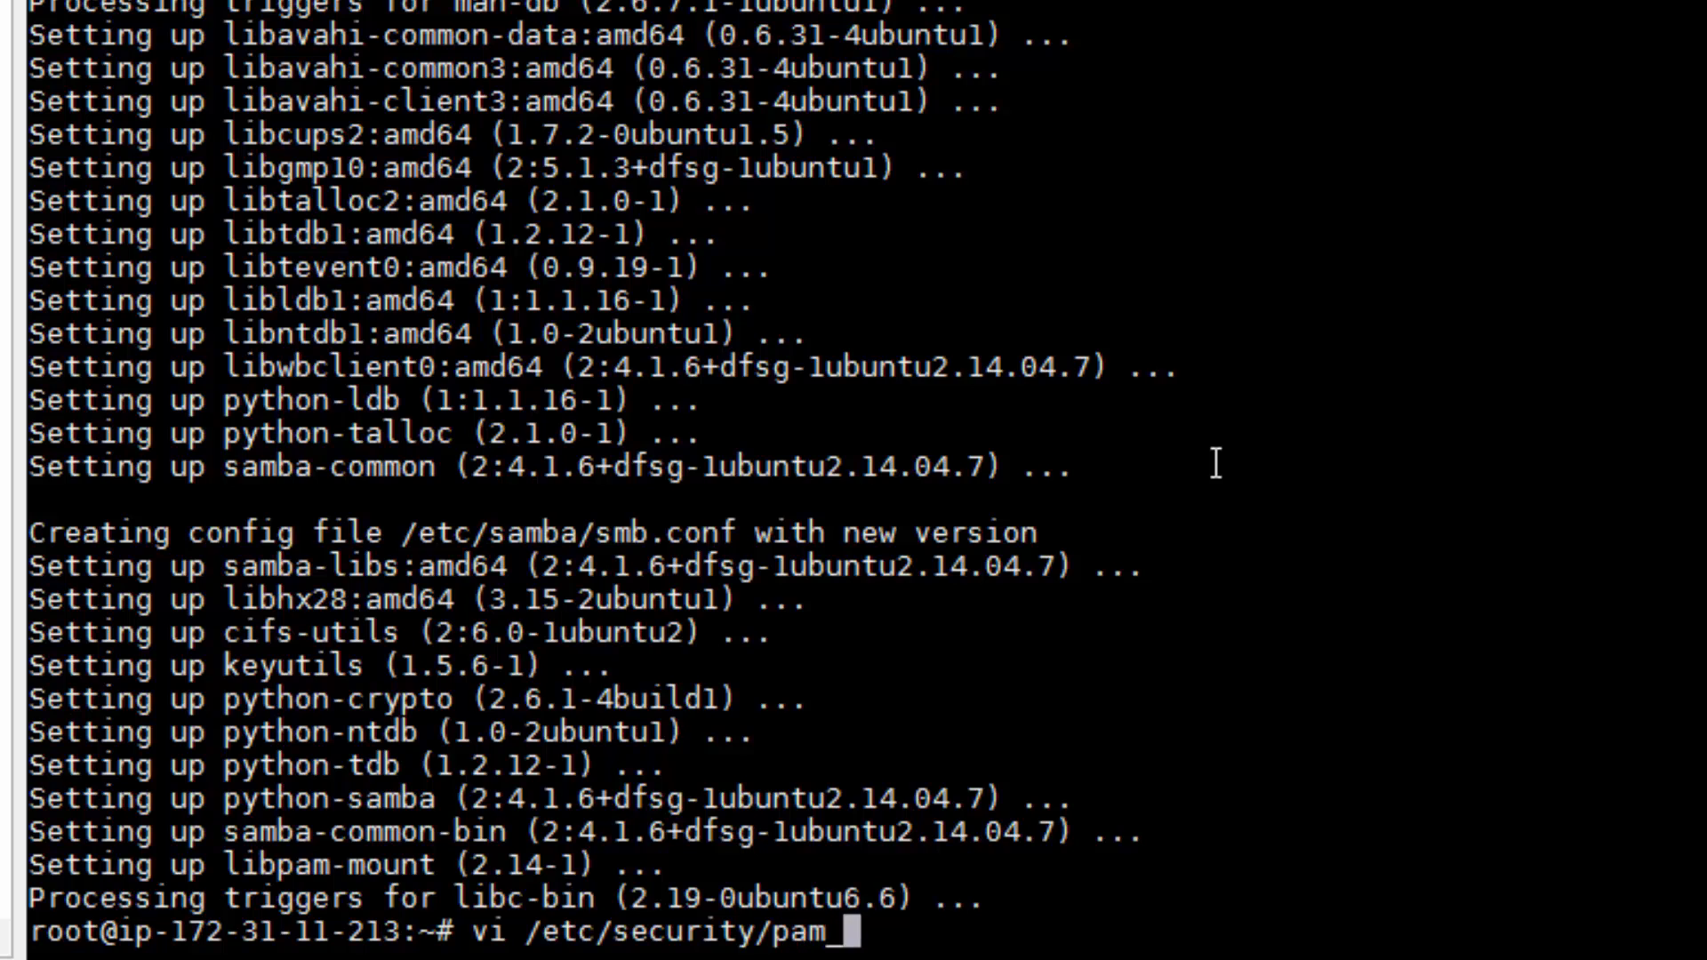
type("mo")
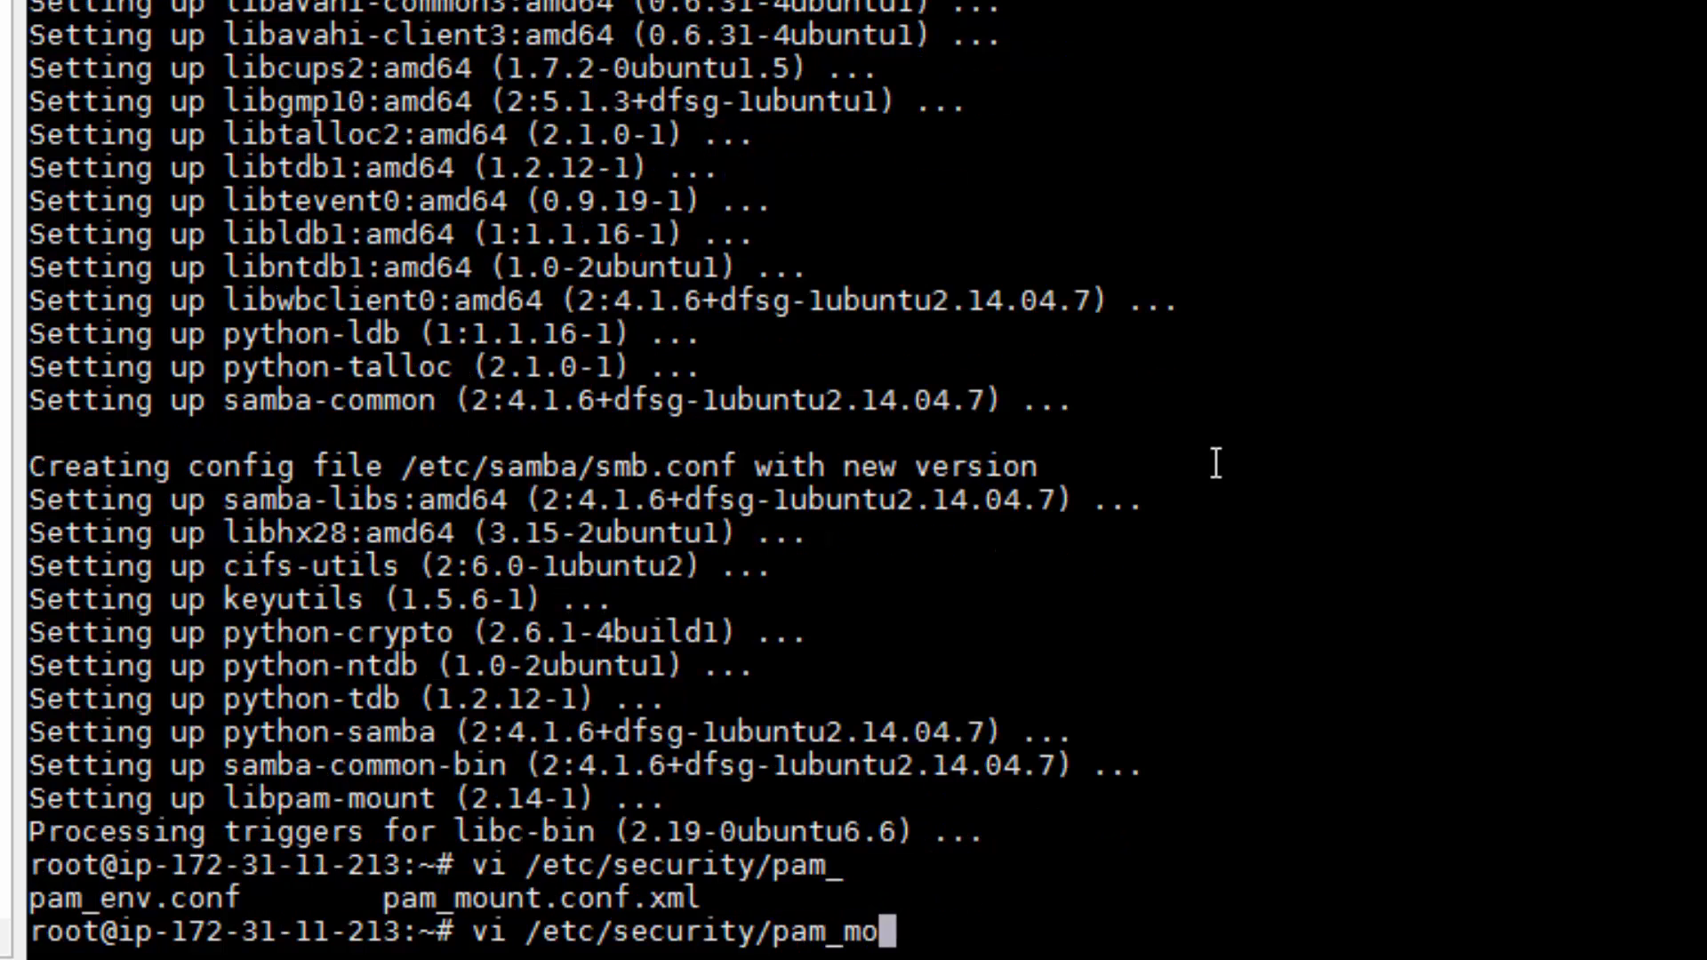
key("Return")
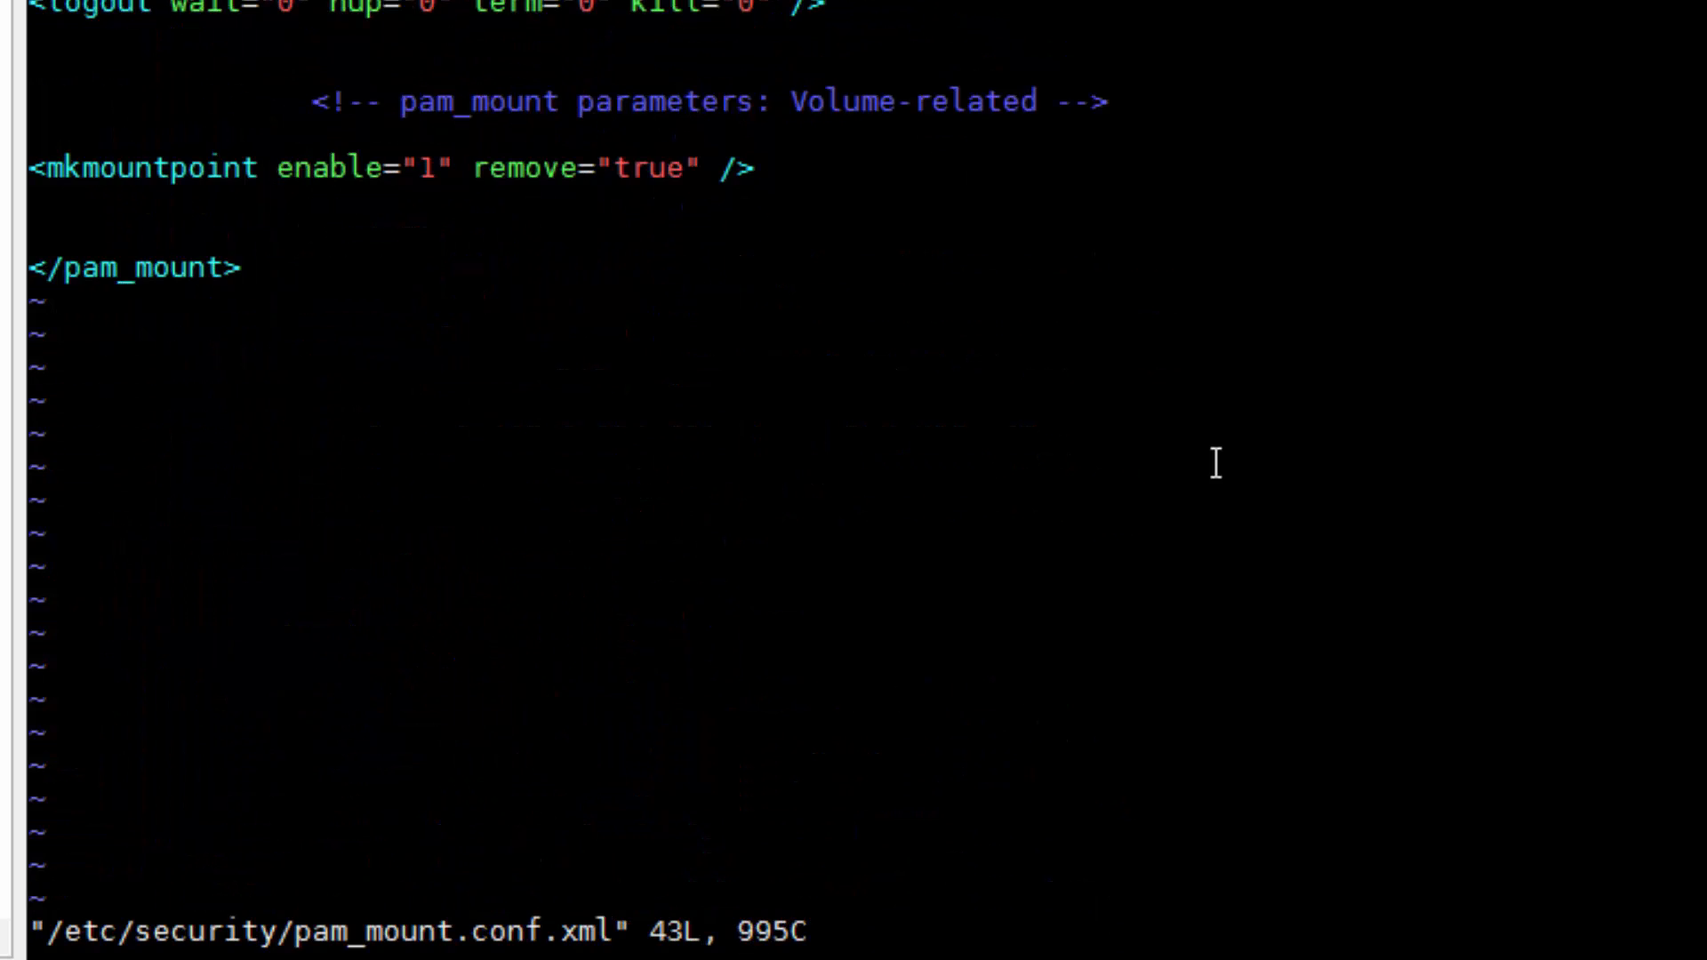
type(":q")
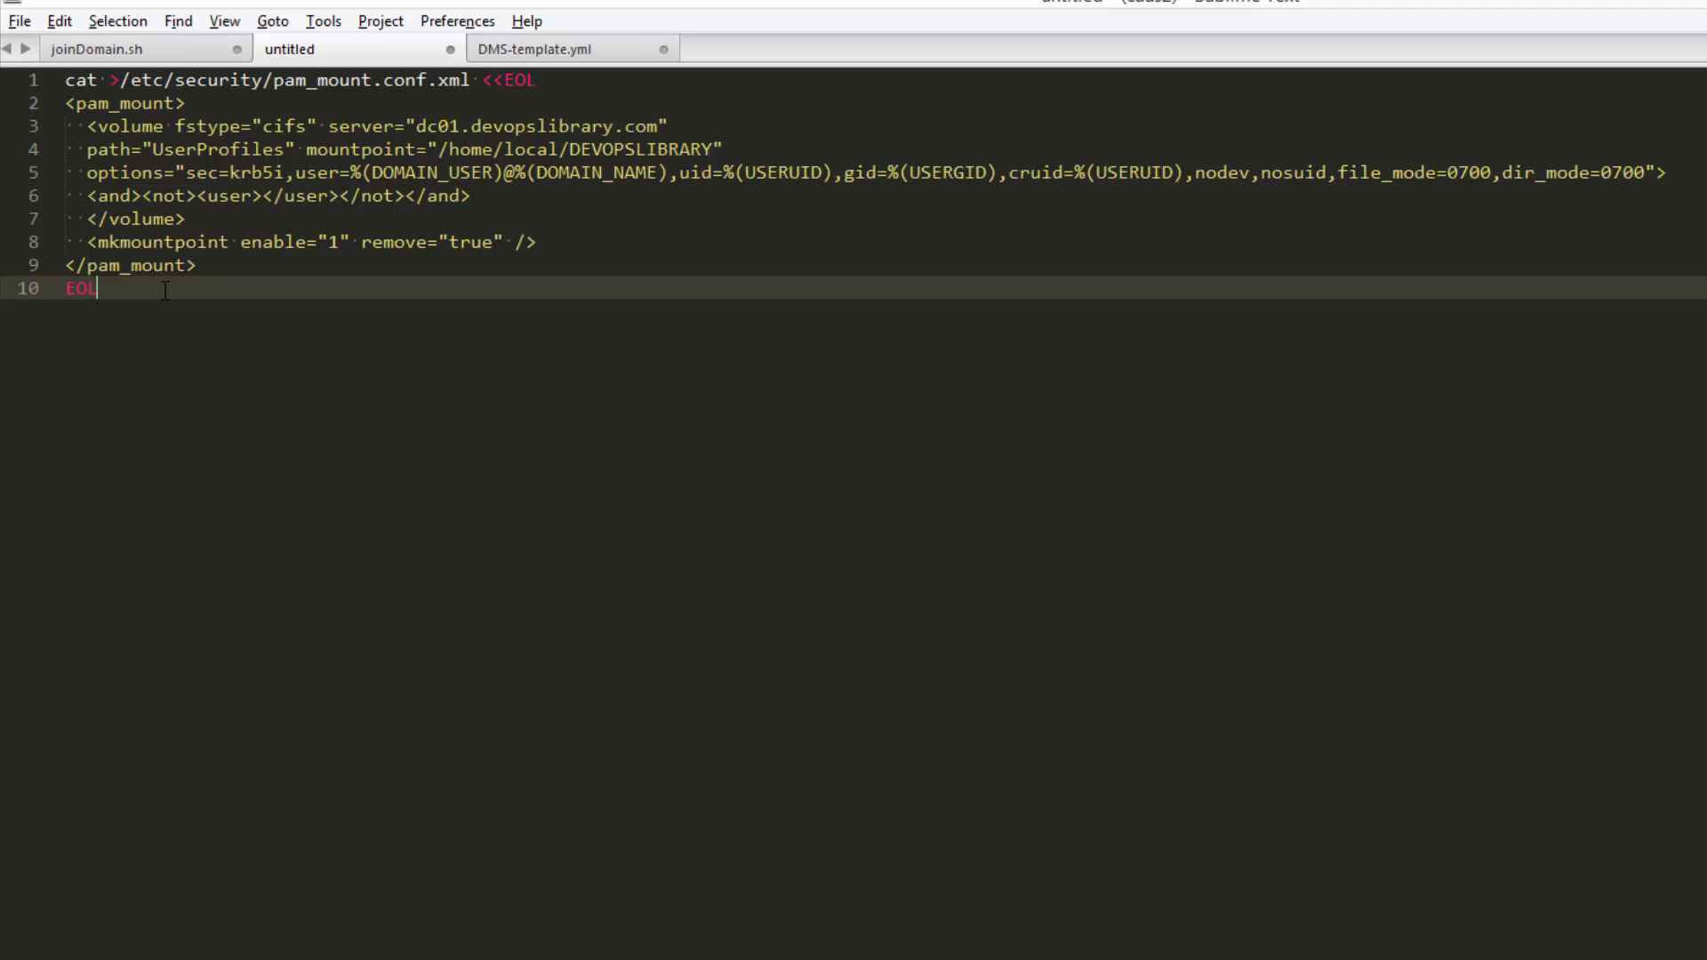
mouse_move(262, 383)
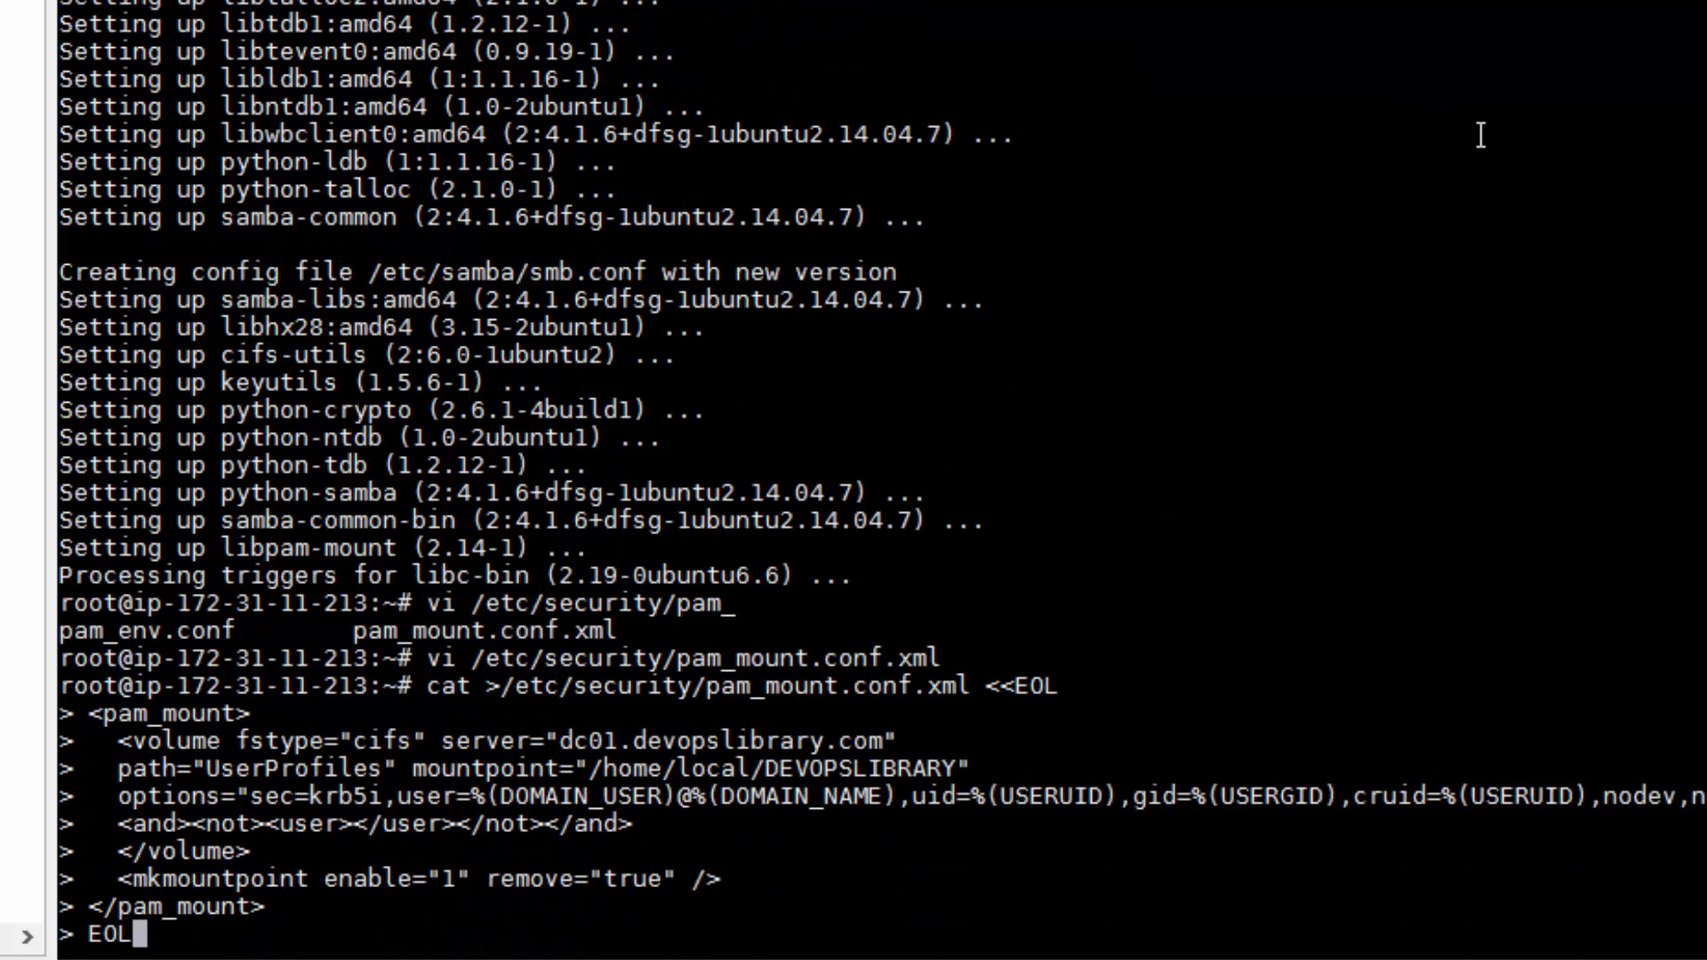
- Write the UserProfiles volume into pam_mount.conf.xml and prepare to edit /etc/pam.d/common-session
key("Return")
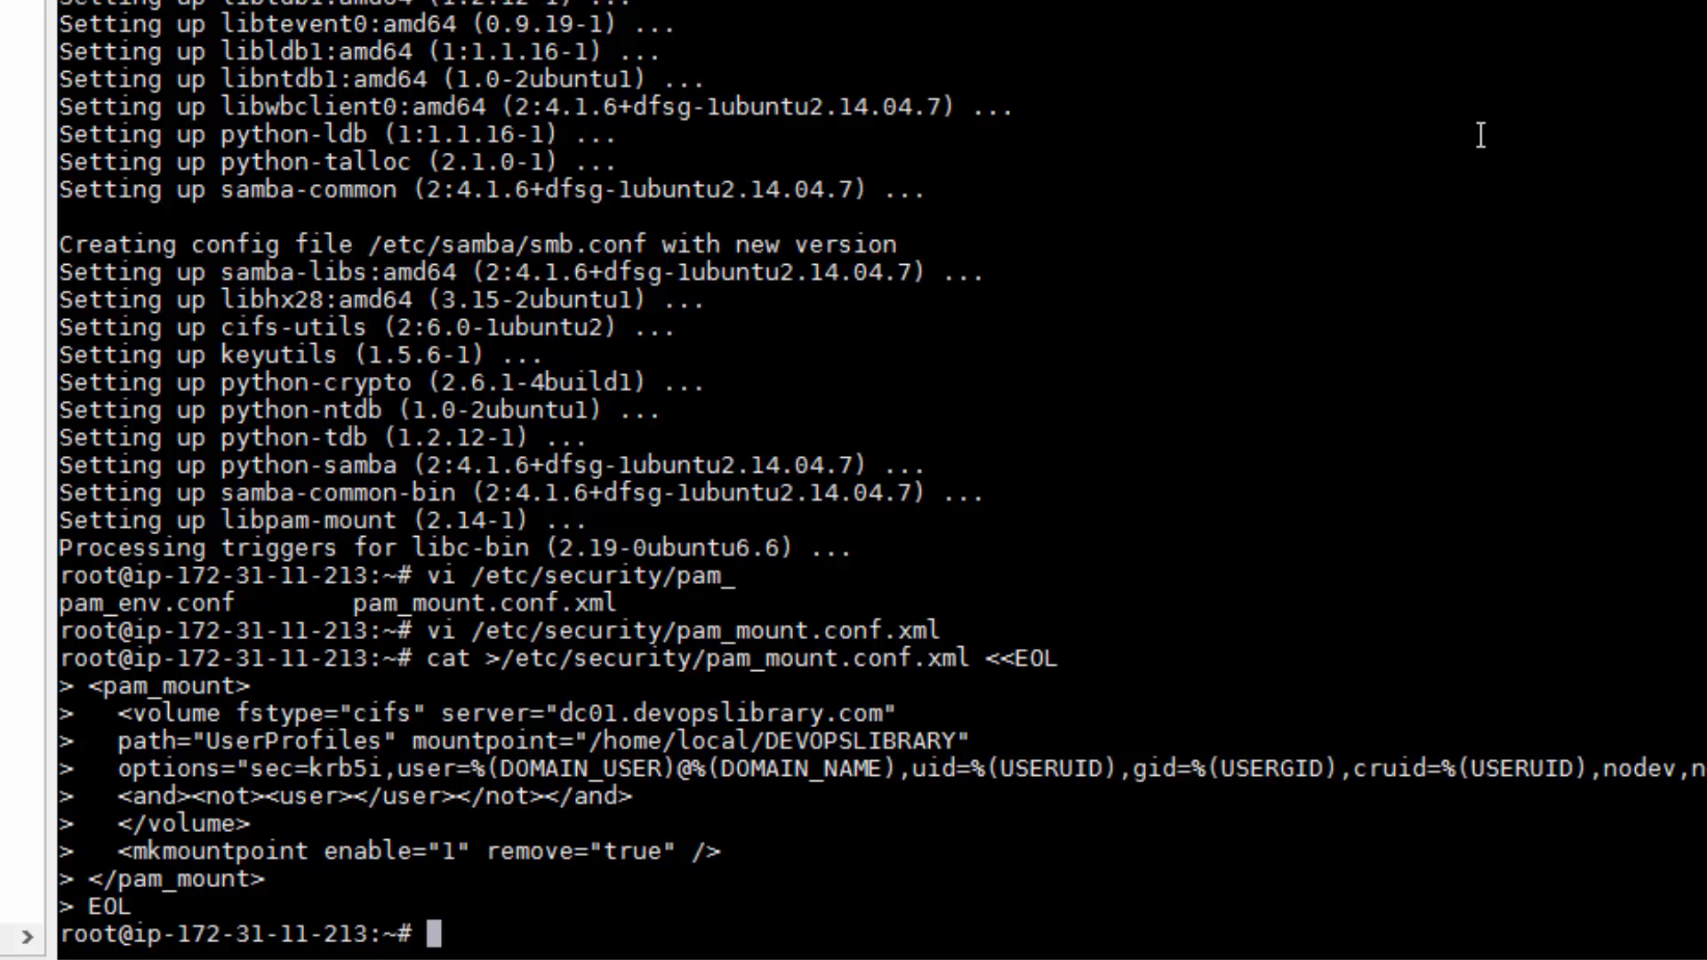
type("vi /etc/pam.d/")
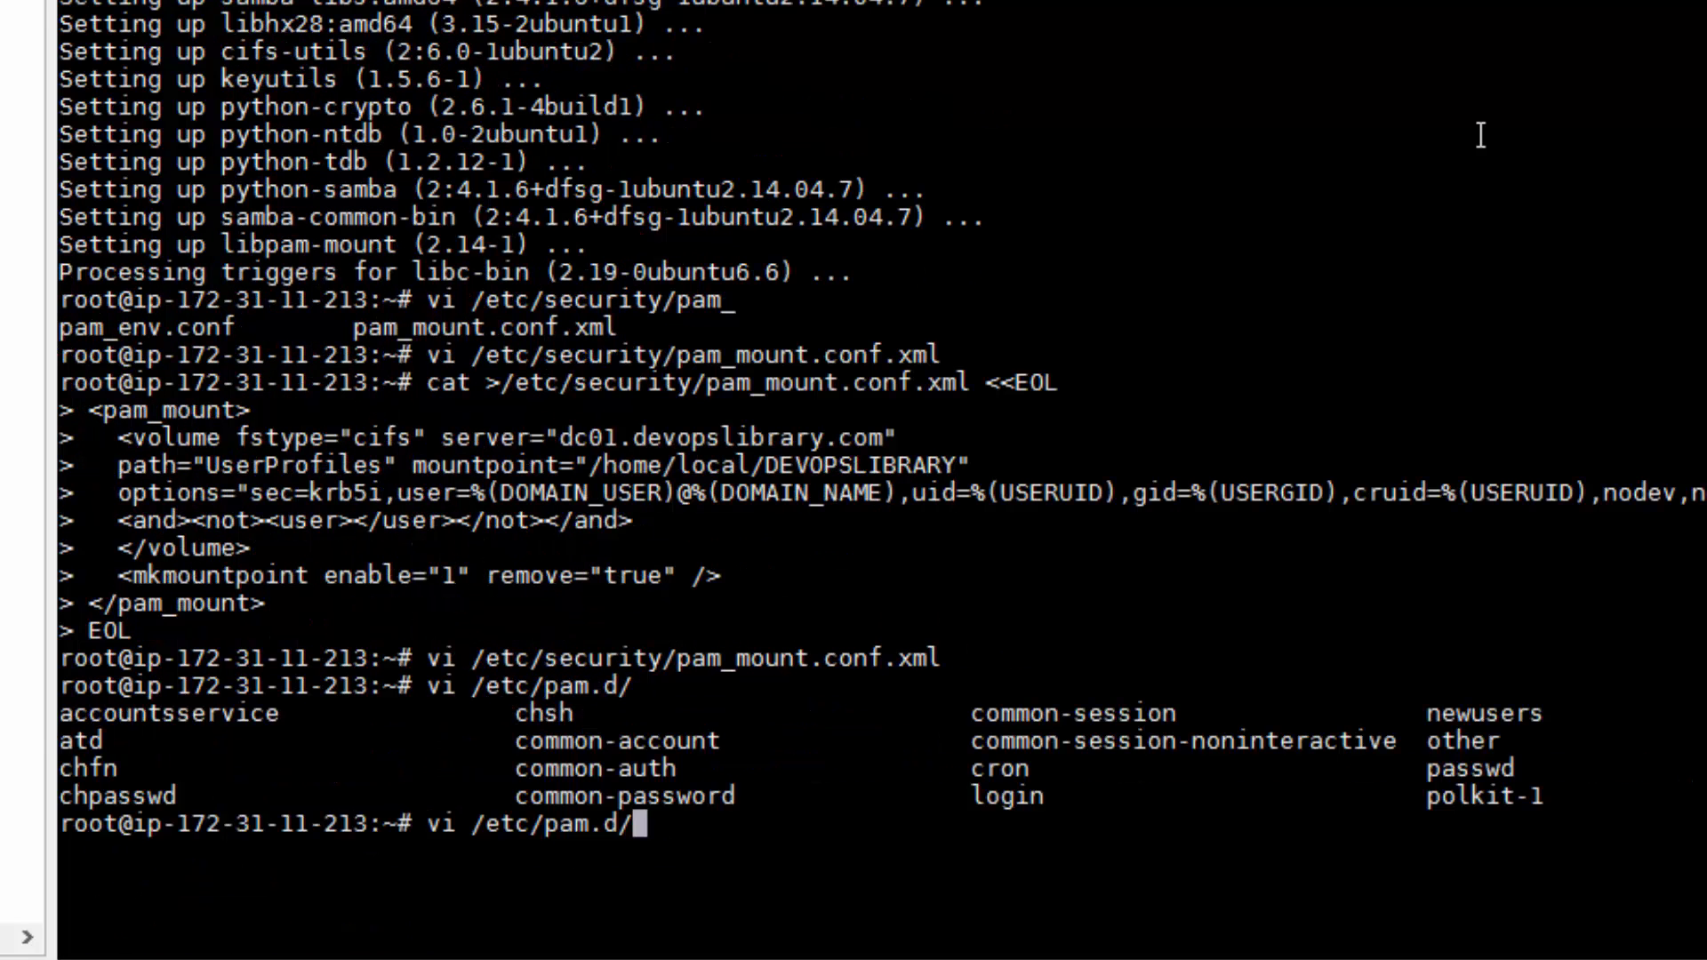
type("common-")
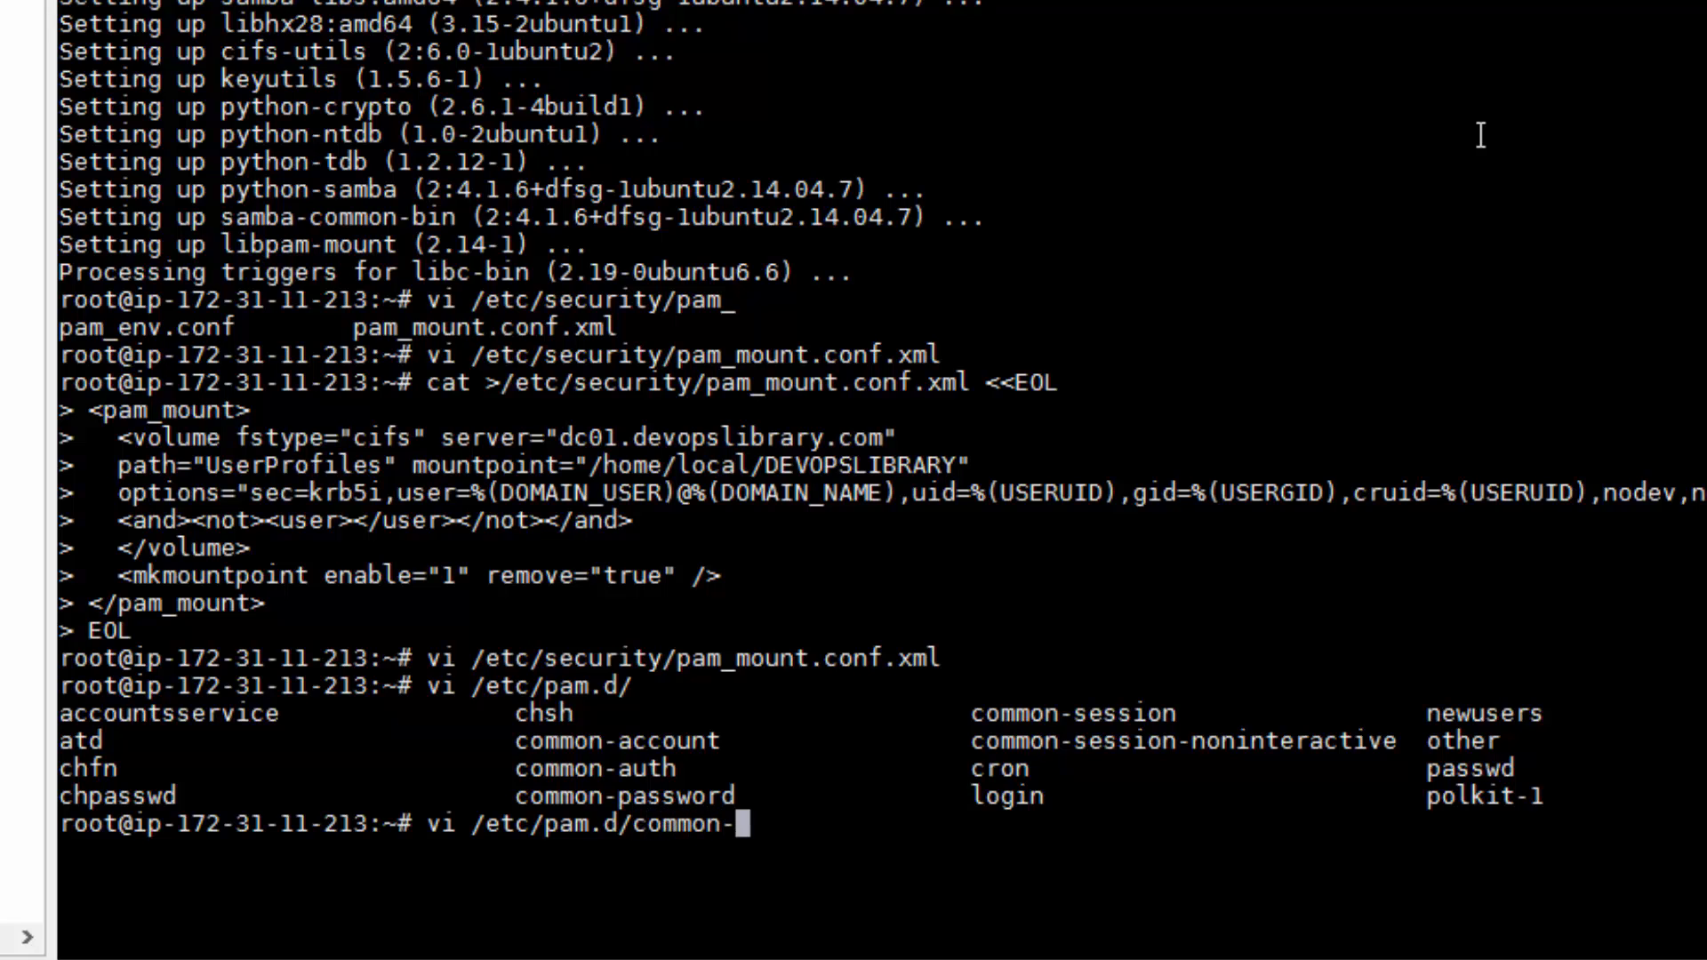
type("session")
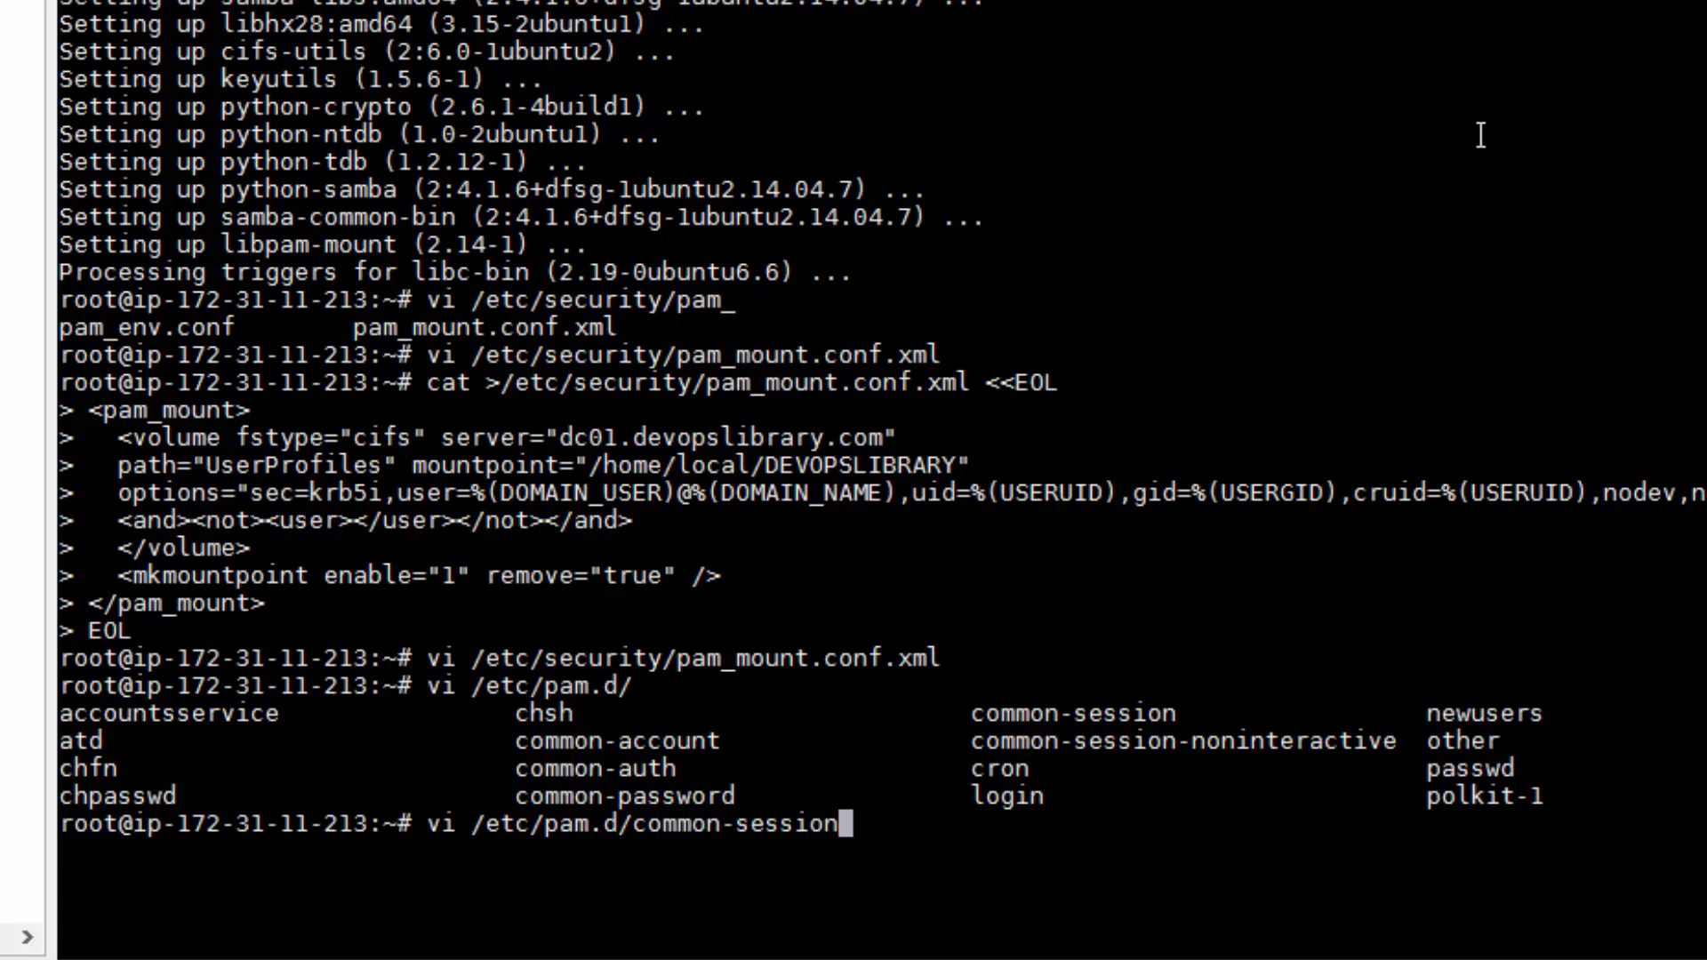
- Add 'session required pam_mkhomedir.so skel=/etc/skel umask=0022' to common-session
key("Return")
type("sessio")
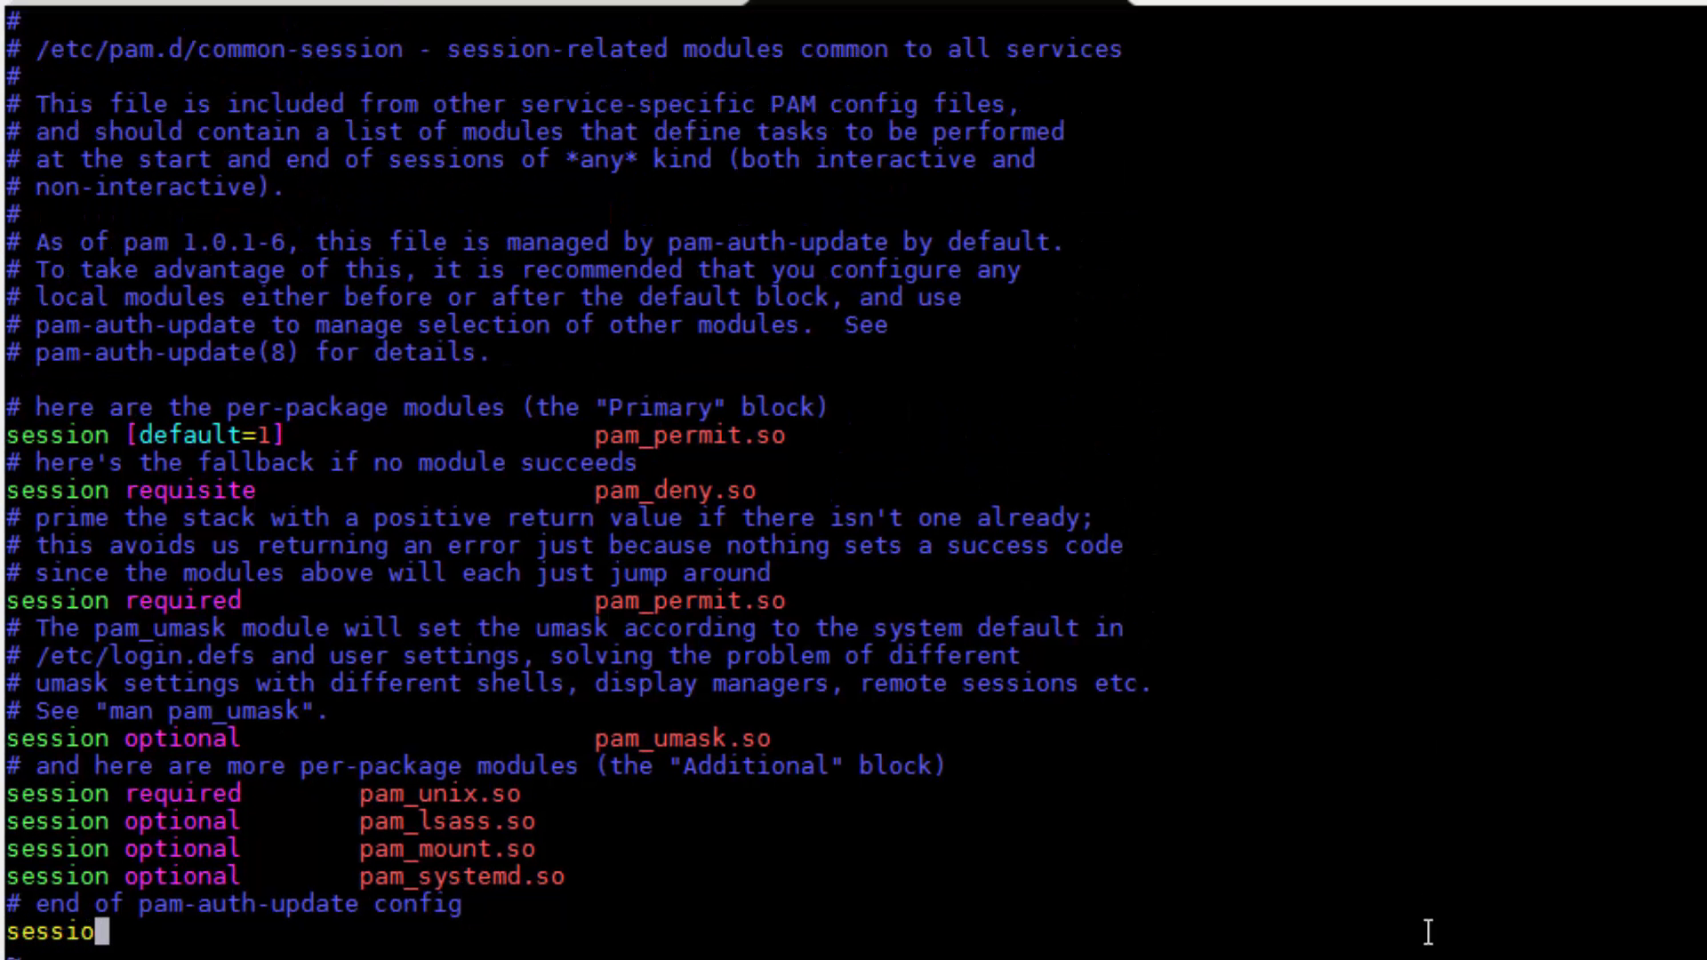
type("n required")
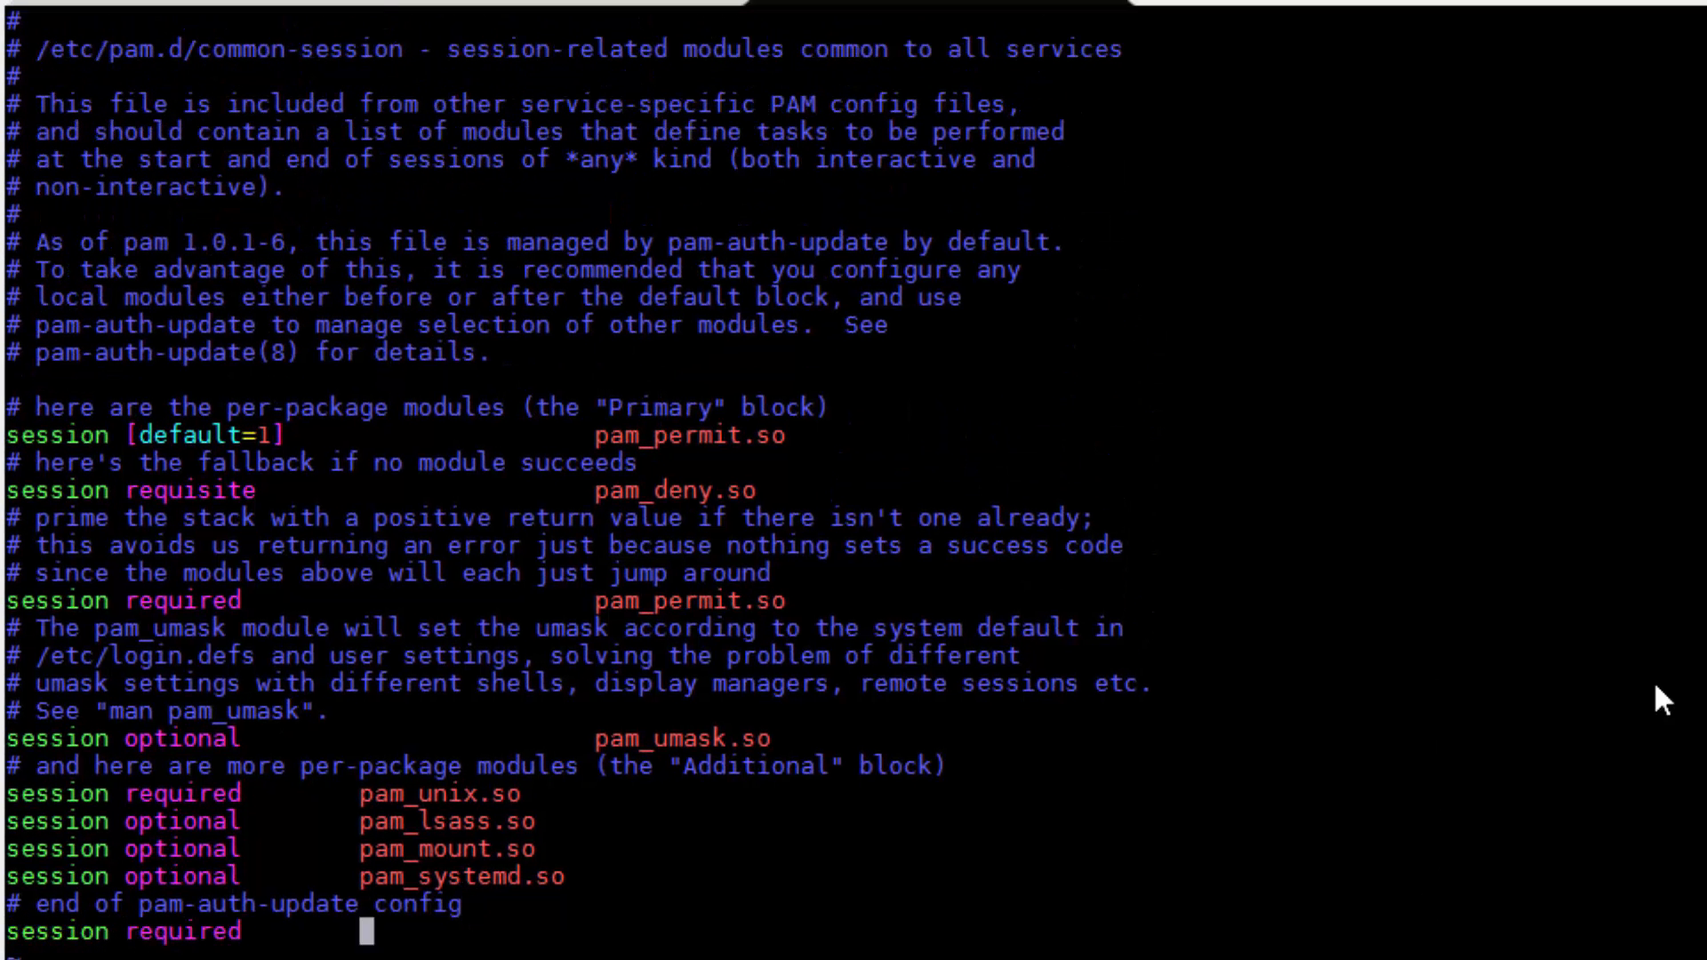
type("pam_mkho")
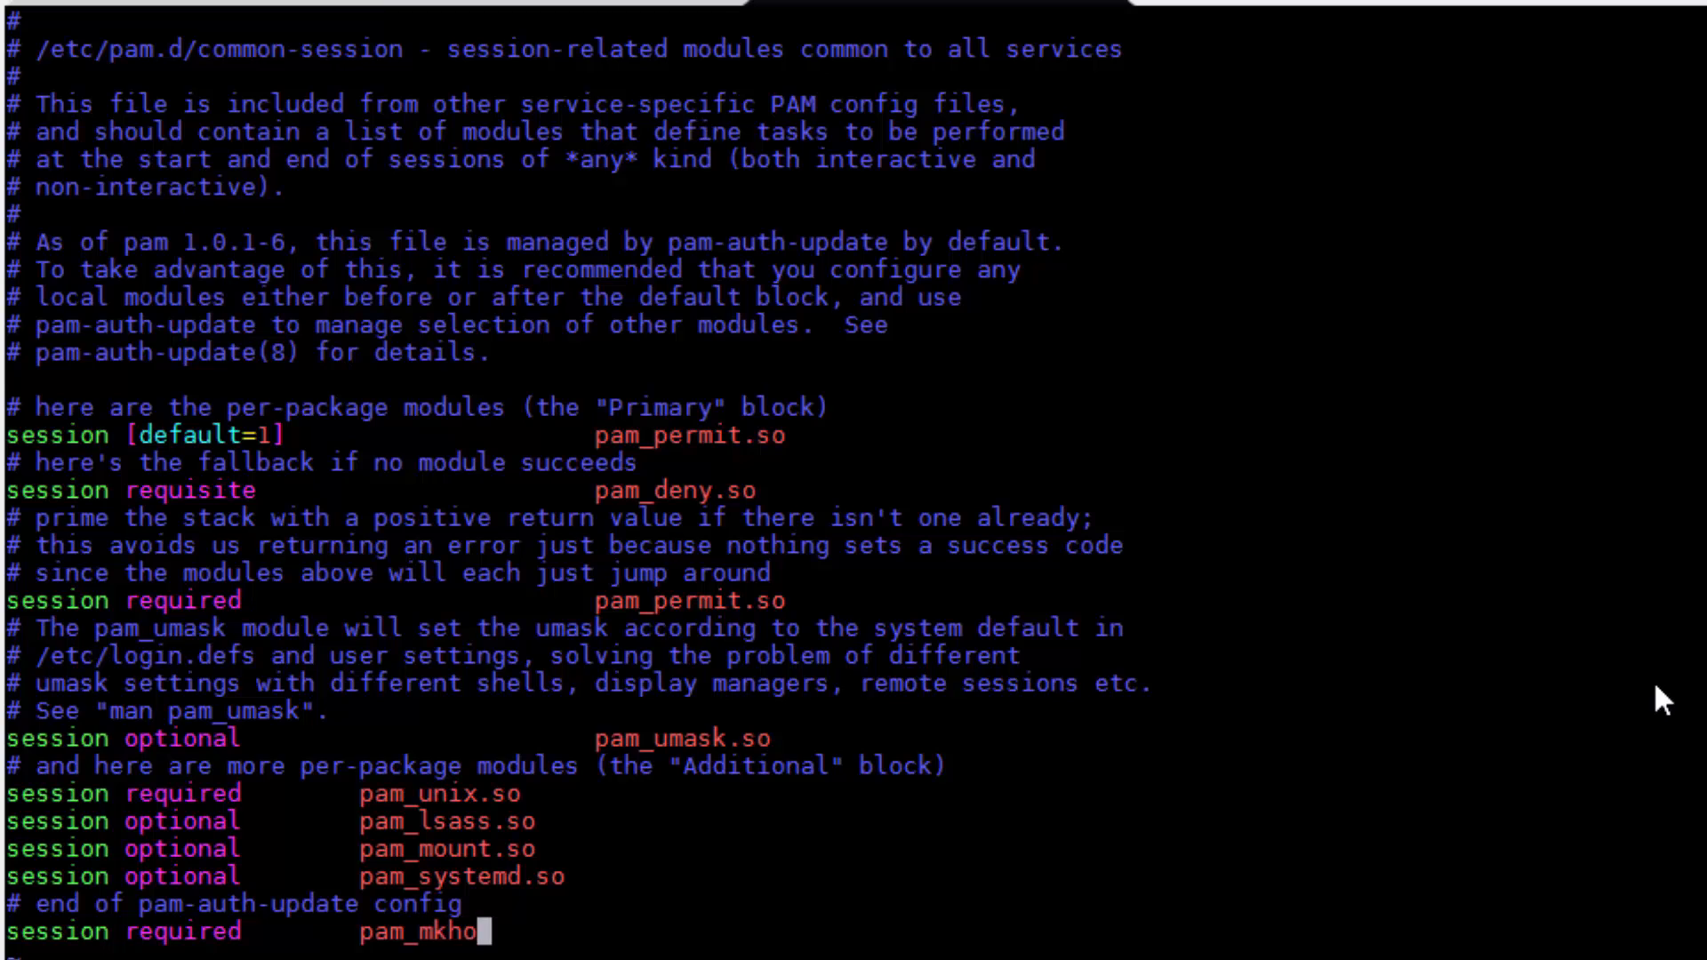
type("medir.so /")
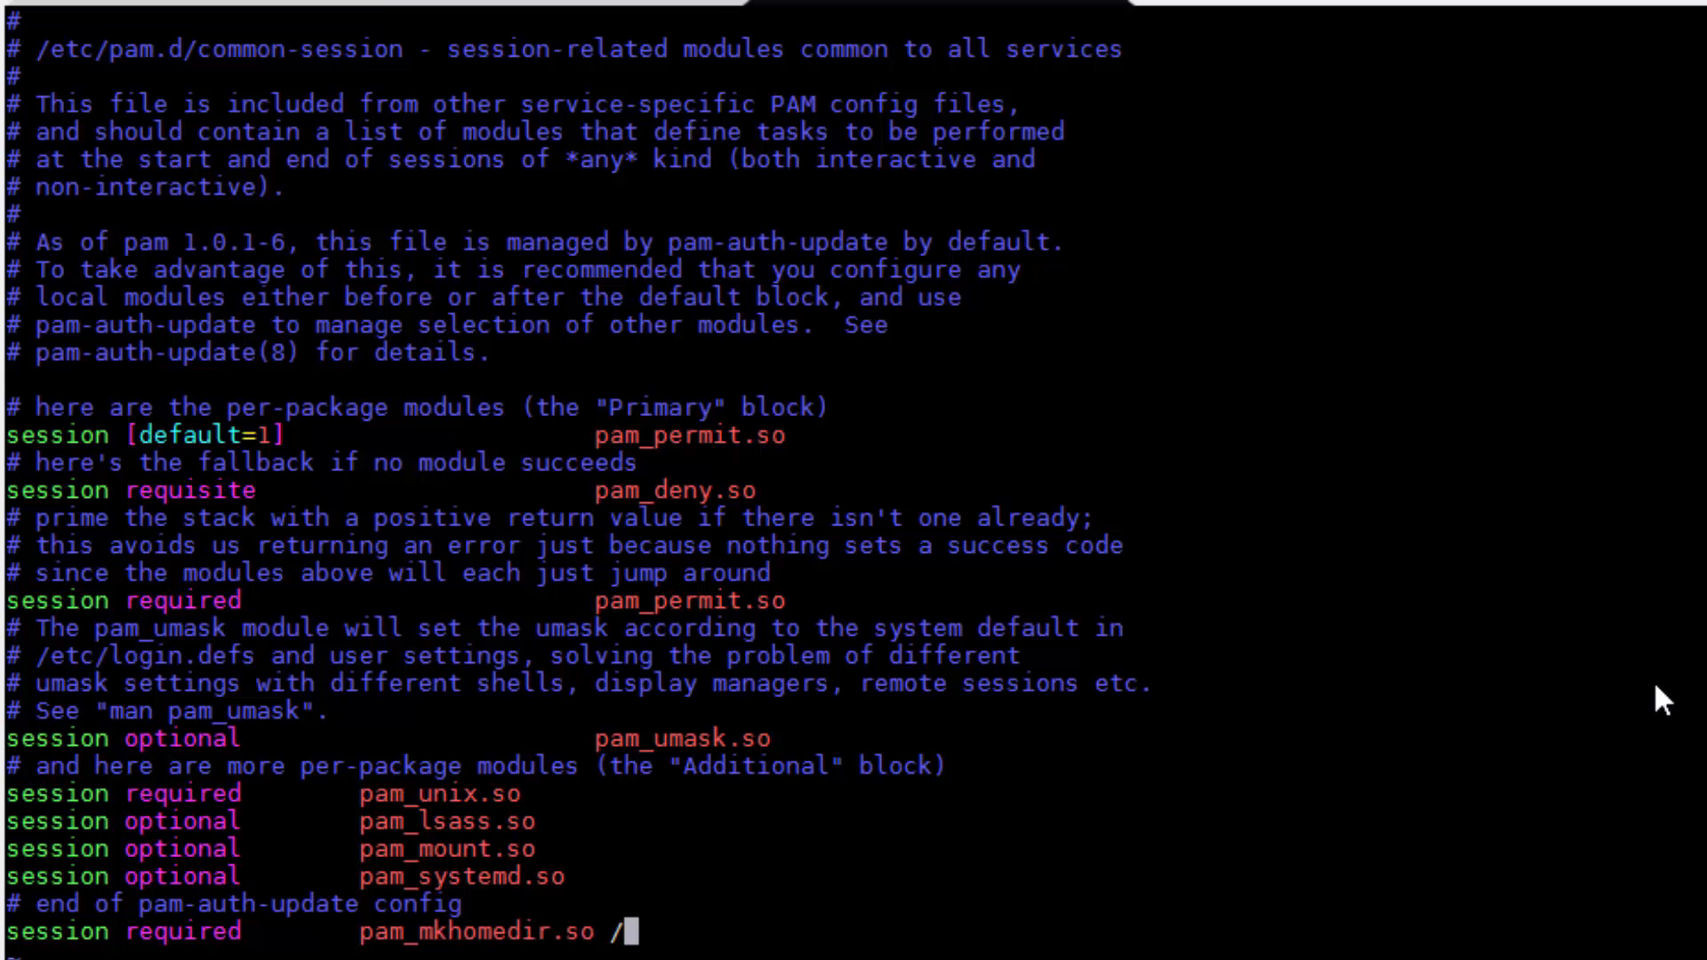
type("skel")
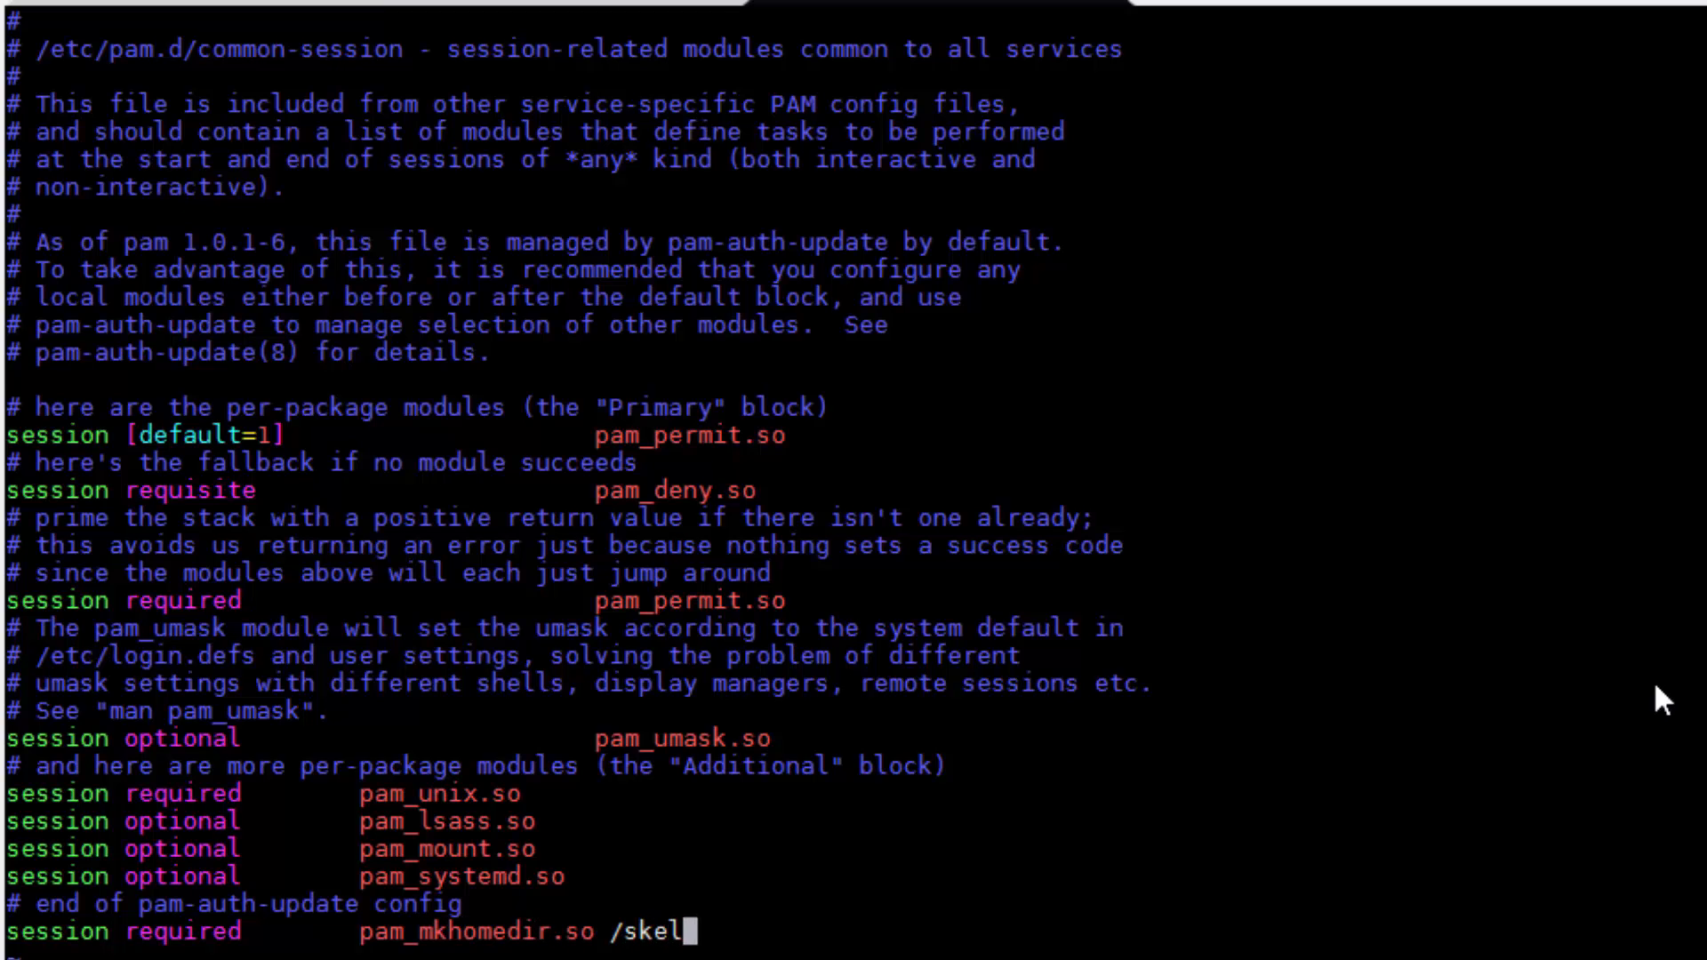
type("=/etc/skel u")
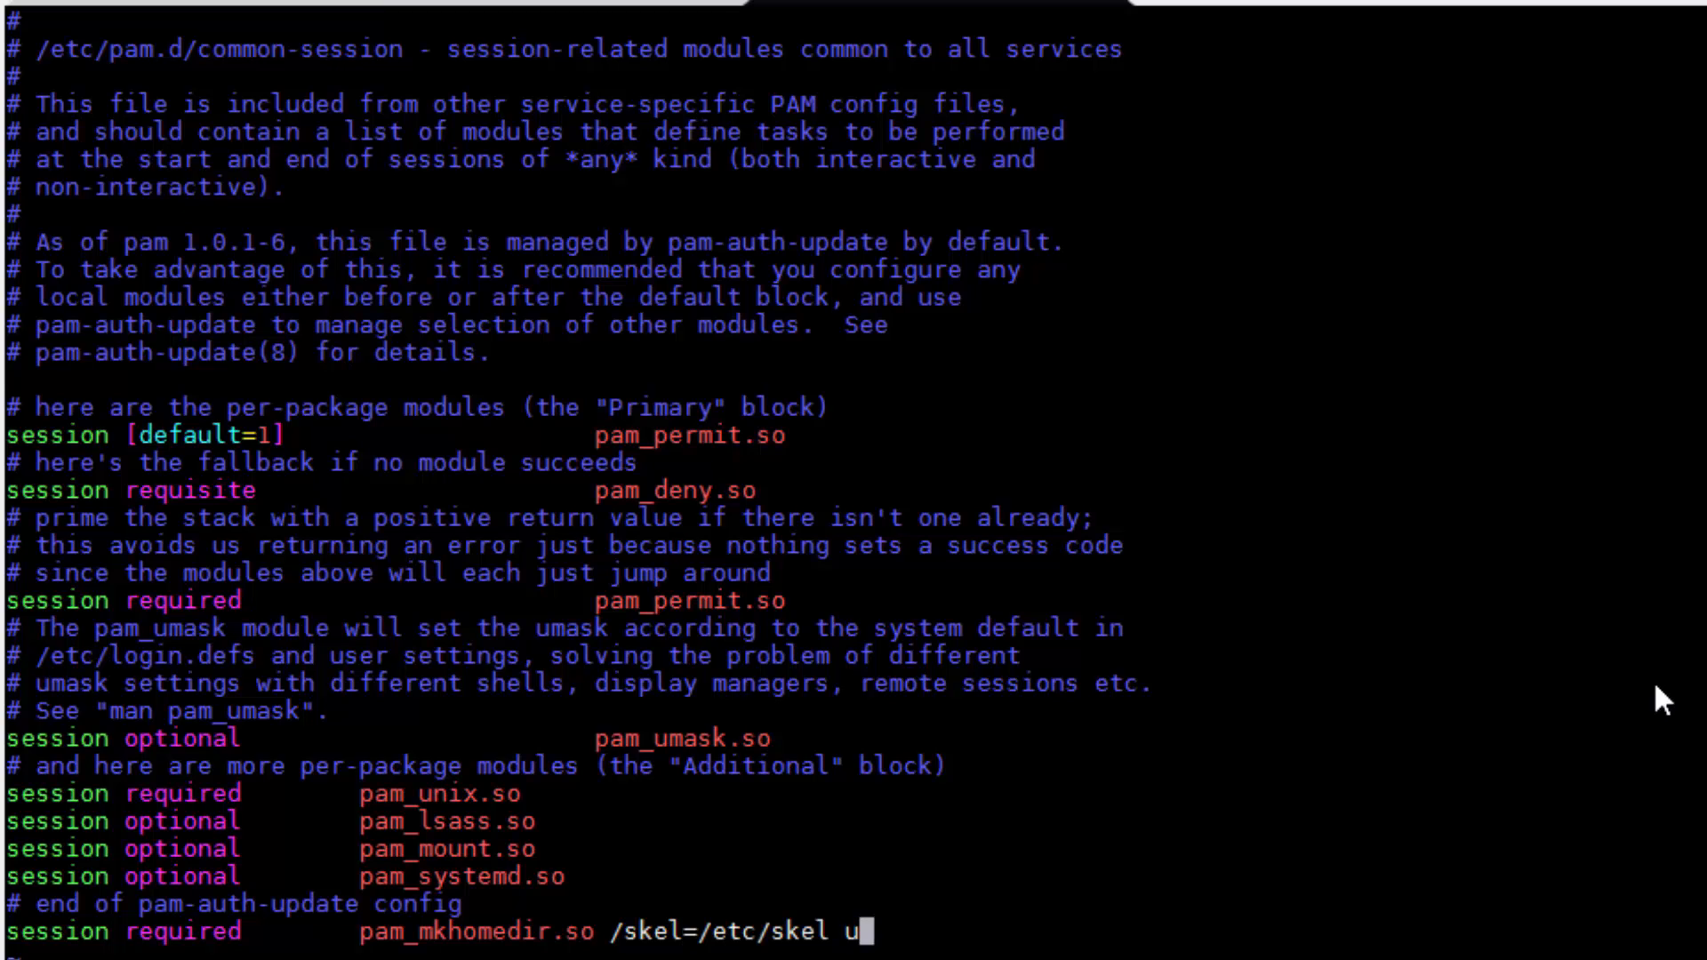
type("ma")
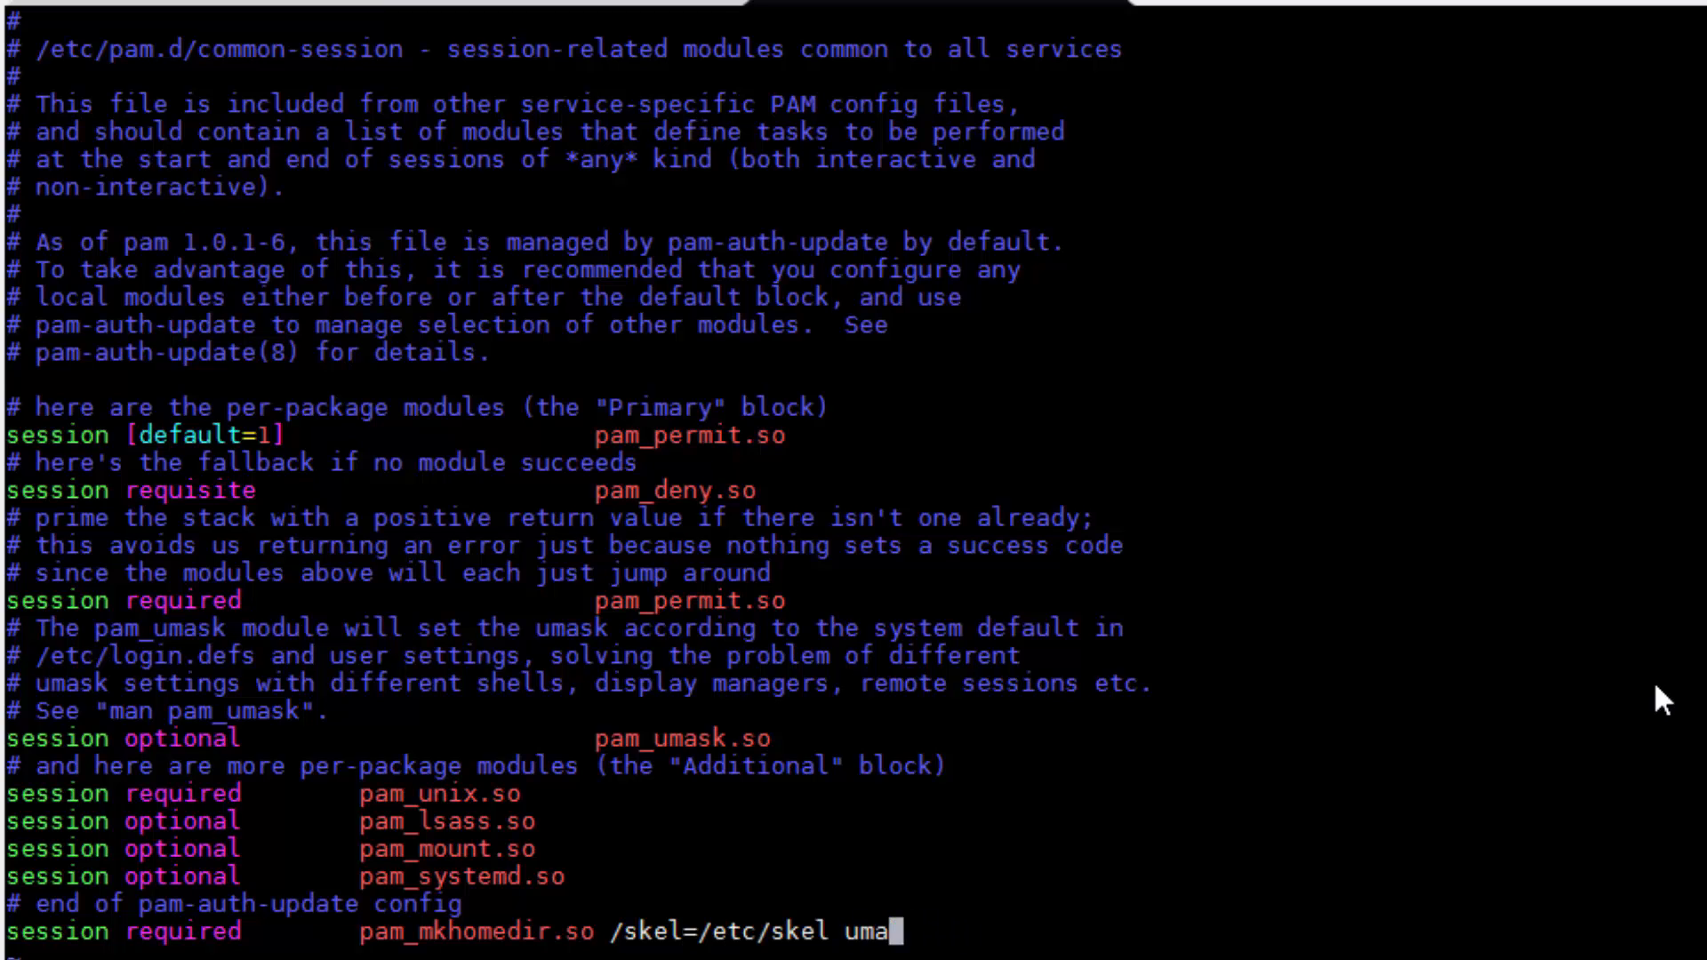
type("sk=")
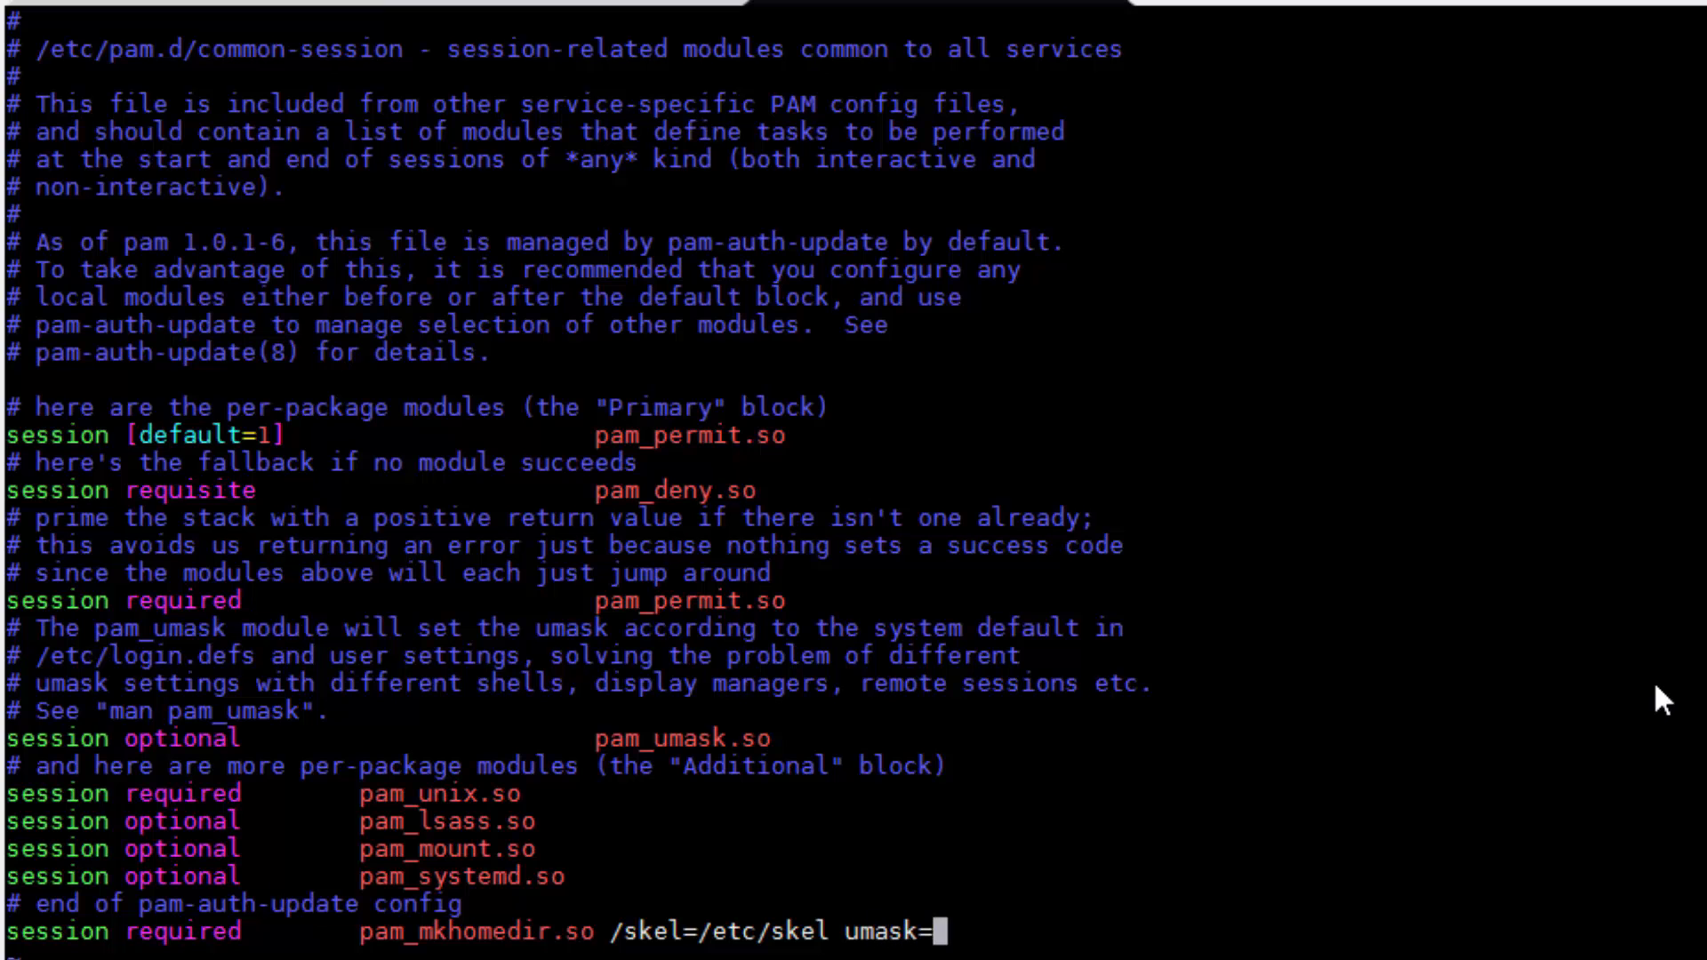
type("0022")
type("exit")
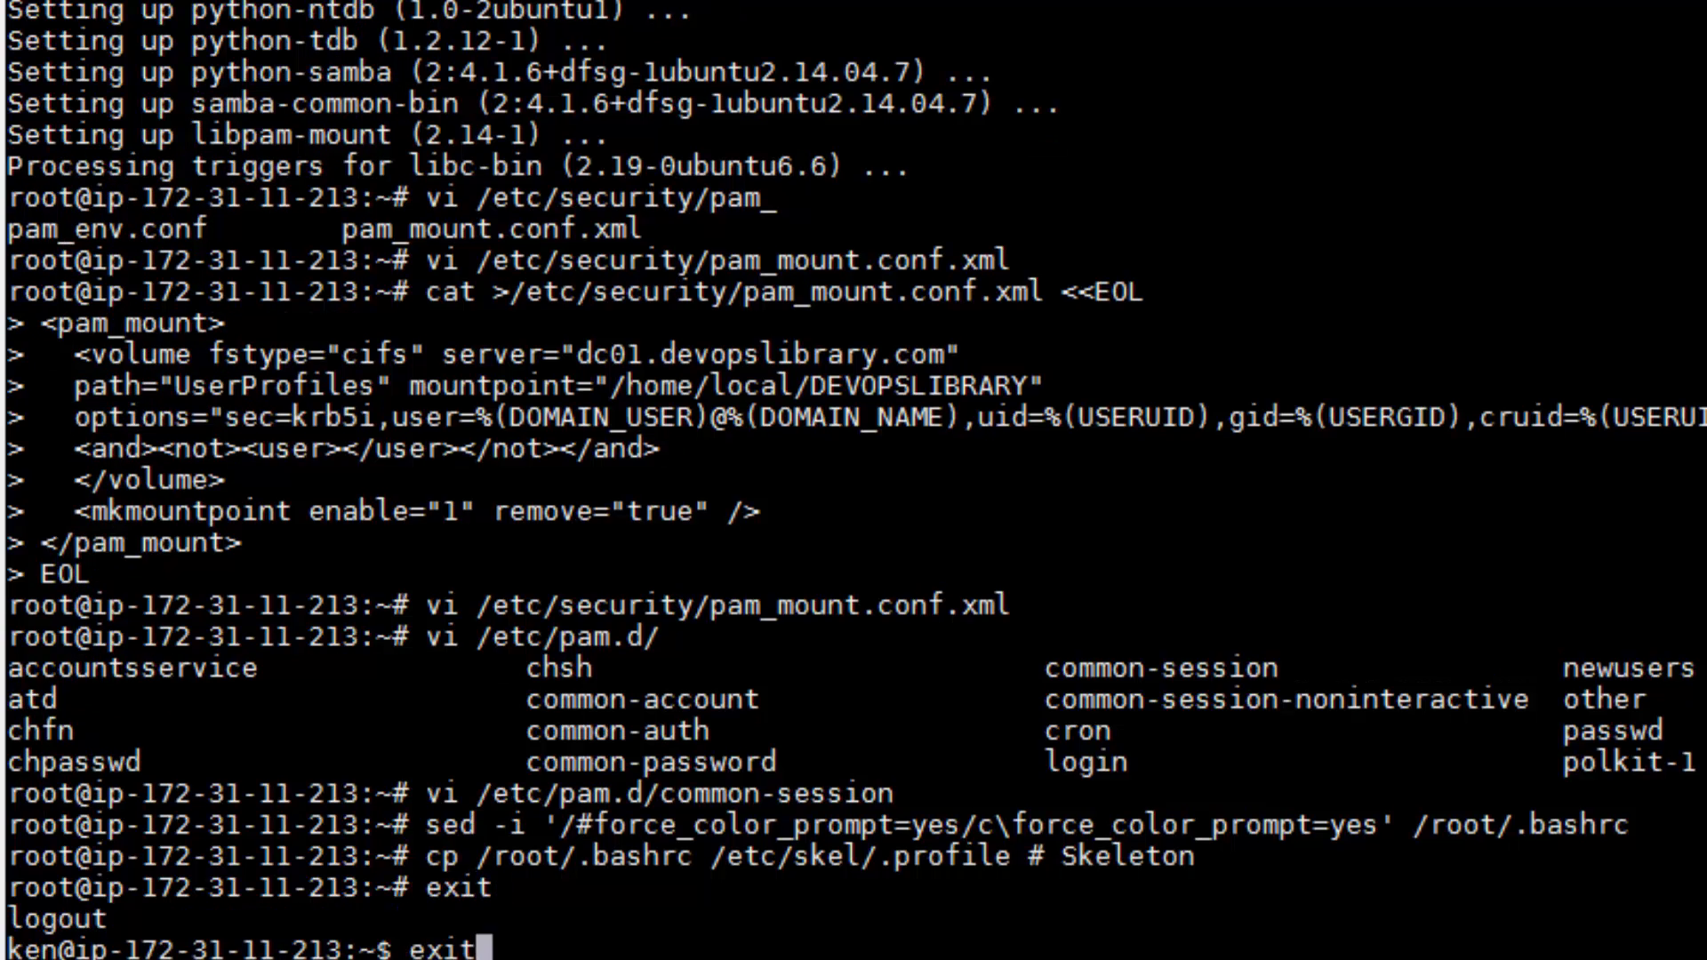
- Close the root SSH session and log back in as domain user george
key("Return")
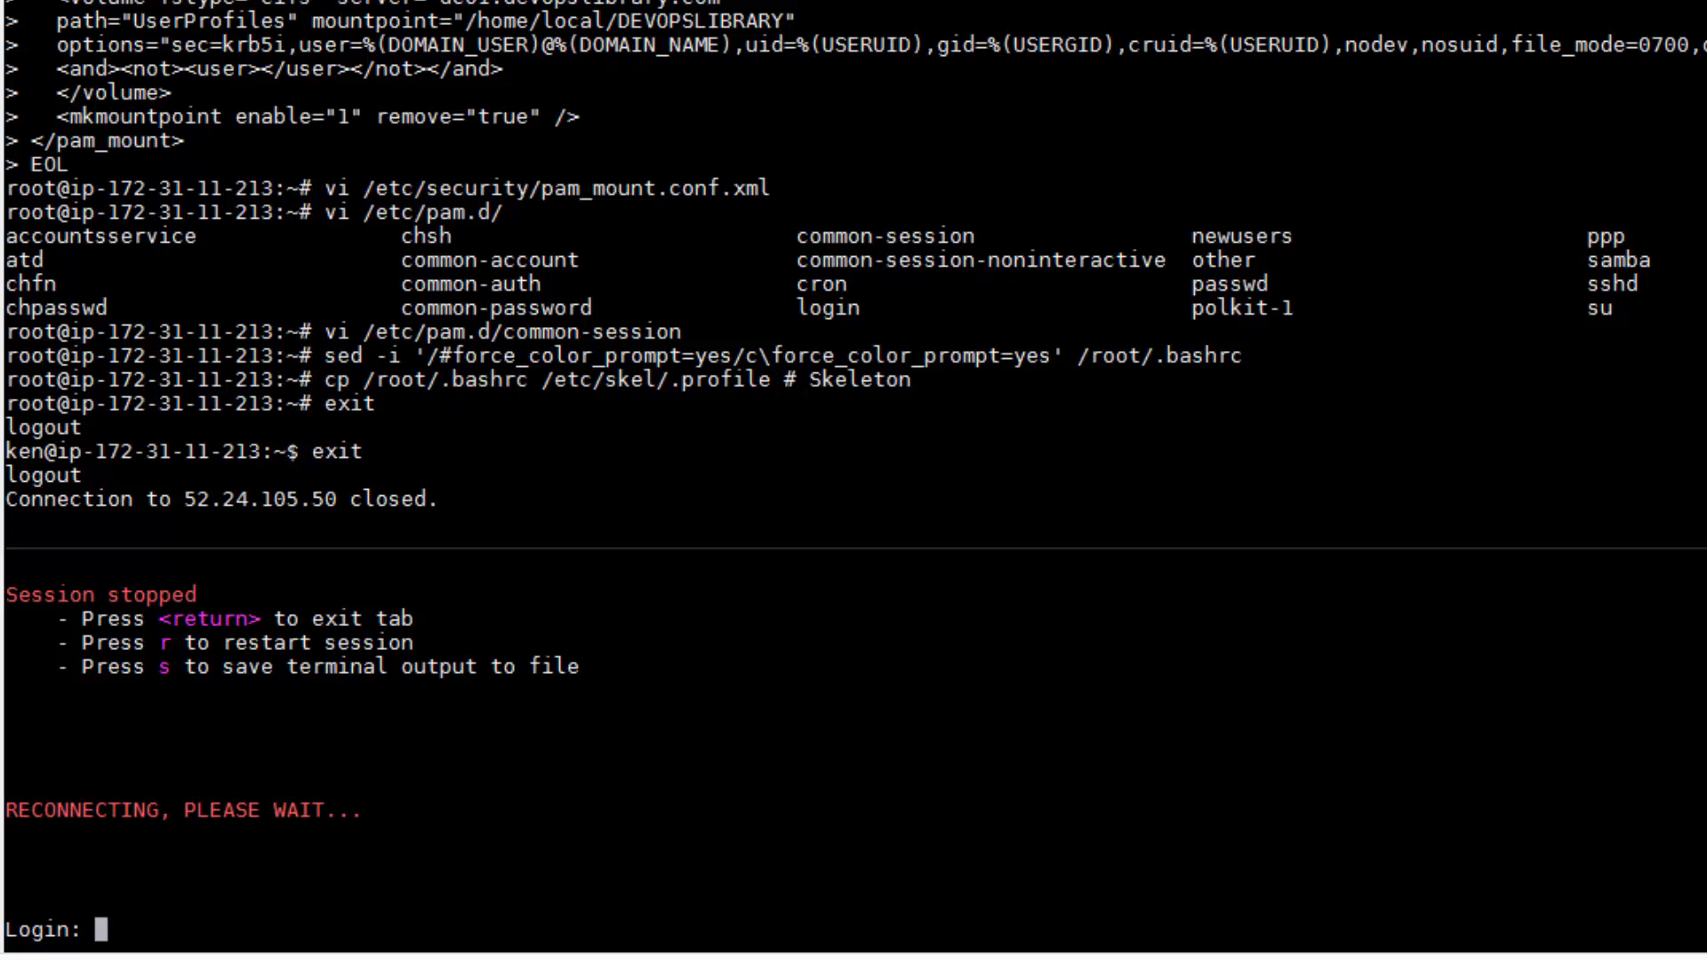
type("george")
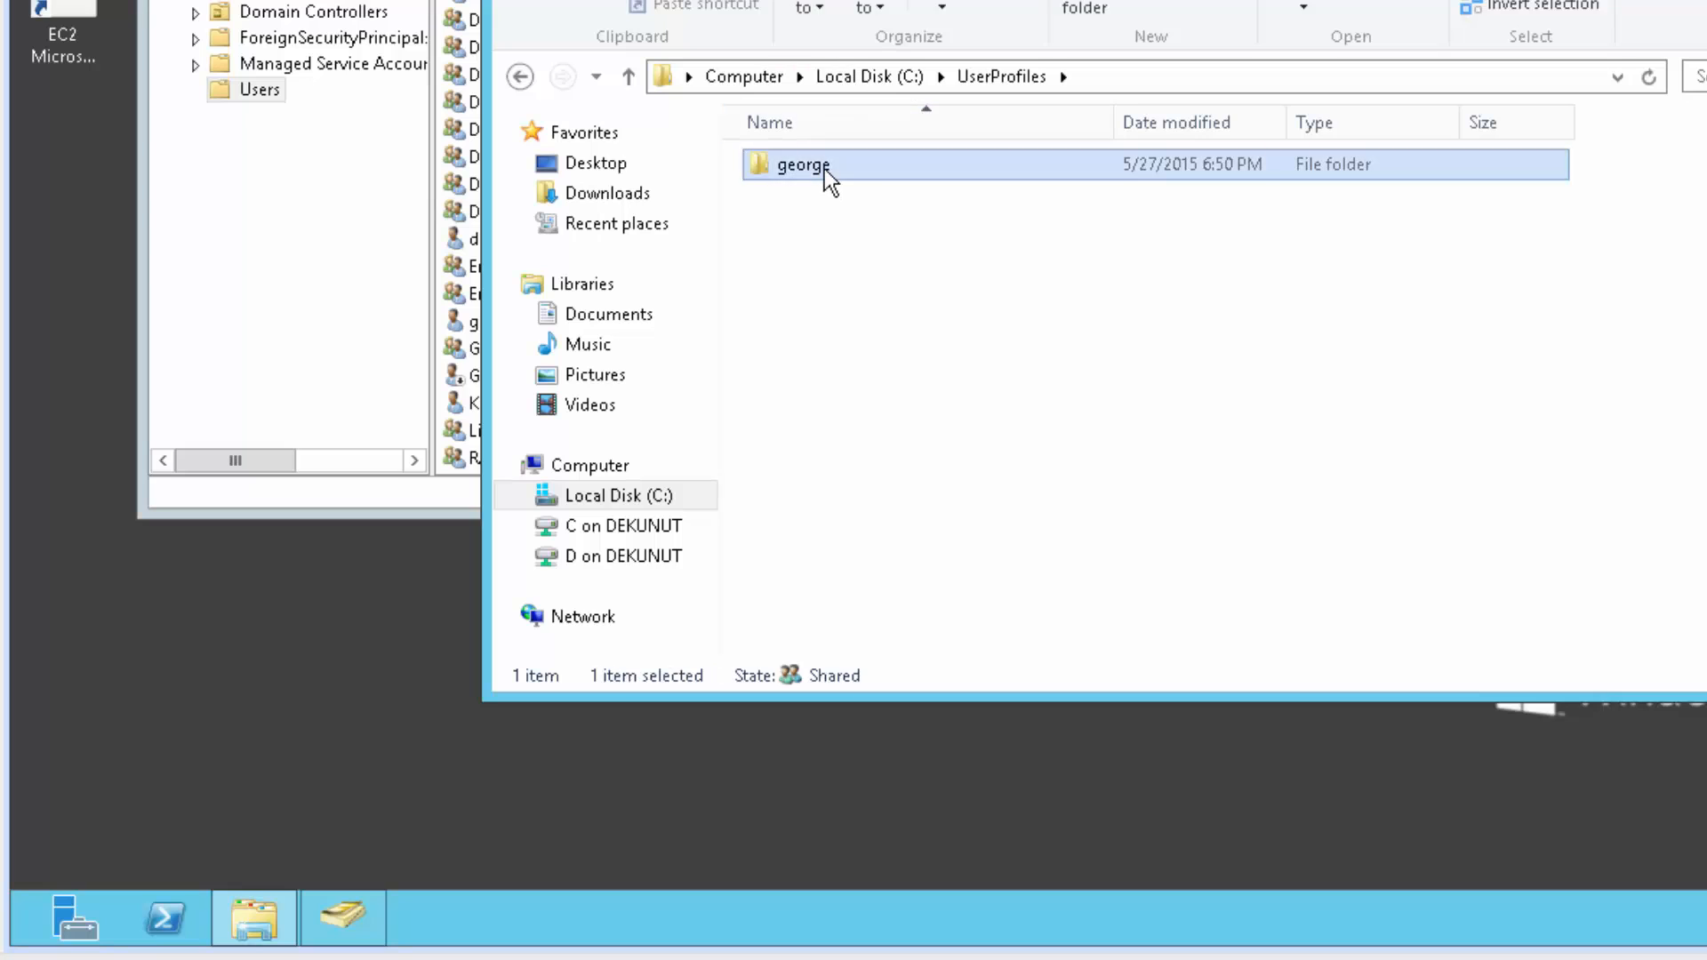
double_click(801, 165)
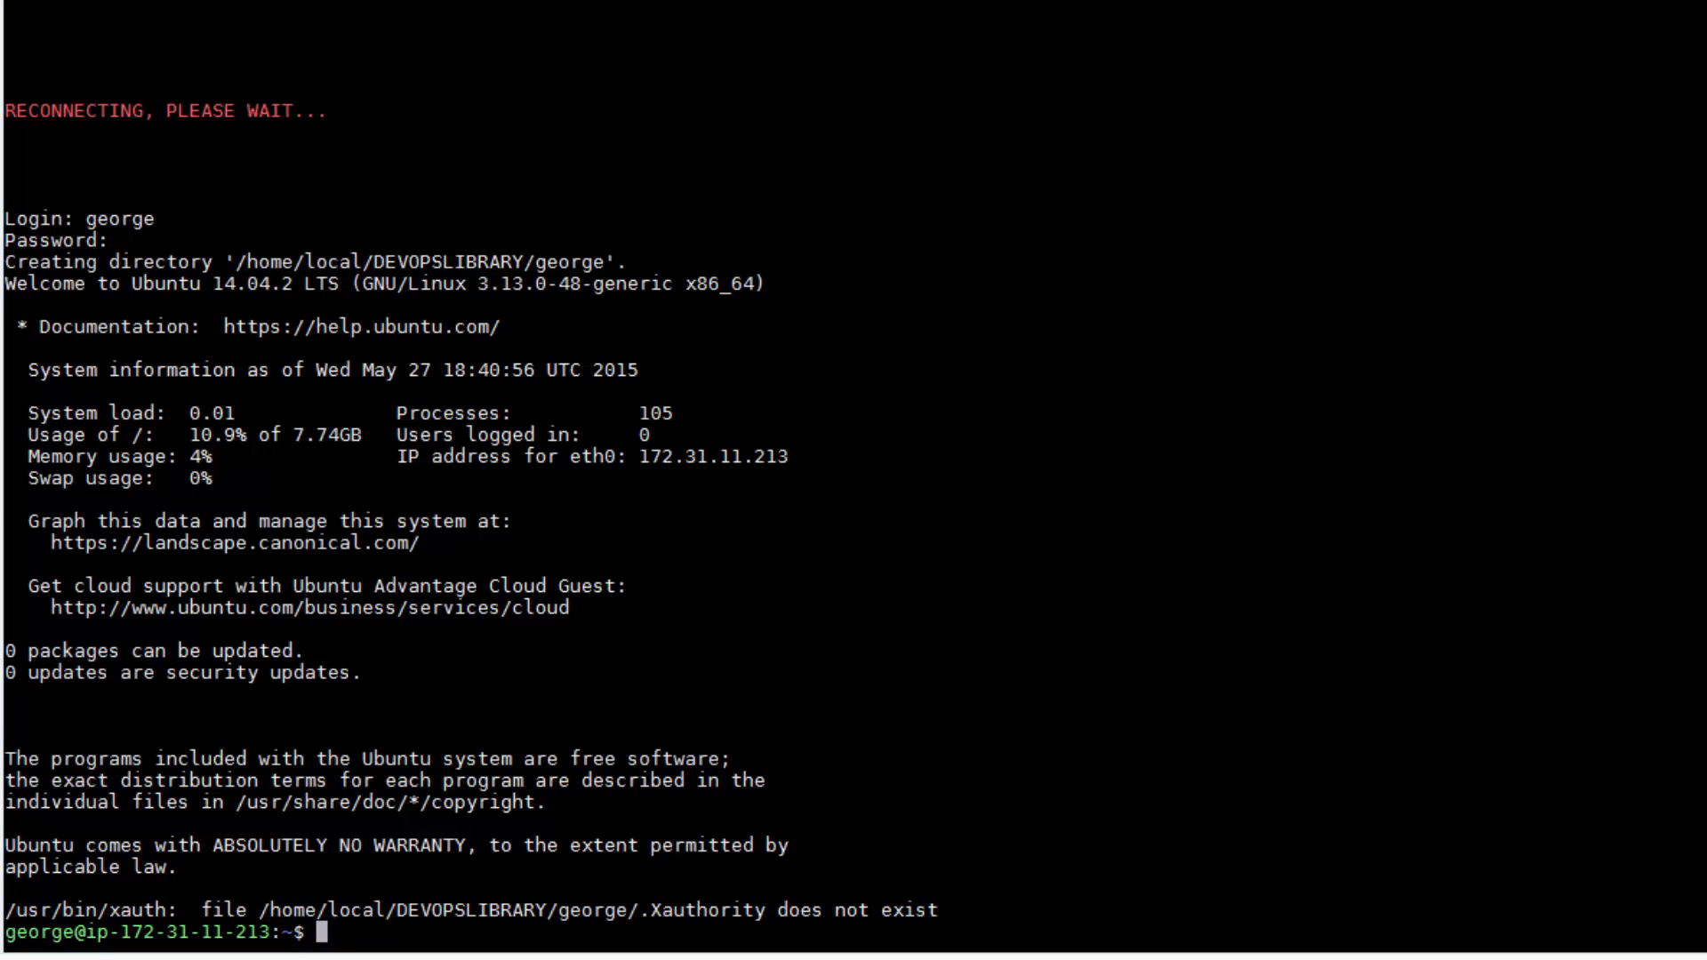
mouse_move(899, 241)
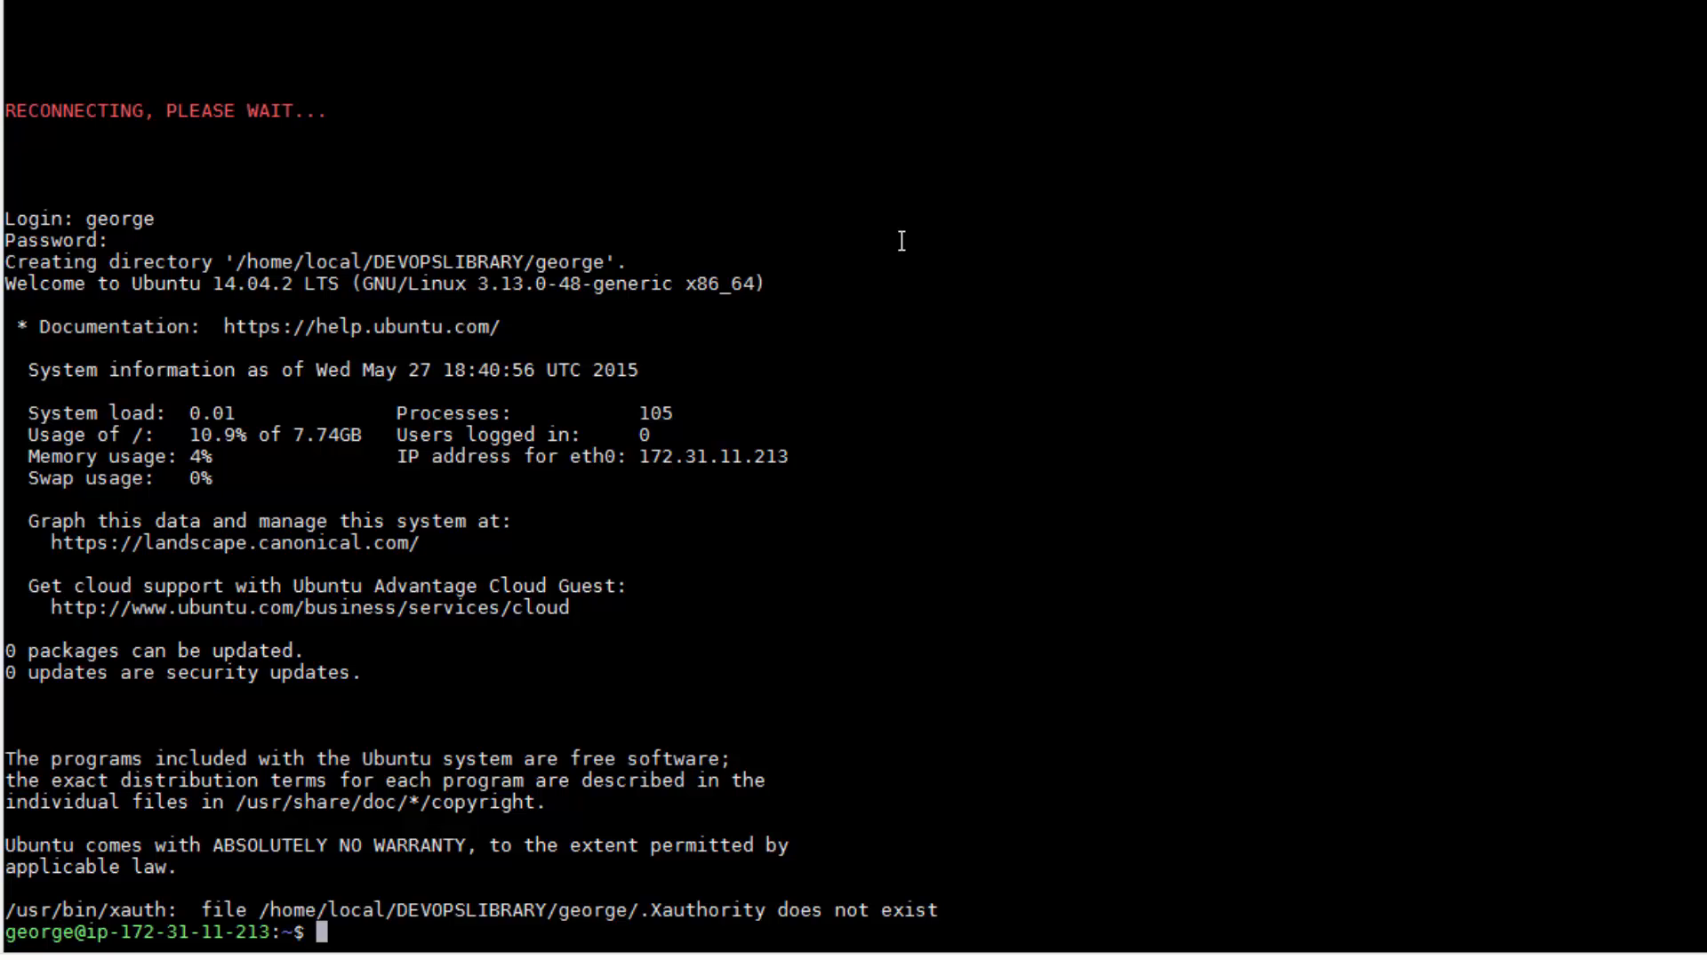
- Enter the note 'tail /var/log/auth.log (for problems and troubleshooting)' and sign off 'ty for watching :D'
type("tail")
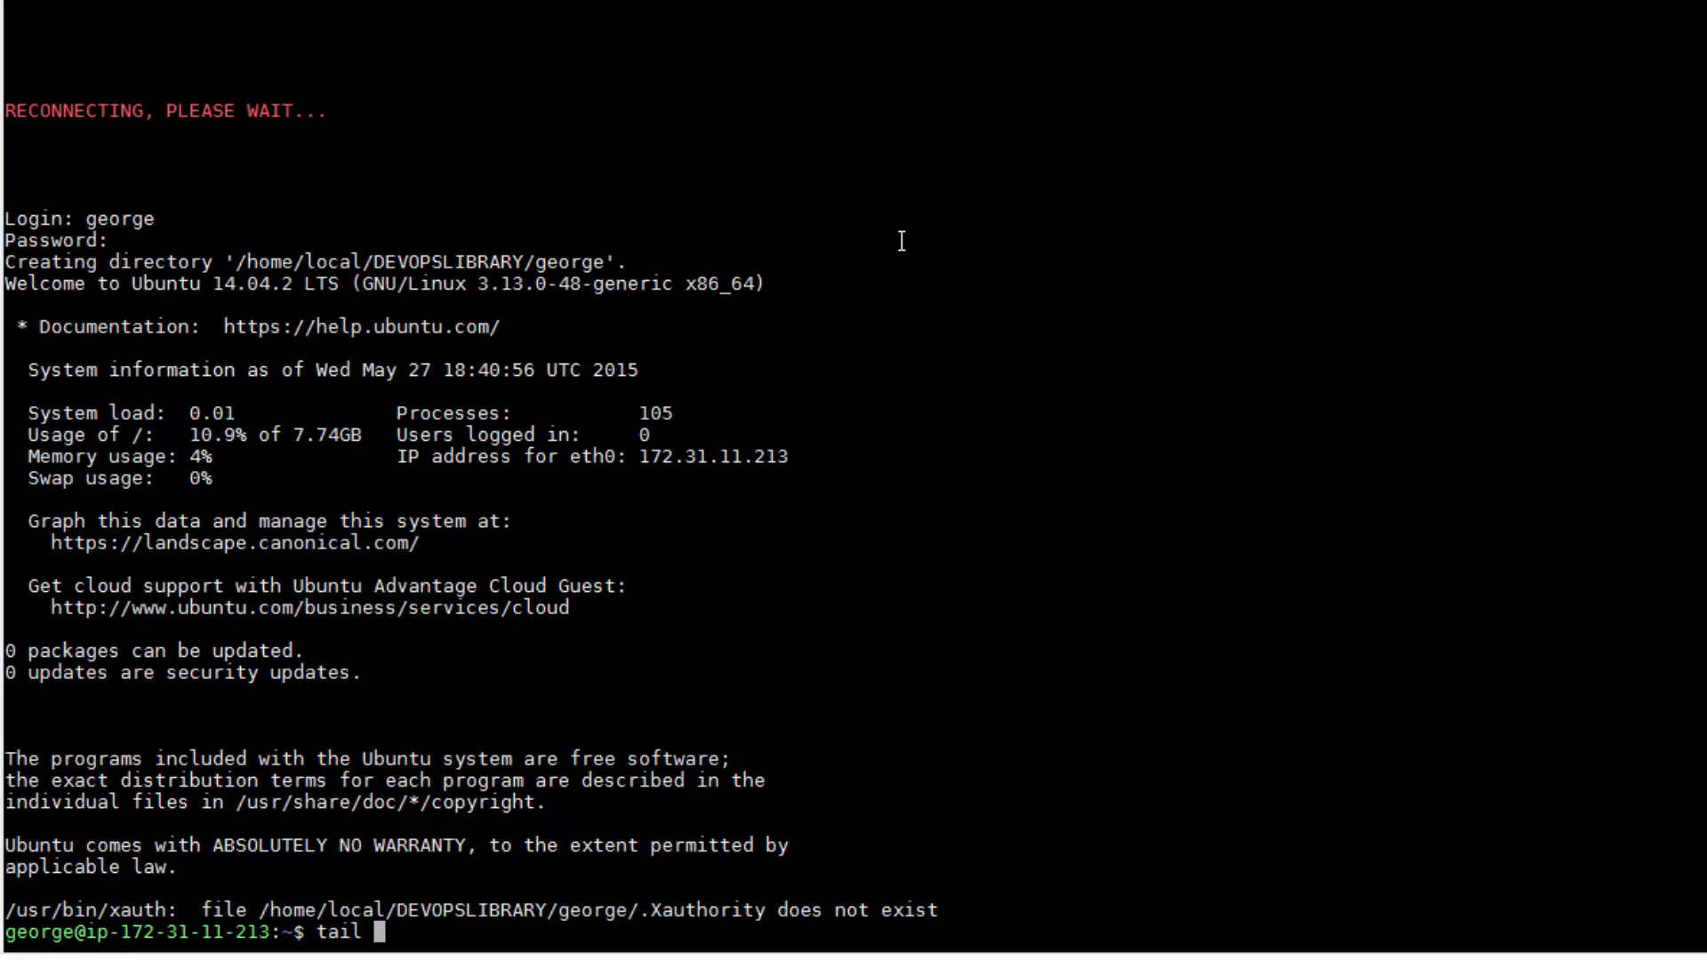
type("/var/log/auth")
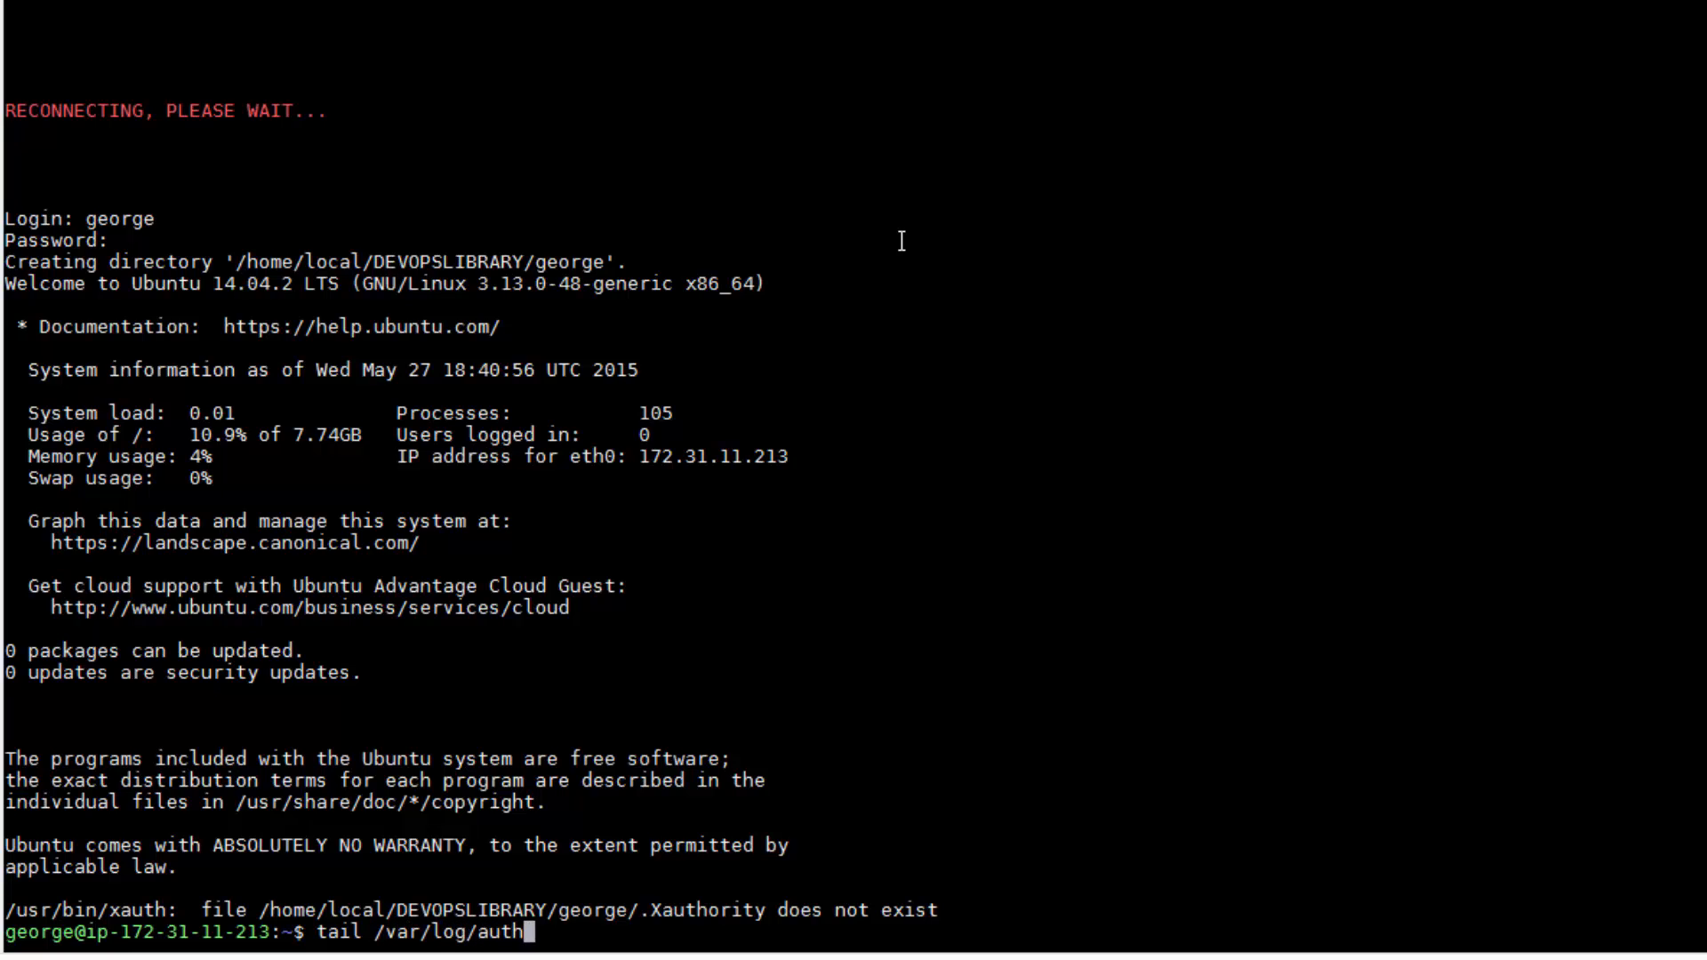
type(".log (for p")
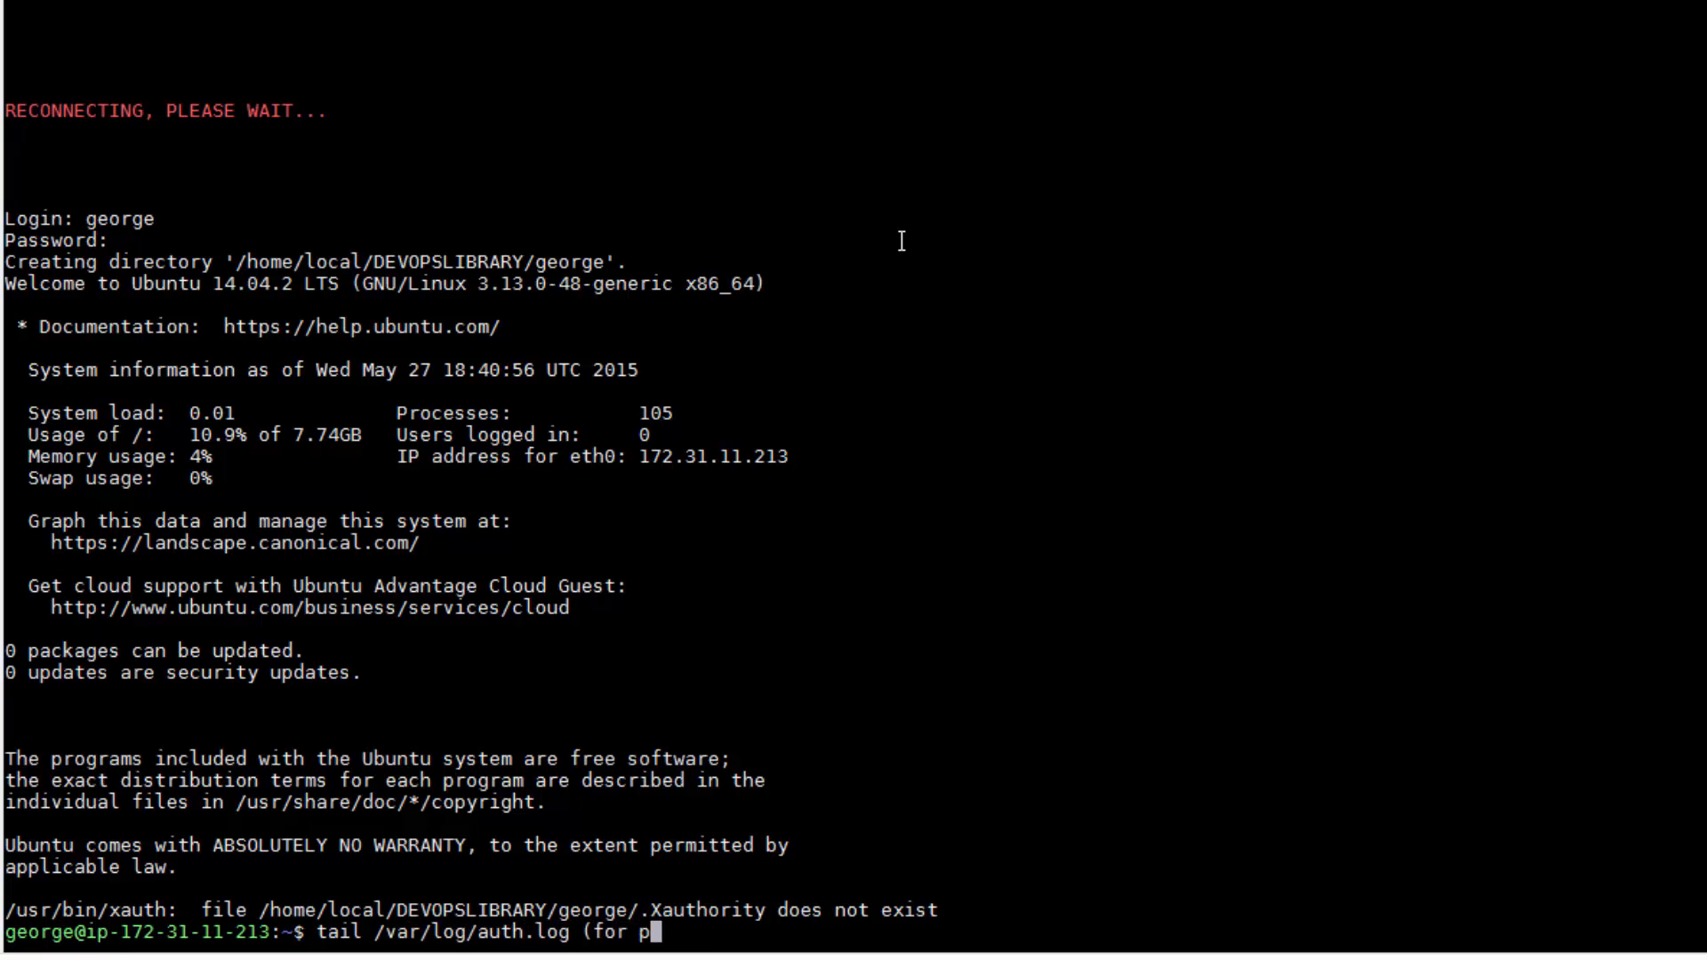
type("roblems and t")
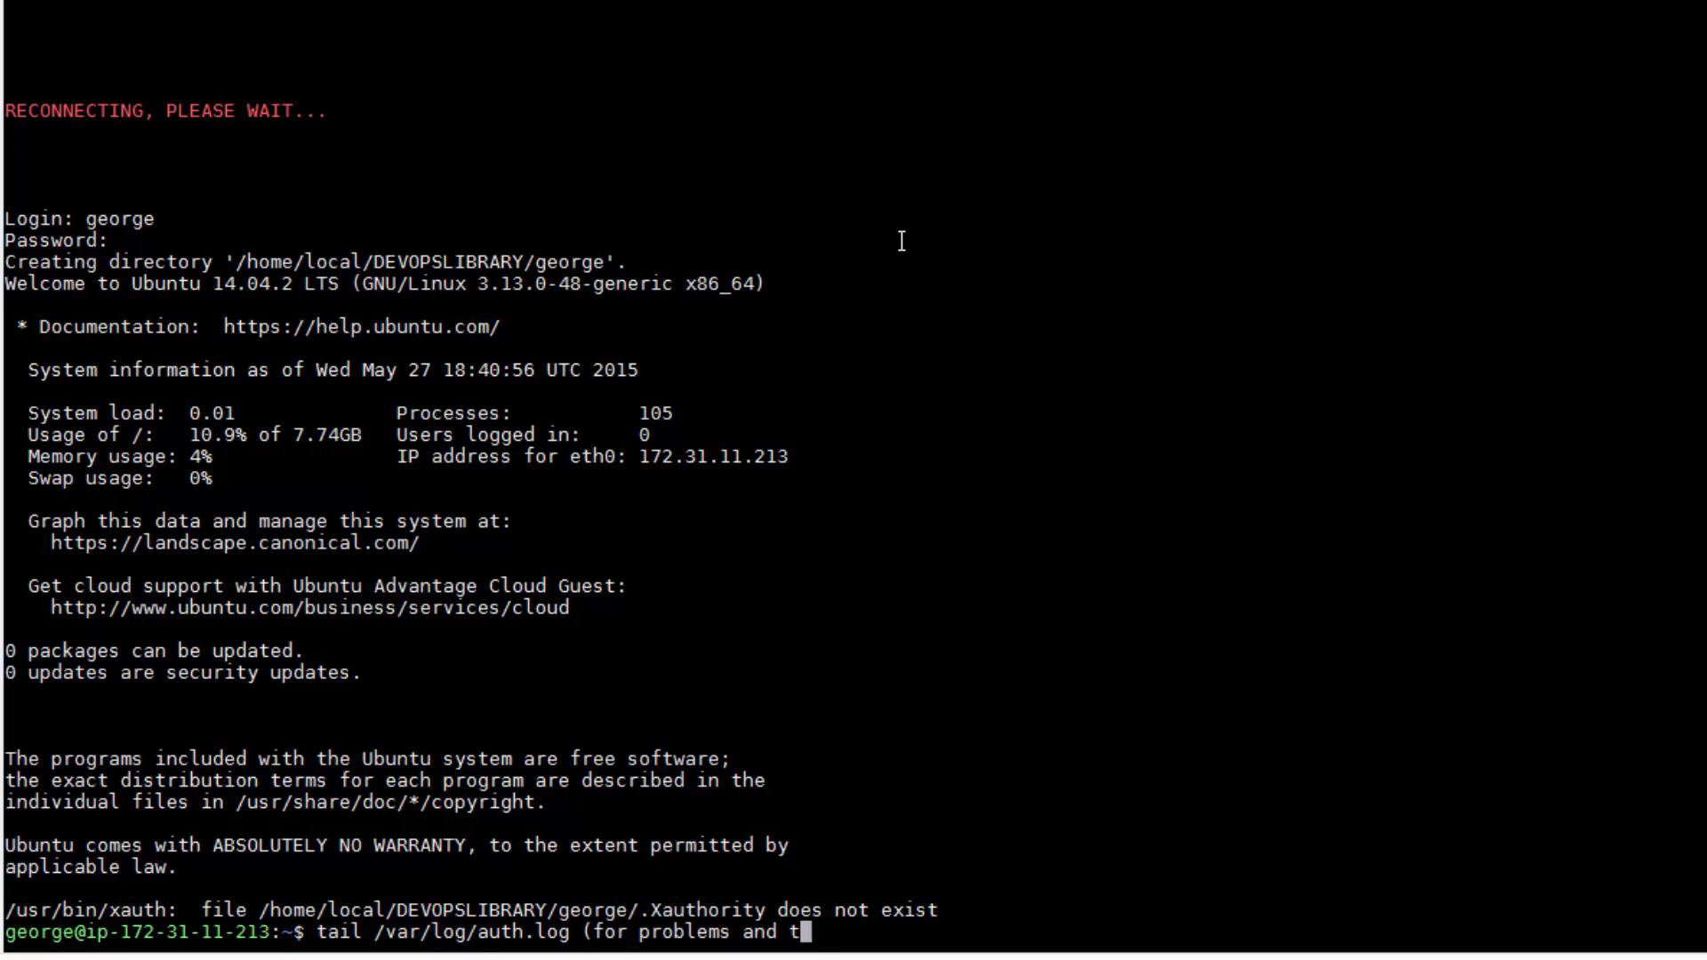
type("roubleshooting")
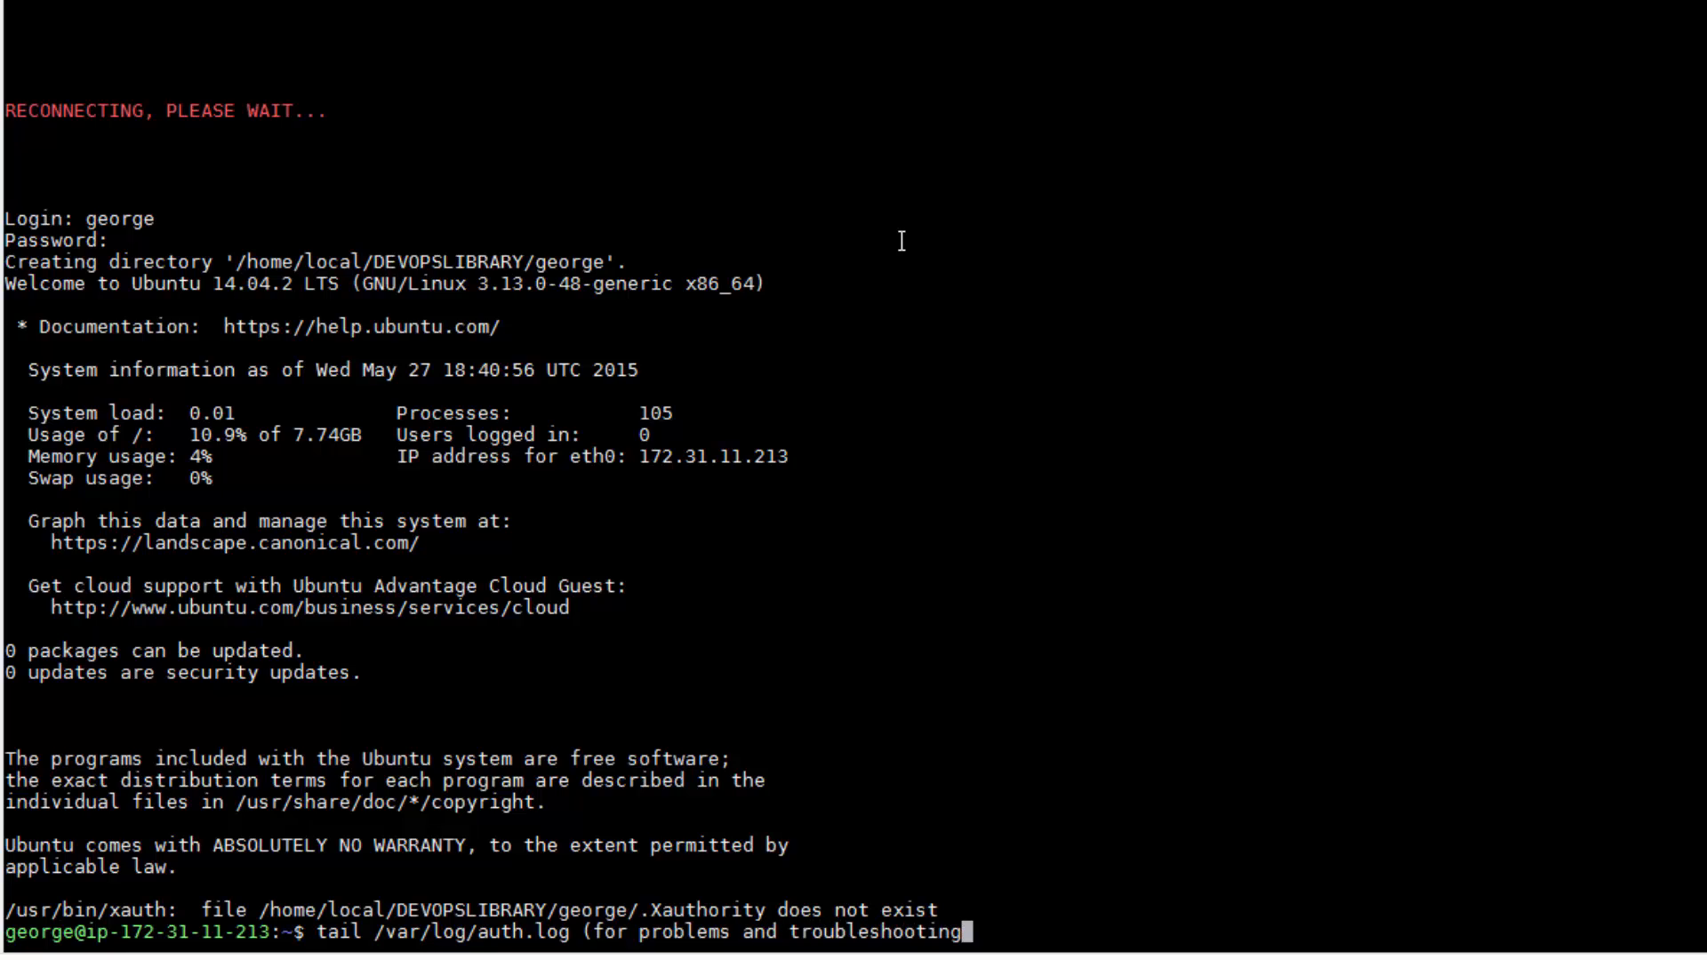
key("Return")
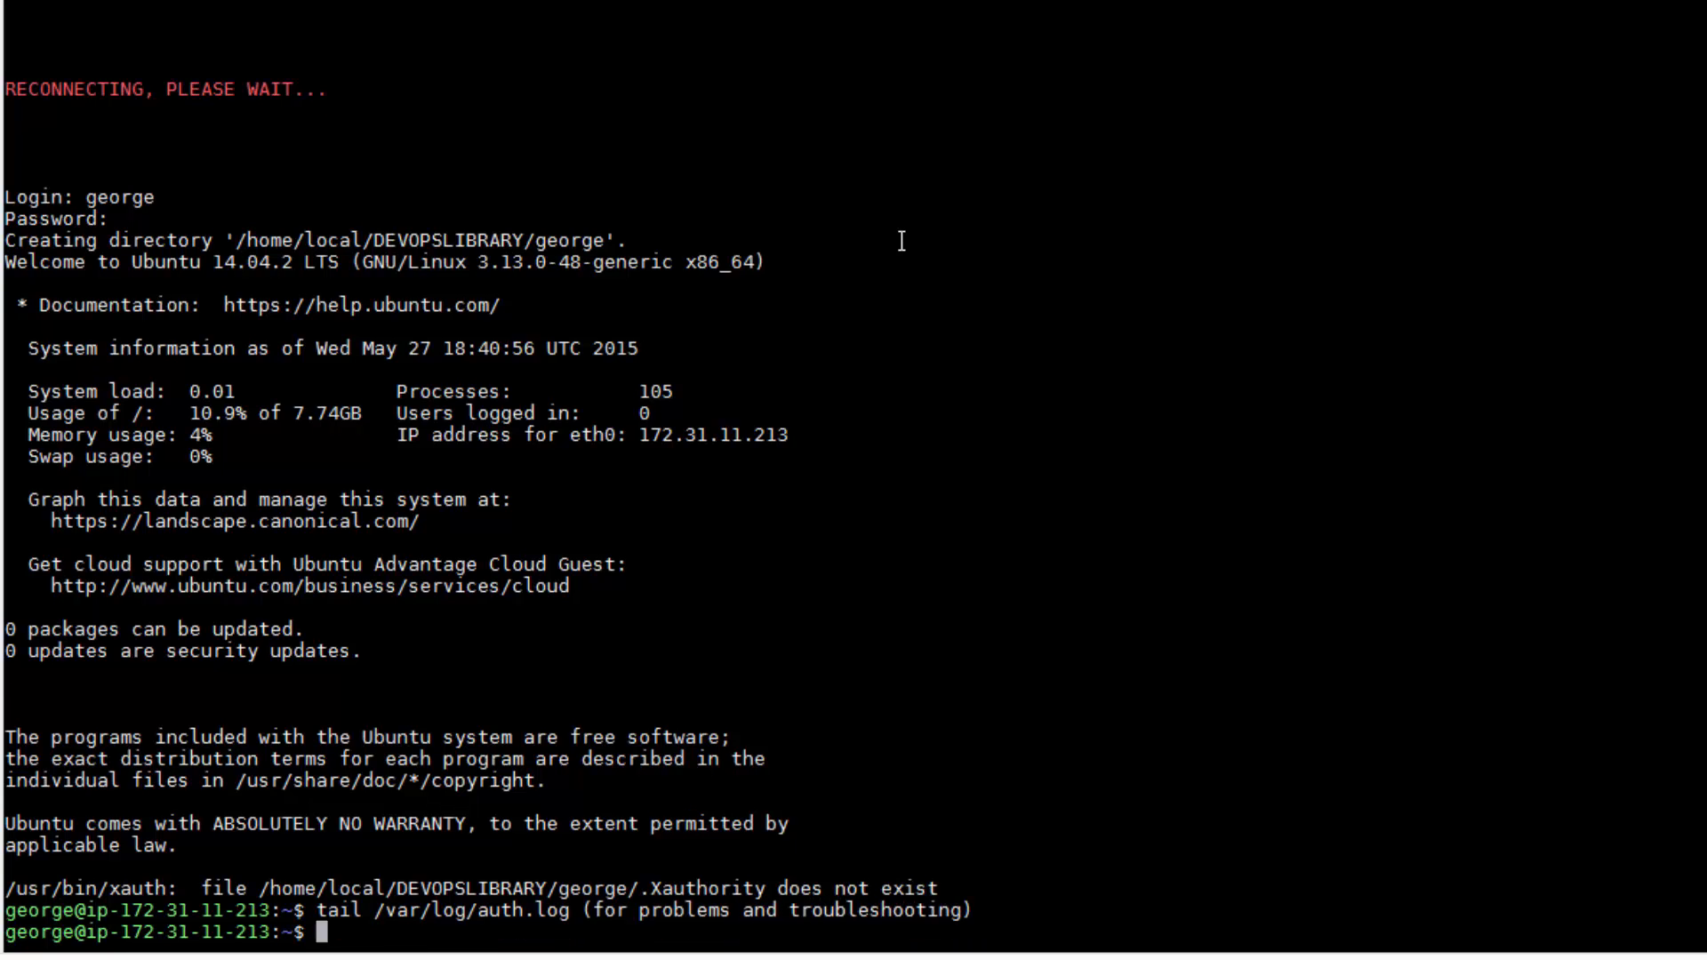
type("ty for watching :D")
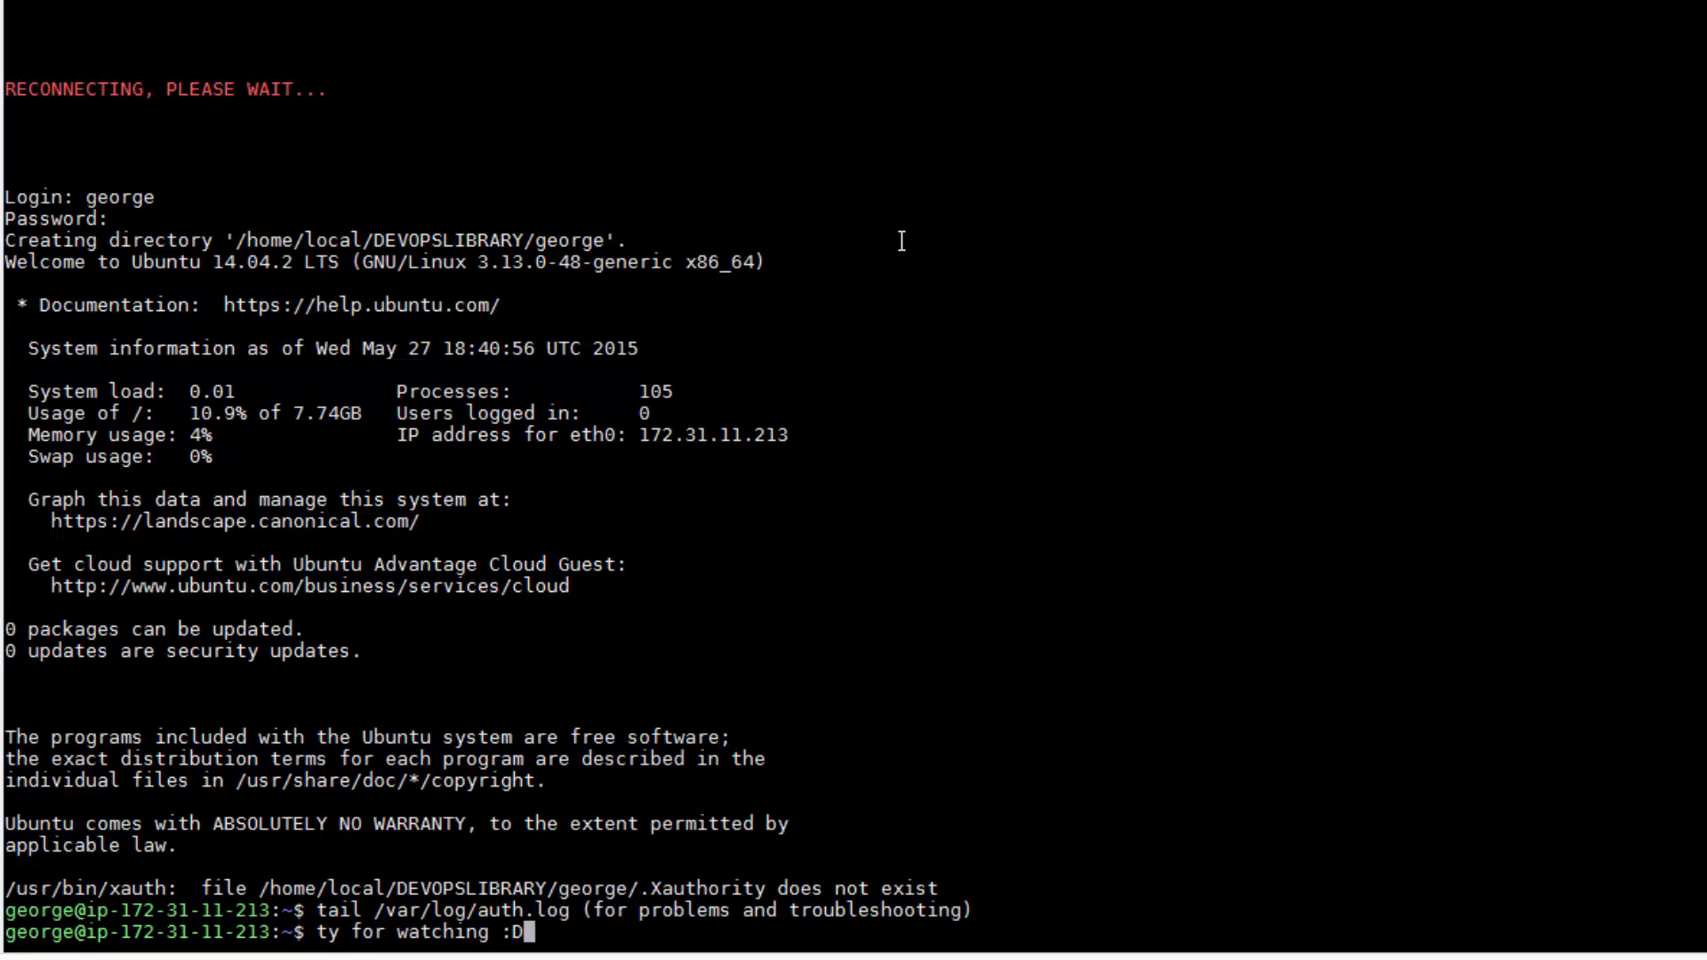